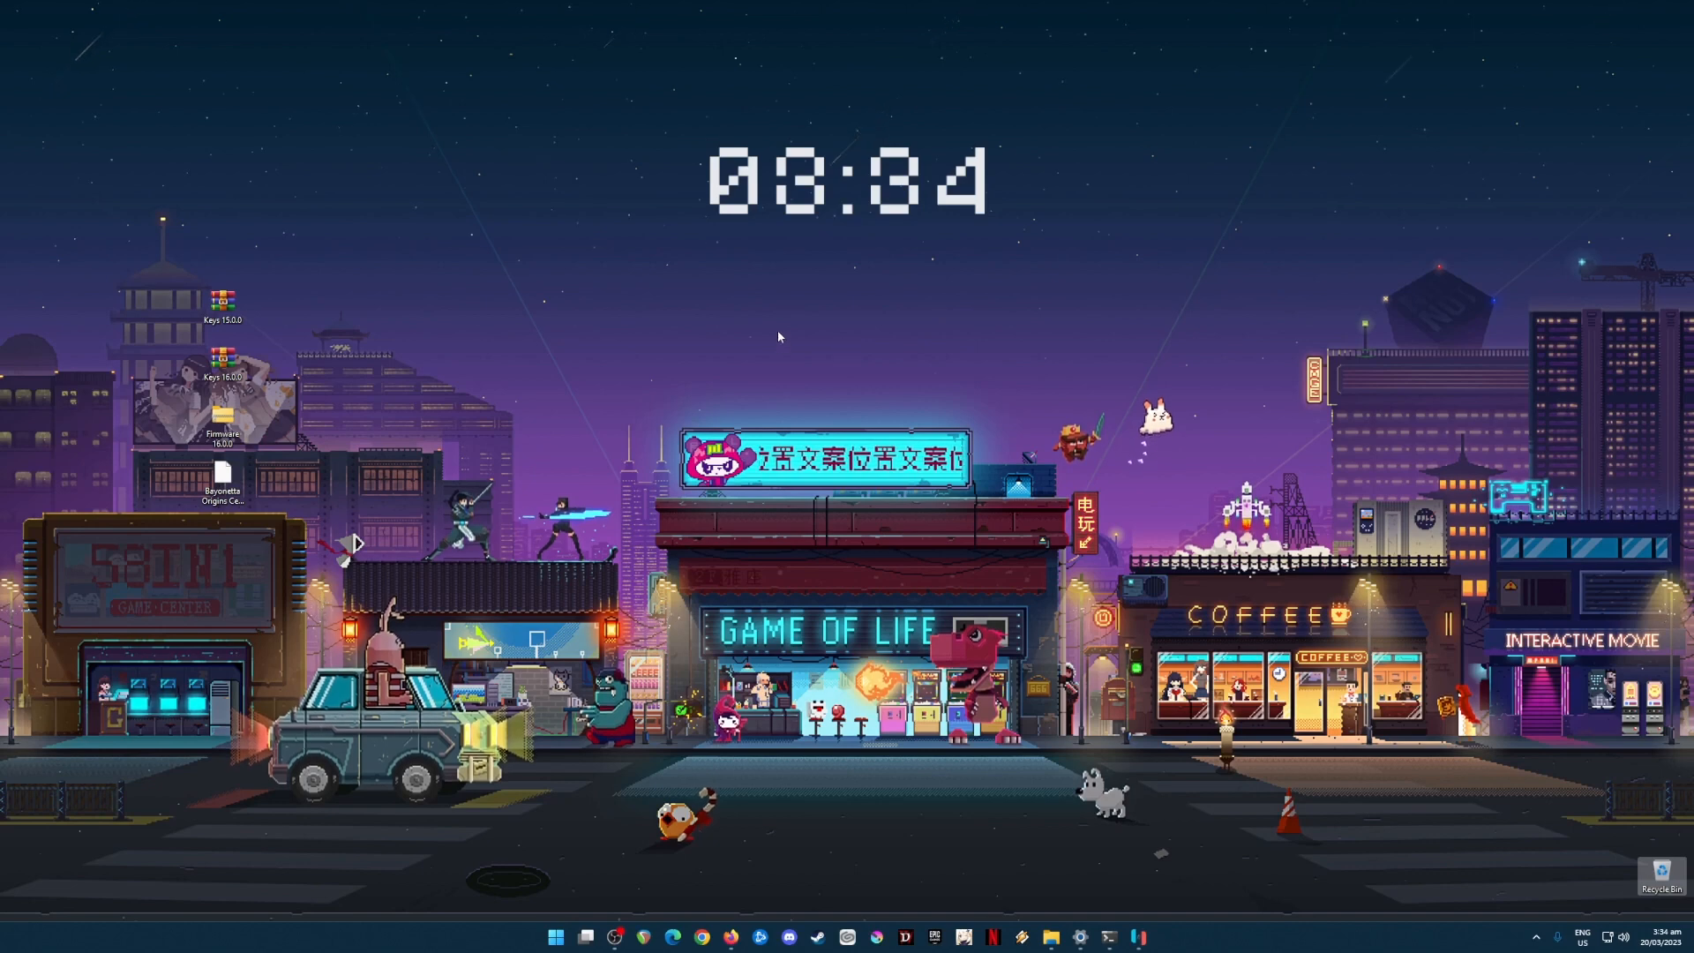
pyautogui.moveTo(706, 367)
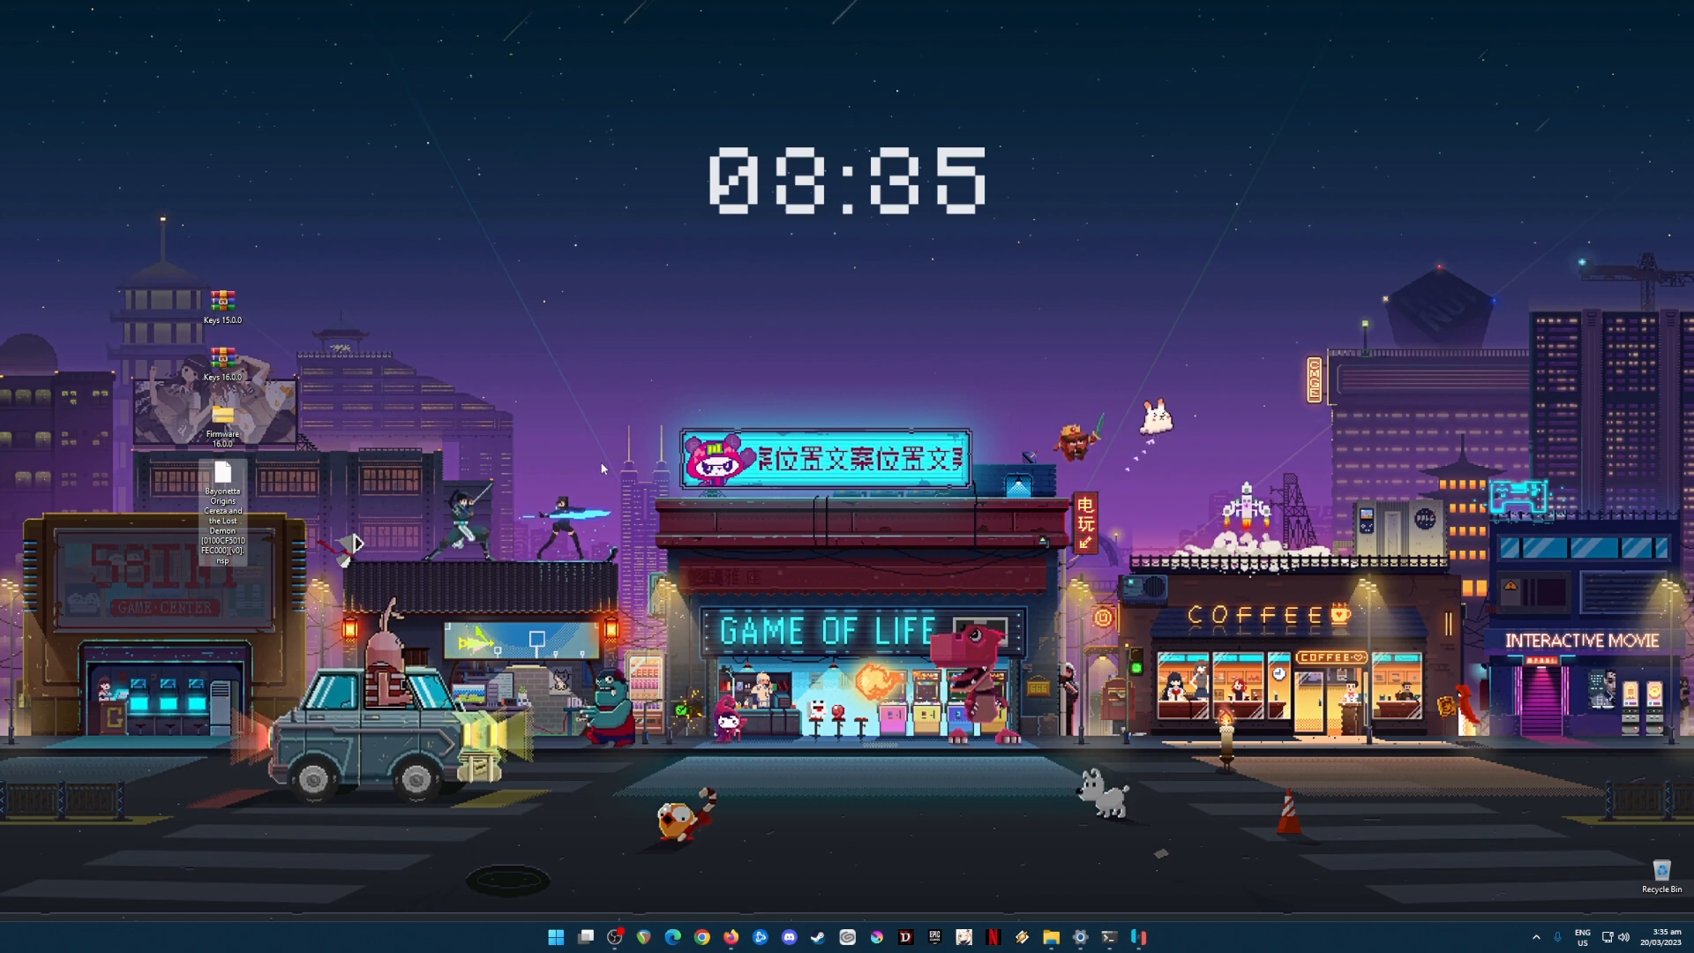
pyautogui.moveTo(396, 307)
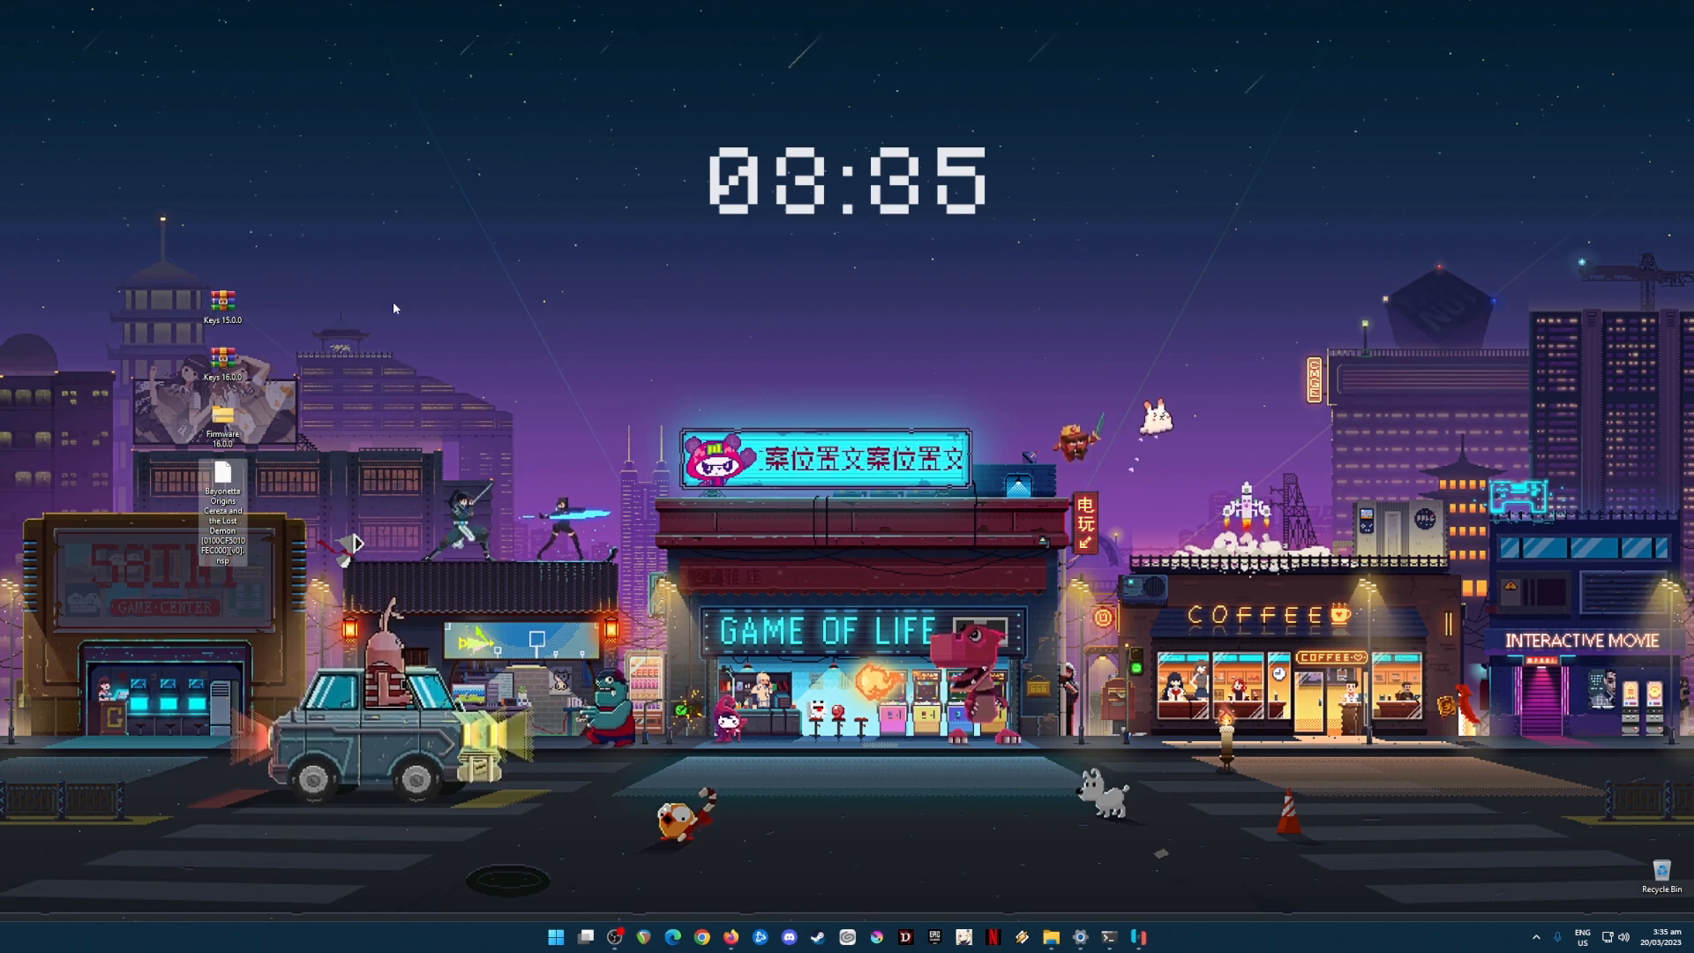
pyautogui.moveTo(482, 429)
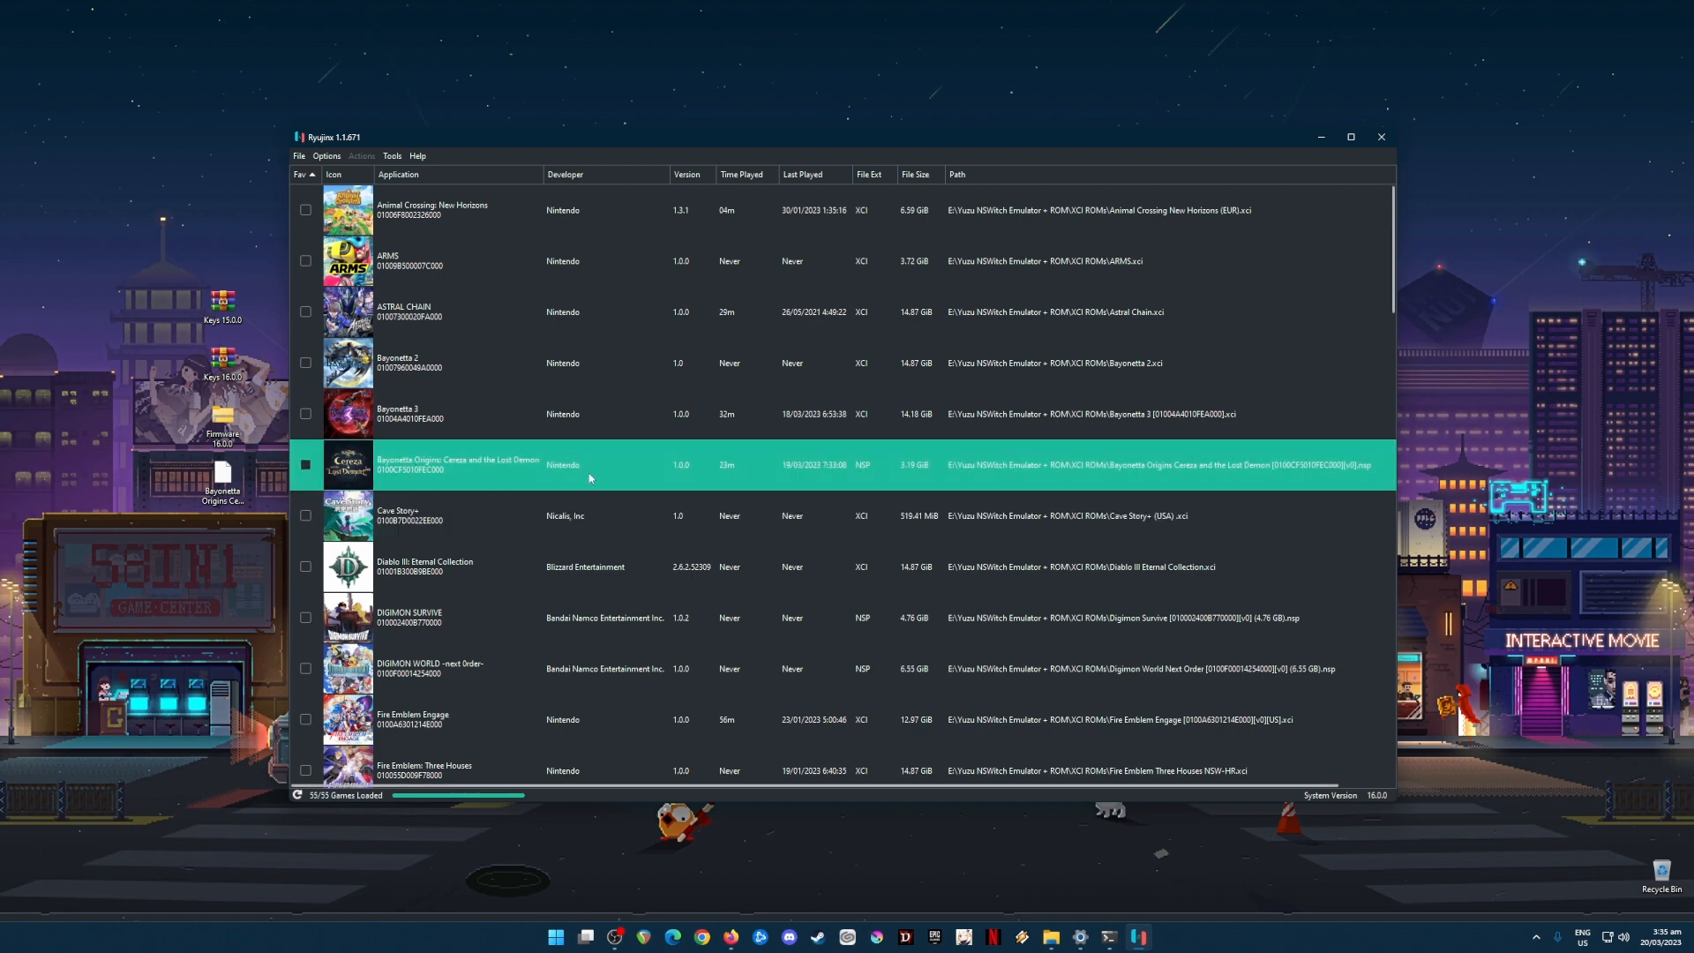
pyautogui.moveTo(807, 487)
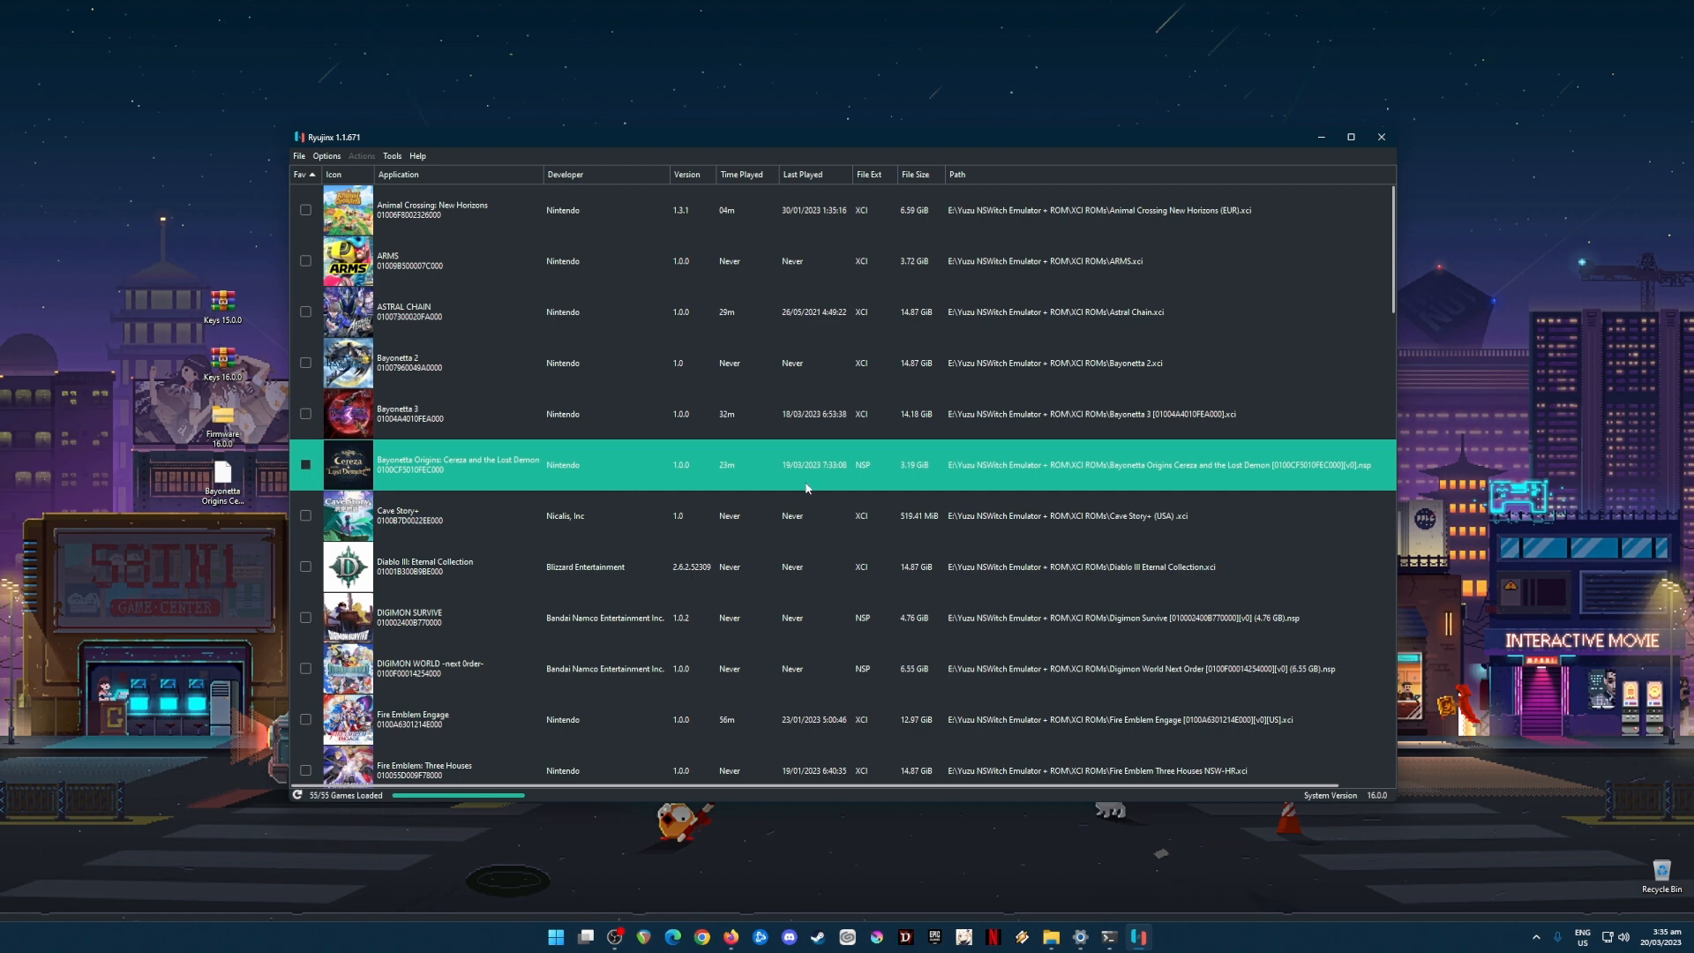
pyautogui.moveTo(819, 482)
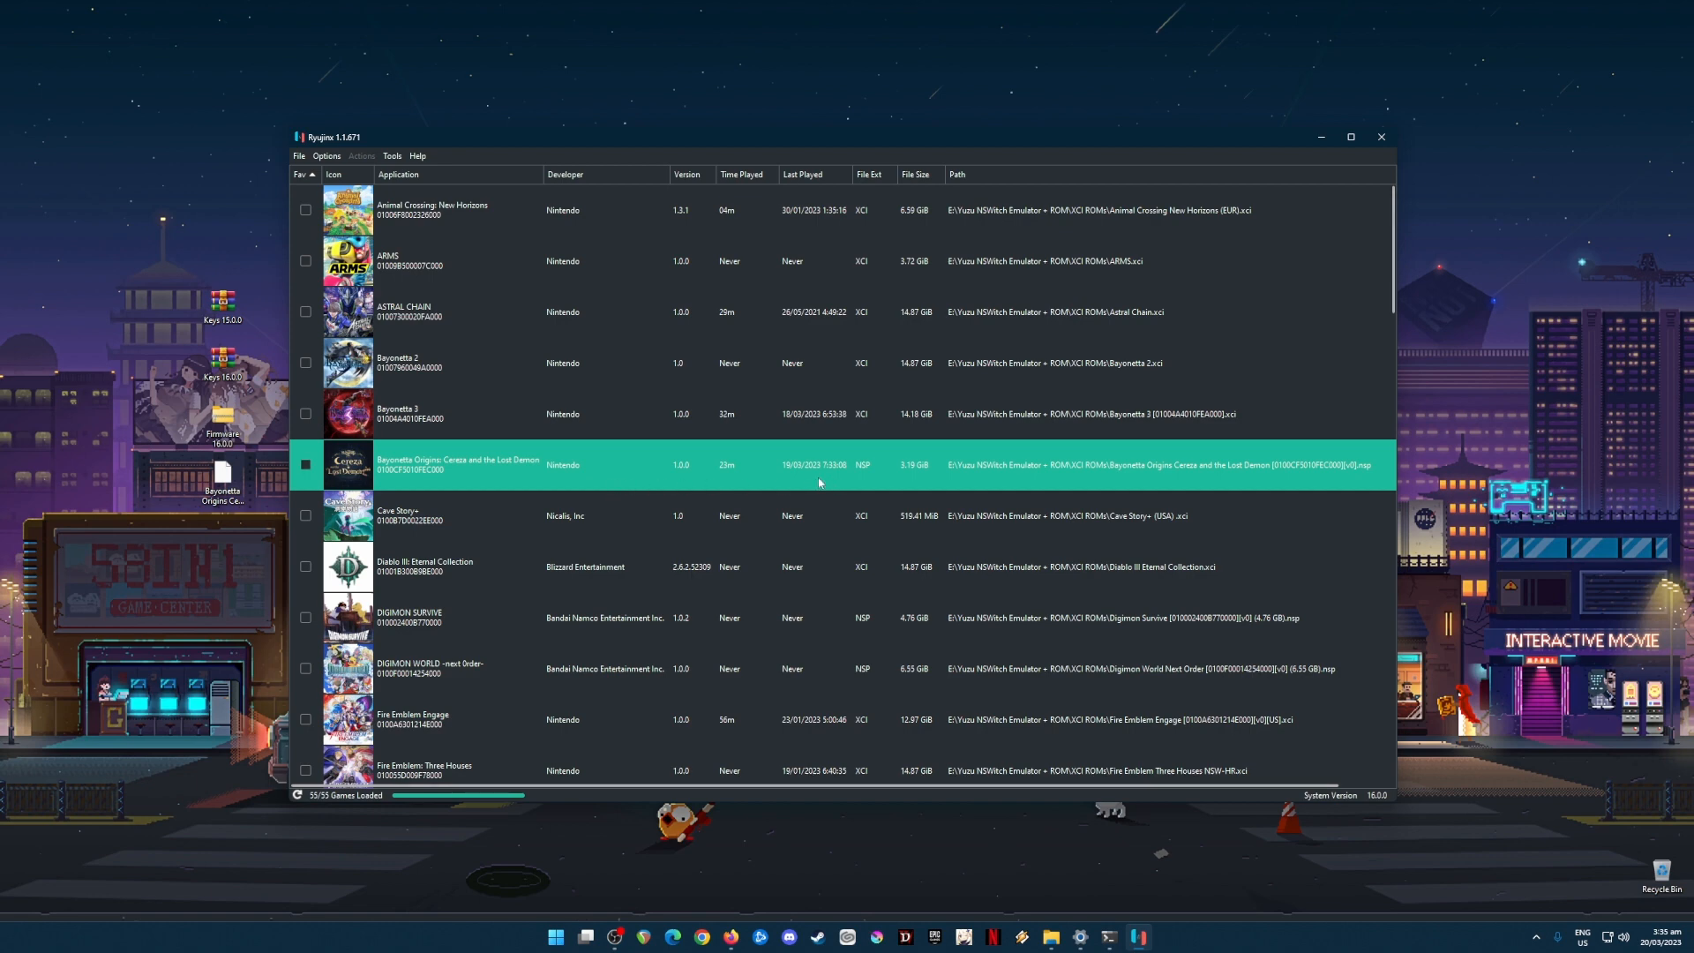
pyautogui.moveTo(822, 476)
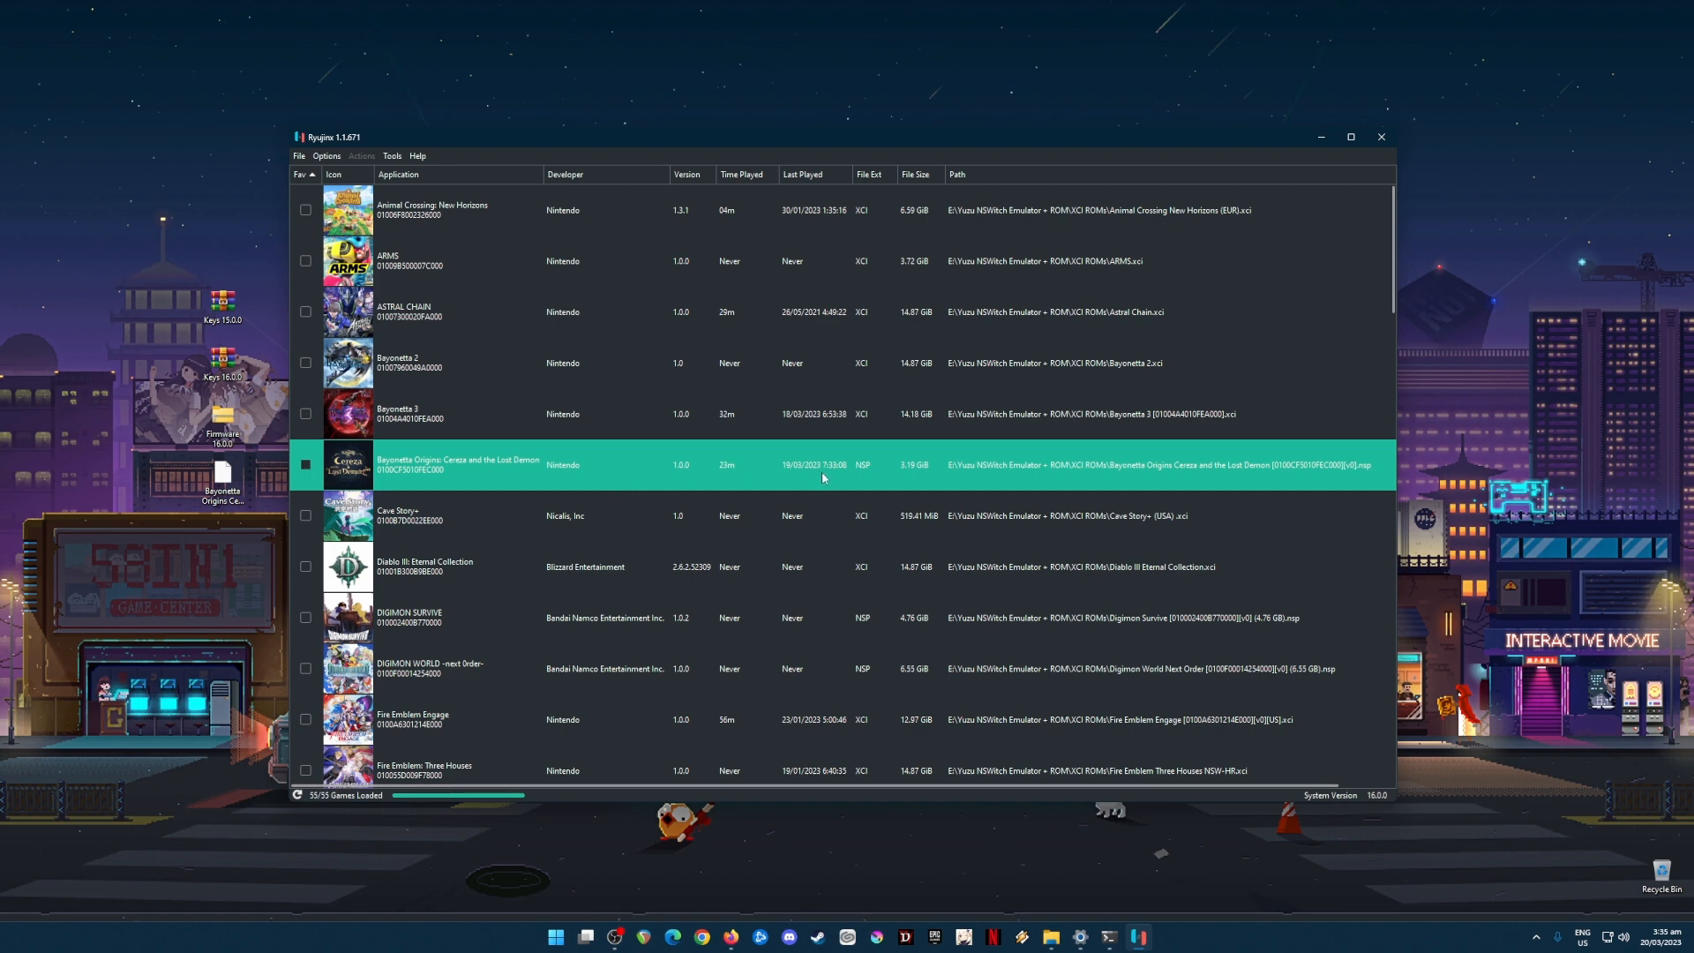
# Switch from the Ryujinx library to the browser showing the 'ryujinx emulator' Google search.
pyautogui.click(487, 210)
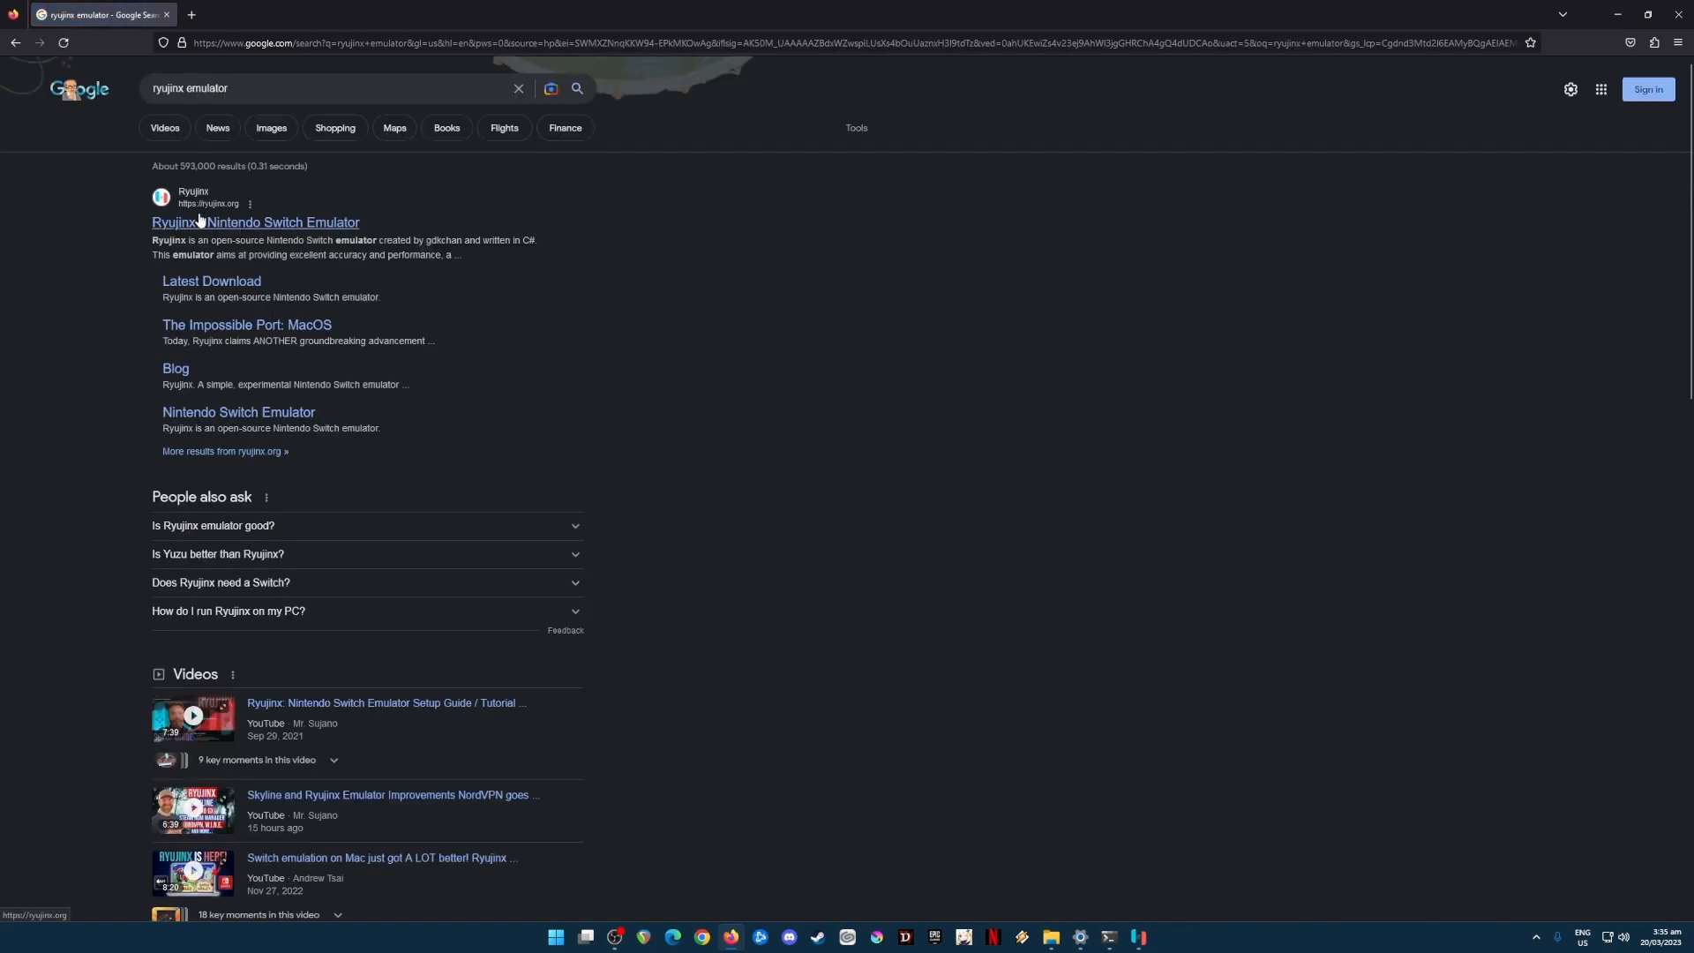
# Go to the official Ryujinx homepage from the top search result.
pyautogui.click(254, 222)
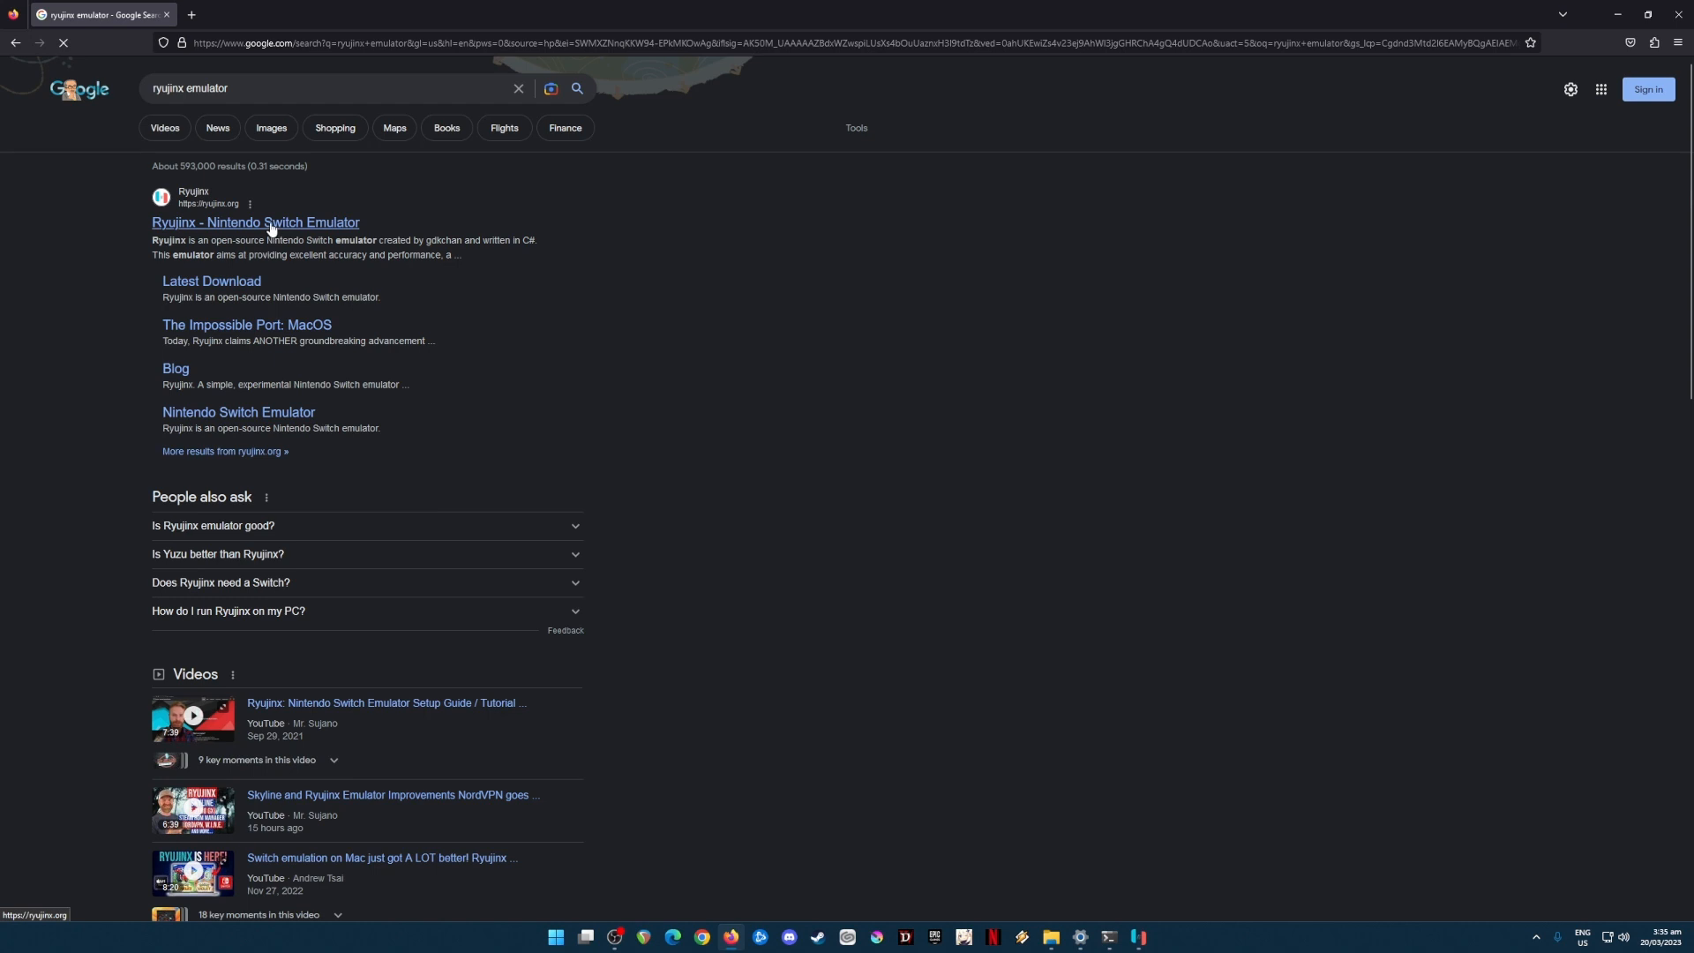
pyautogui.click(256, 222)
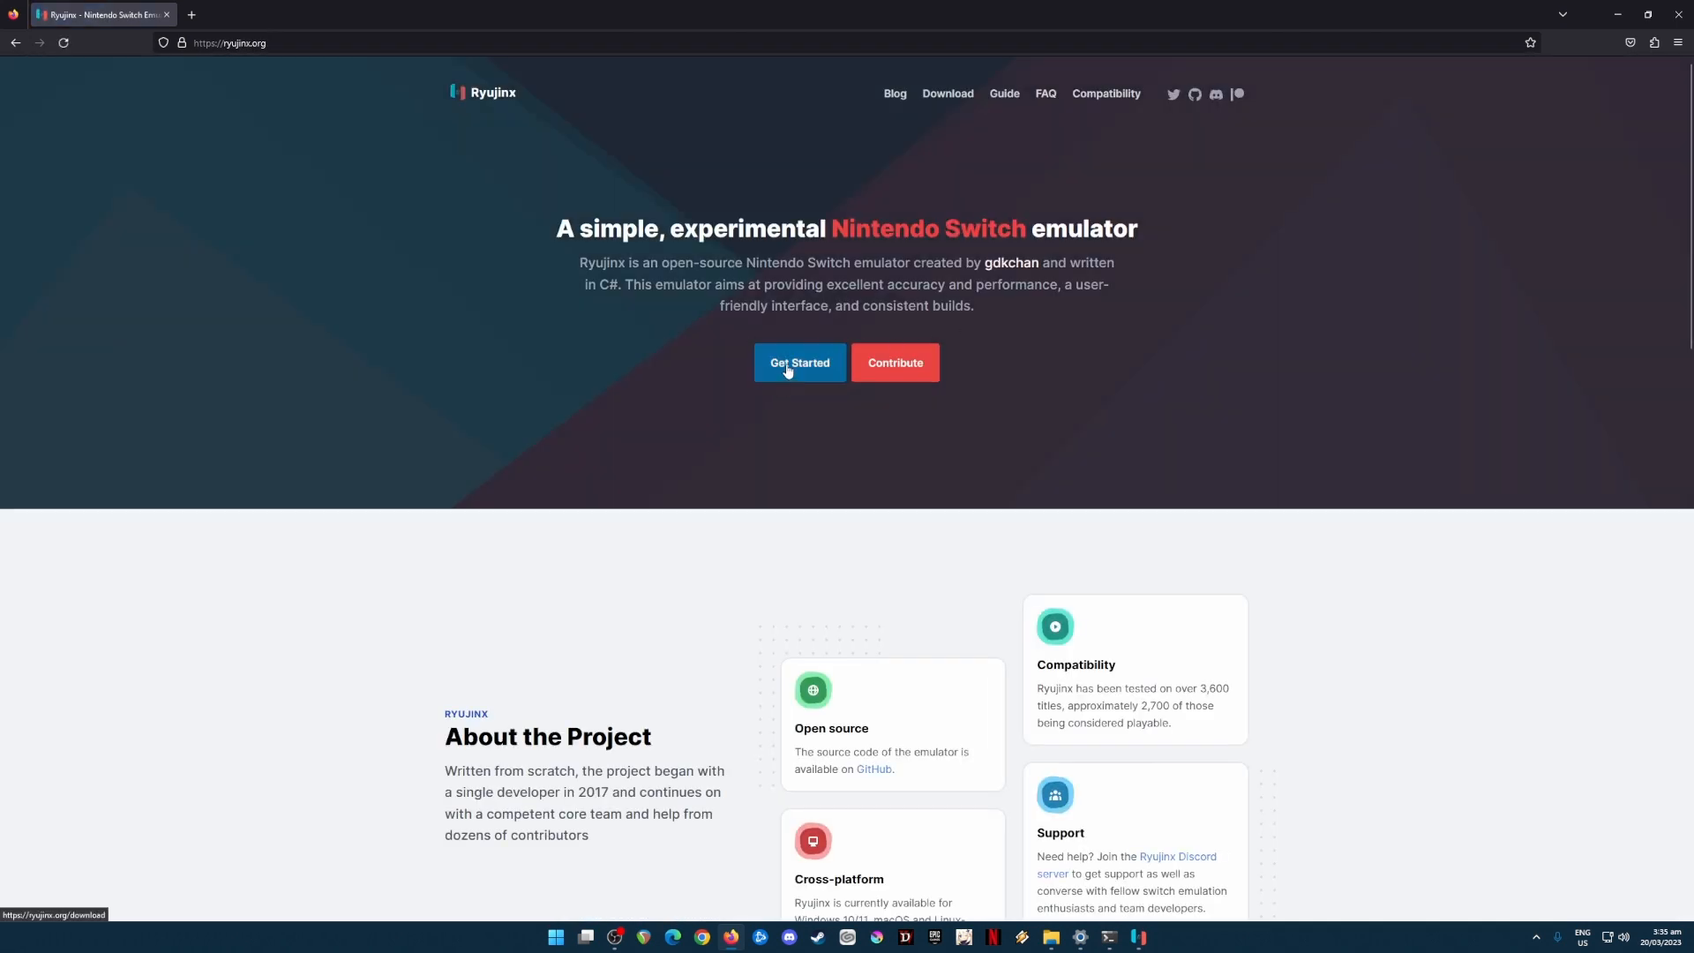
# Reach the Latest Download page listing Ryujinx 1.1.671 builds via Get Started.
pyautogui.click(800, 364)
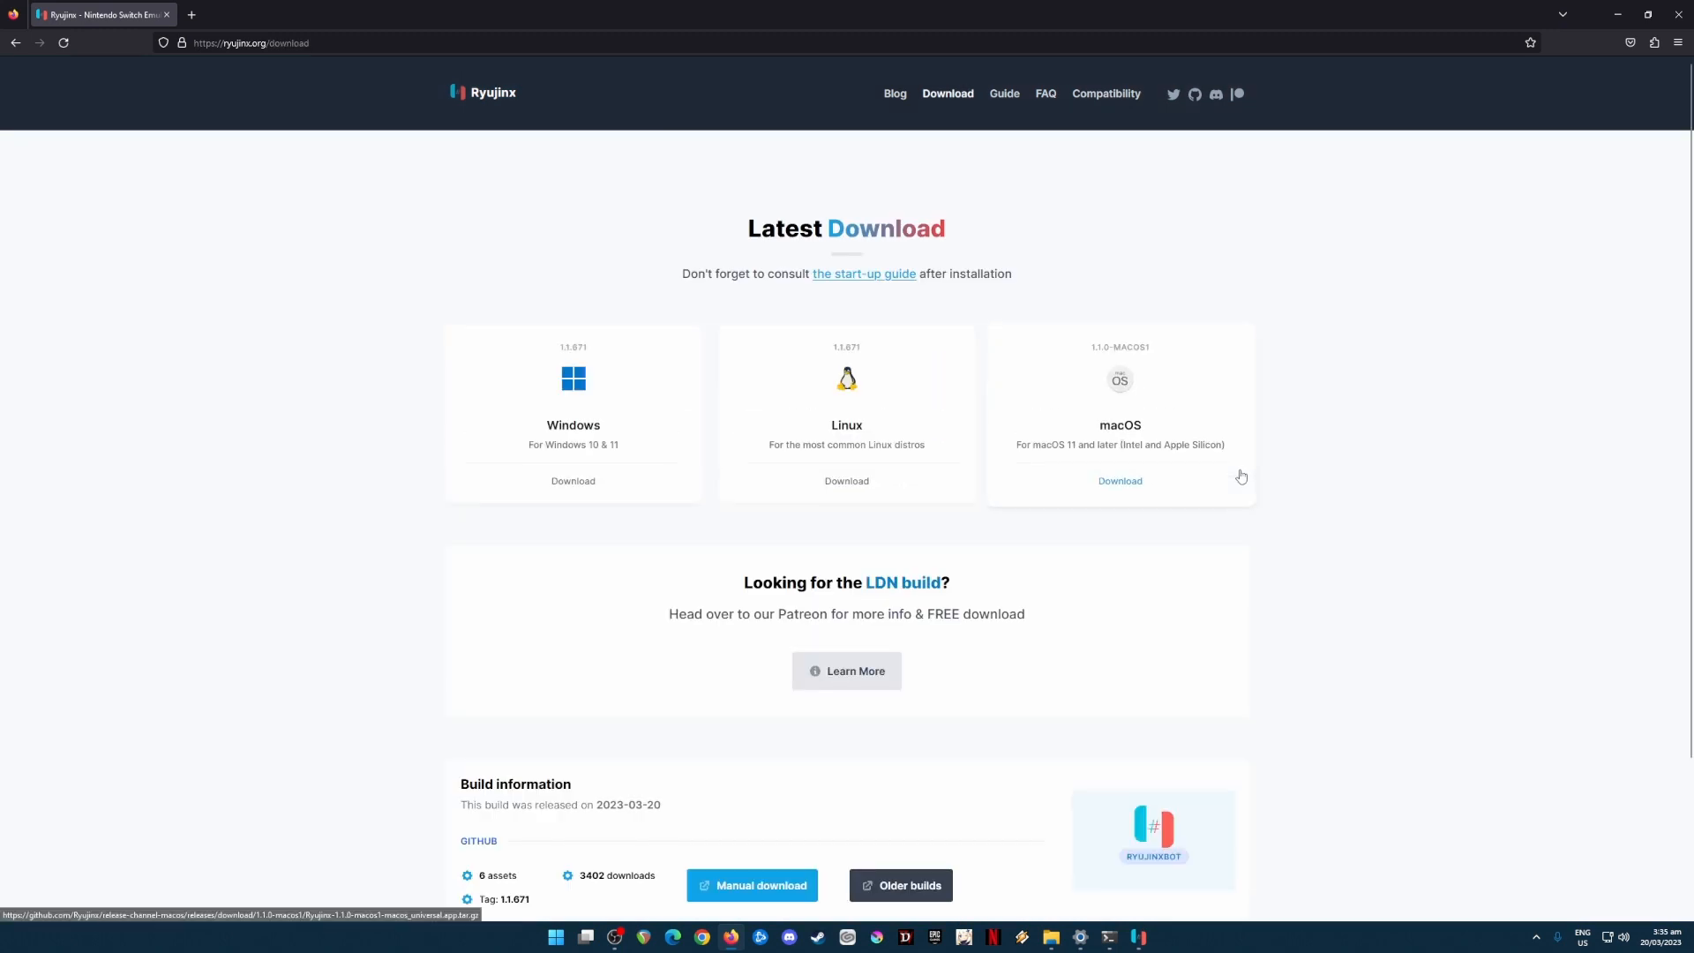
pyautogui.moveTo(1177, 405)
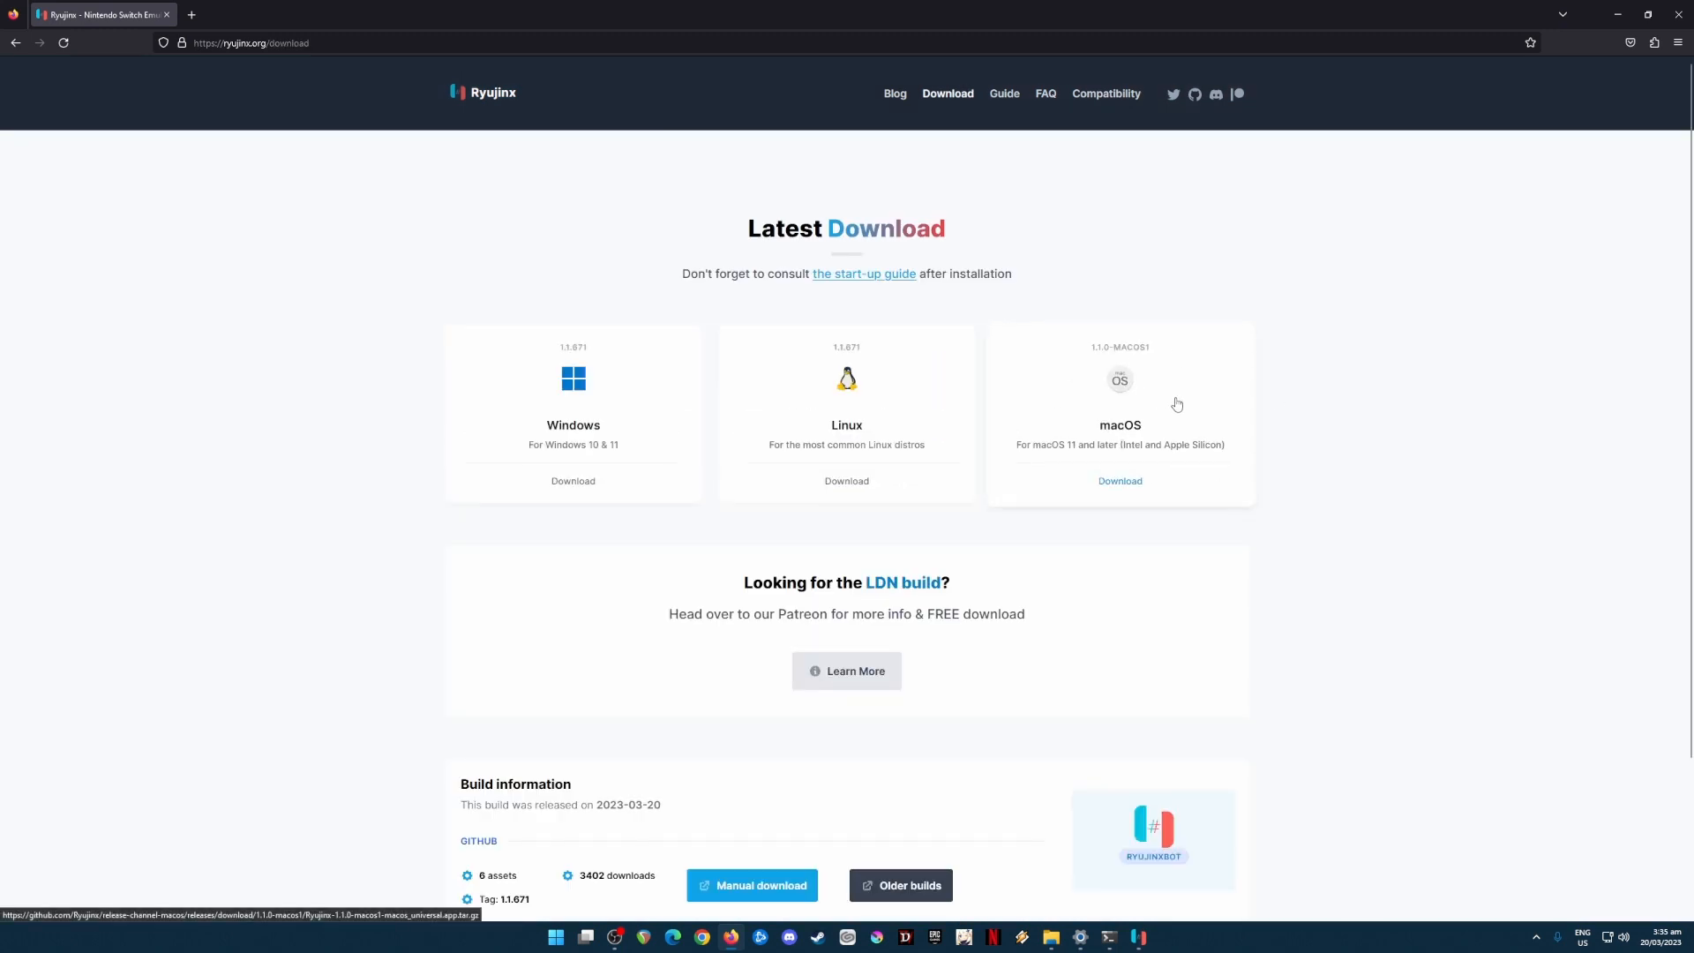
pyautogui.moveTo(1165, 406)
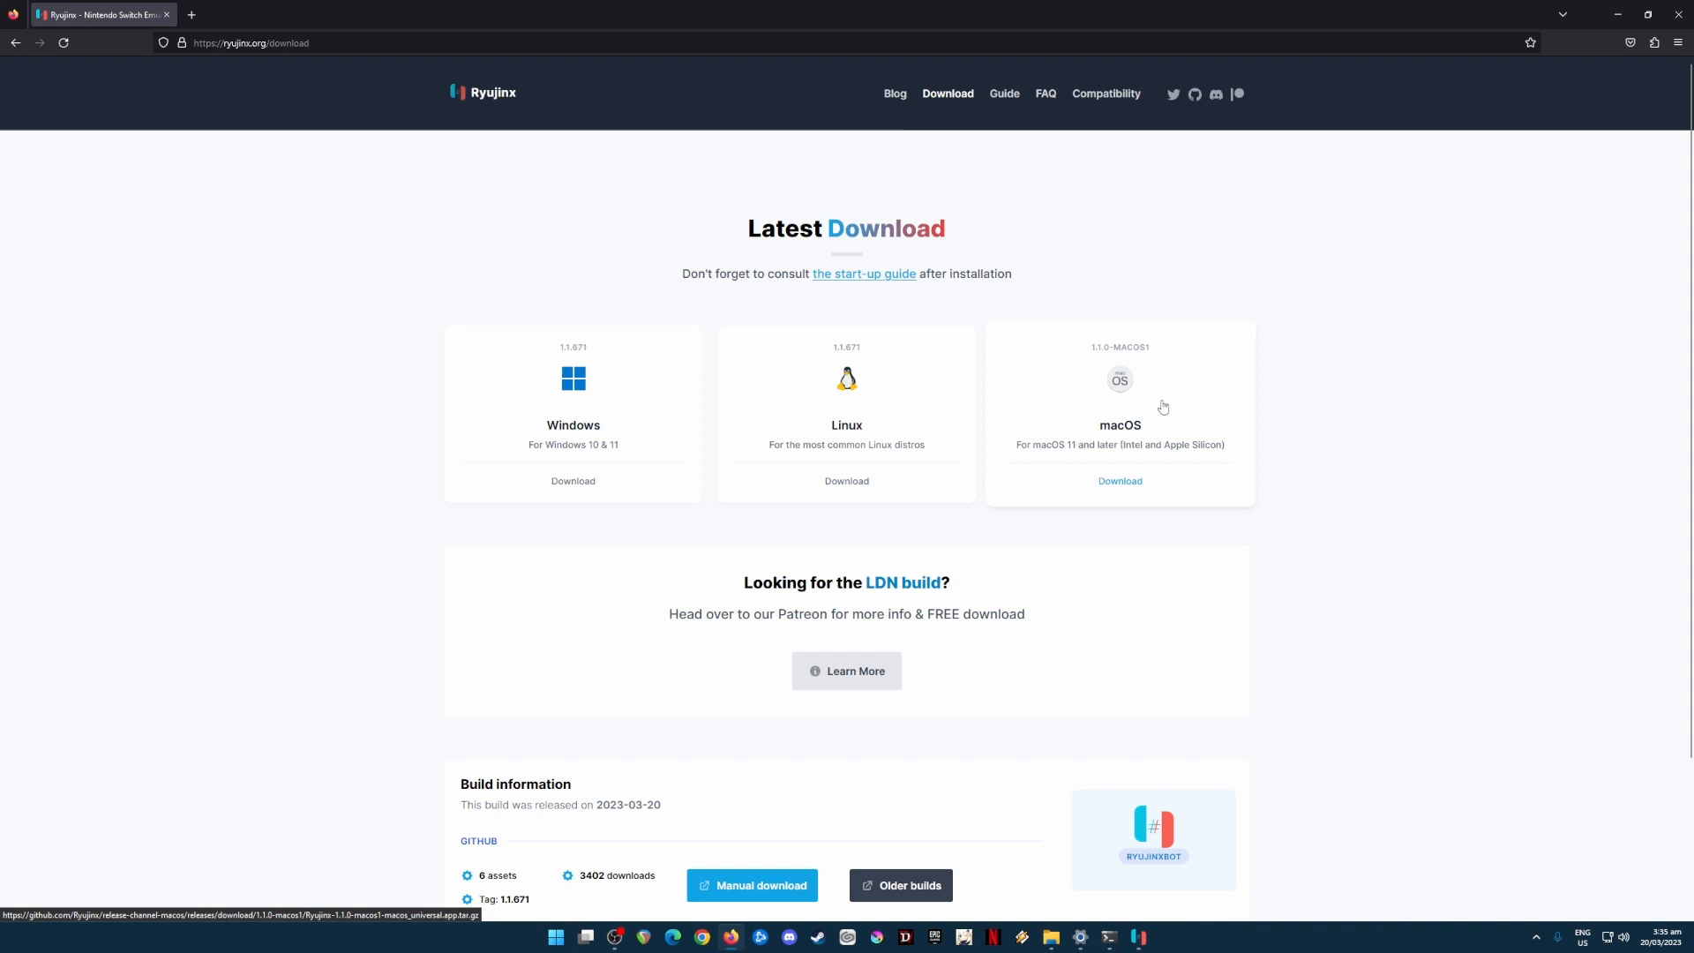
pyautogui.moveTo(784, 364)
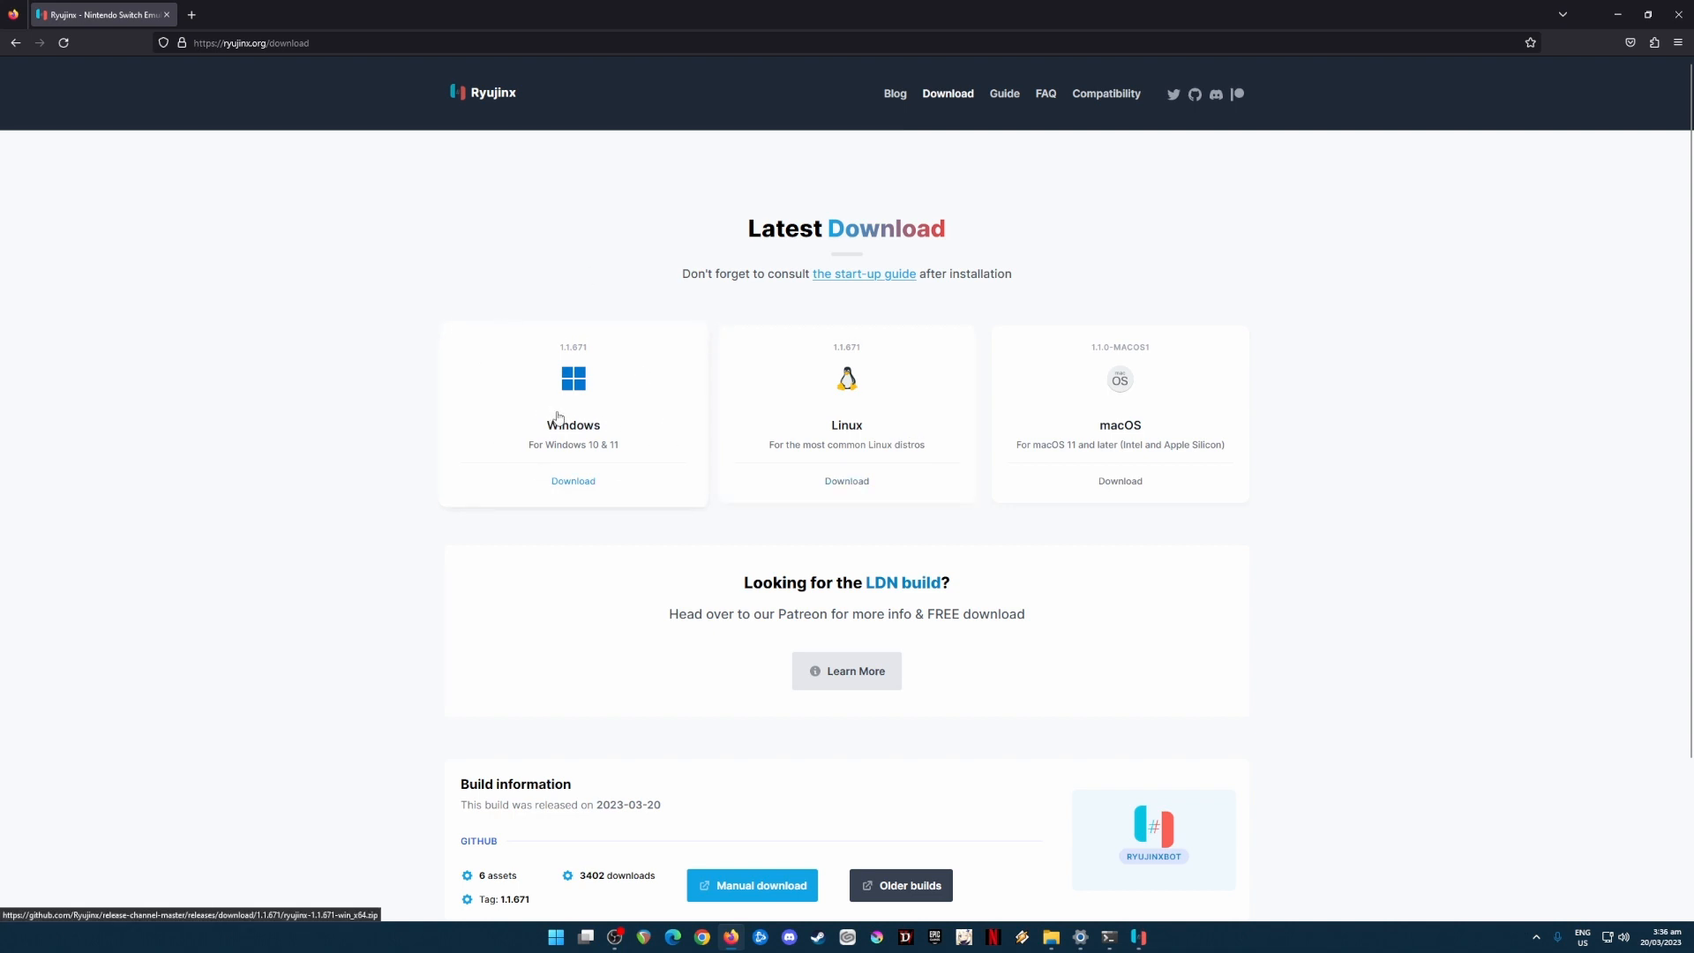
pyautogui.moveTo(588, 406)
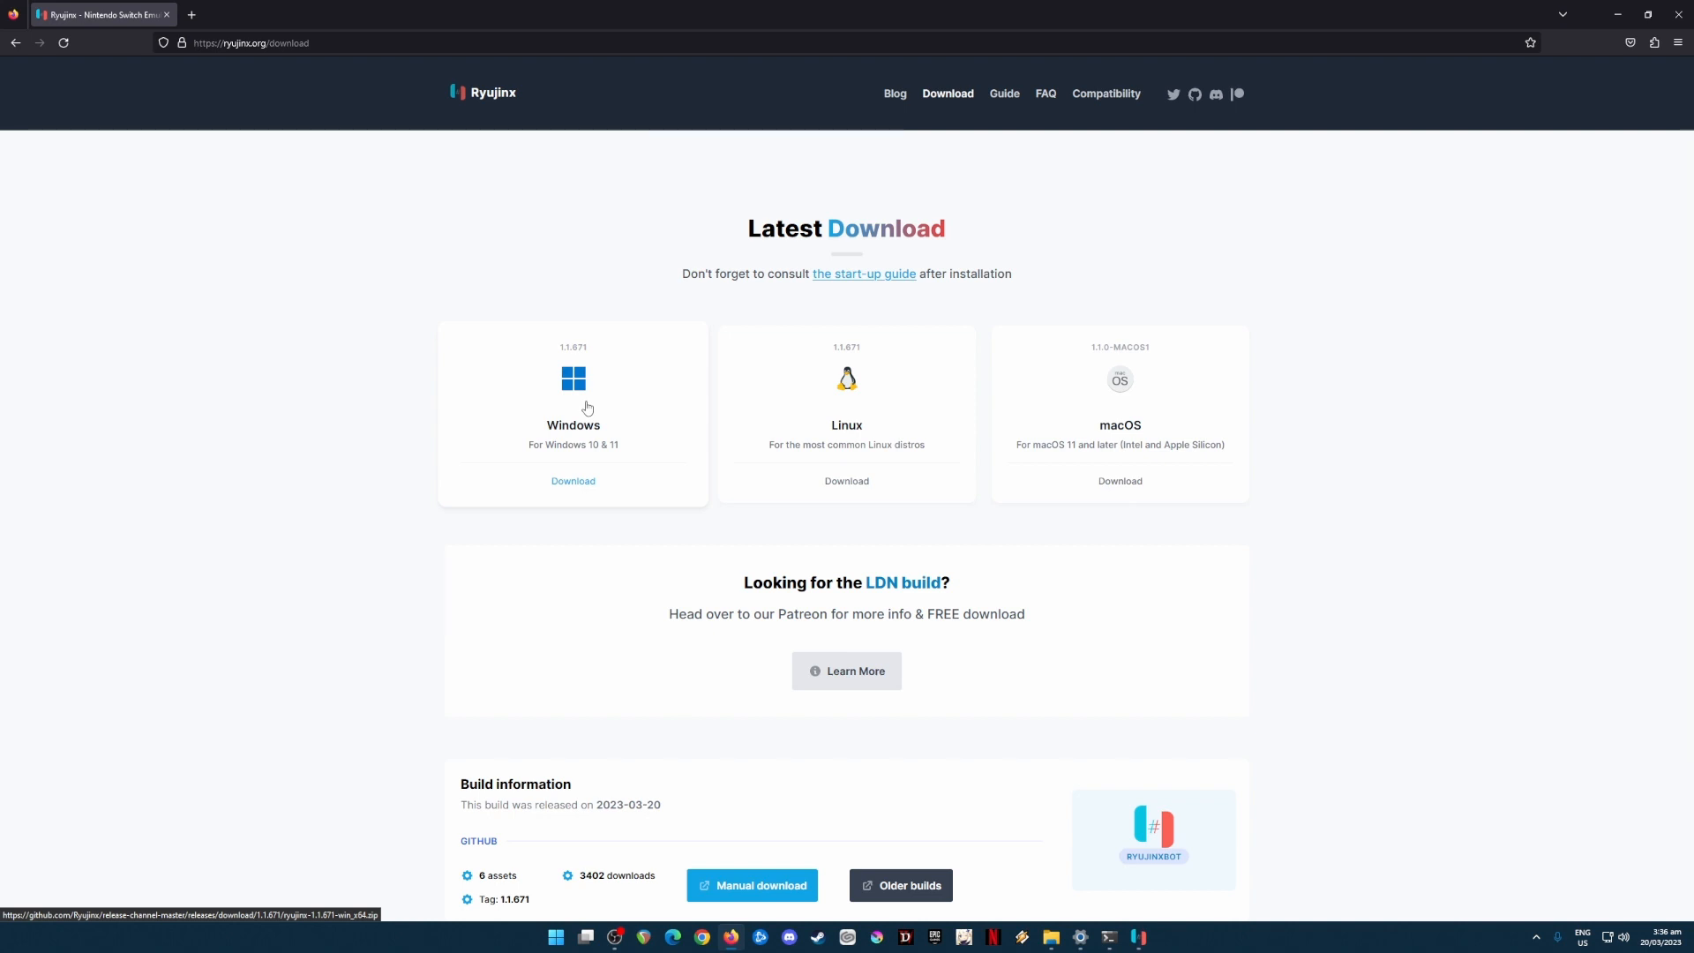
pyautogui.moveTo(602, 427)
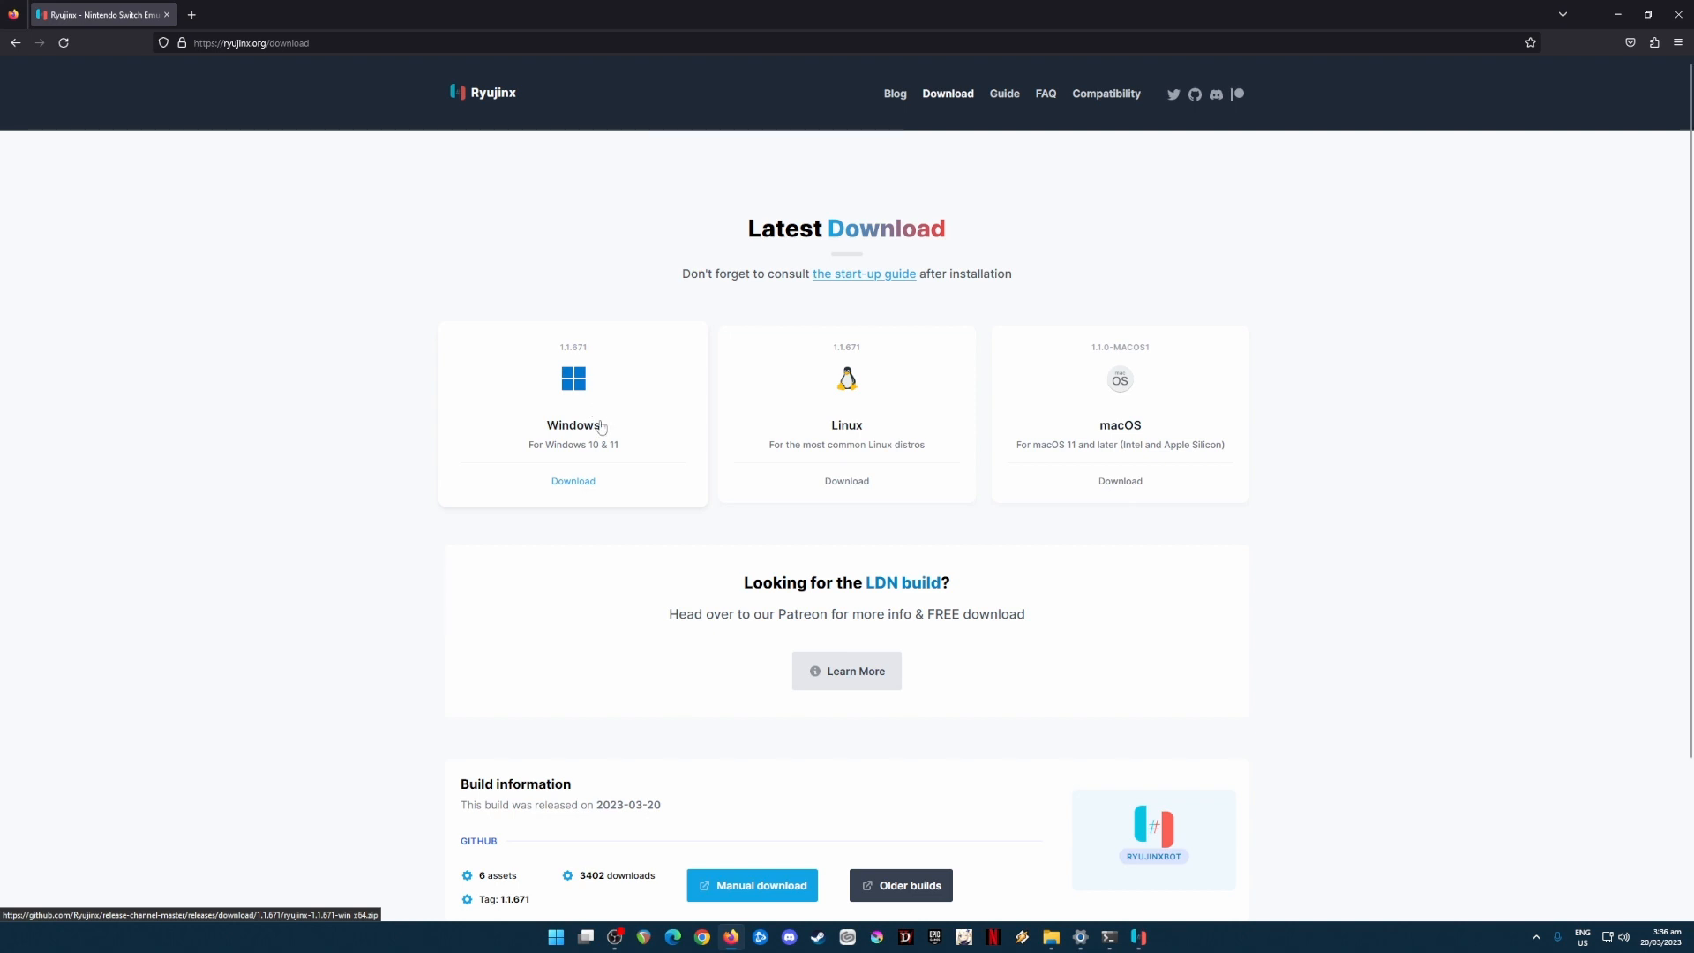
pyautogui.moveTo(601, 445)
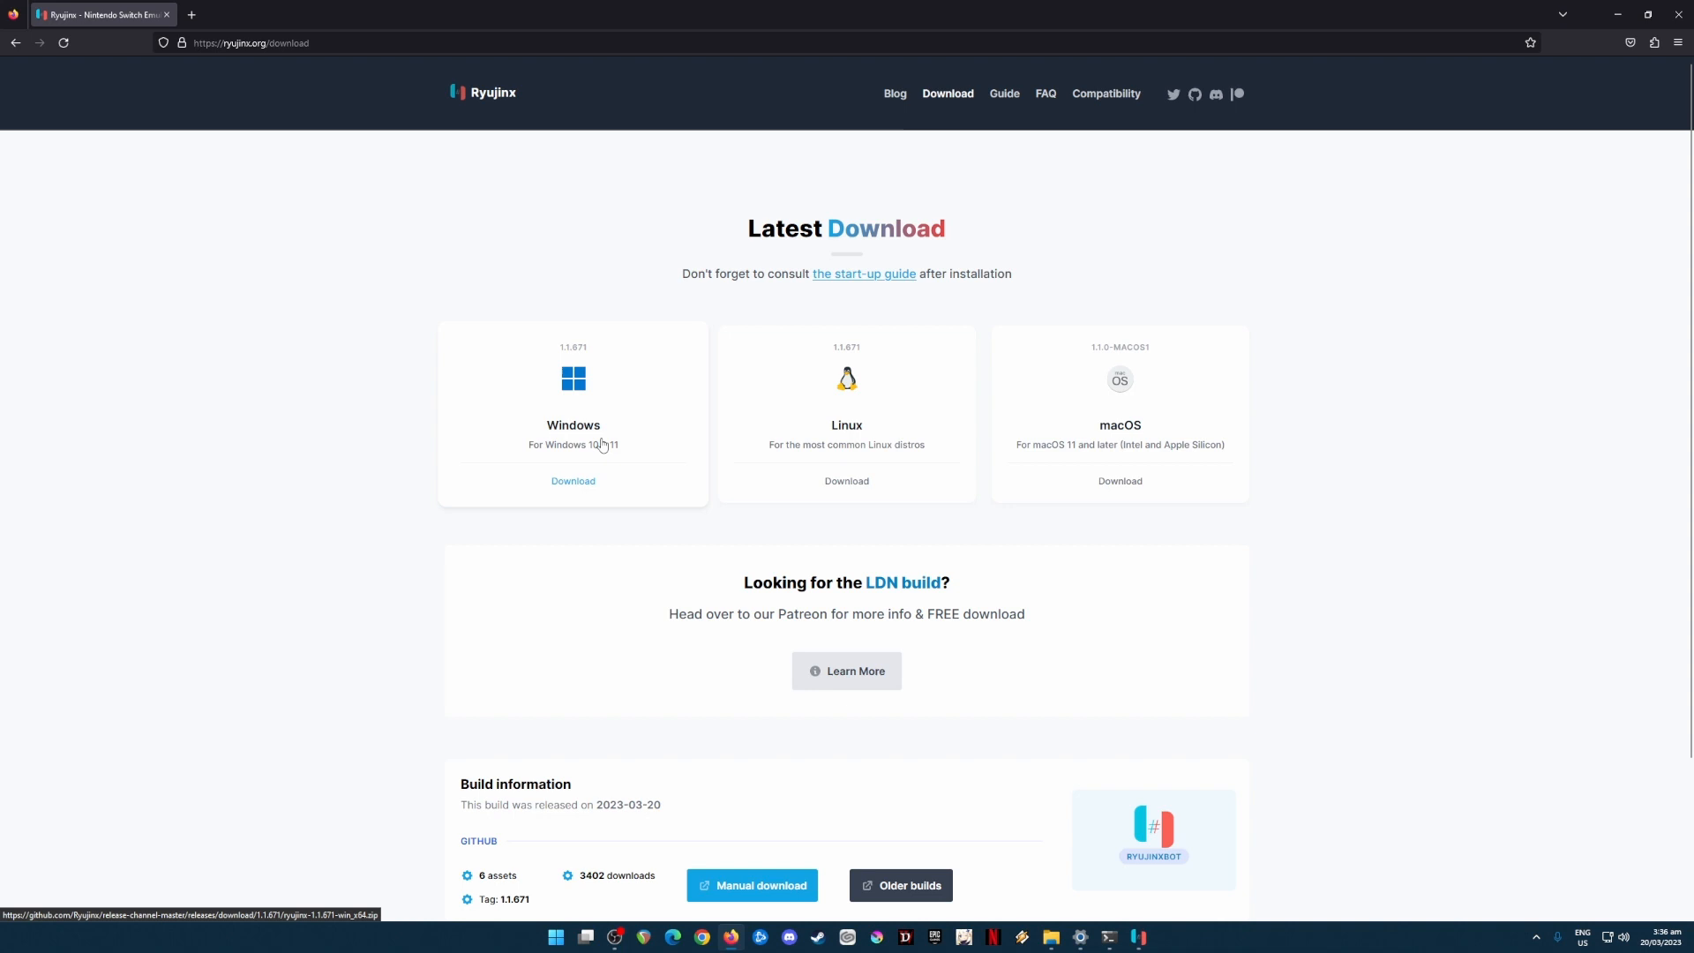
pyautogui.moveTo(602, 462)
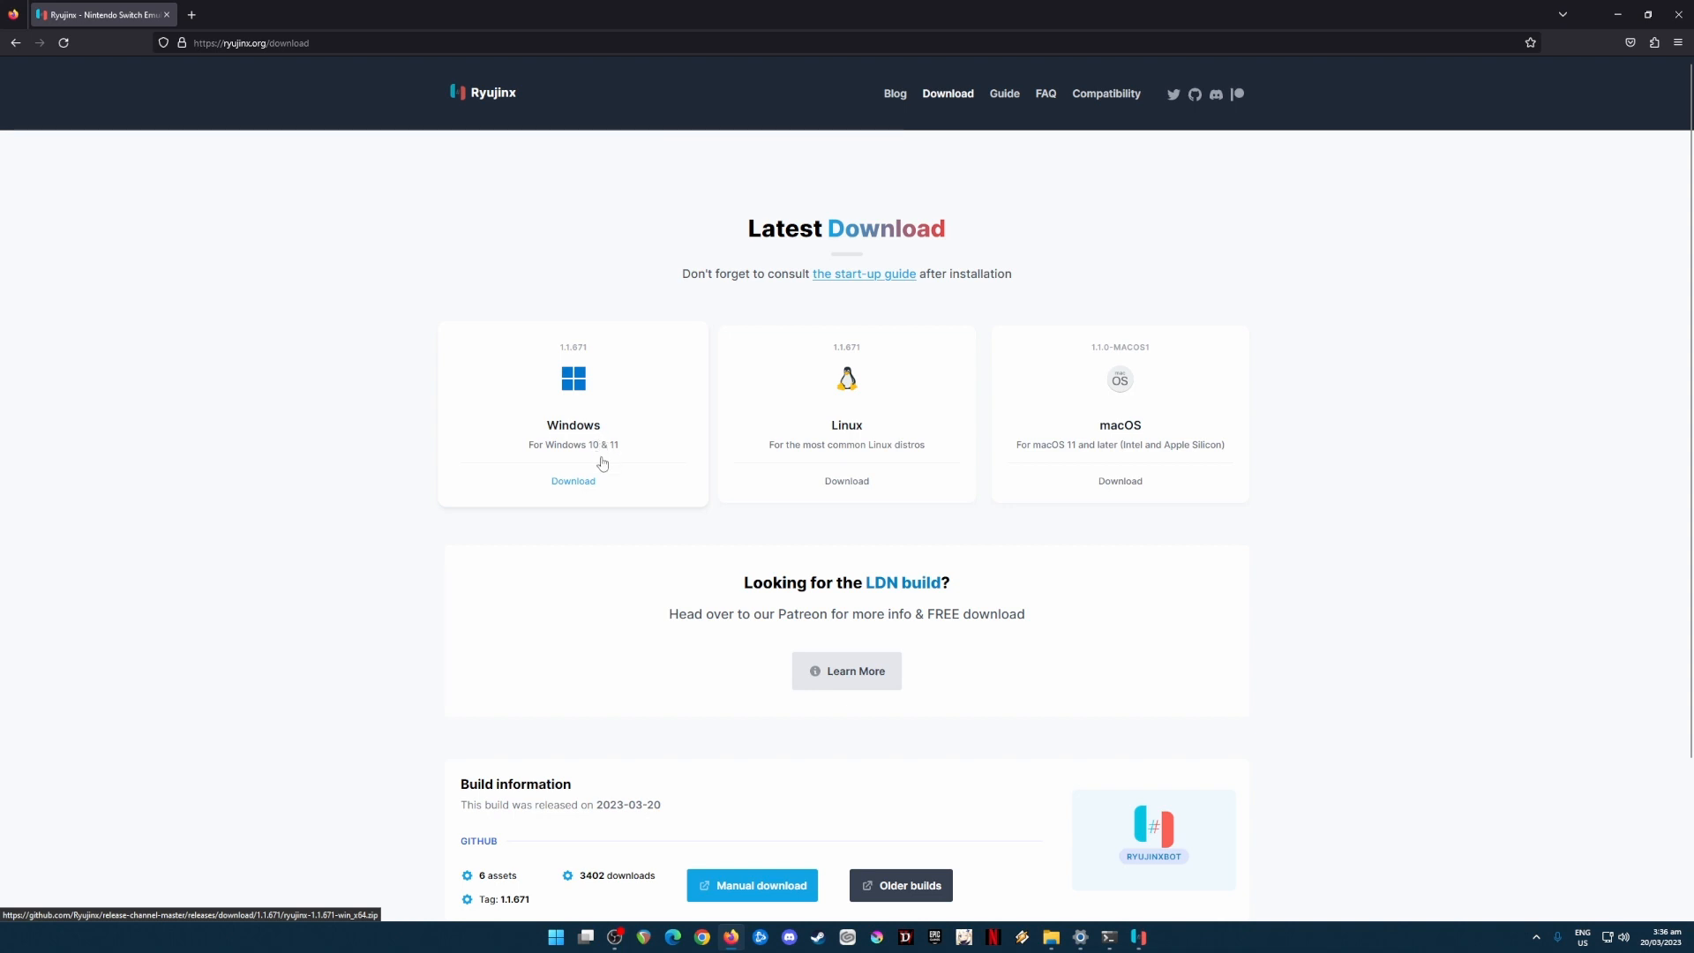
pyautogui.moveTo(674, 390)
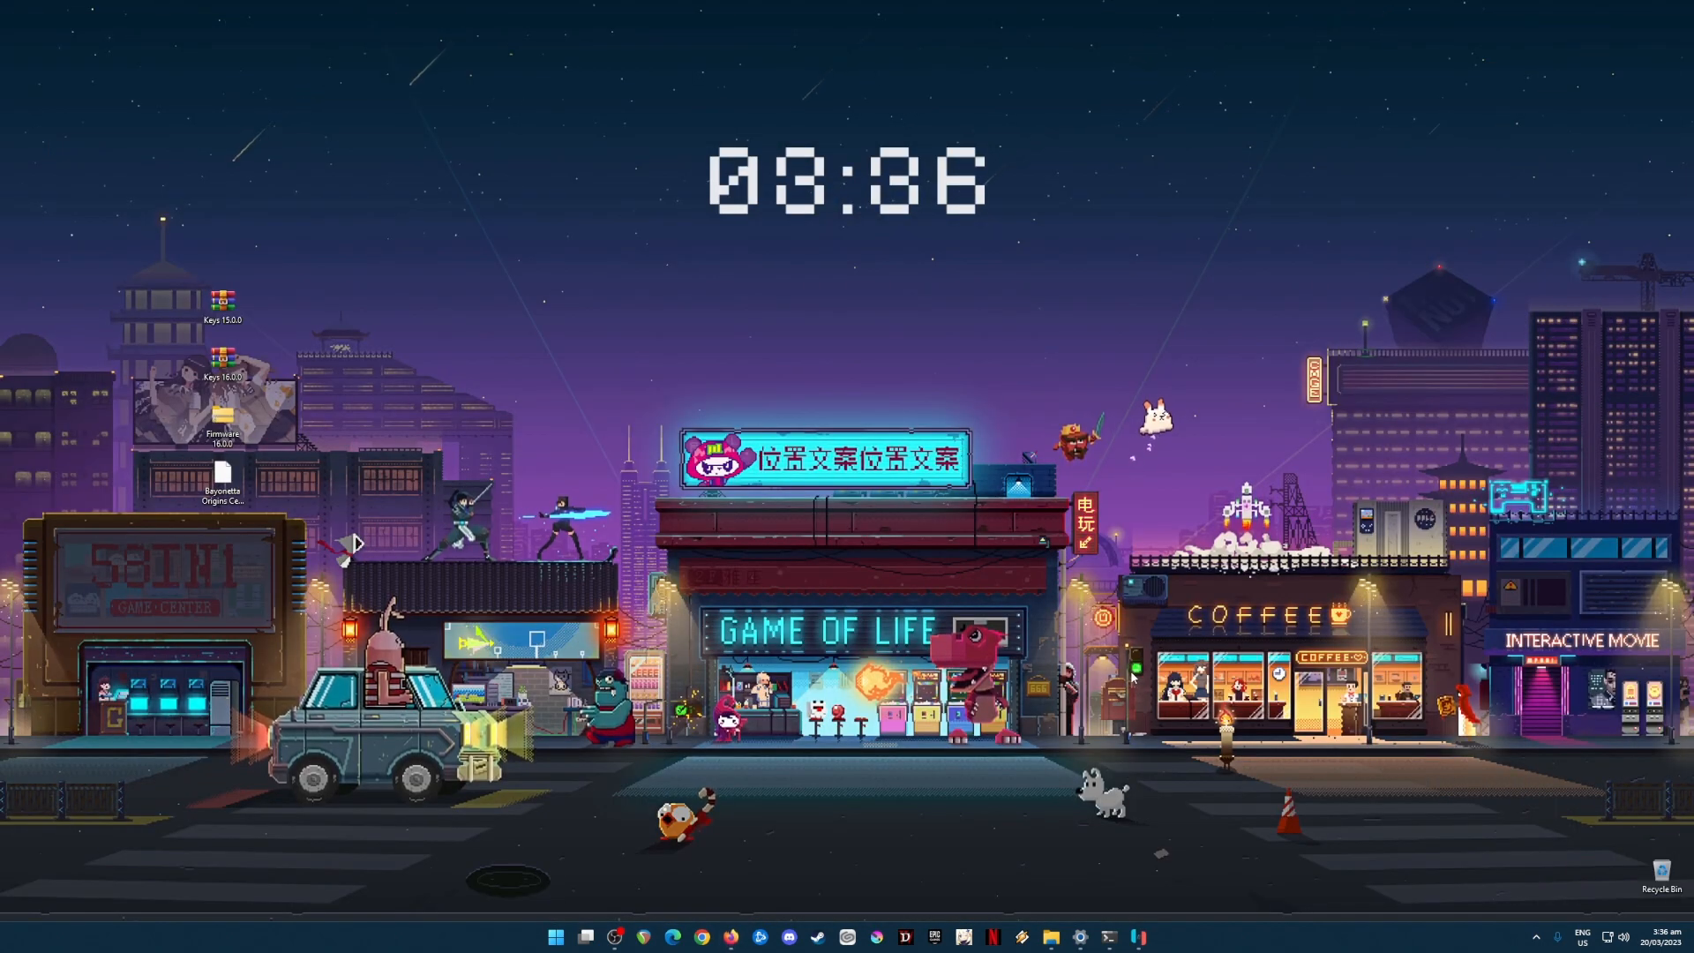
# Restore the Ryujinx 1.1.671 library window with its 55 games from the taskbar.
pyautogui.click(1133, 935)
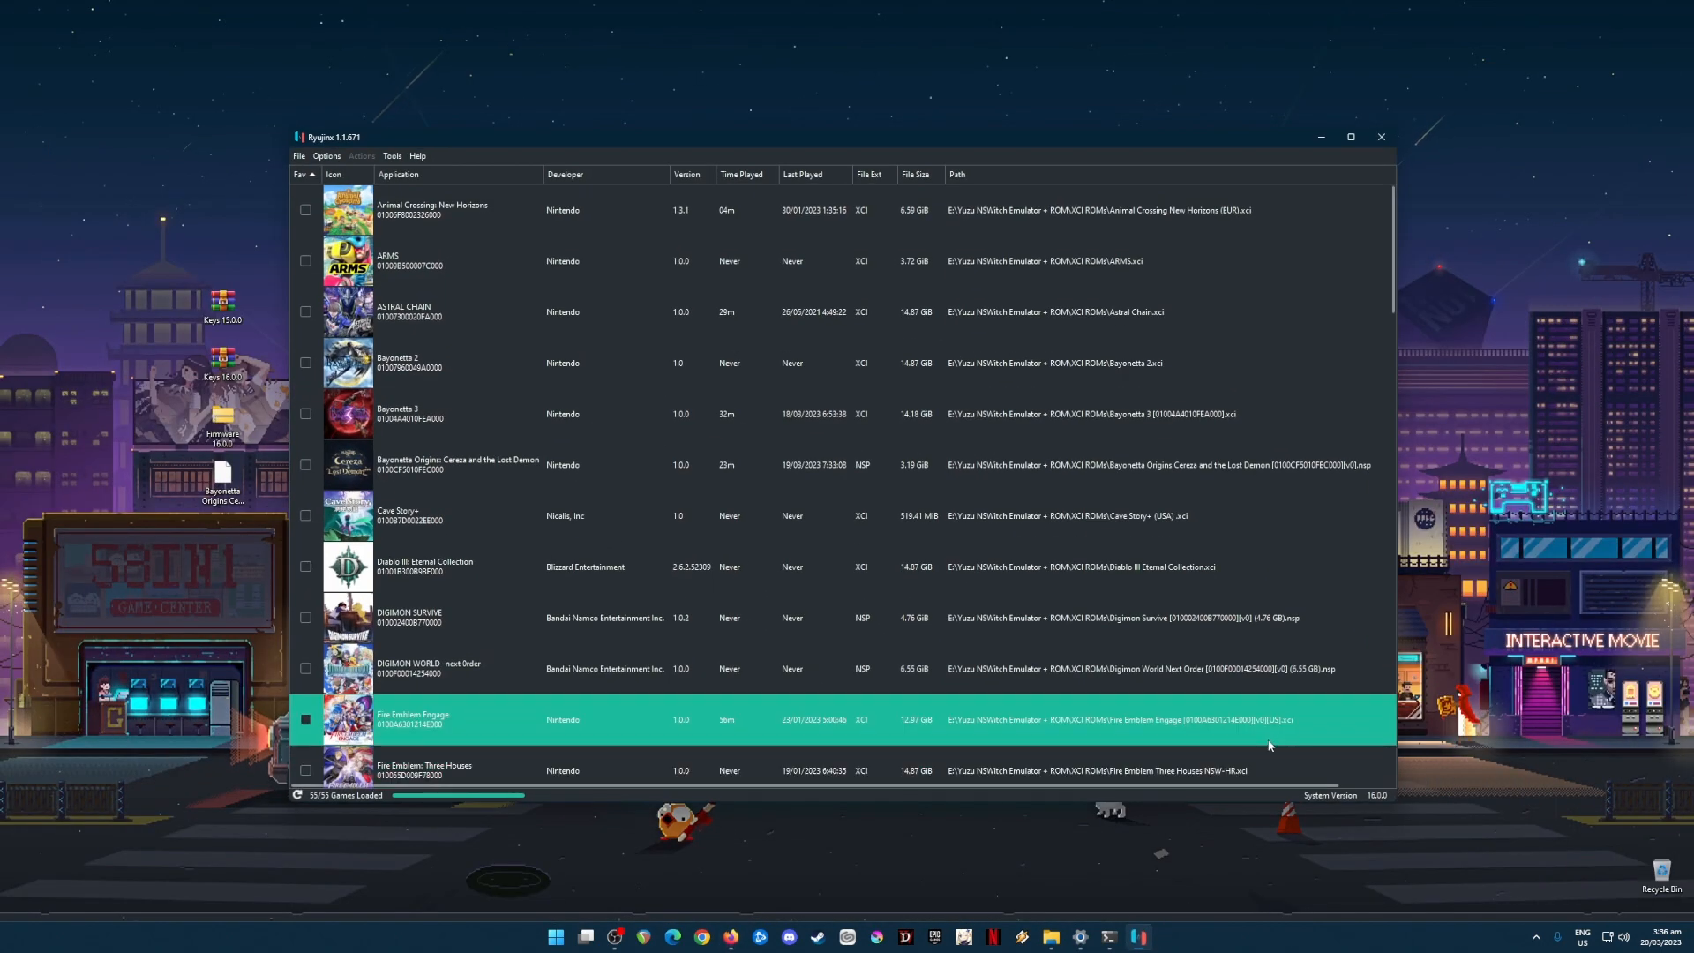
pyautogui.moveTo(1045, 731)
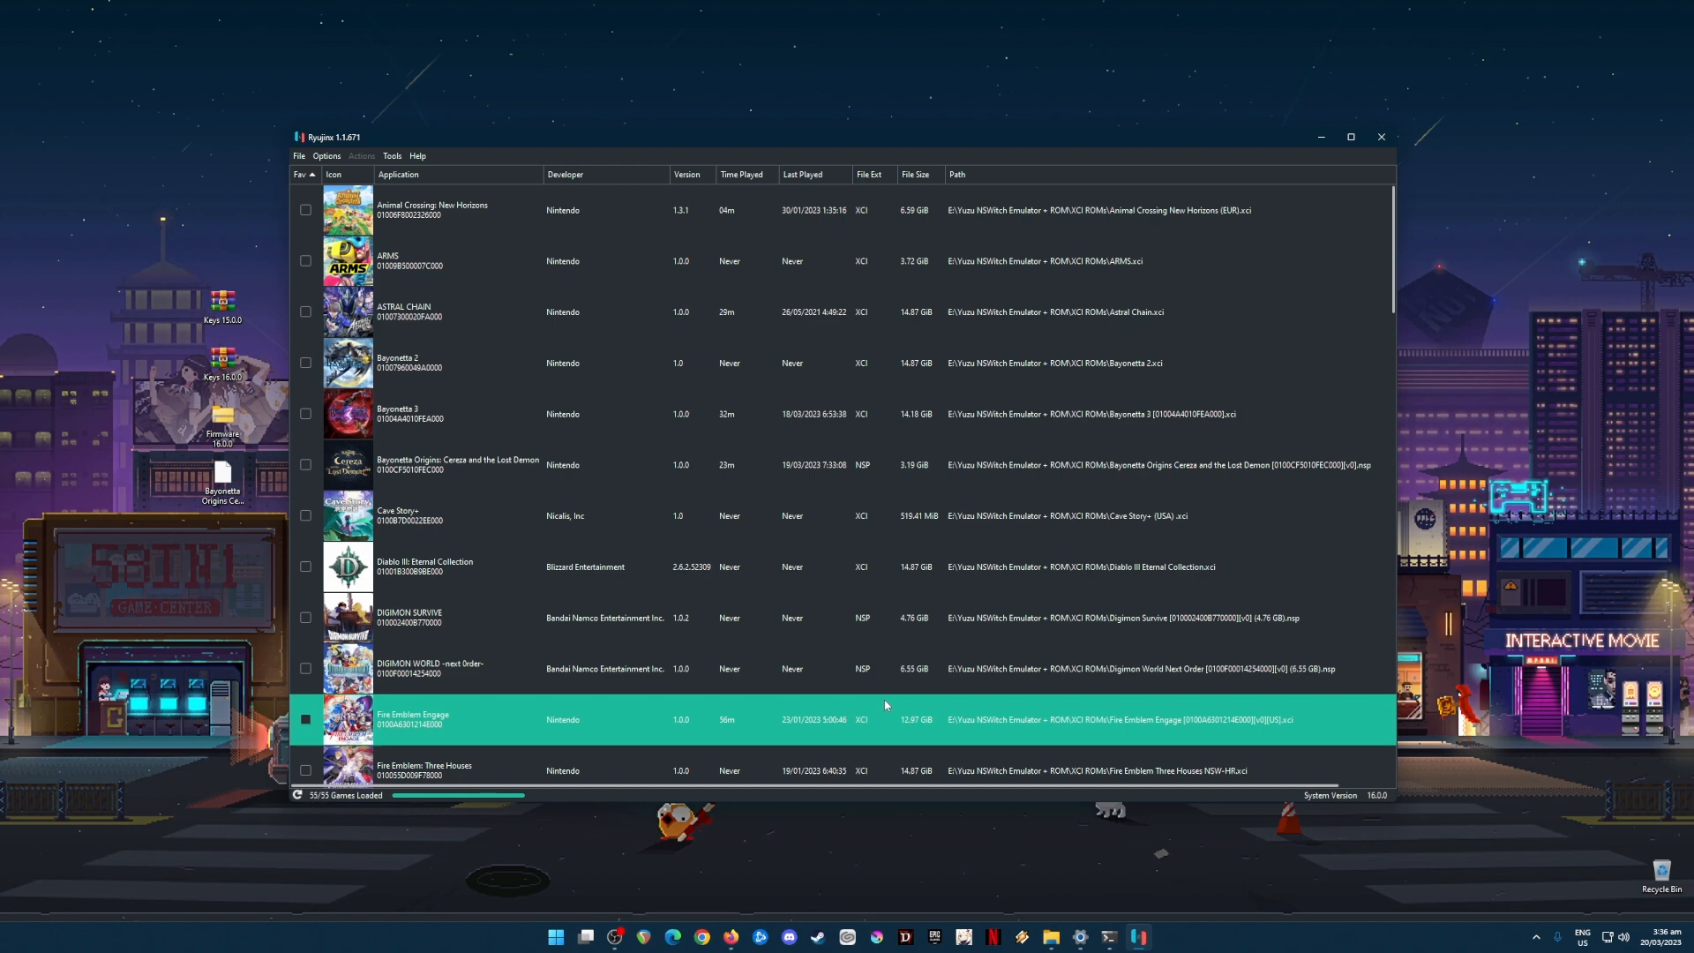
pyautogui.moveTo(889, 704)
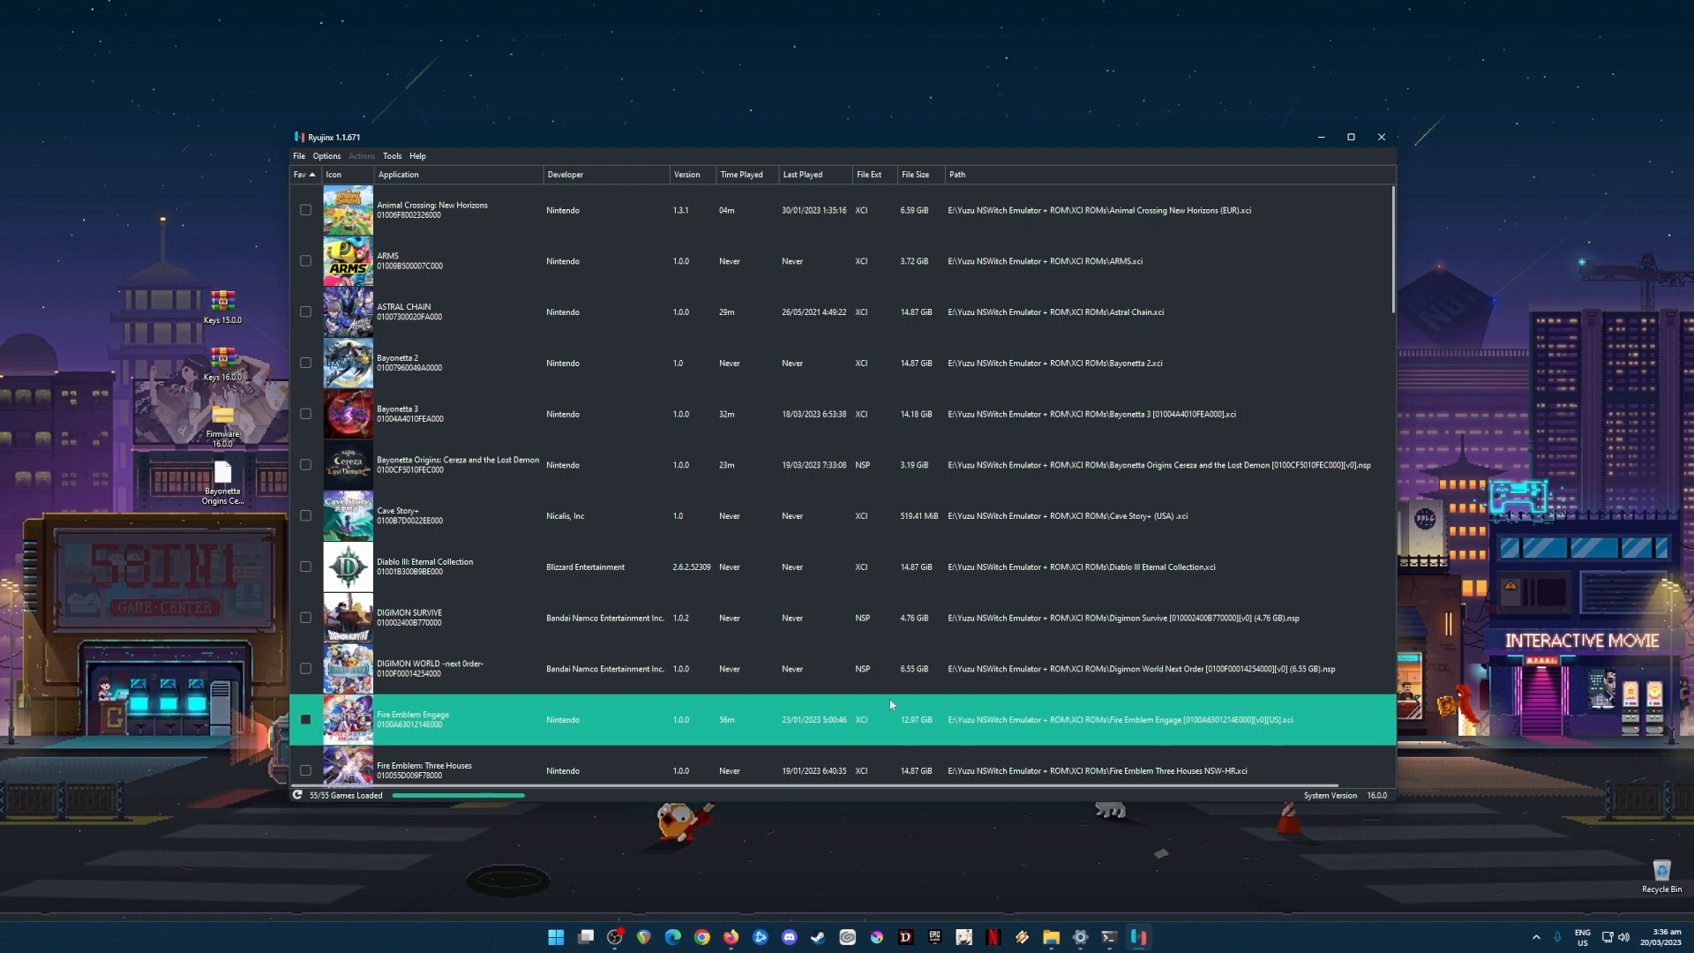
pyautogui.moveTo(879, 721)
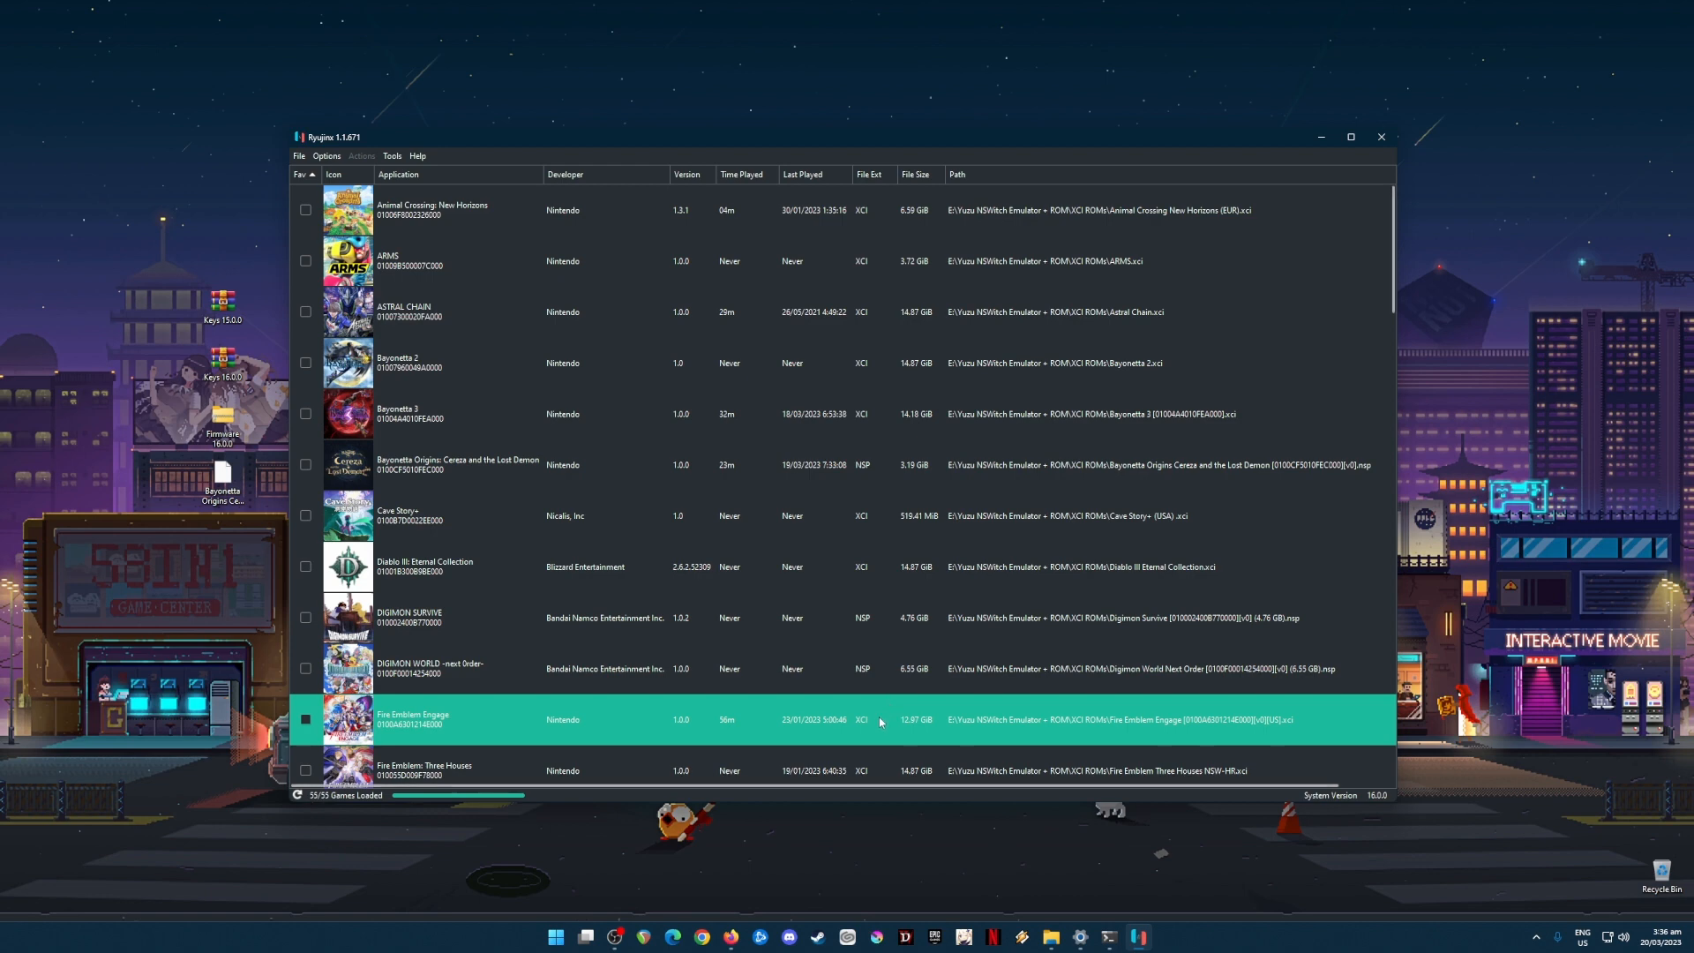
pyautogui.click(457, 466)
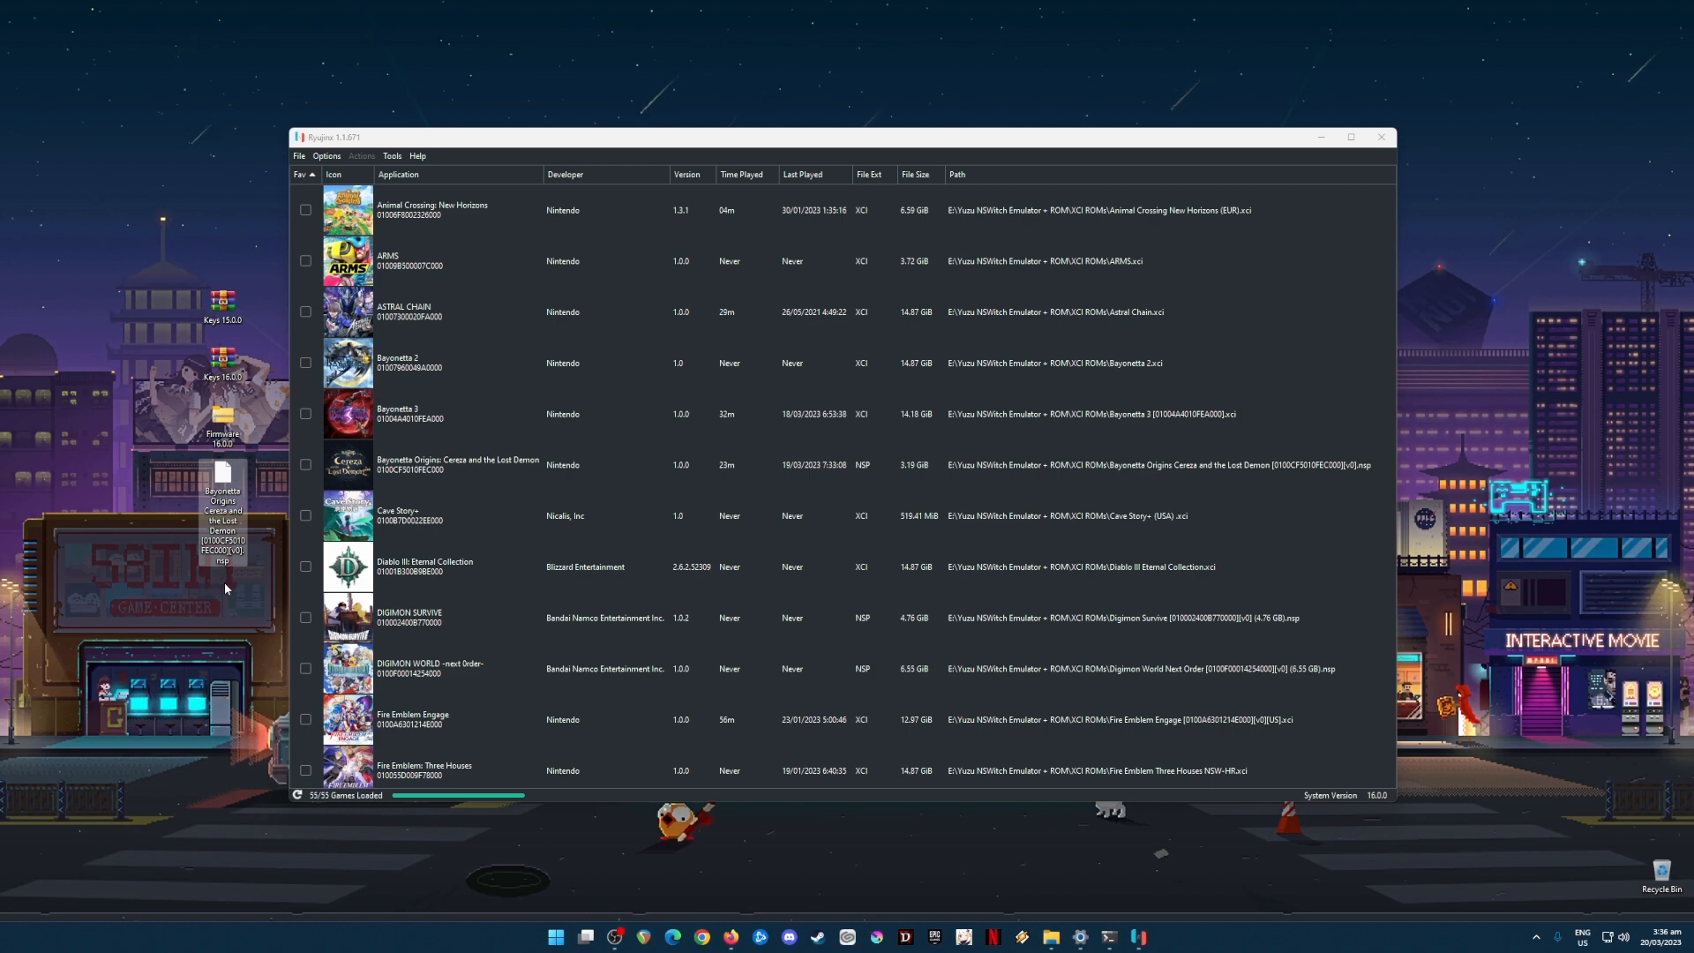
pyautogui.moveTo(159, 246)
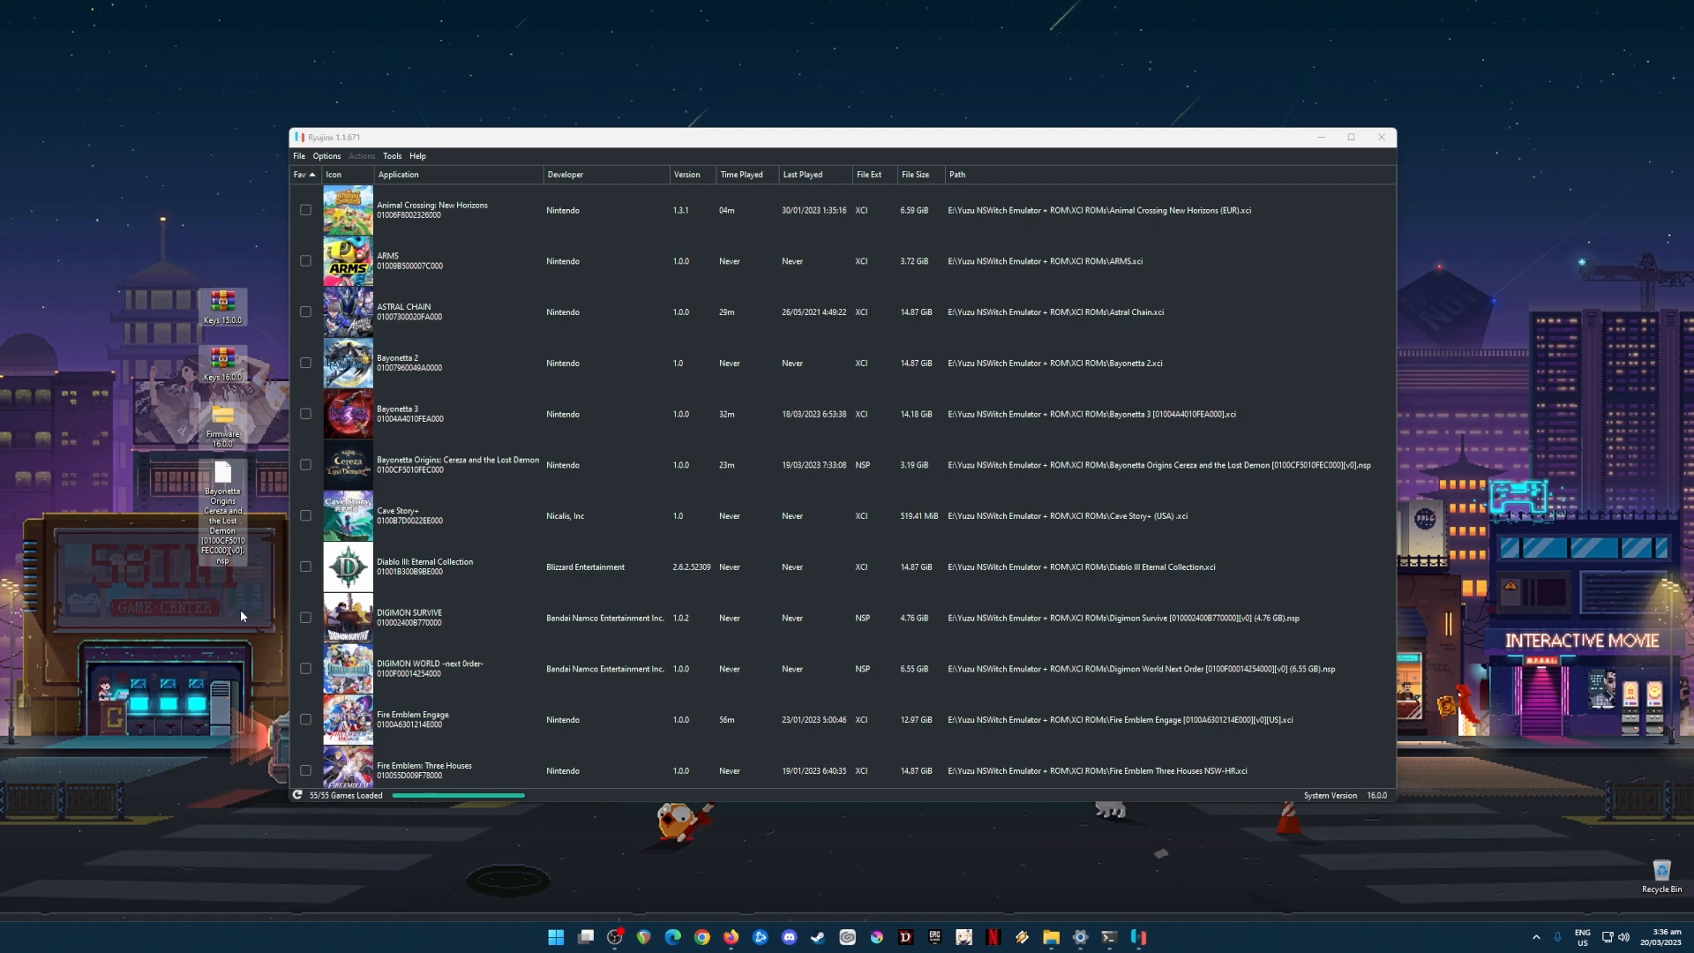
pyautogui.moveTo(199, 631)
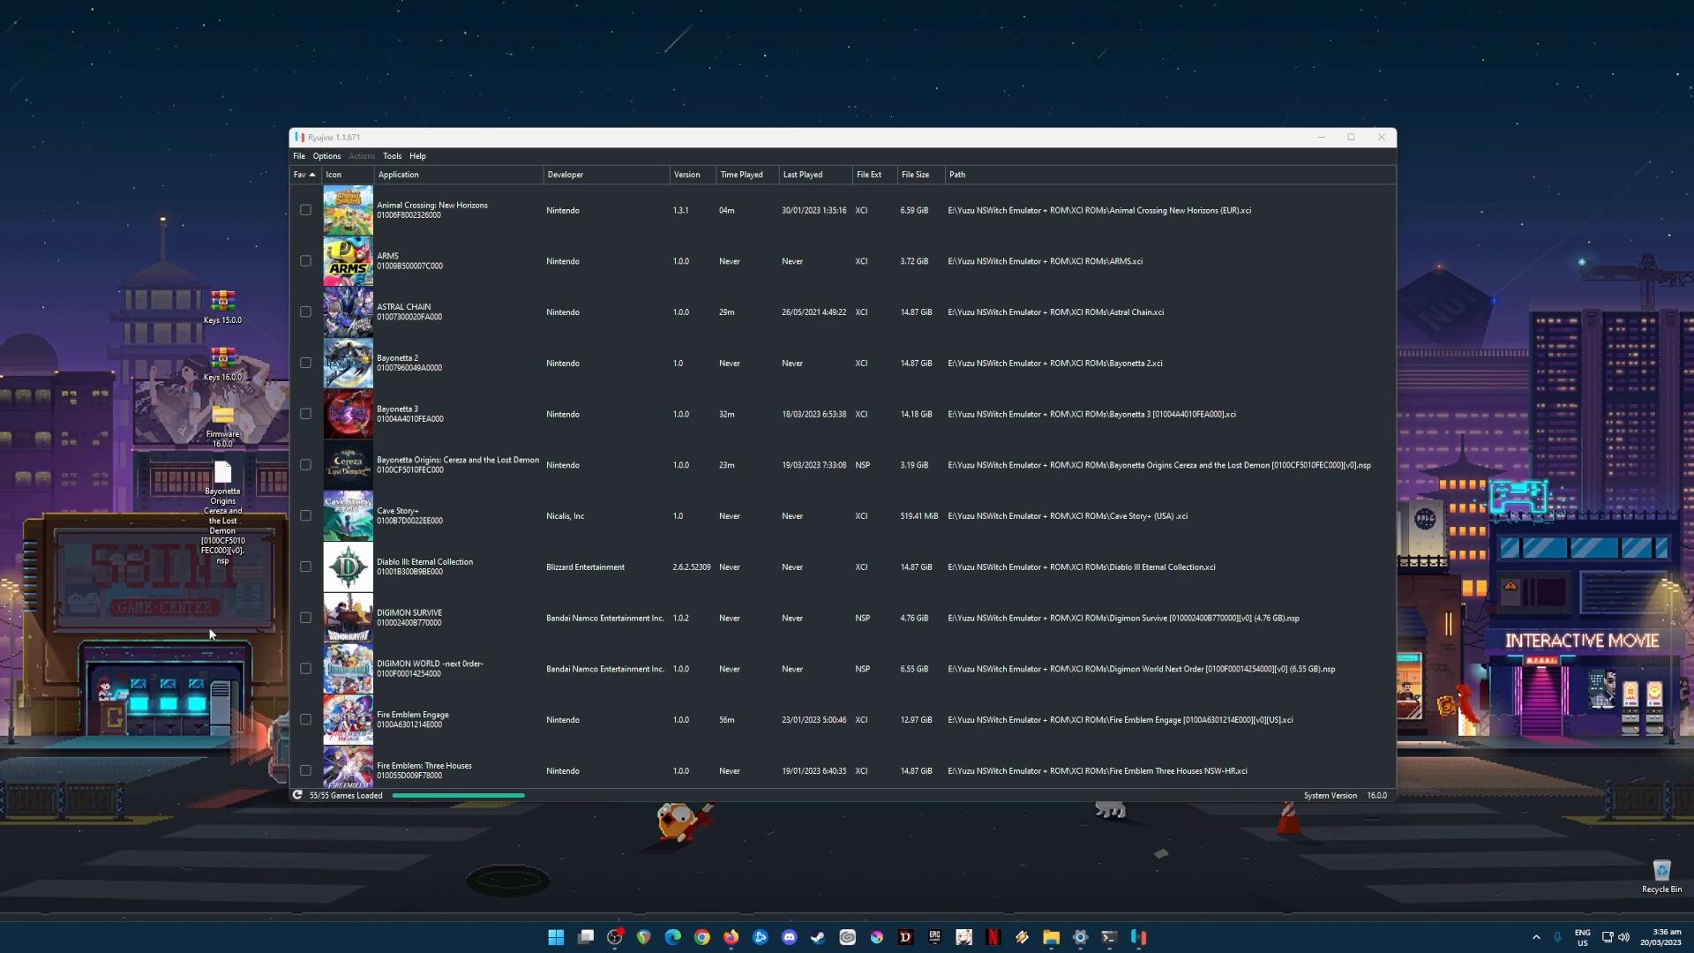
pyautogui.moveTo(258, 607)
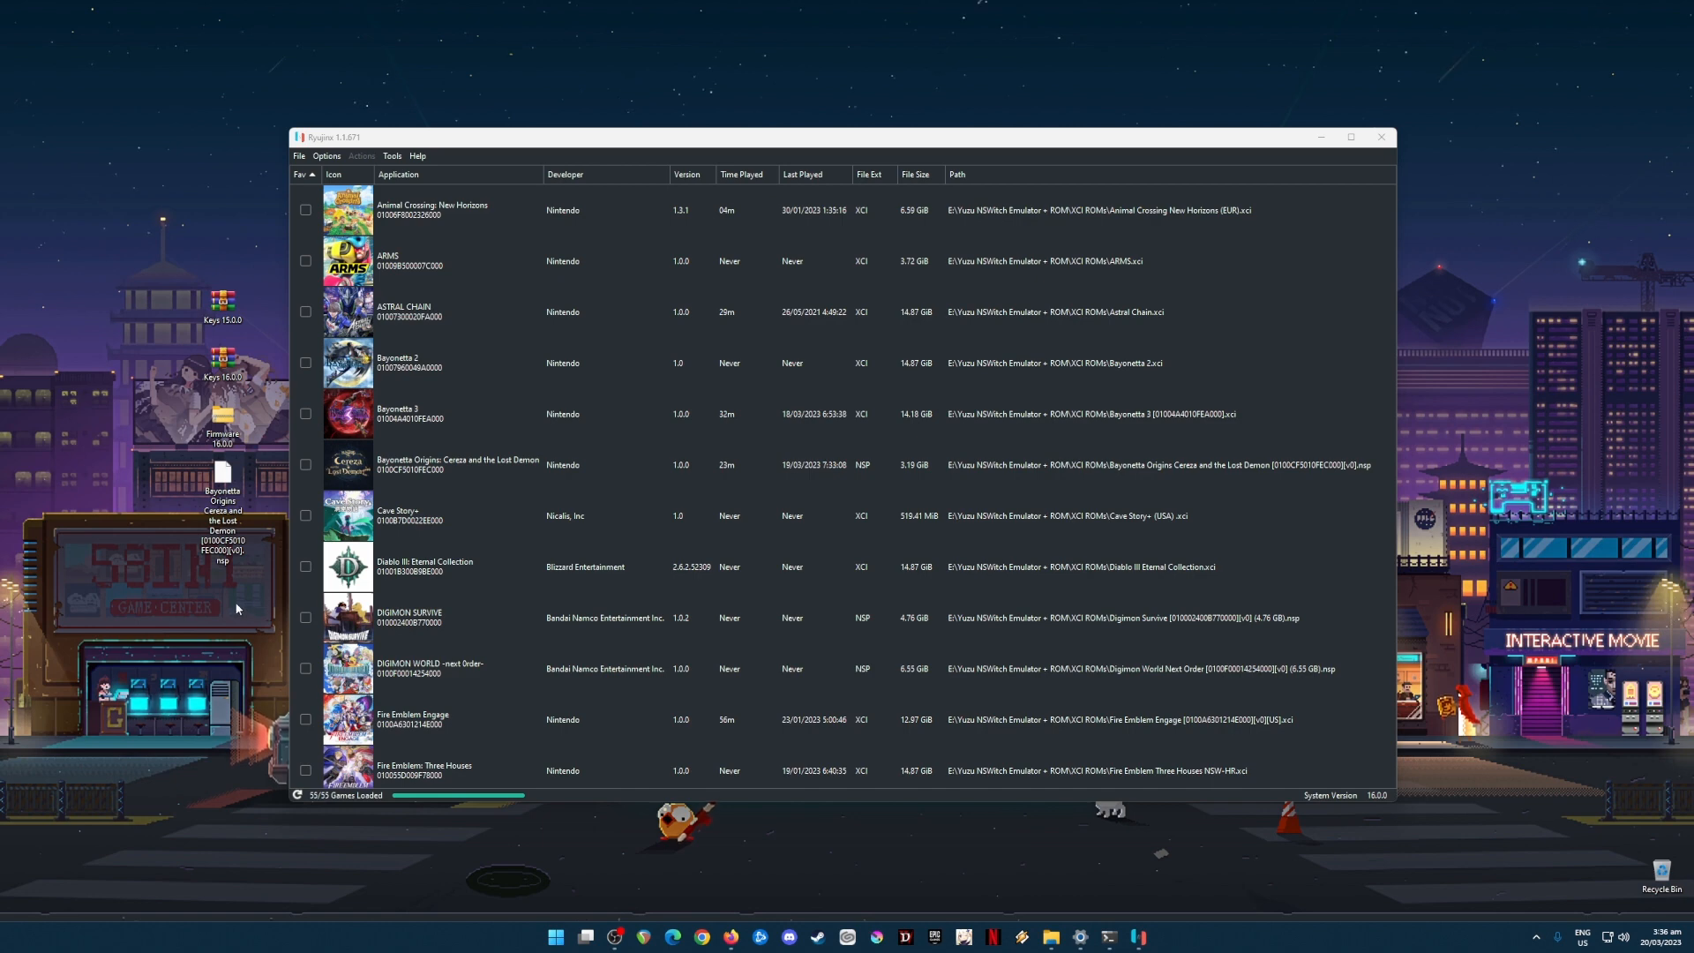
pyautogui.moveTo(233, 607)
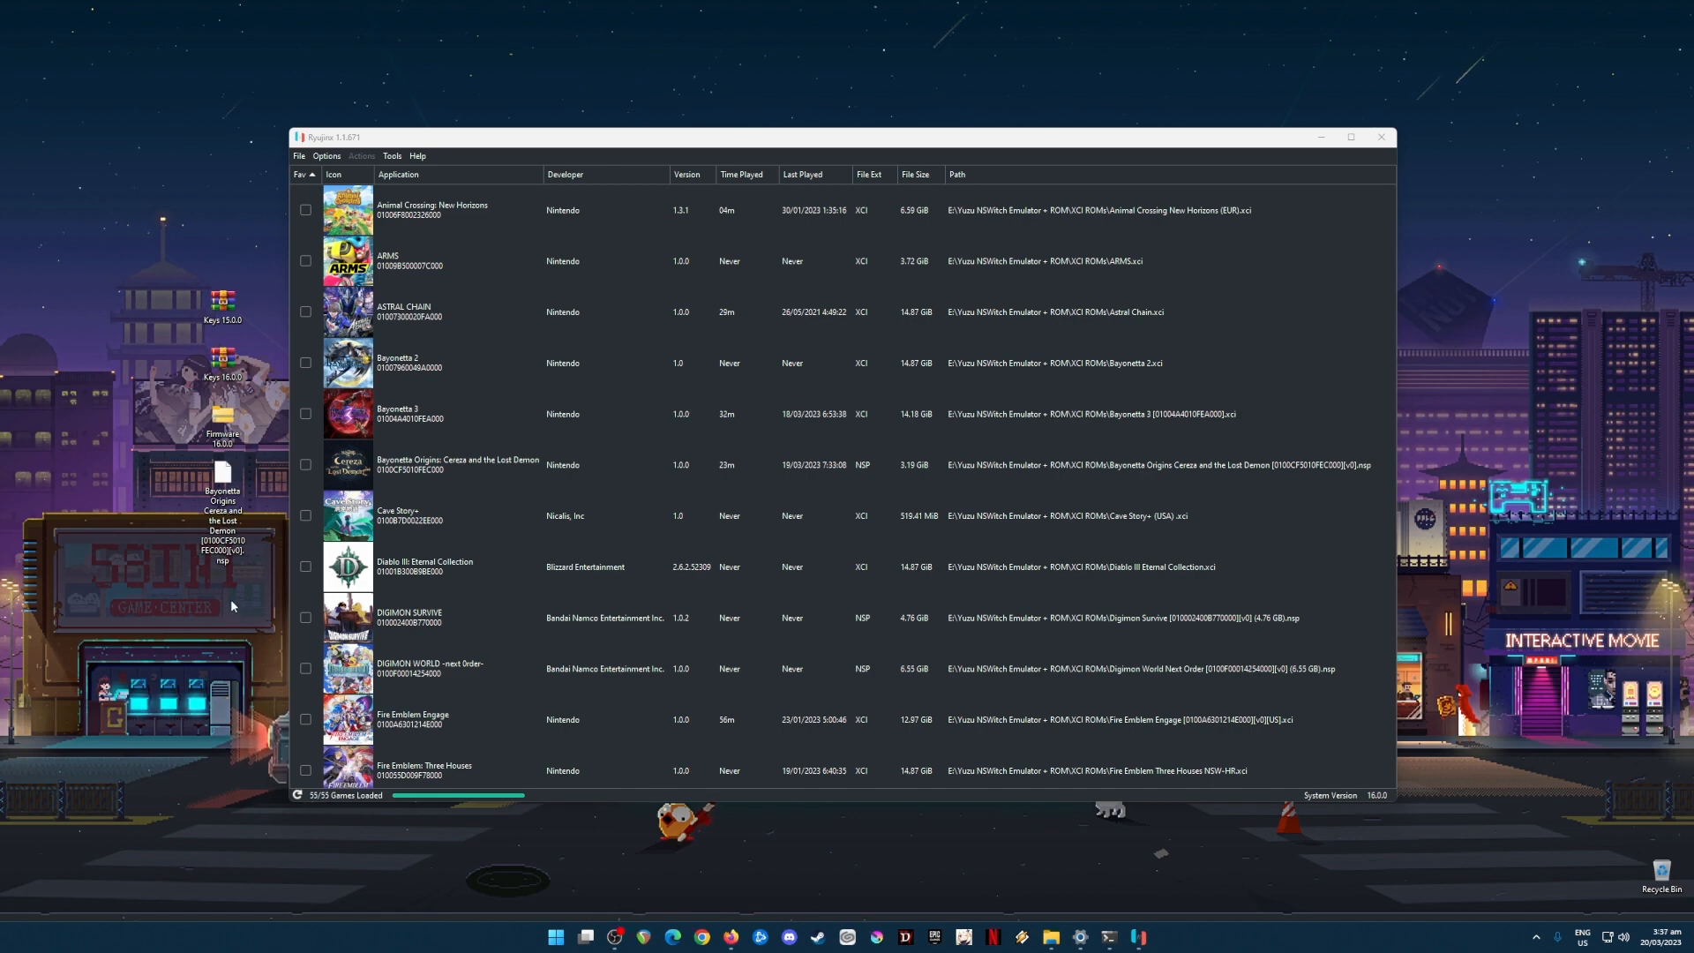
pyautogui.moveTo(226, 611)
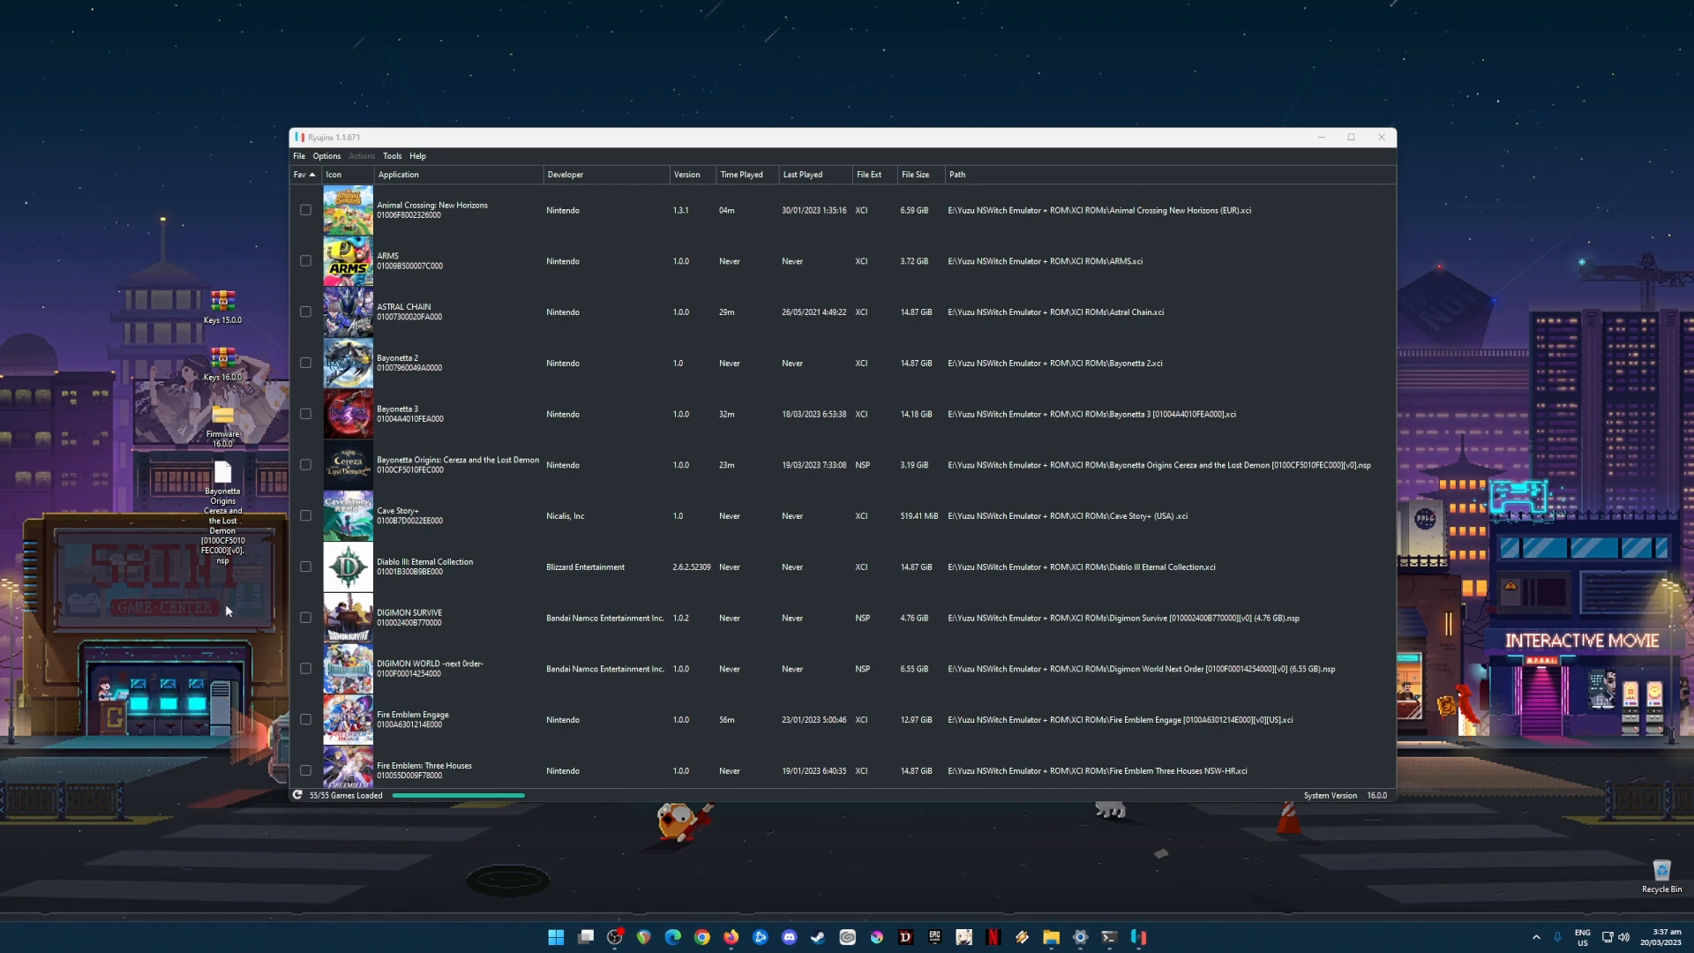
pyautogui.moveTo(219, 620)
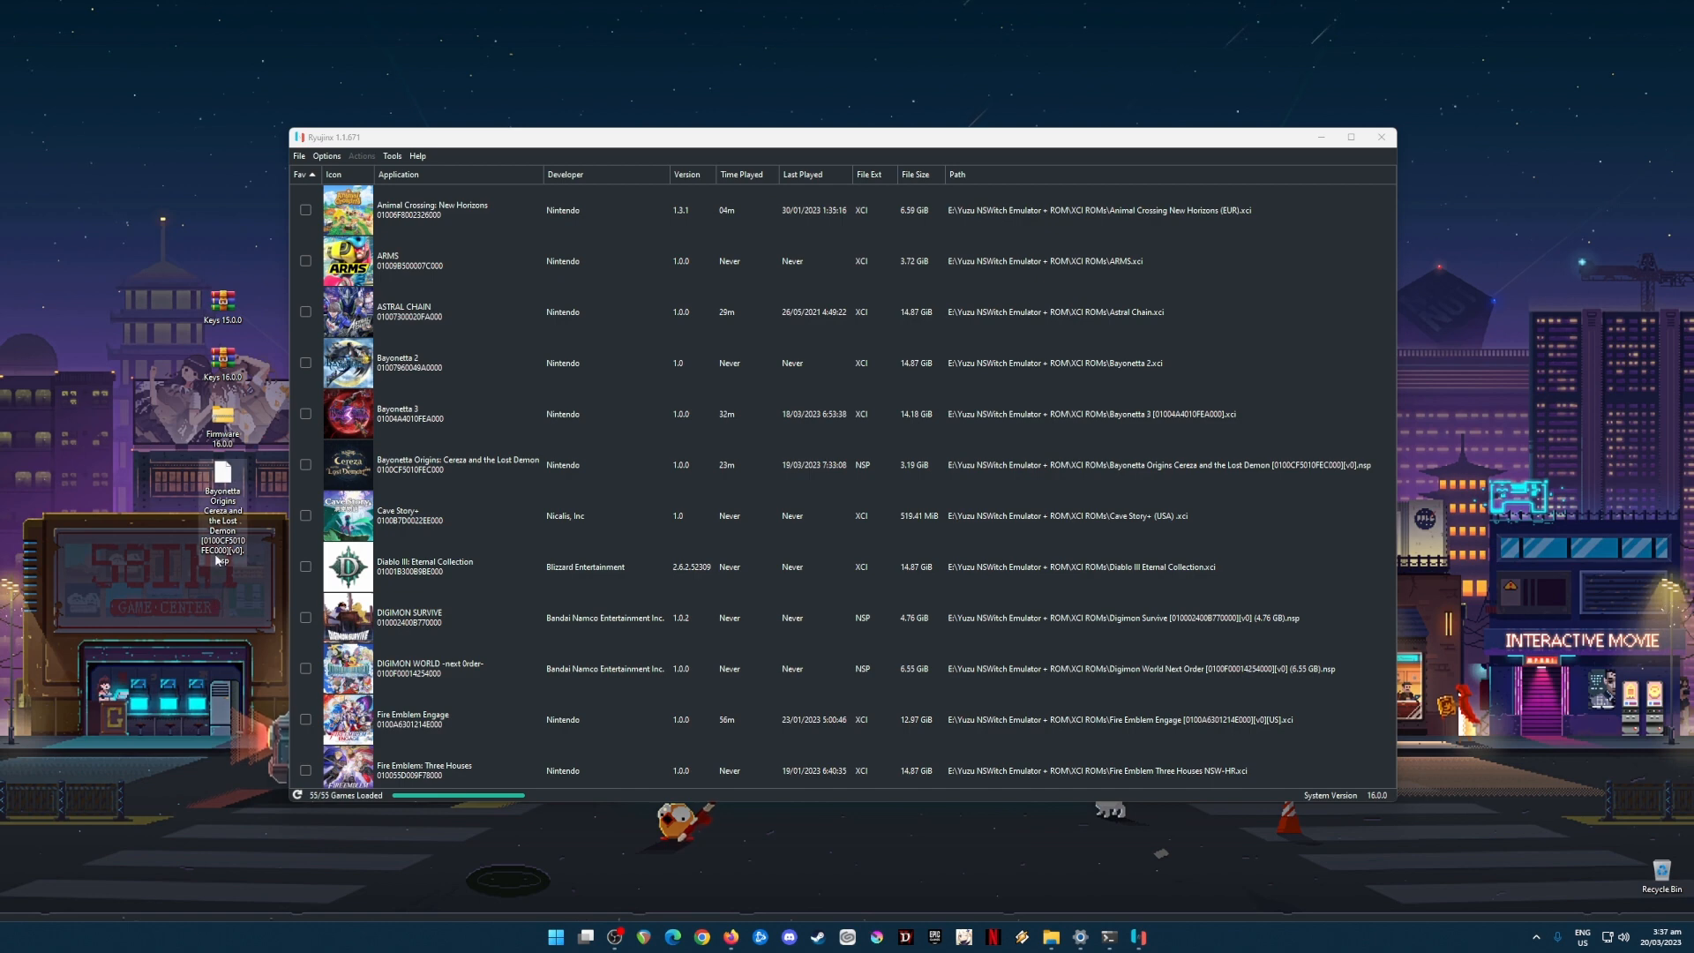
pyautogui.moveTo(219, 563)
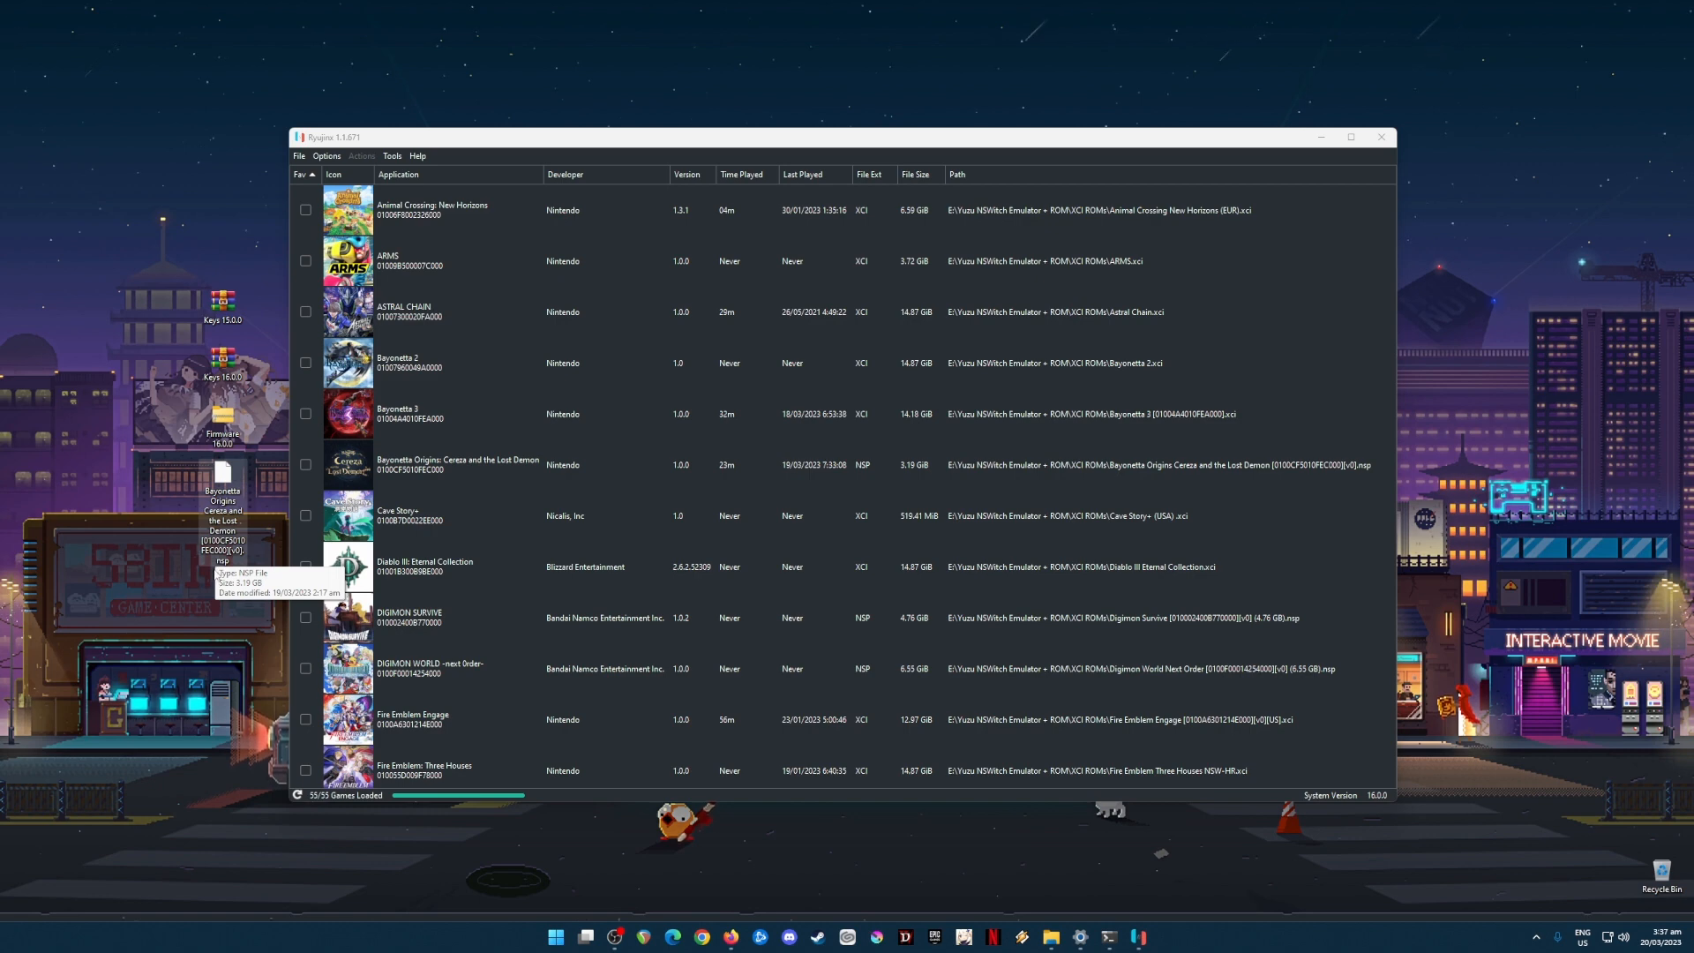
pyautogui.moveTo(226, 653)
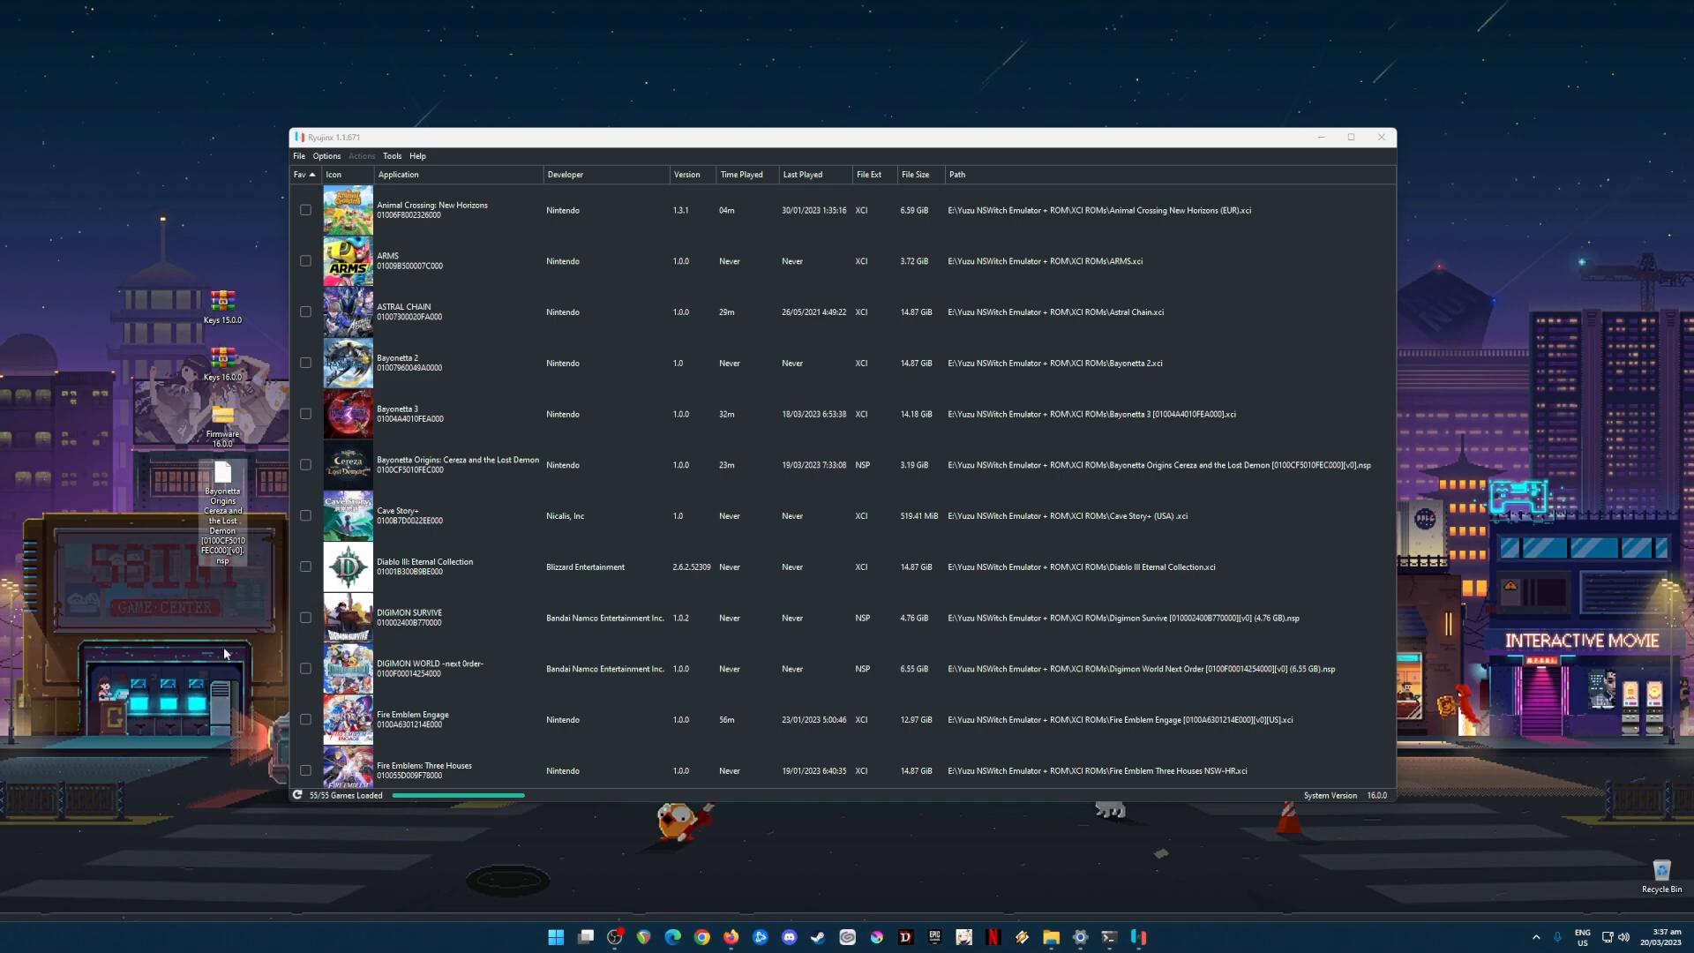
pyautogui.moveTo(196, 259)
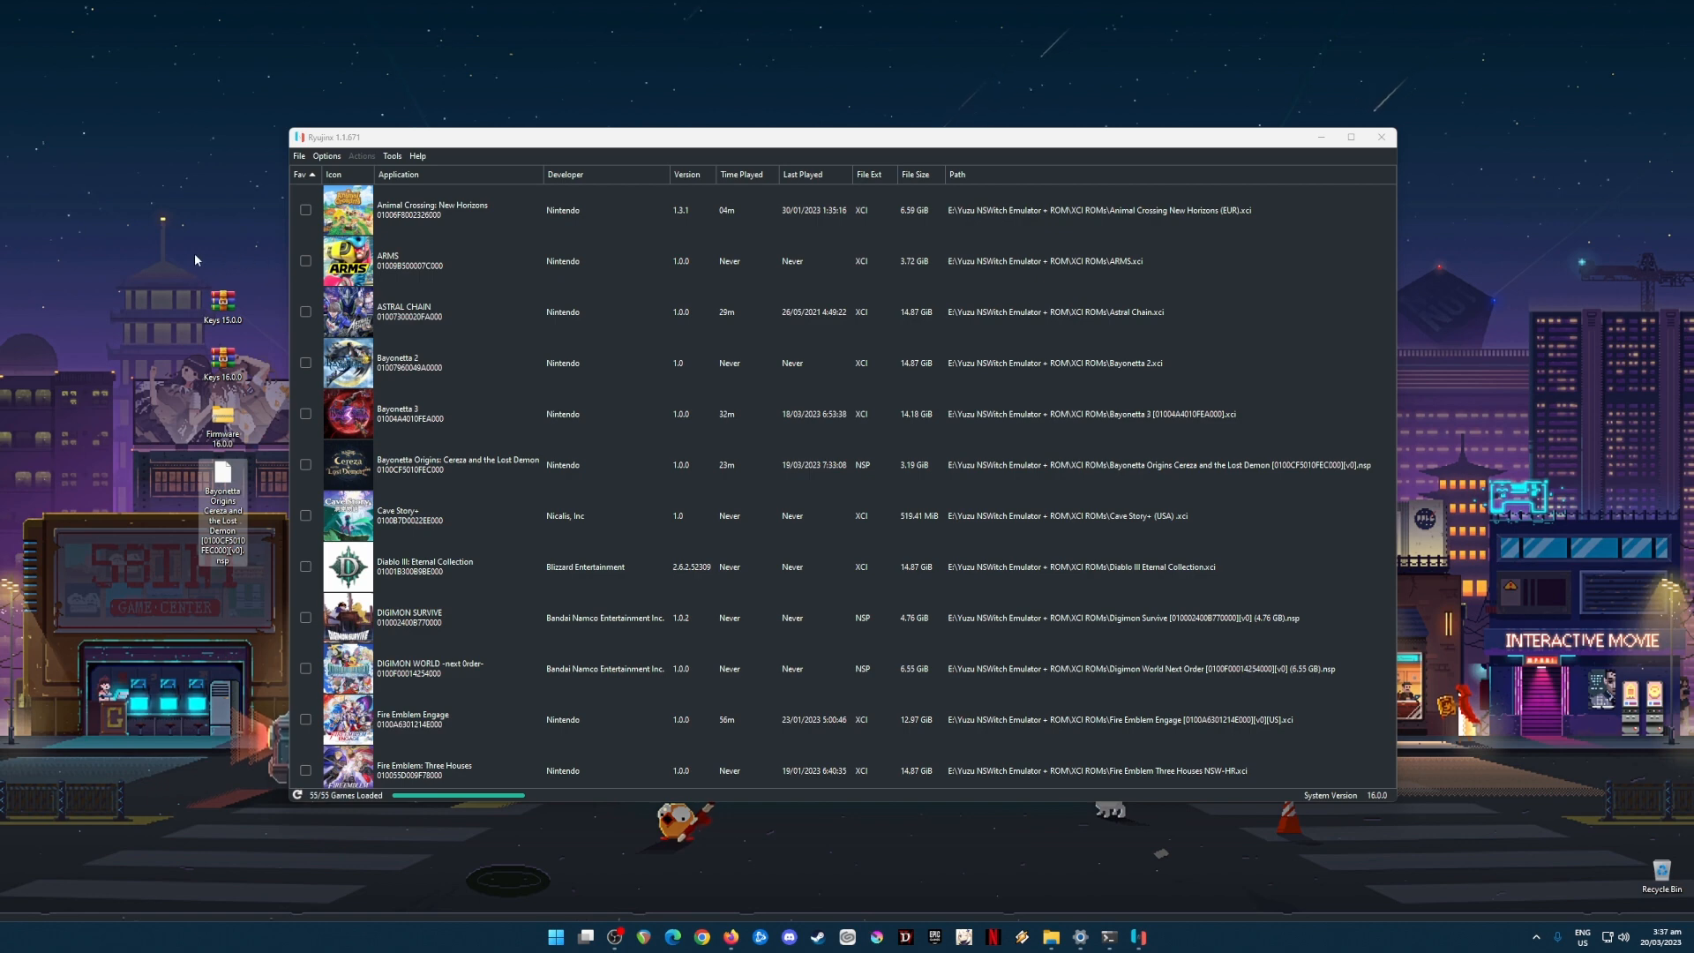
pyautogui.moveTo(256, 572)
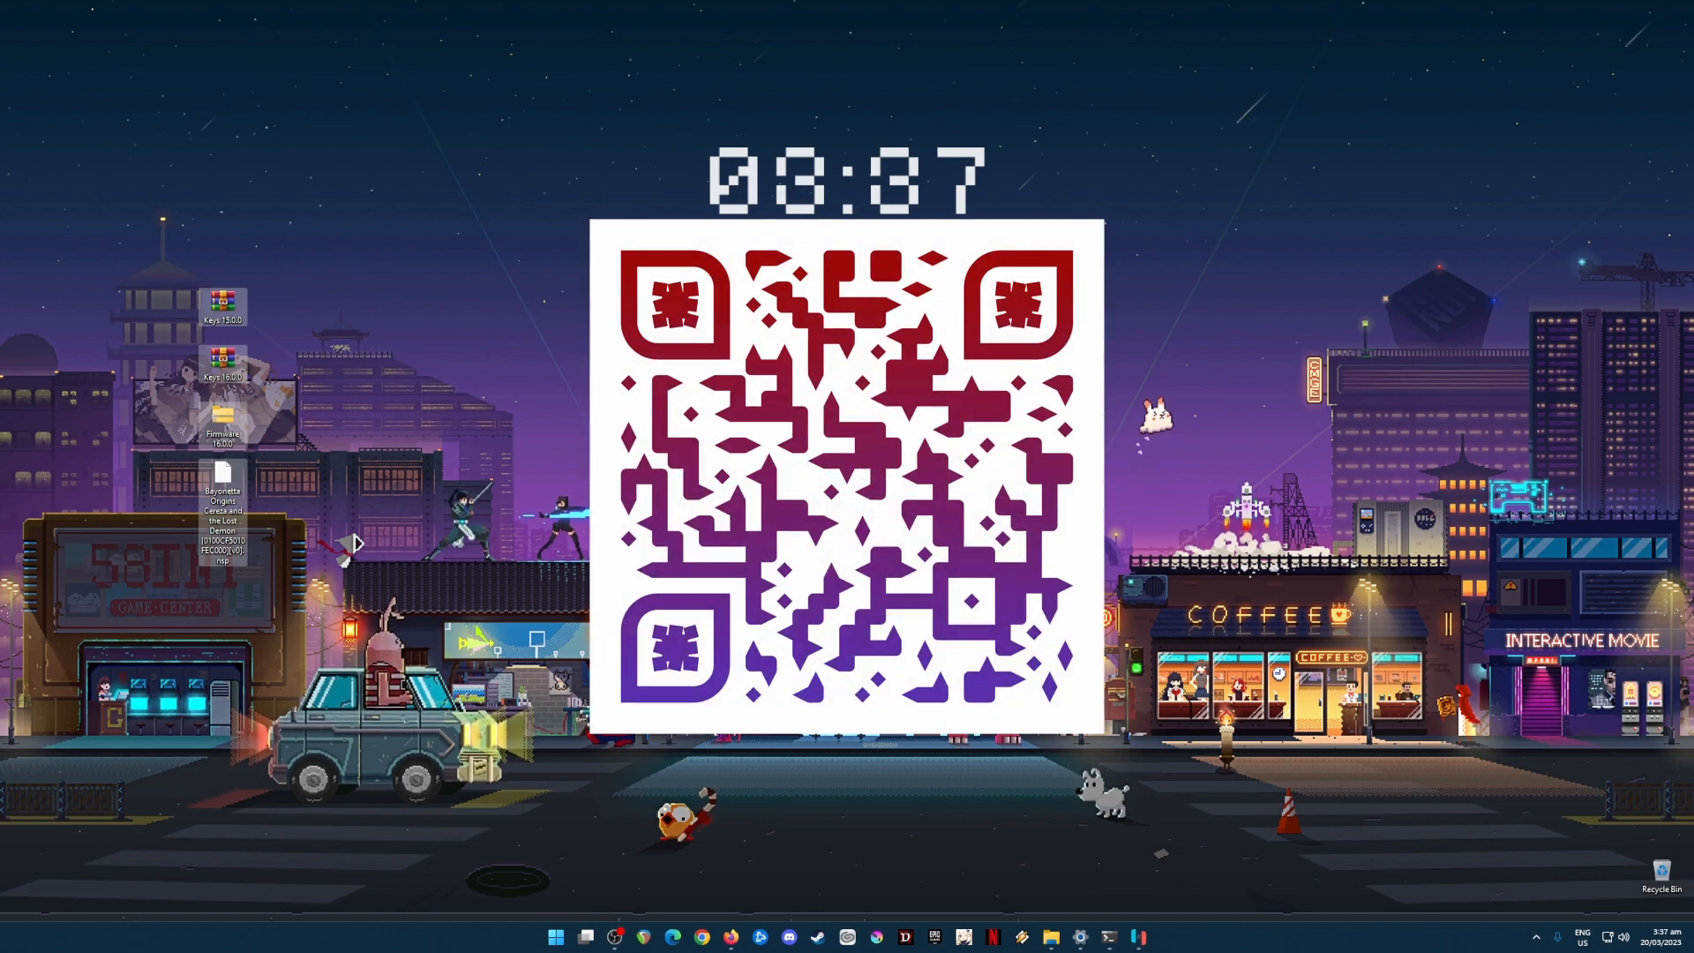
pyautogui.moveTo(1105, 641)
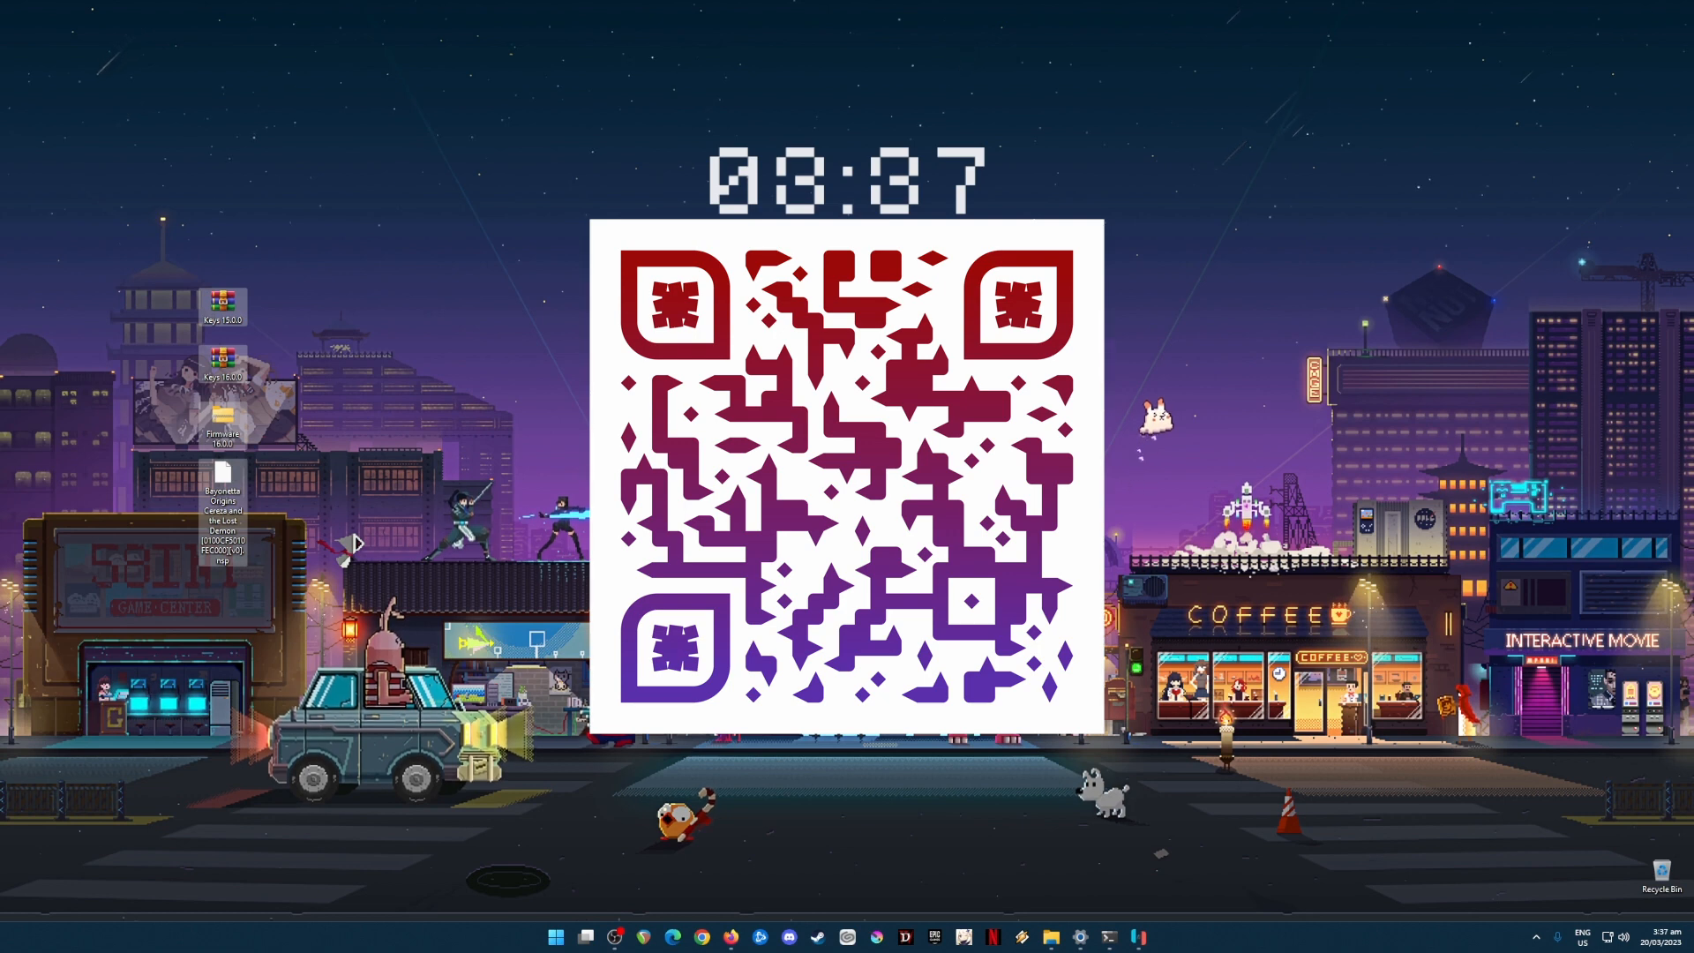
pyautogui.moveTo(395, 252)
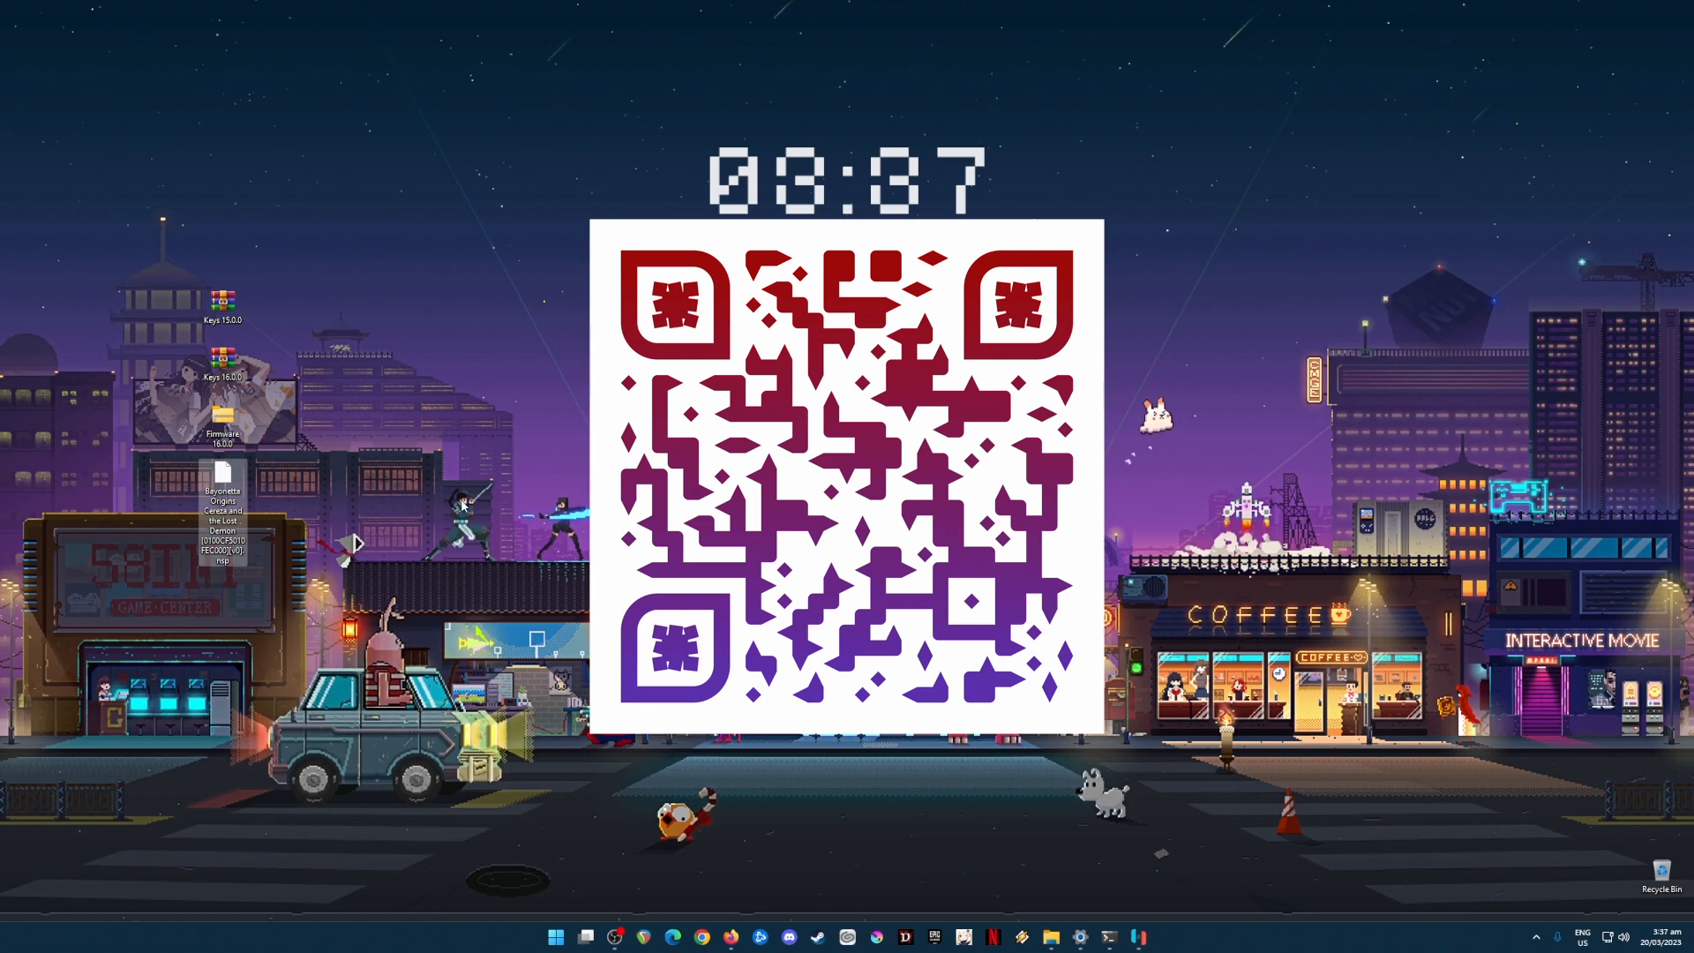
pyautogui.moveTo(417, 203)
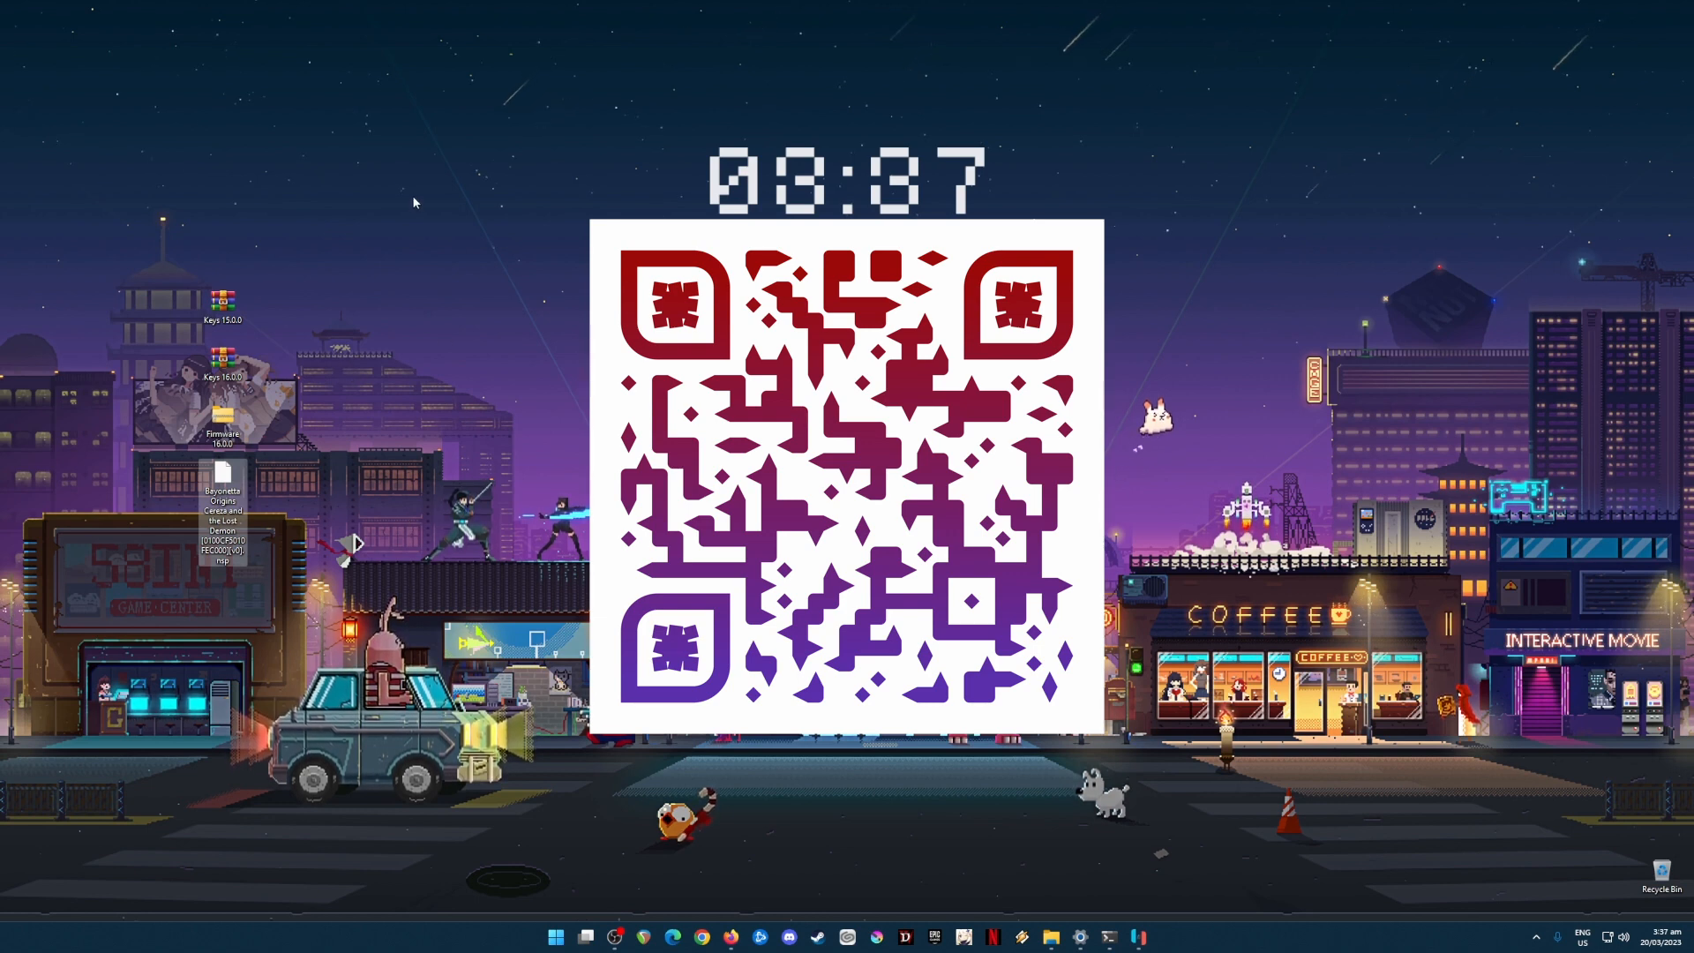
pyautogui.moveTo(367, 256)
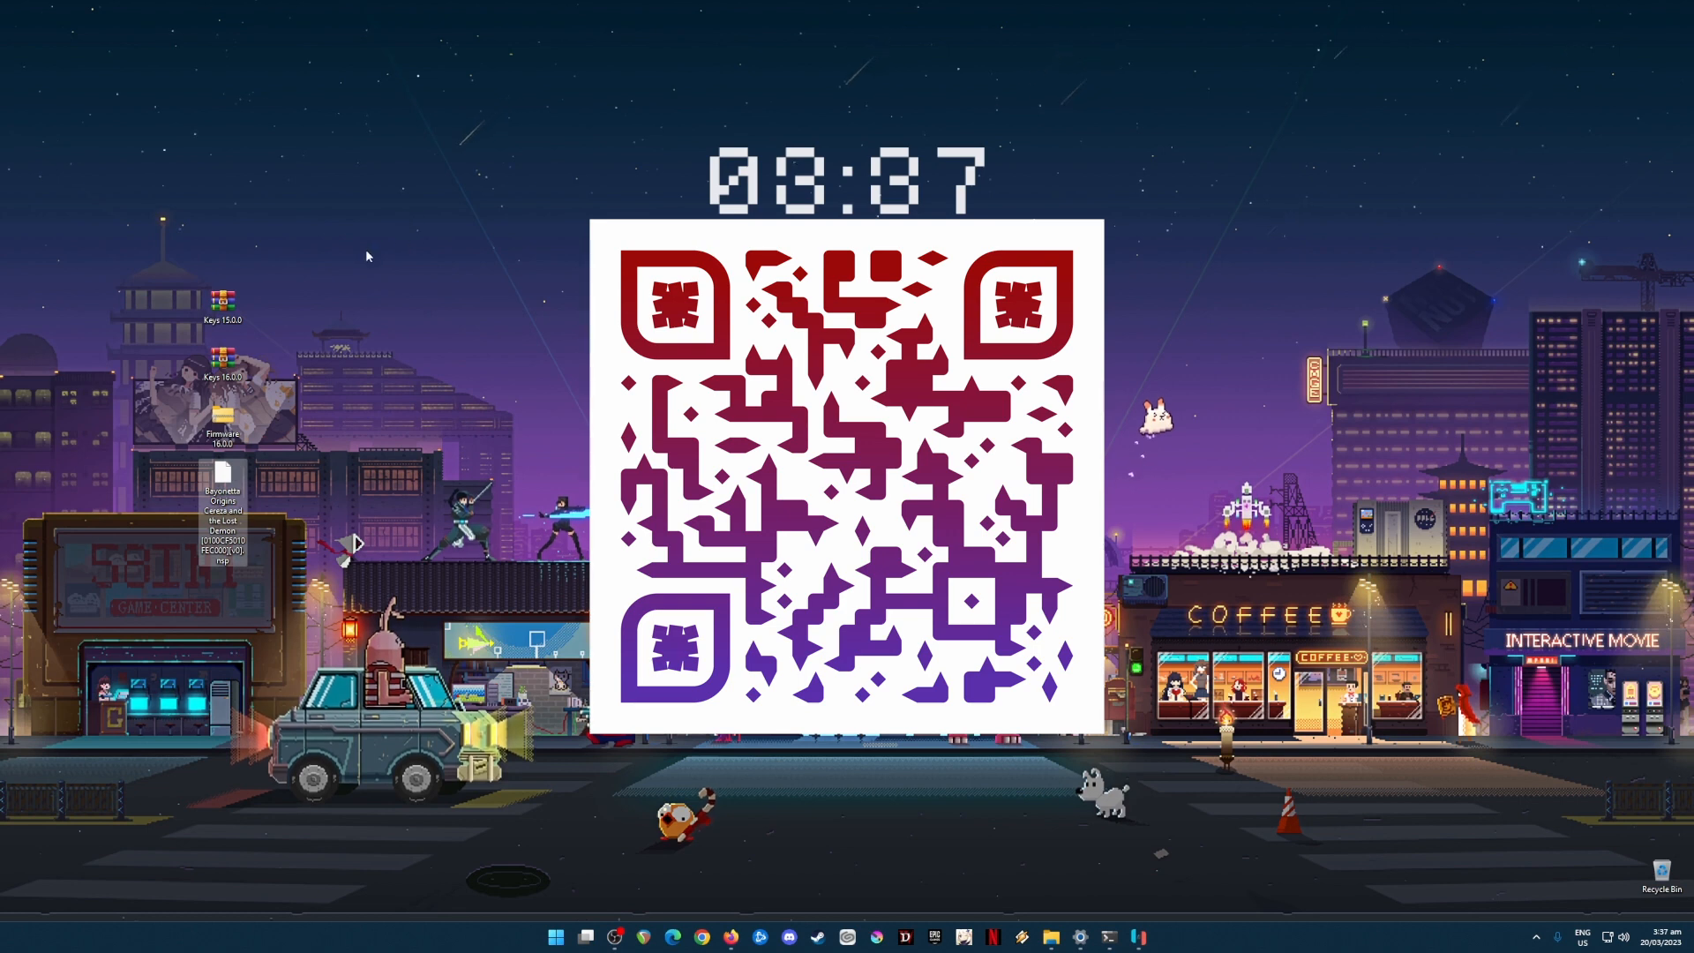
pyautogui.moveTo(406, 250)
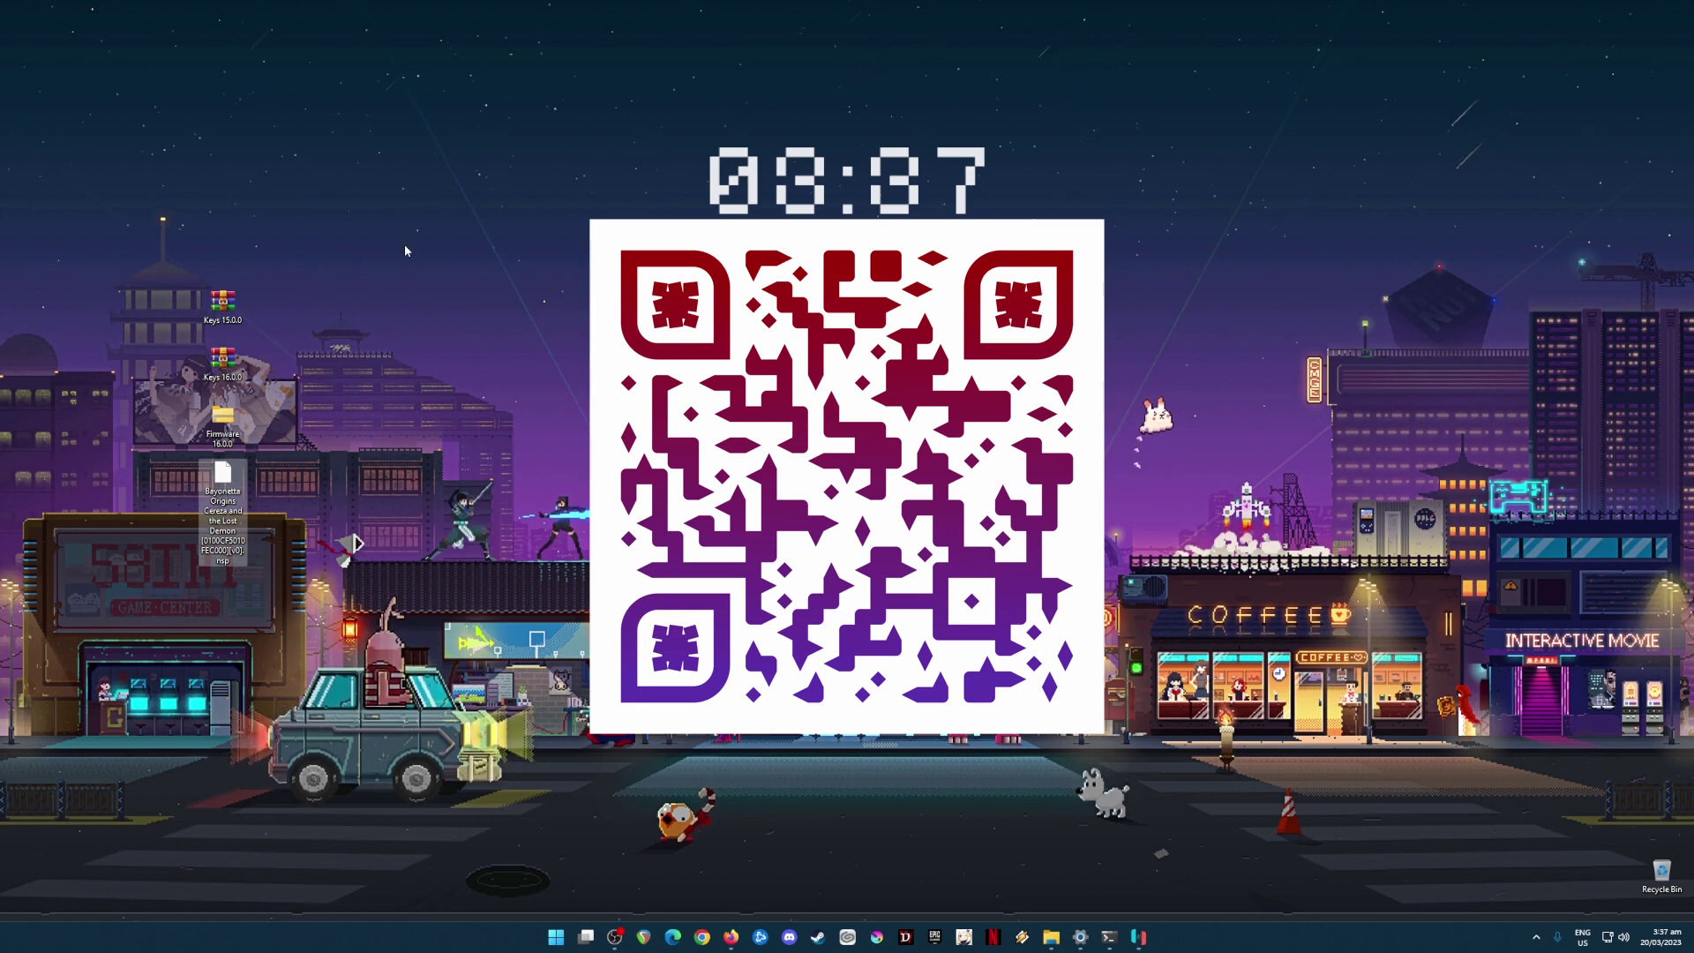
pyautogui.moveTo(346, 445)
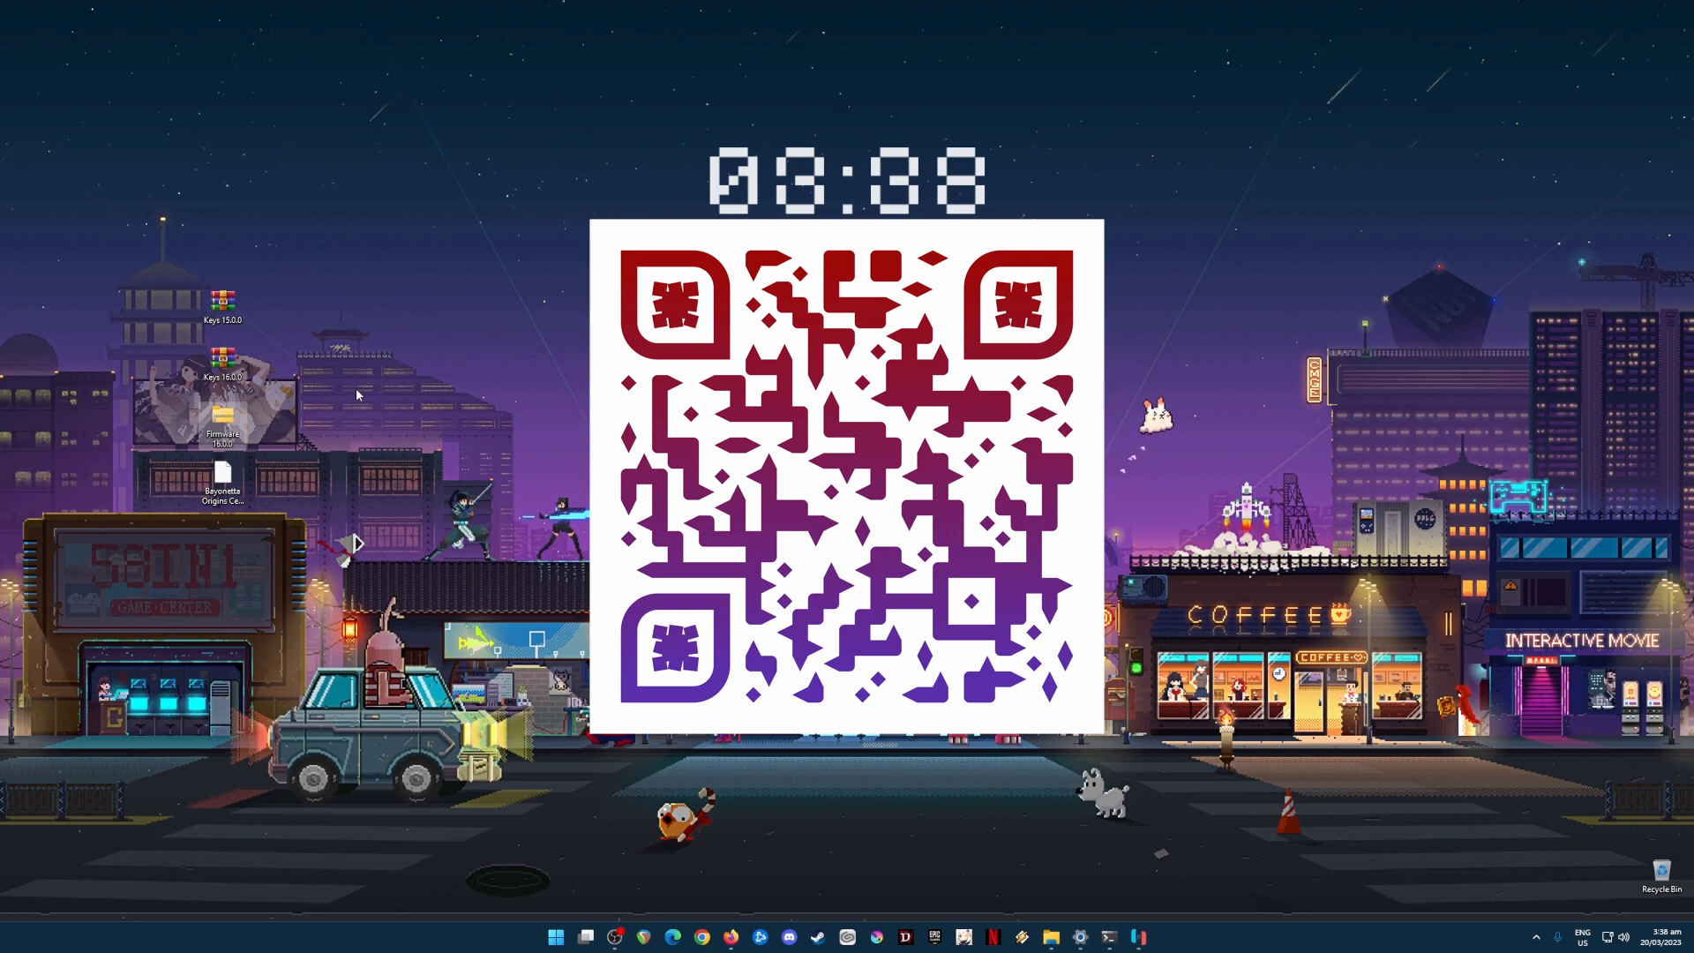
pyautogui.moveTo(411, 325)
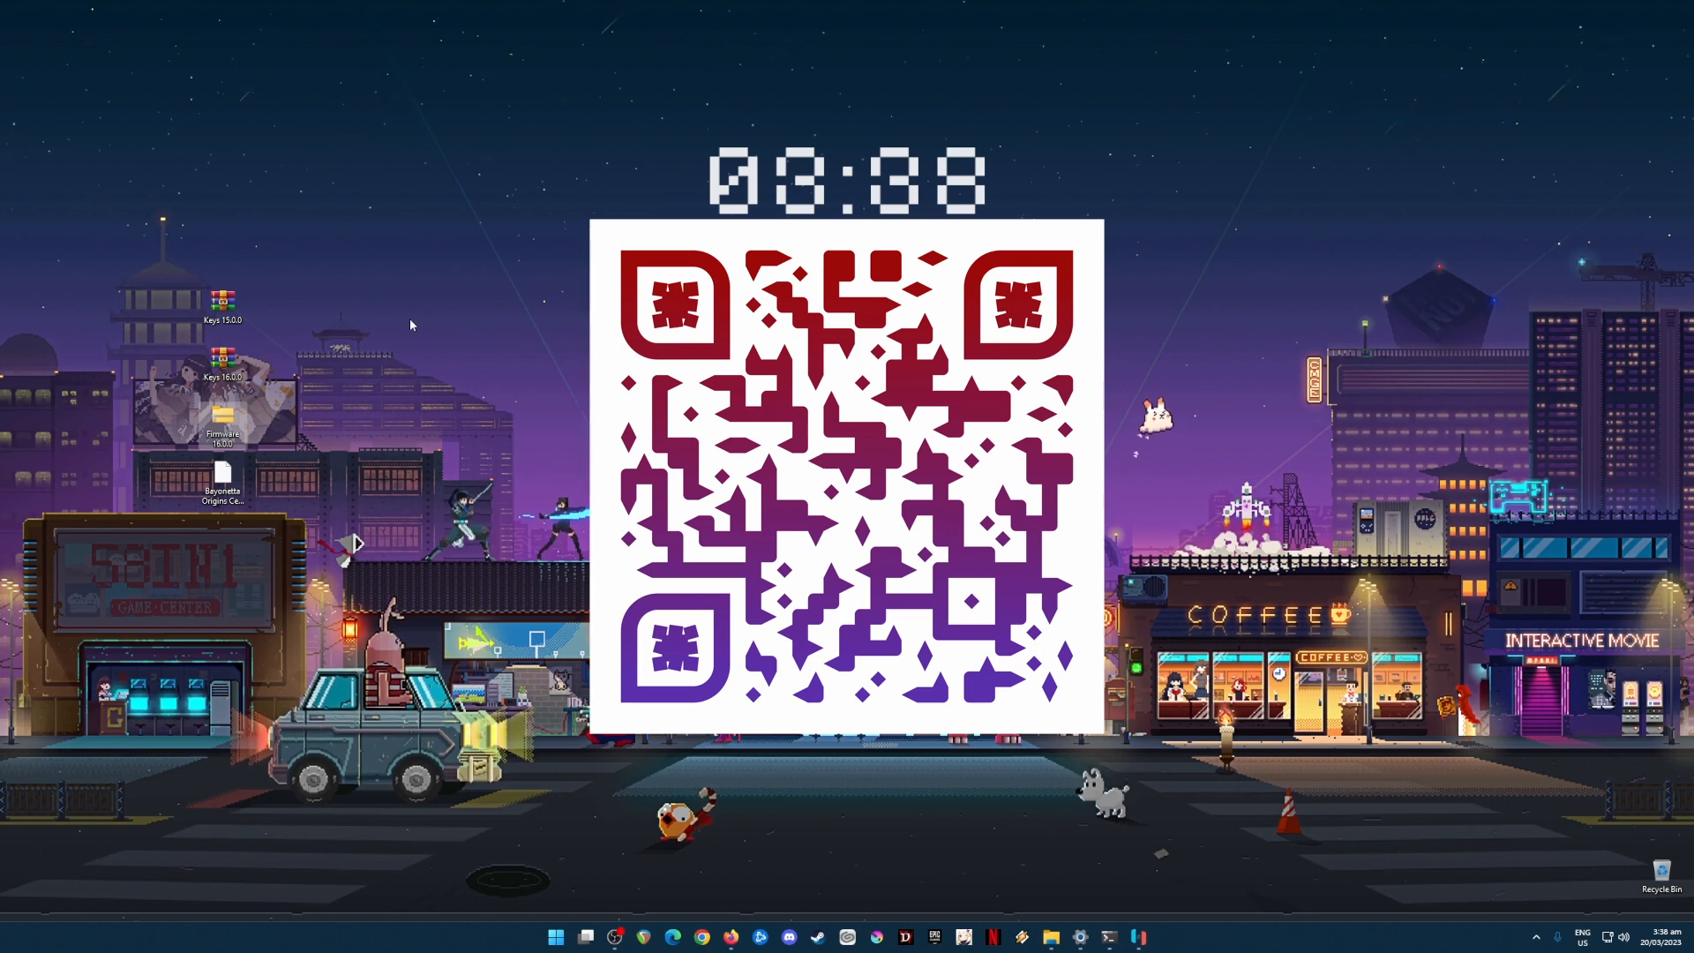
pyautogui.moveTo(567, 579)
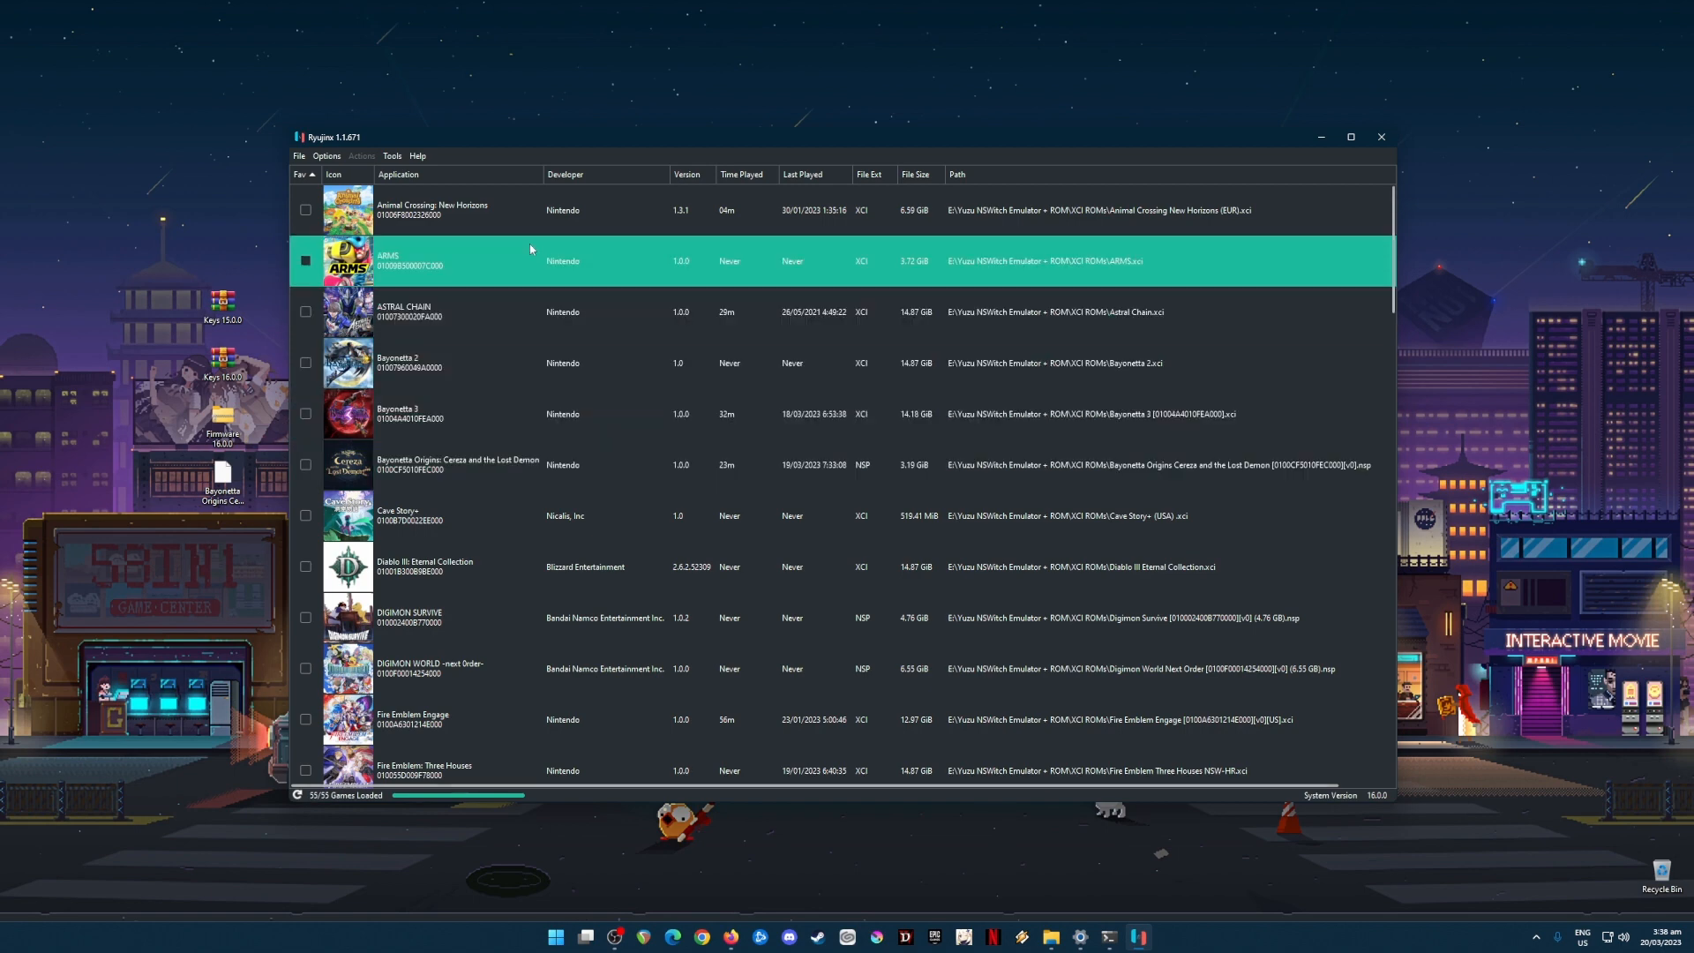
# Reach Ryujinx's system folder with prod.keys and title.keys, then the Keys 15.0.0 archive.
pyautogui.click(299, 155)
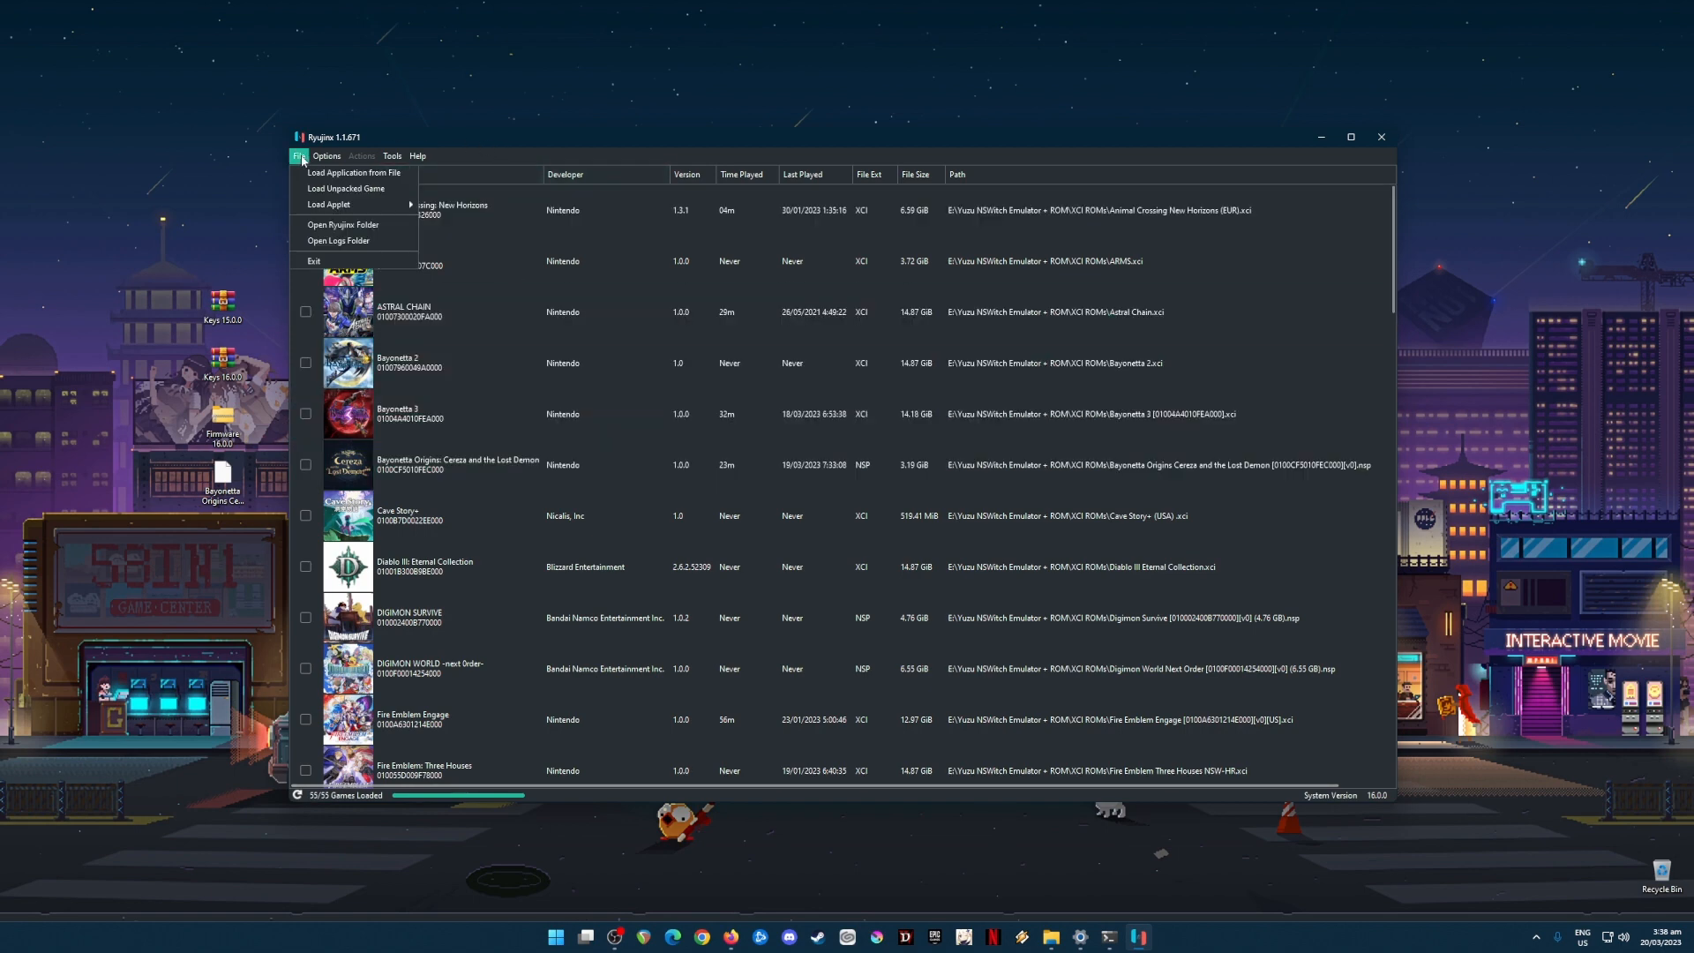
pyautogui.click(337, 224)
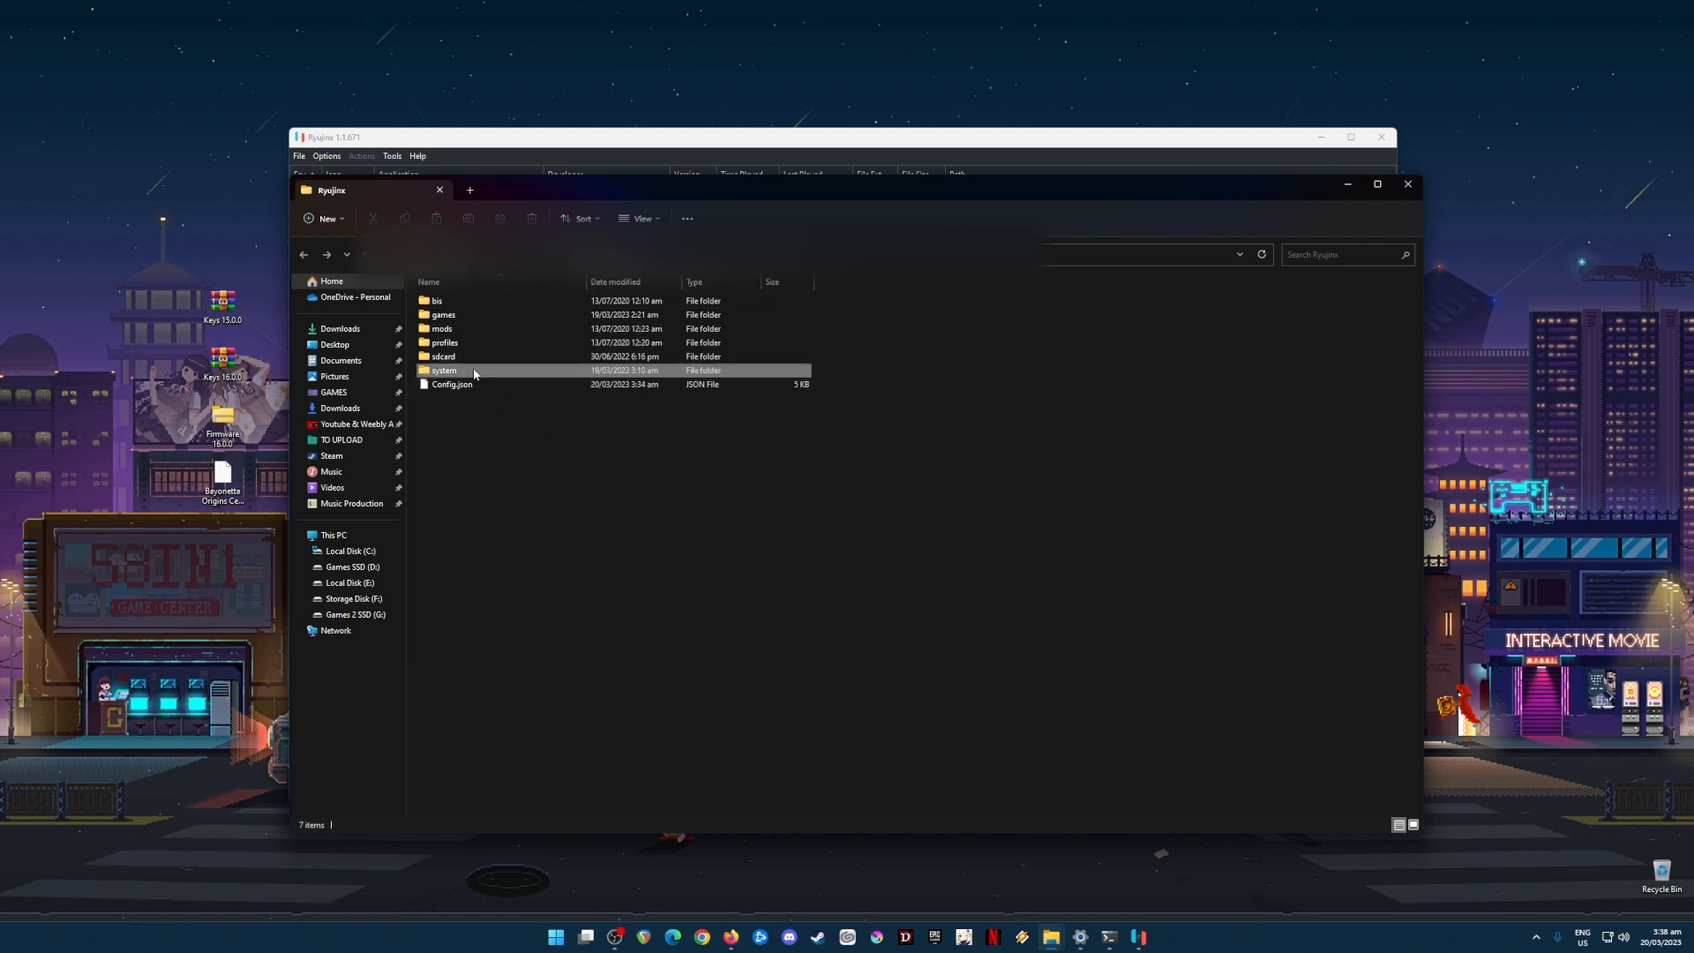
pyautogui.doubleClick(442, 371)
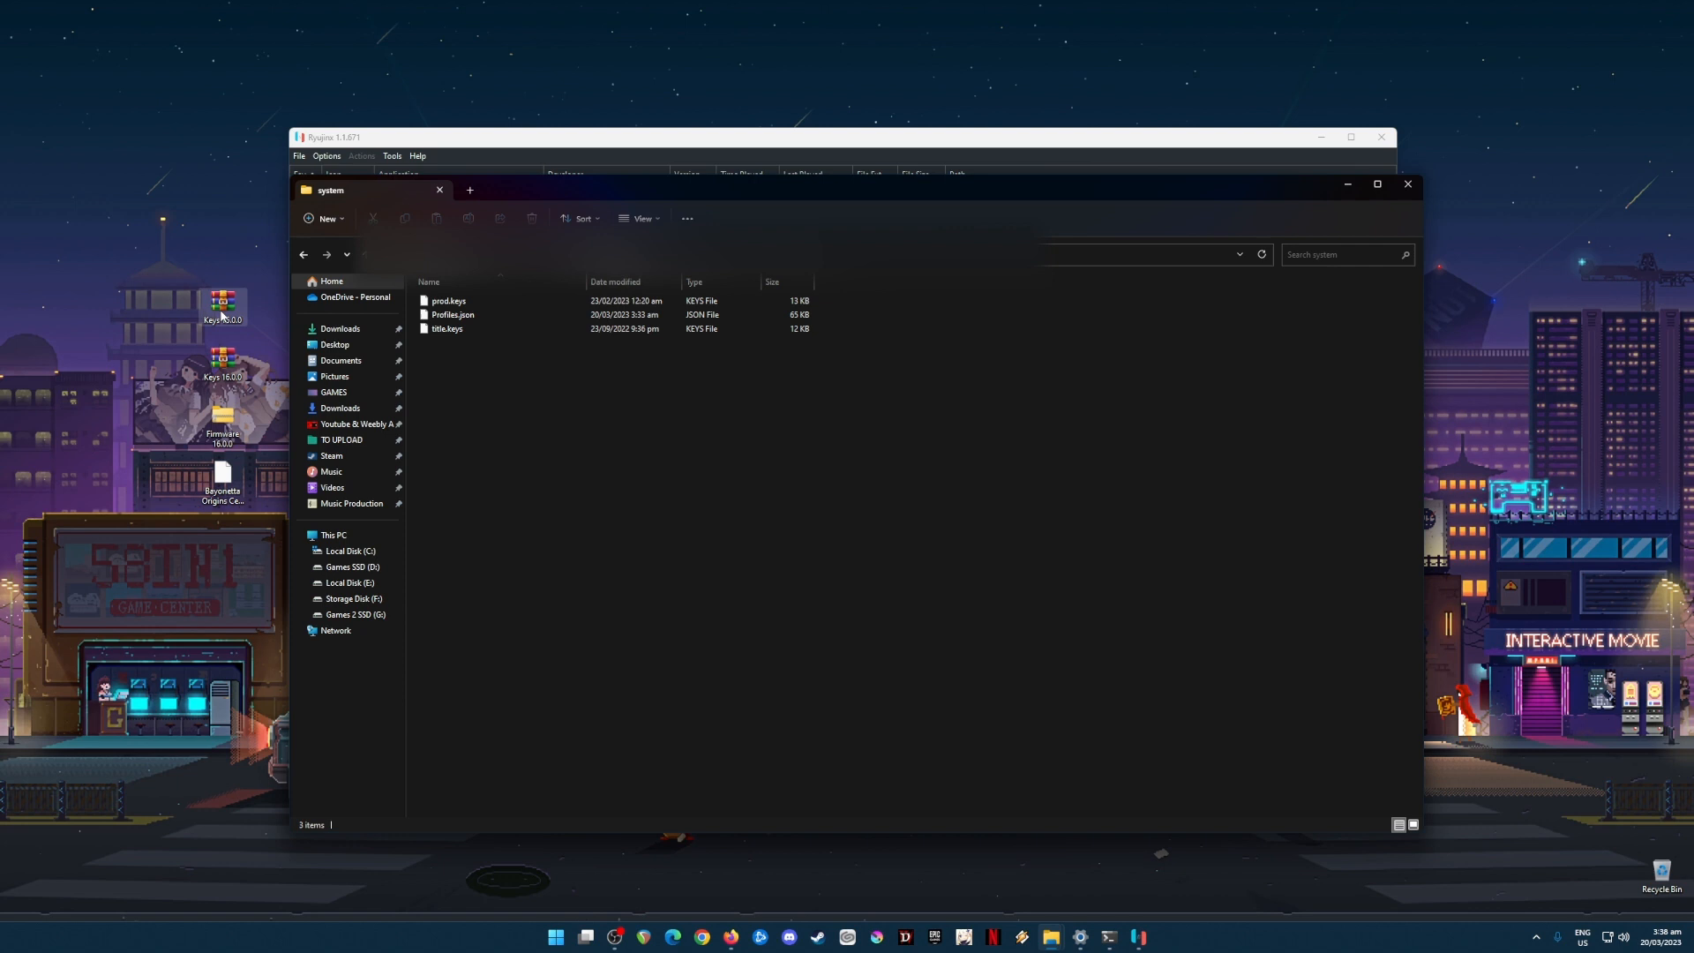
pyautogui.doubleClick(223, 303)
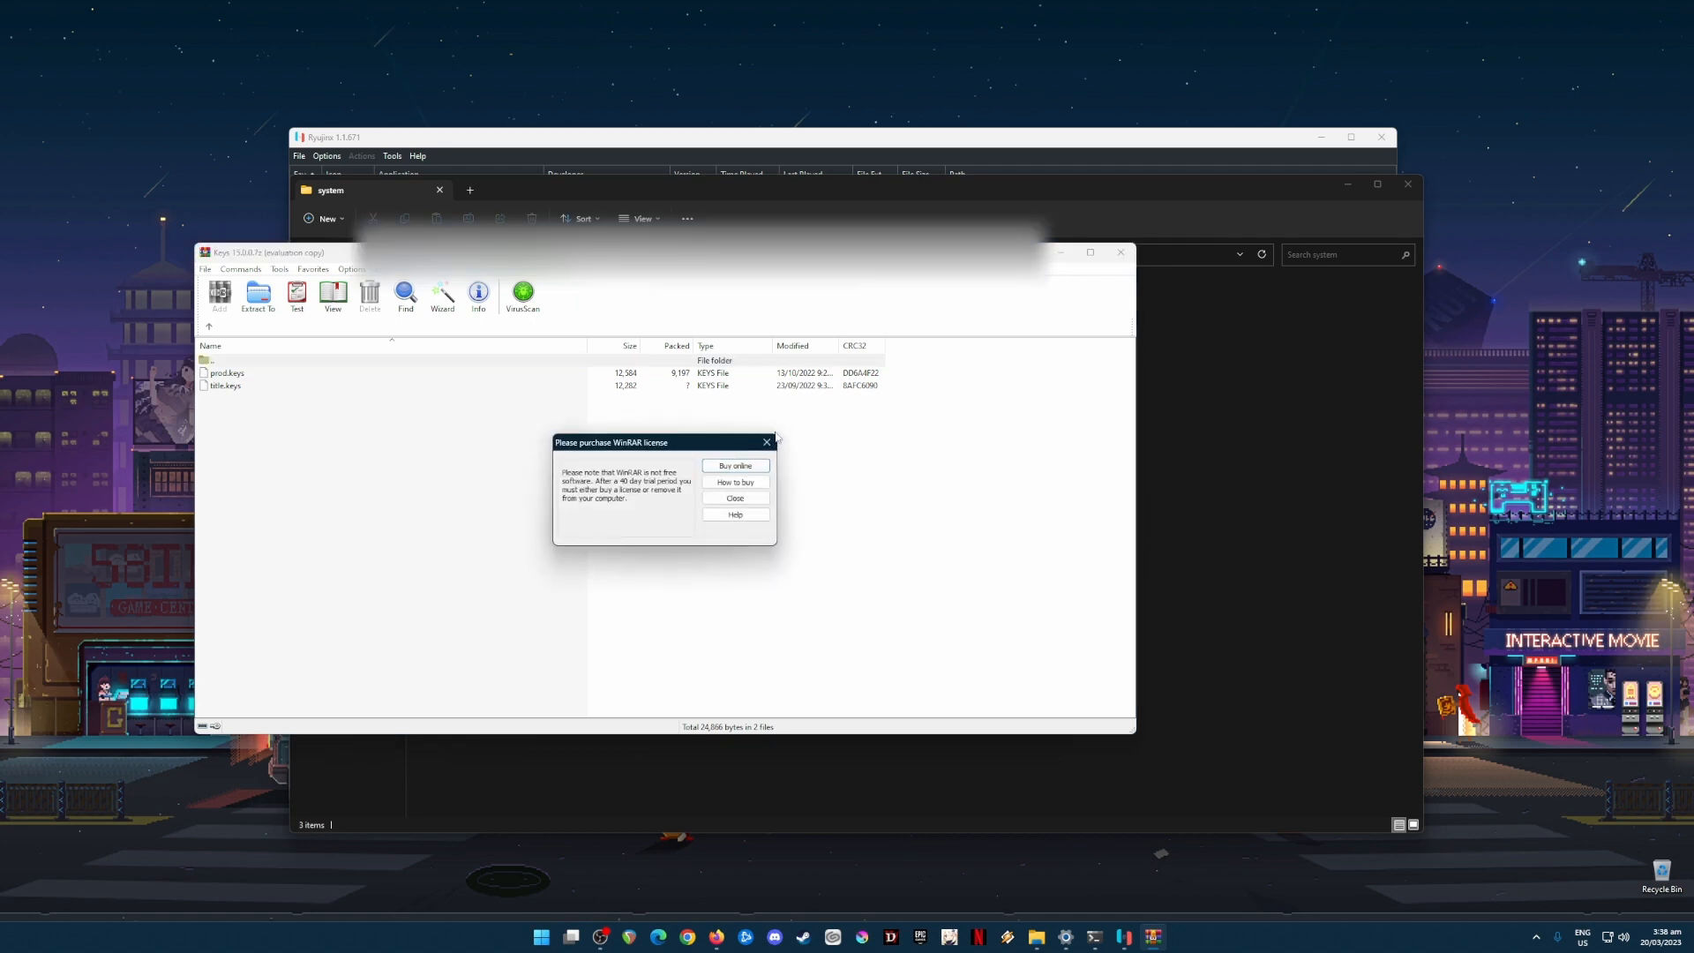
# Close the Keys 15.0.0 archive, extract prod.keys from Keys 16.0.0 into system, and close WinRAR.
pyautogui.click(735, 498)
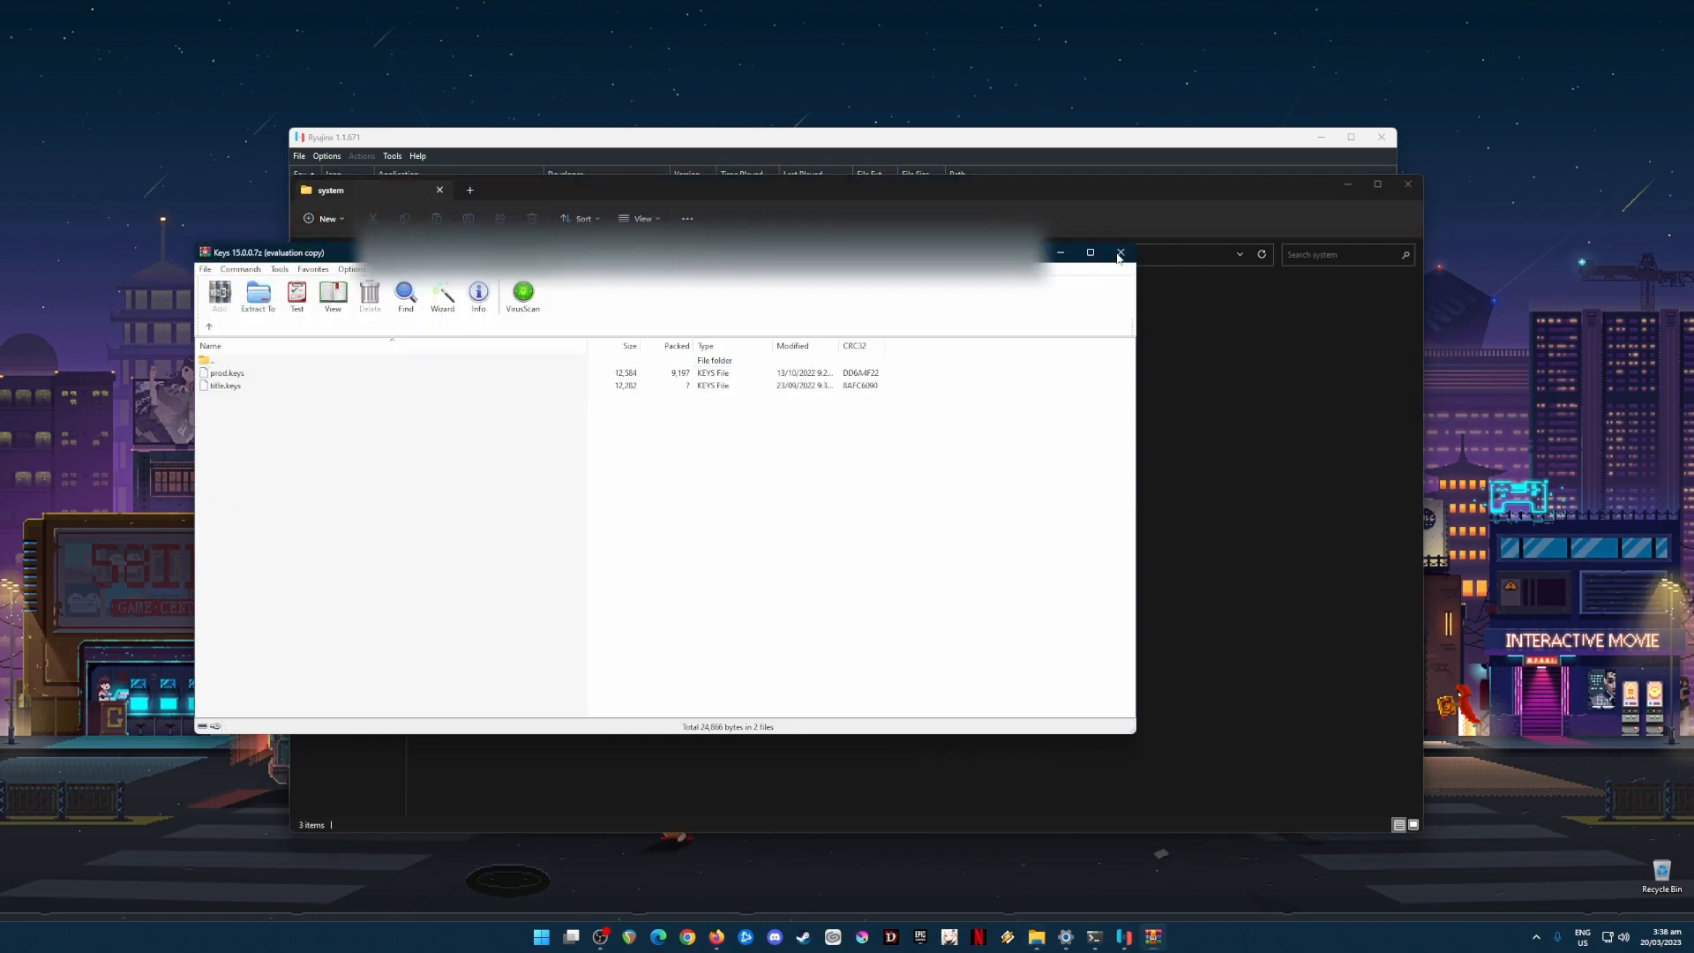
pyautogui.click(1119, 252)
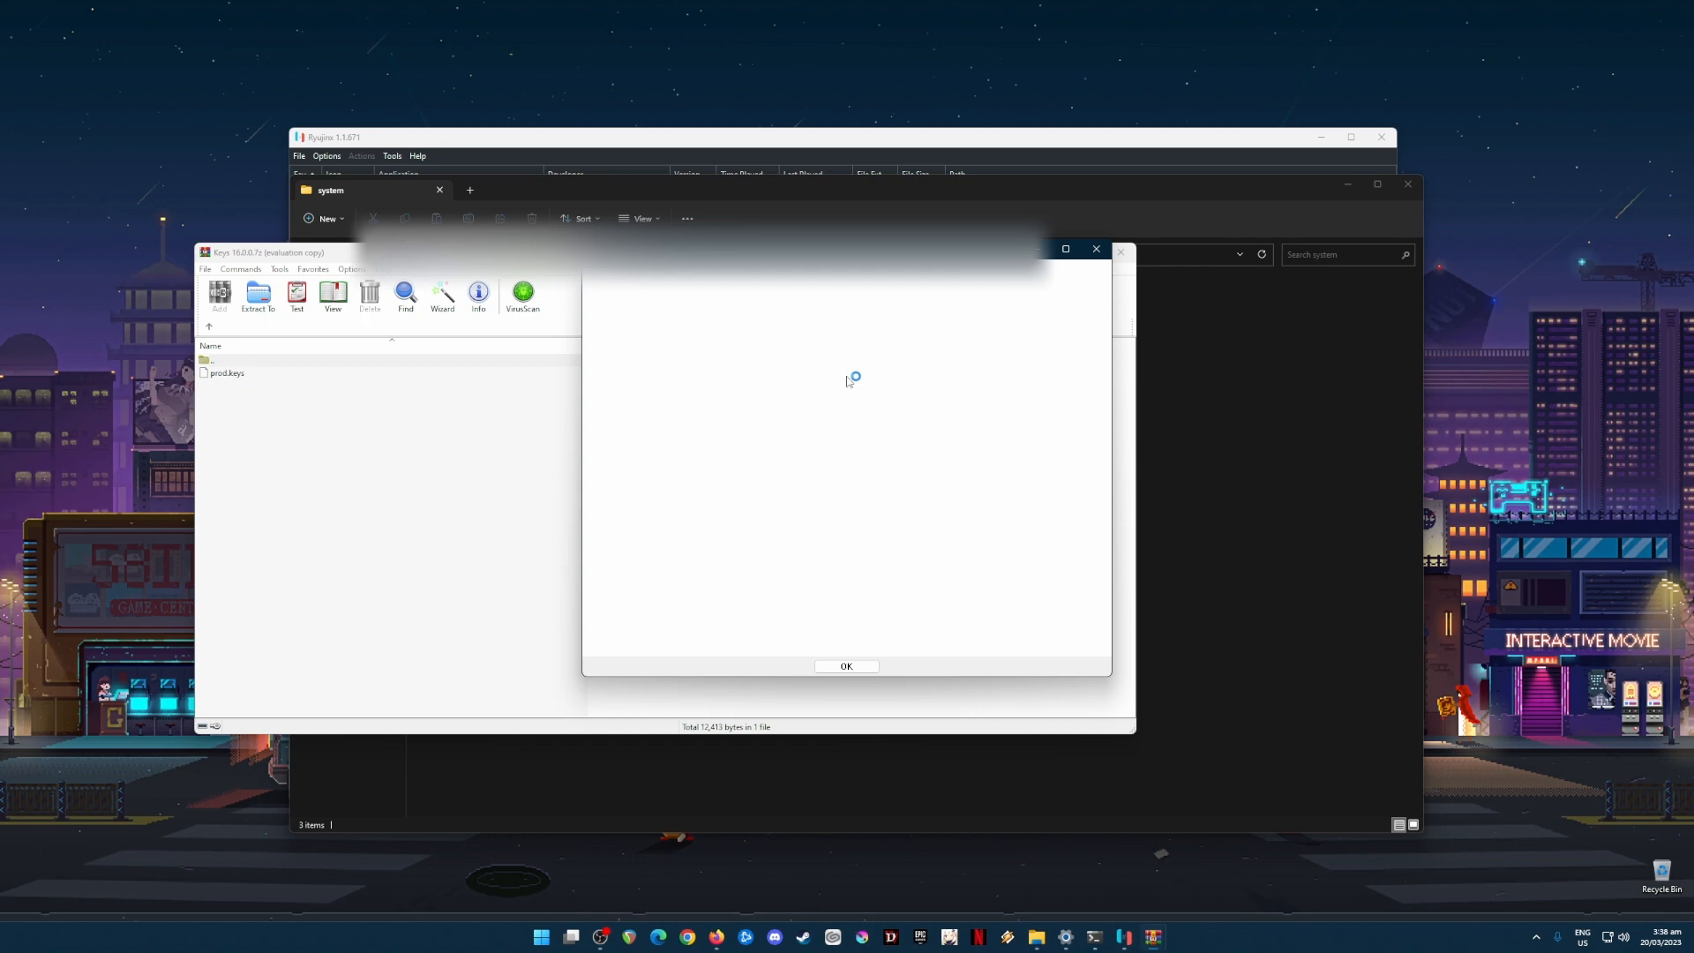
pyautogui.click(847, 667)
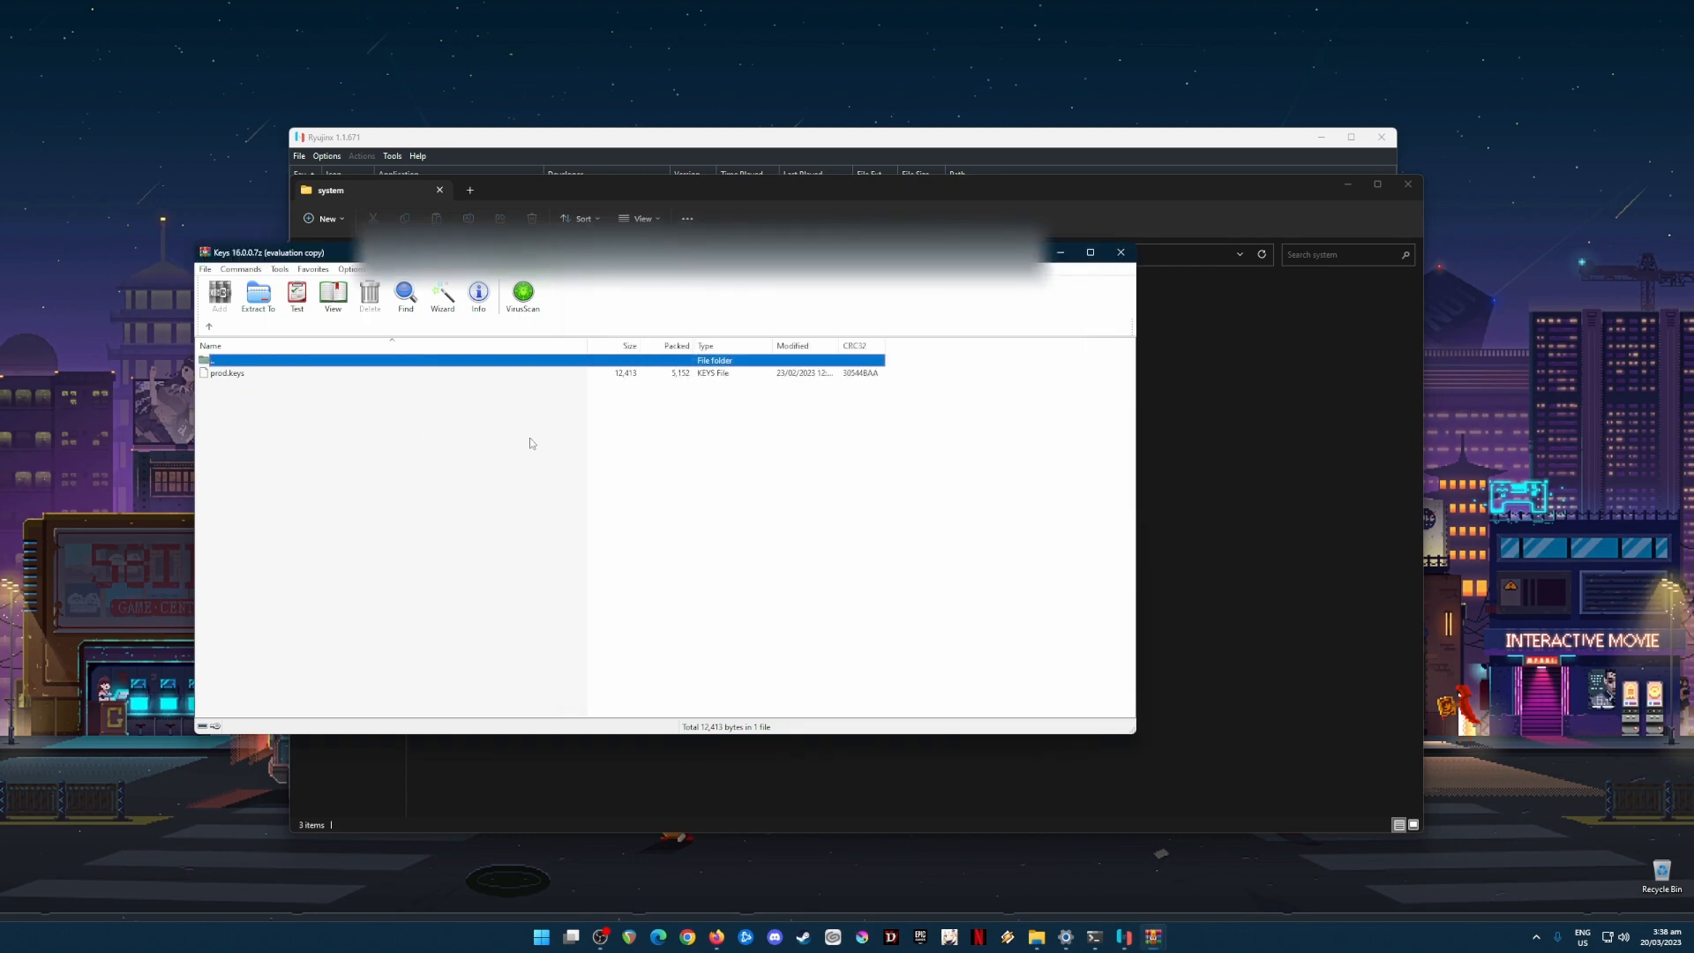
pyautogui.moveTo(260, 409)
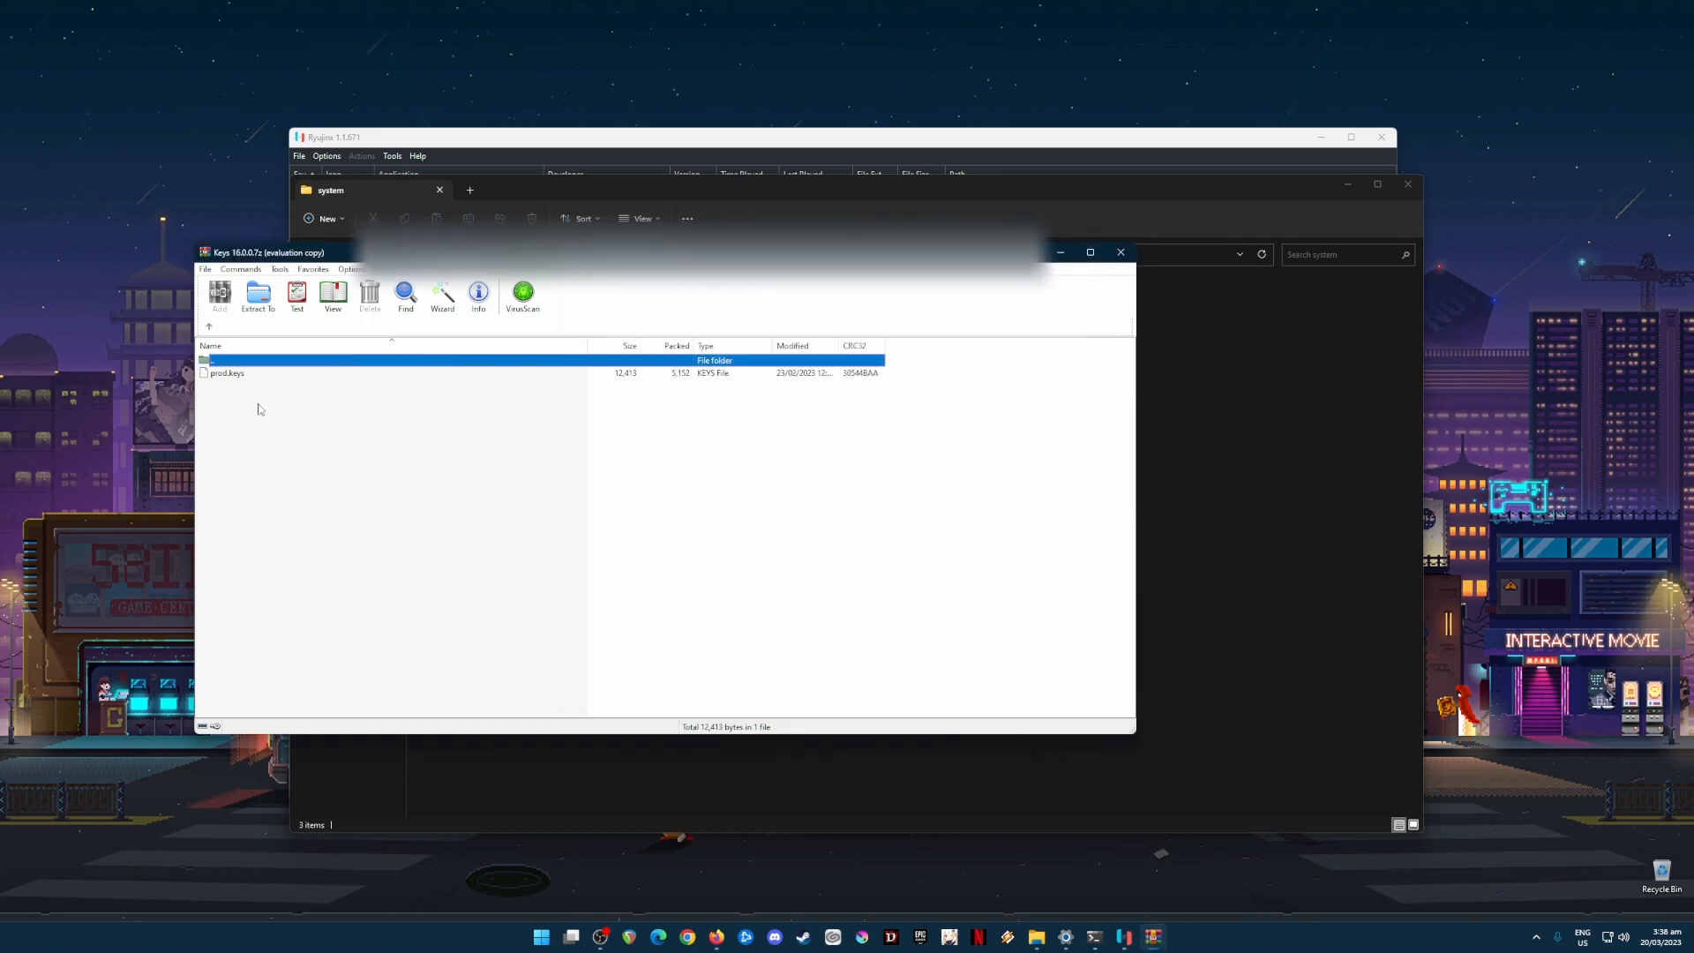
pyautogui.click(228, 373)
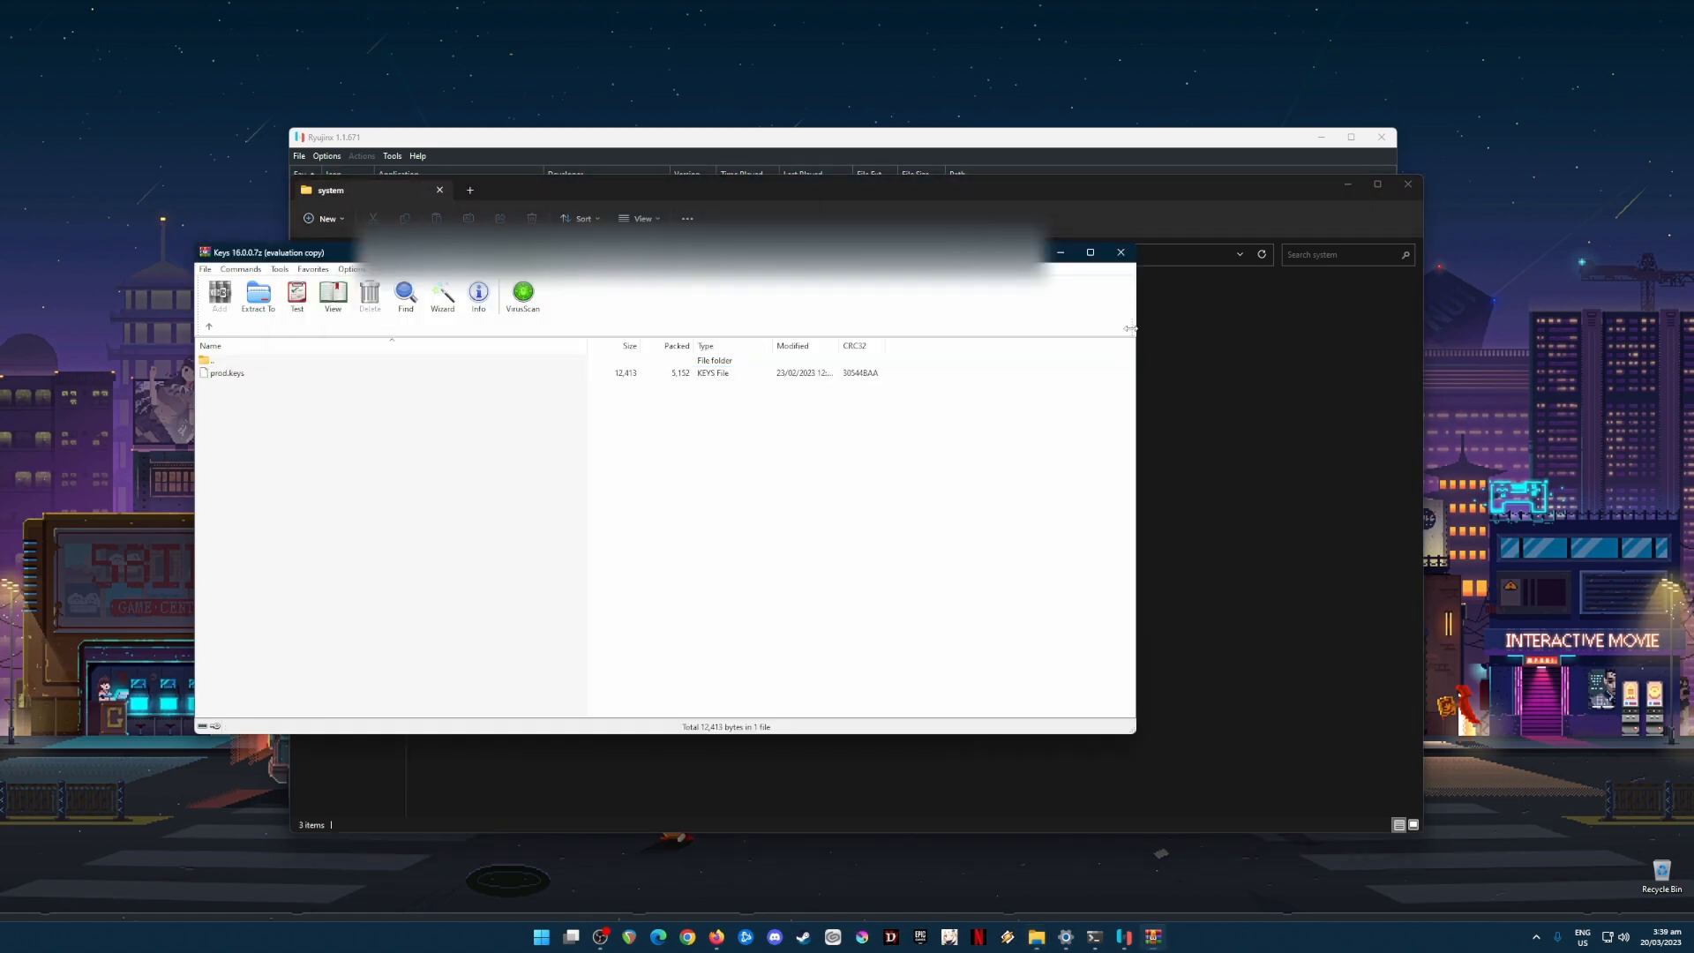
pyautogui.click(1119, 252)
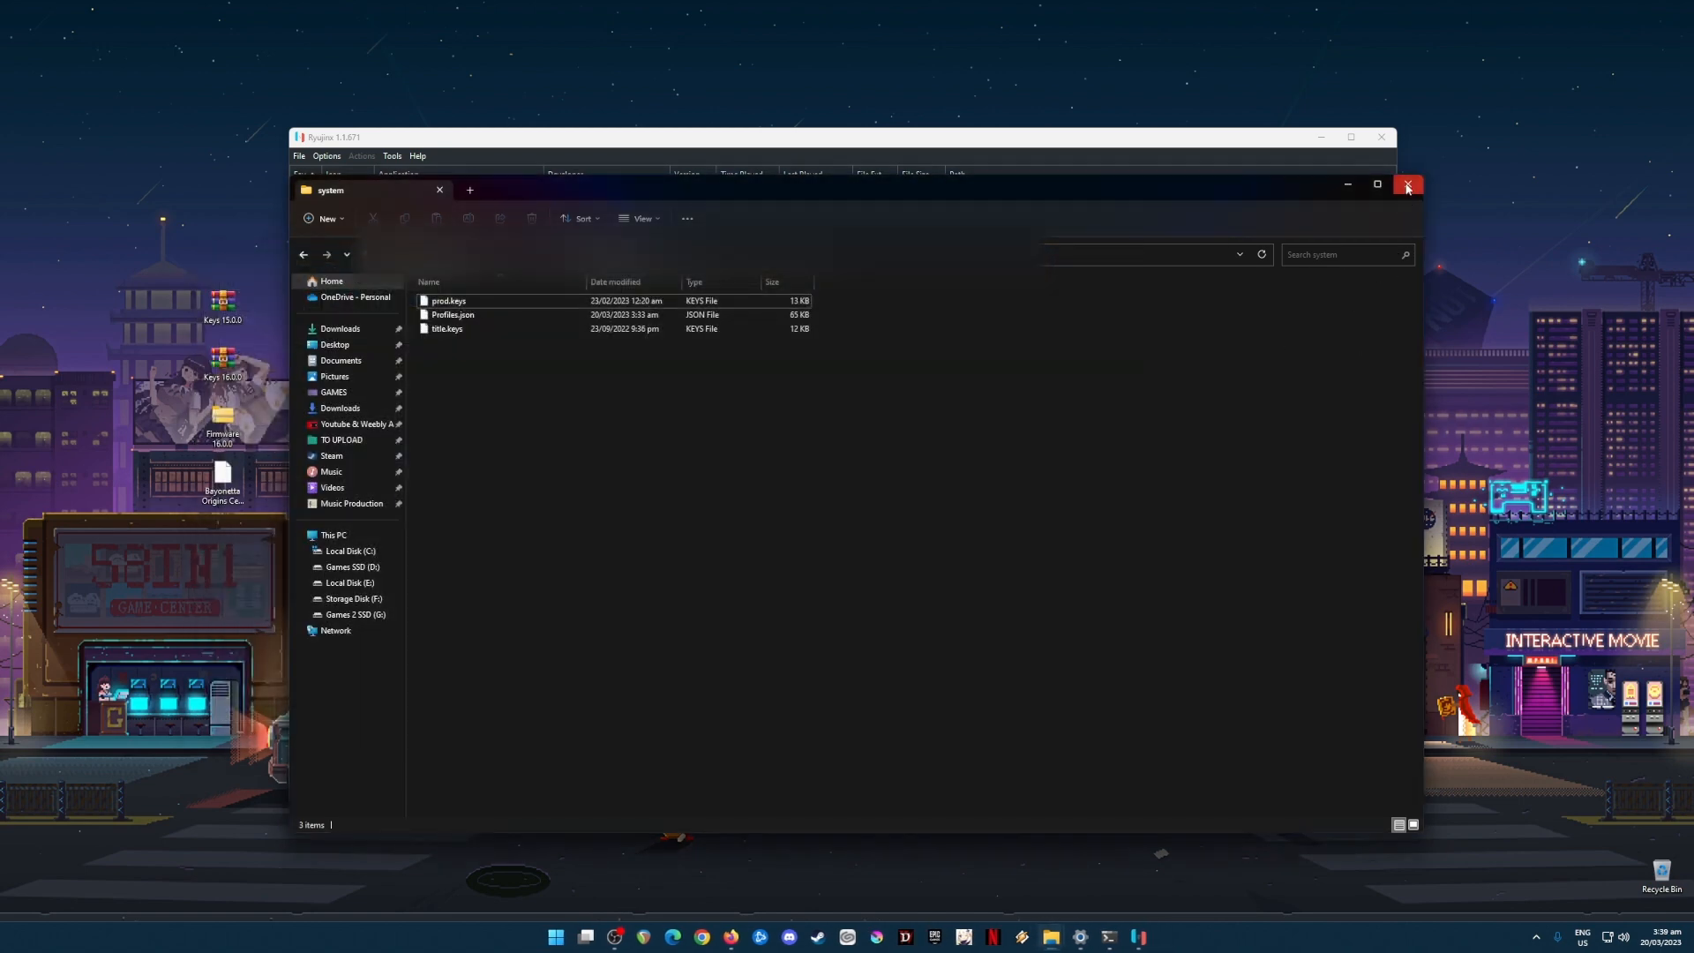
# Close the system folder and start installing firmware from an XCI or ZIP via Tools.
pyautogui.click(1408, 185)
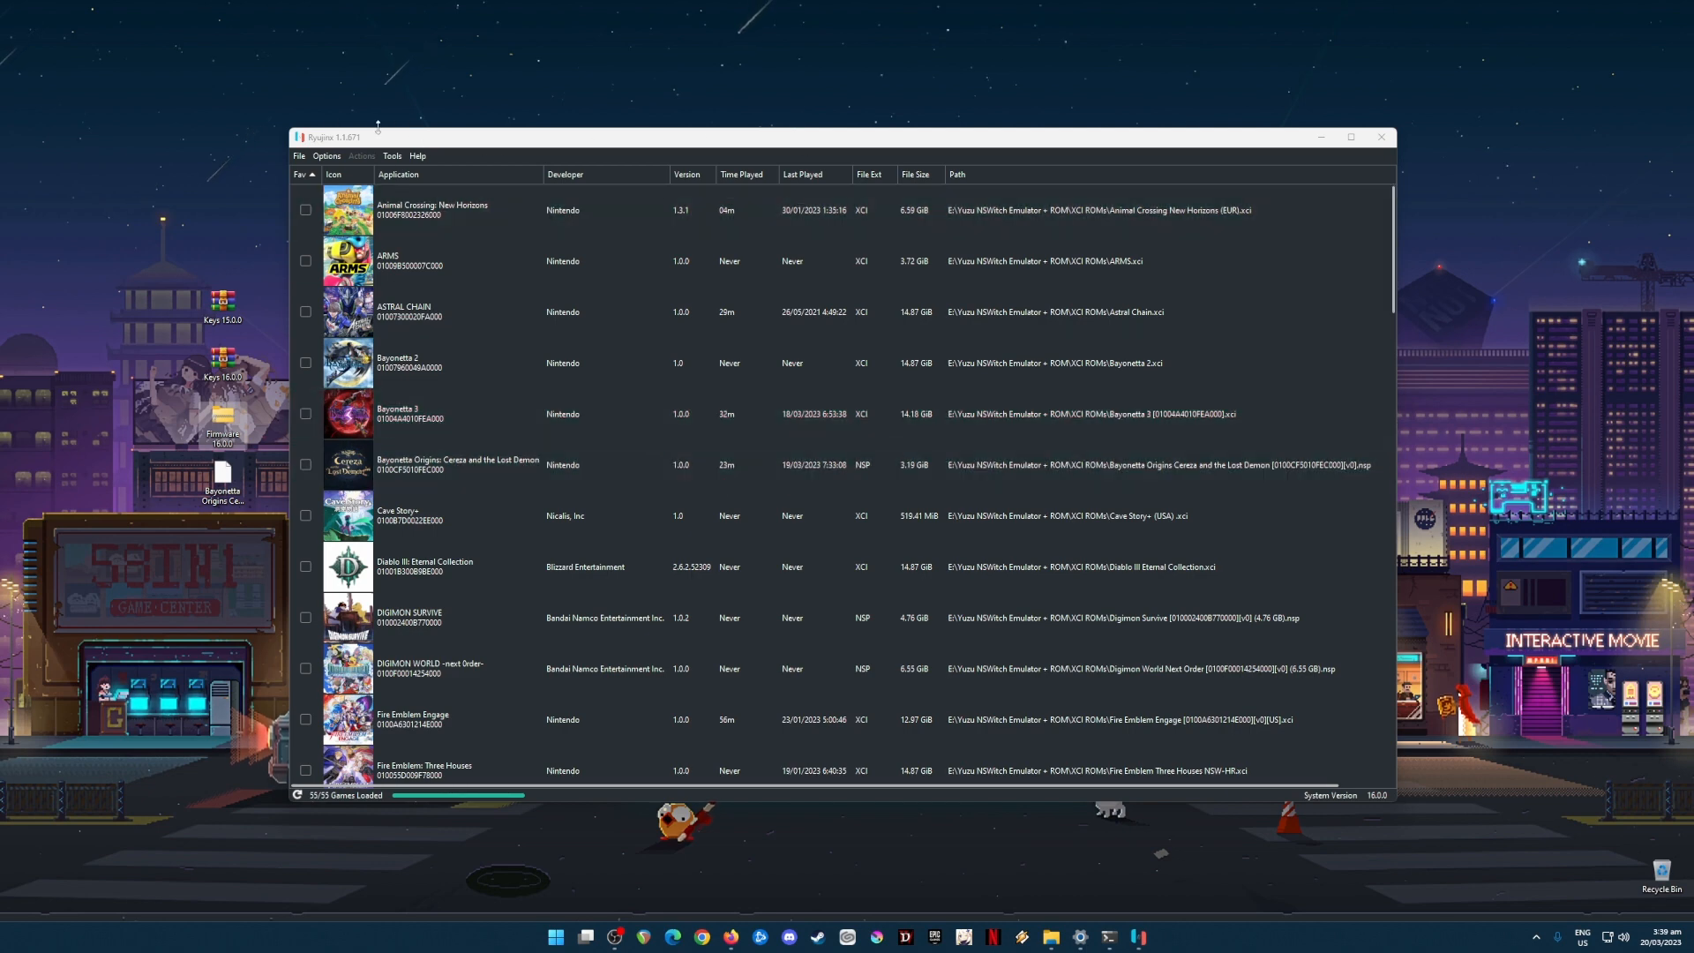
pyautogui.click(392, 155)
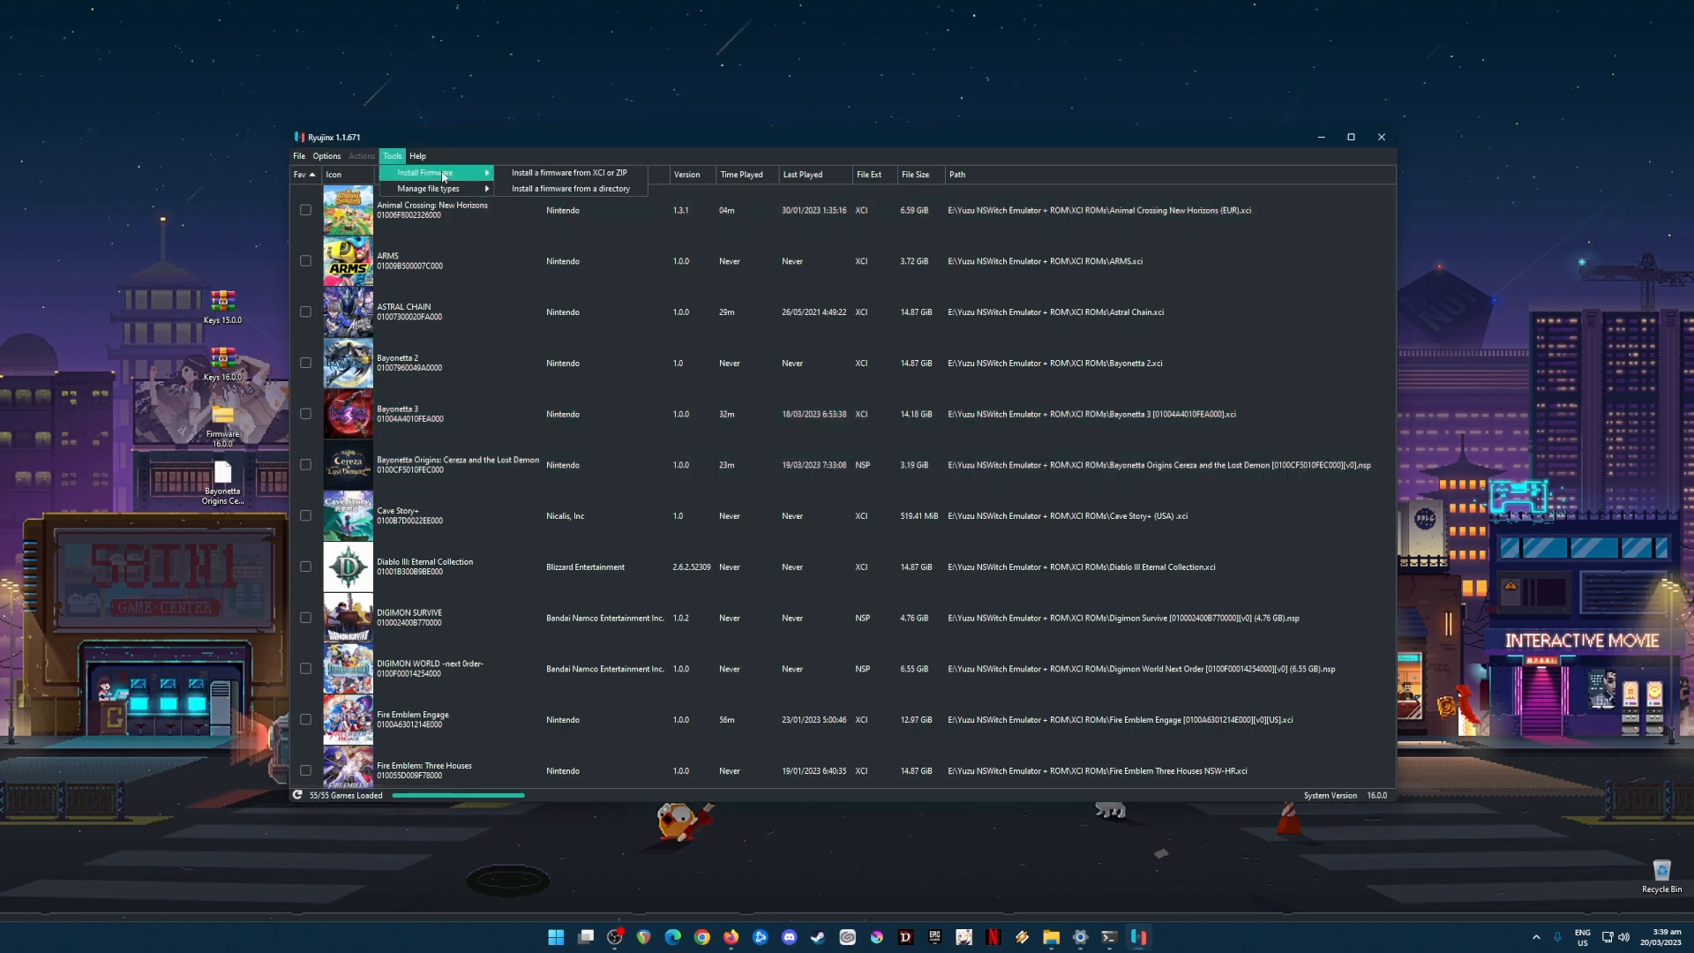
pyautogui.moveTo(584, 176)
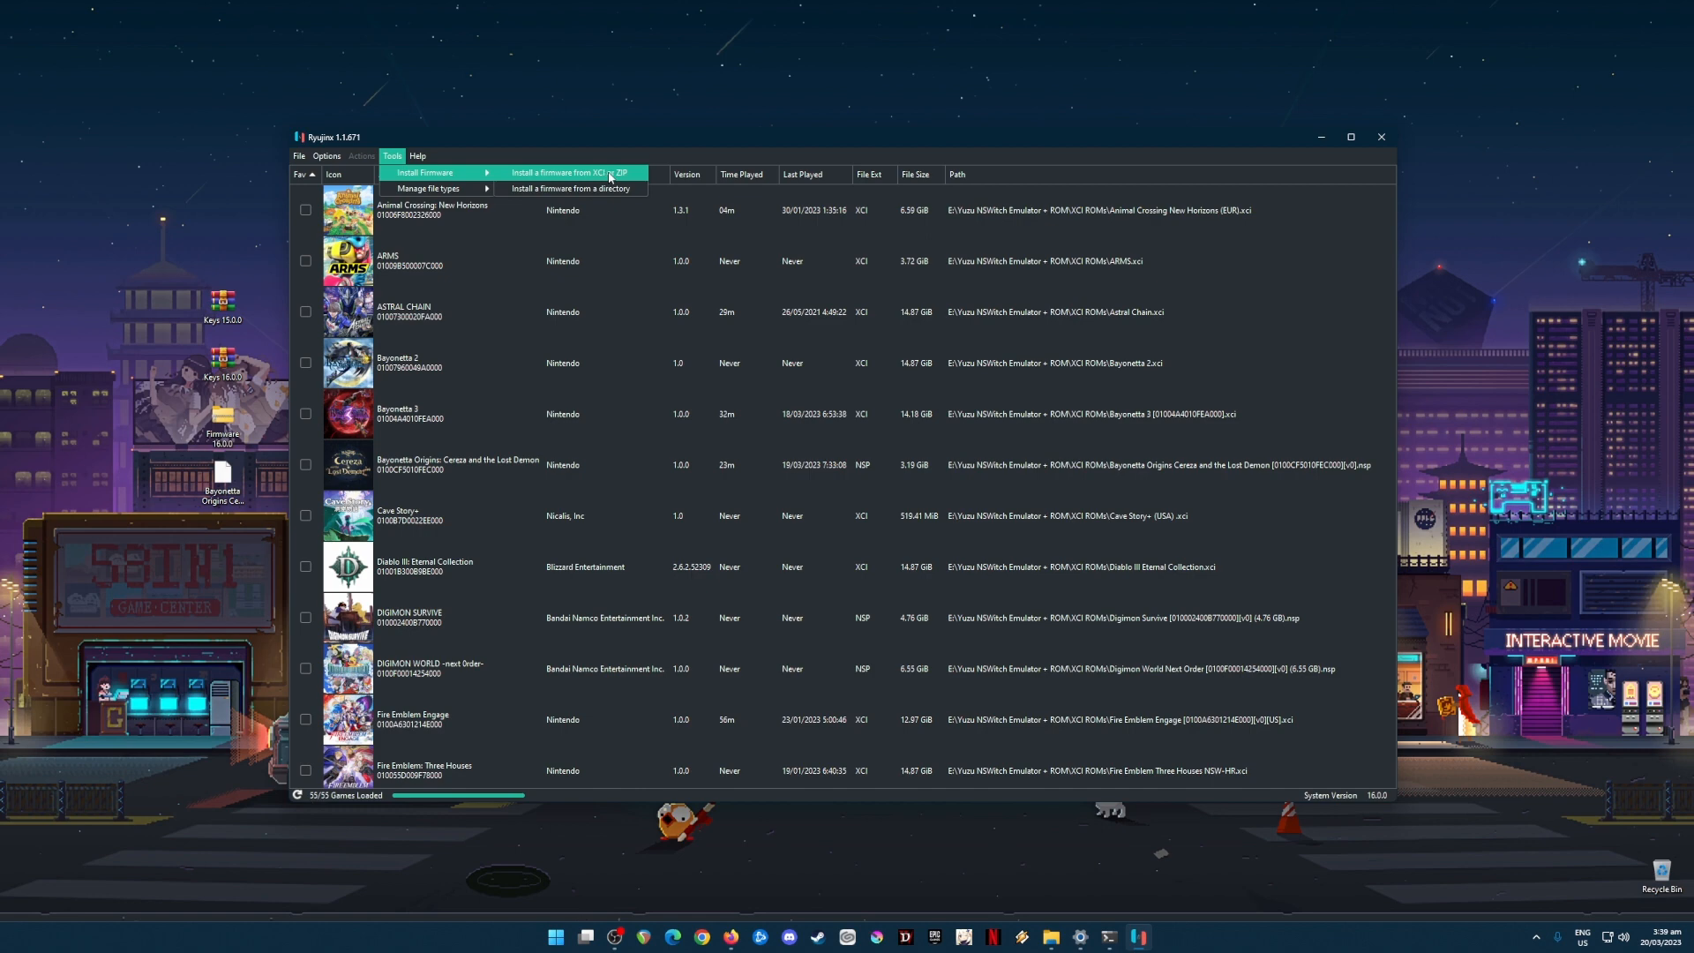
pyautogui.click(576, 173)
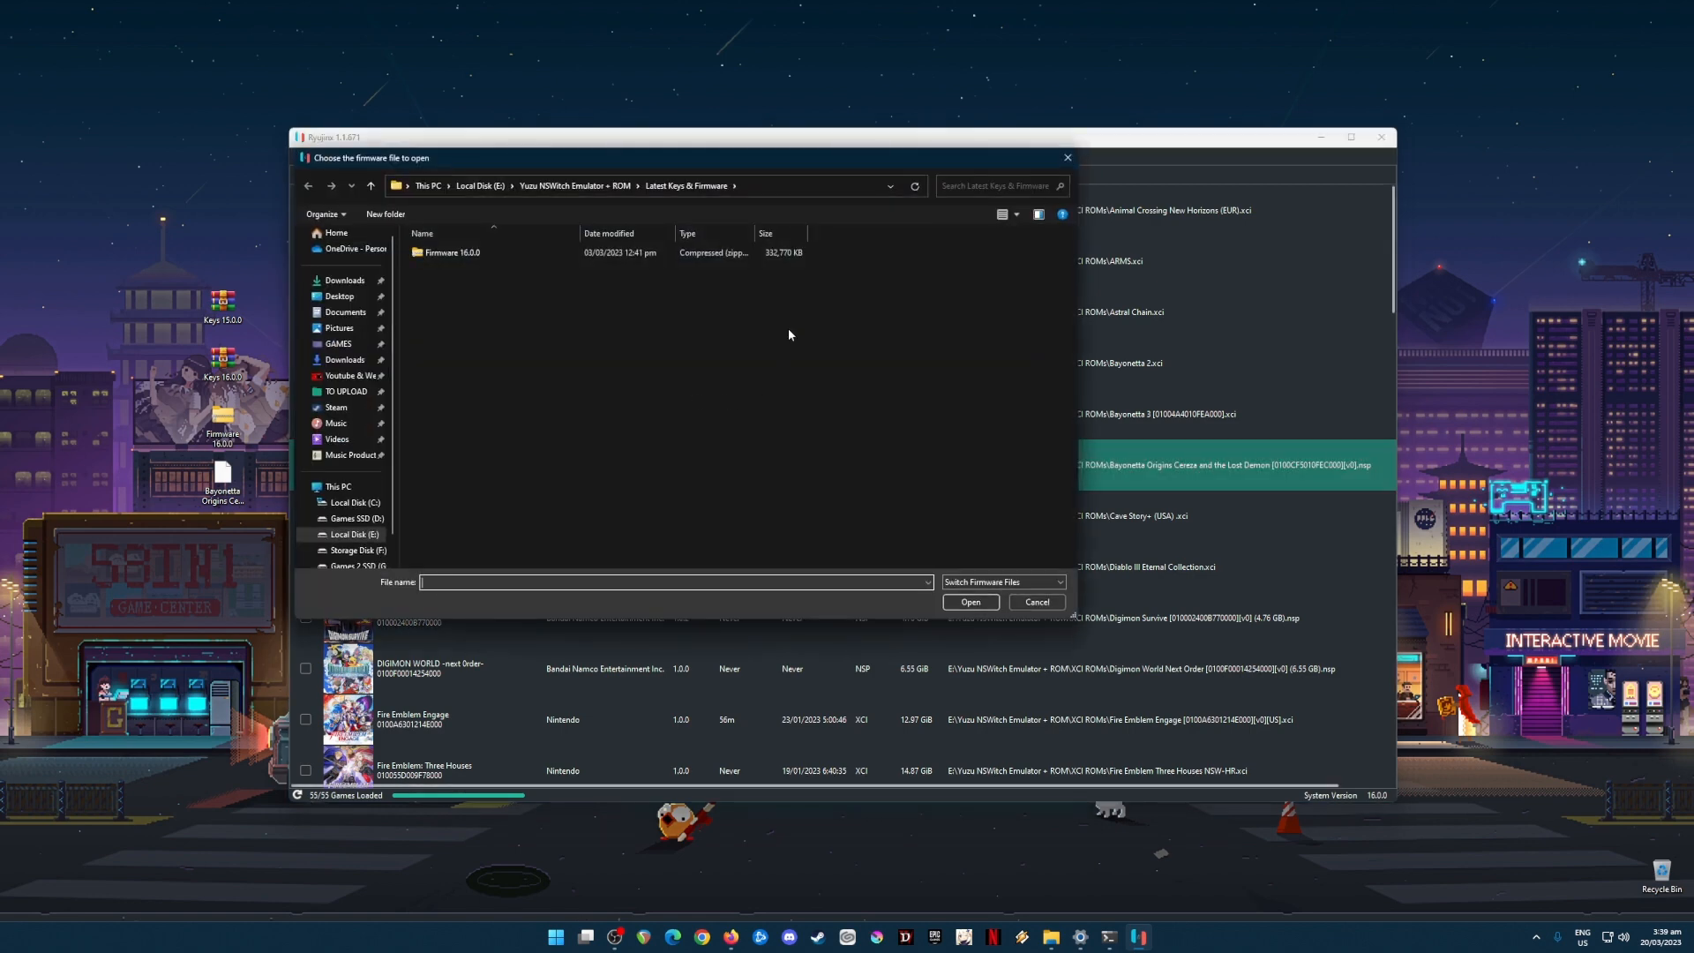
# Install firmware 16.0.0 from the zip, confirming the prompt and the success message.
pyautogui.click(452, 252)
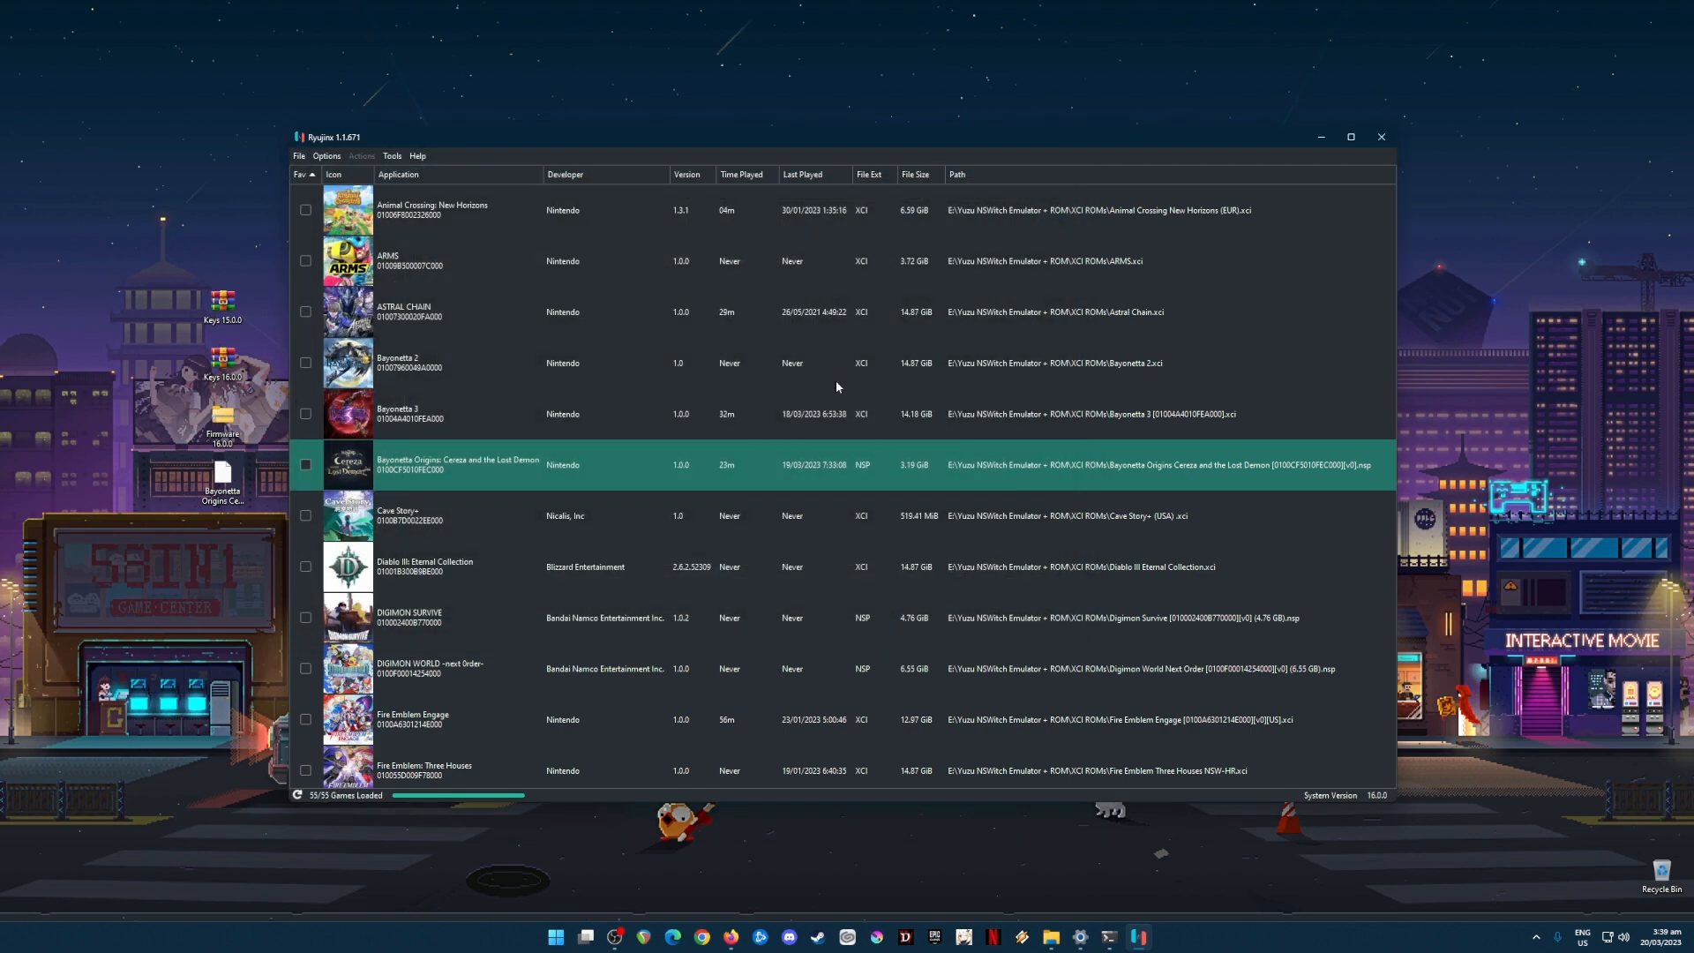
pyautogui.moveTo(787, 385)
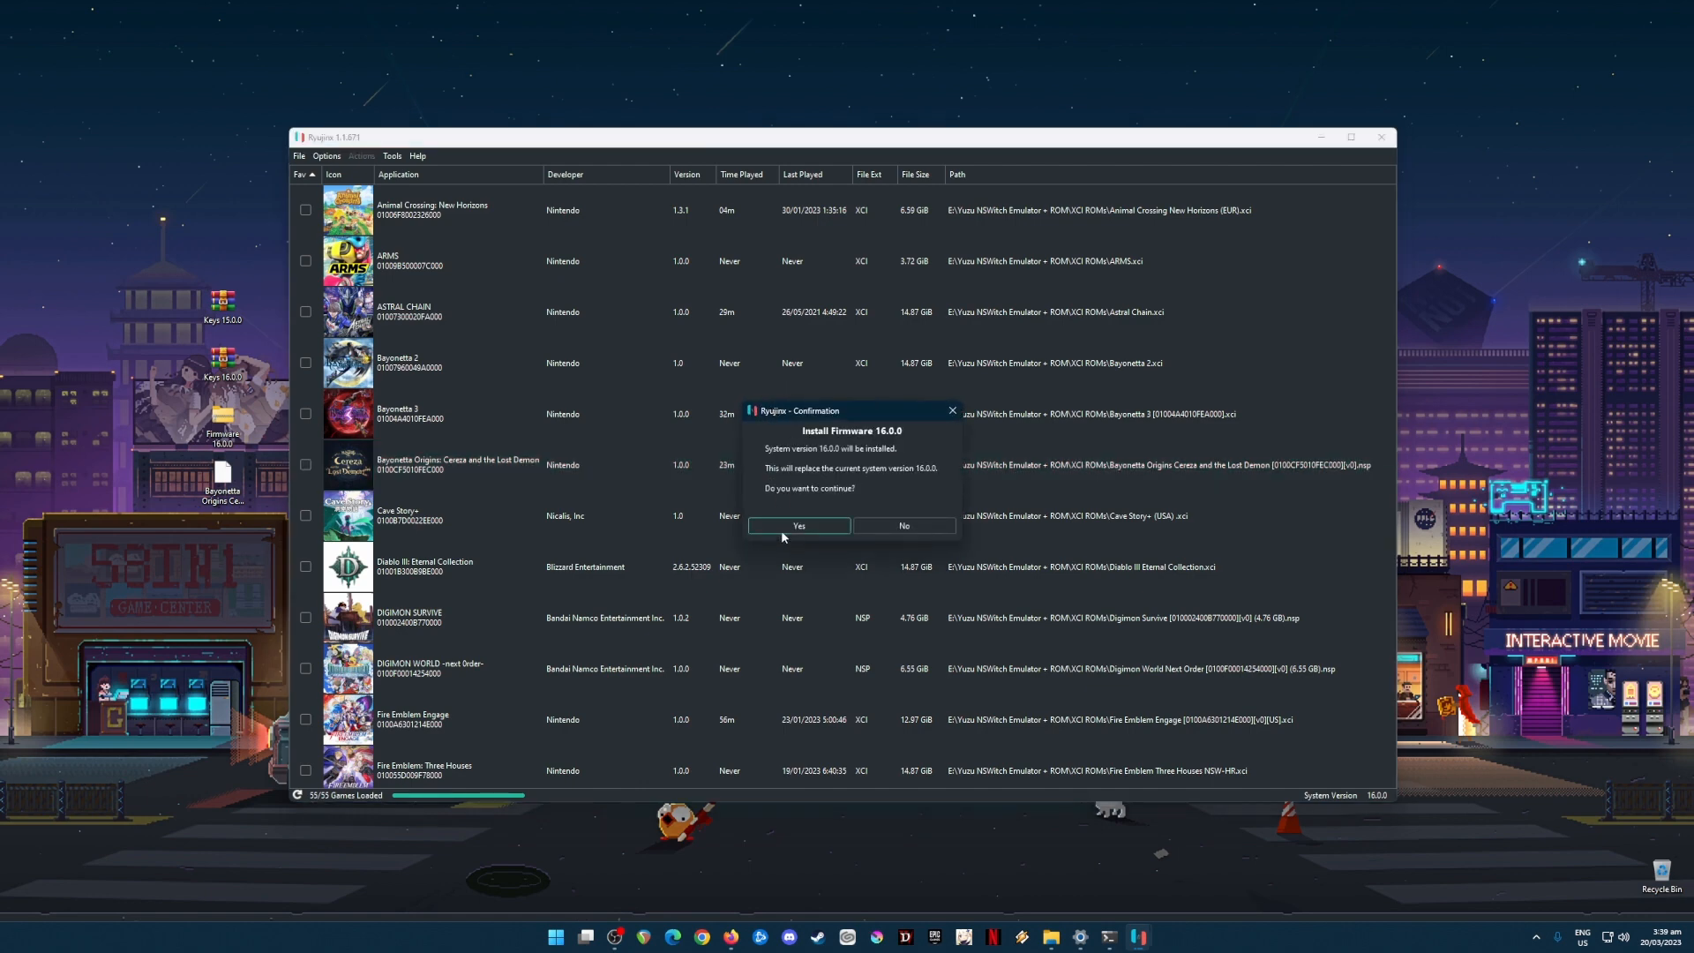
pyautogui.click(798, 526)
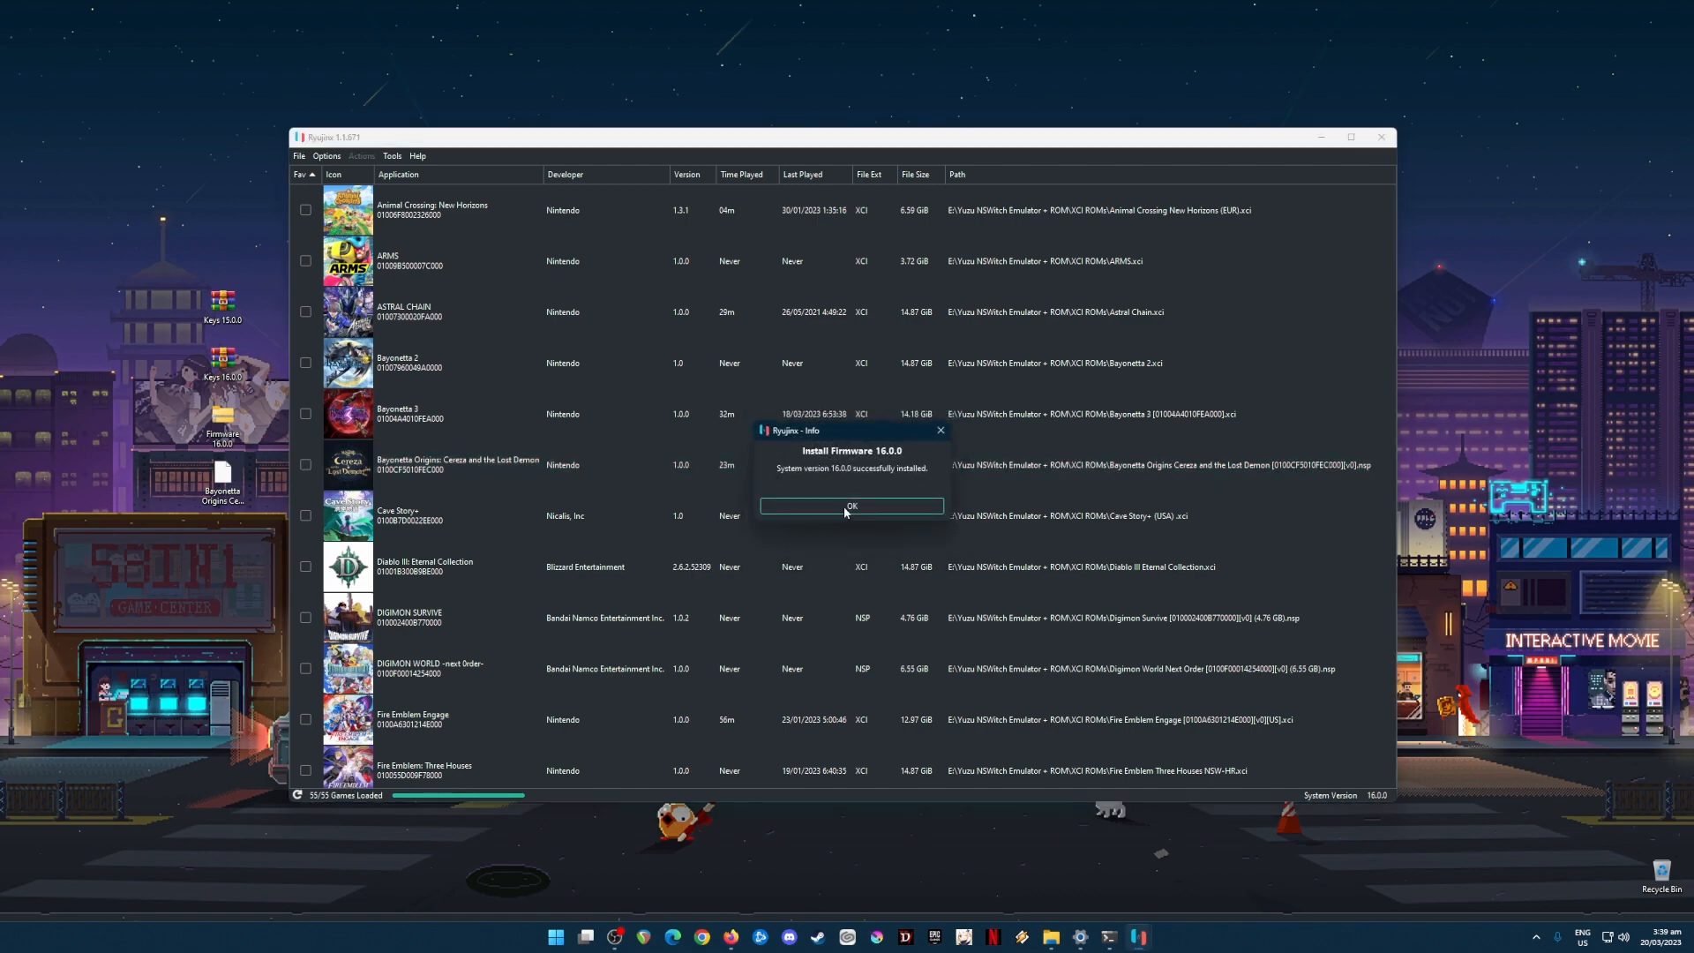
pyautogui.click(853, 505)
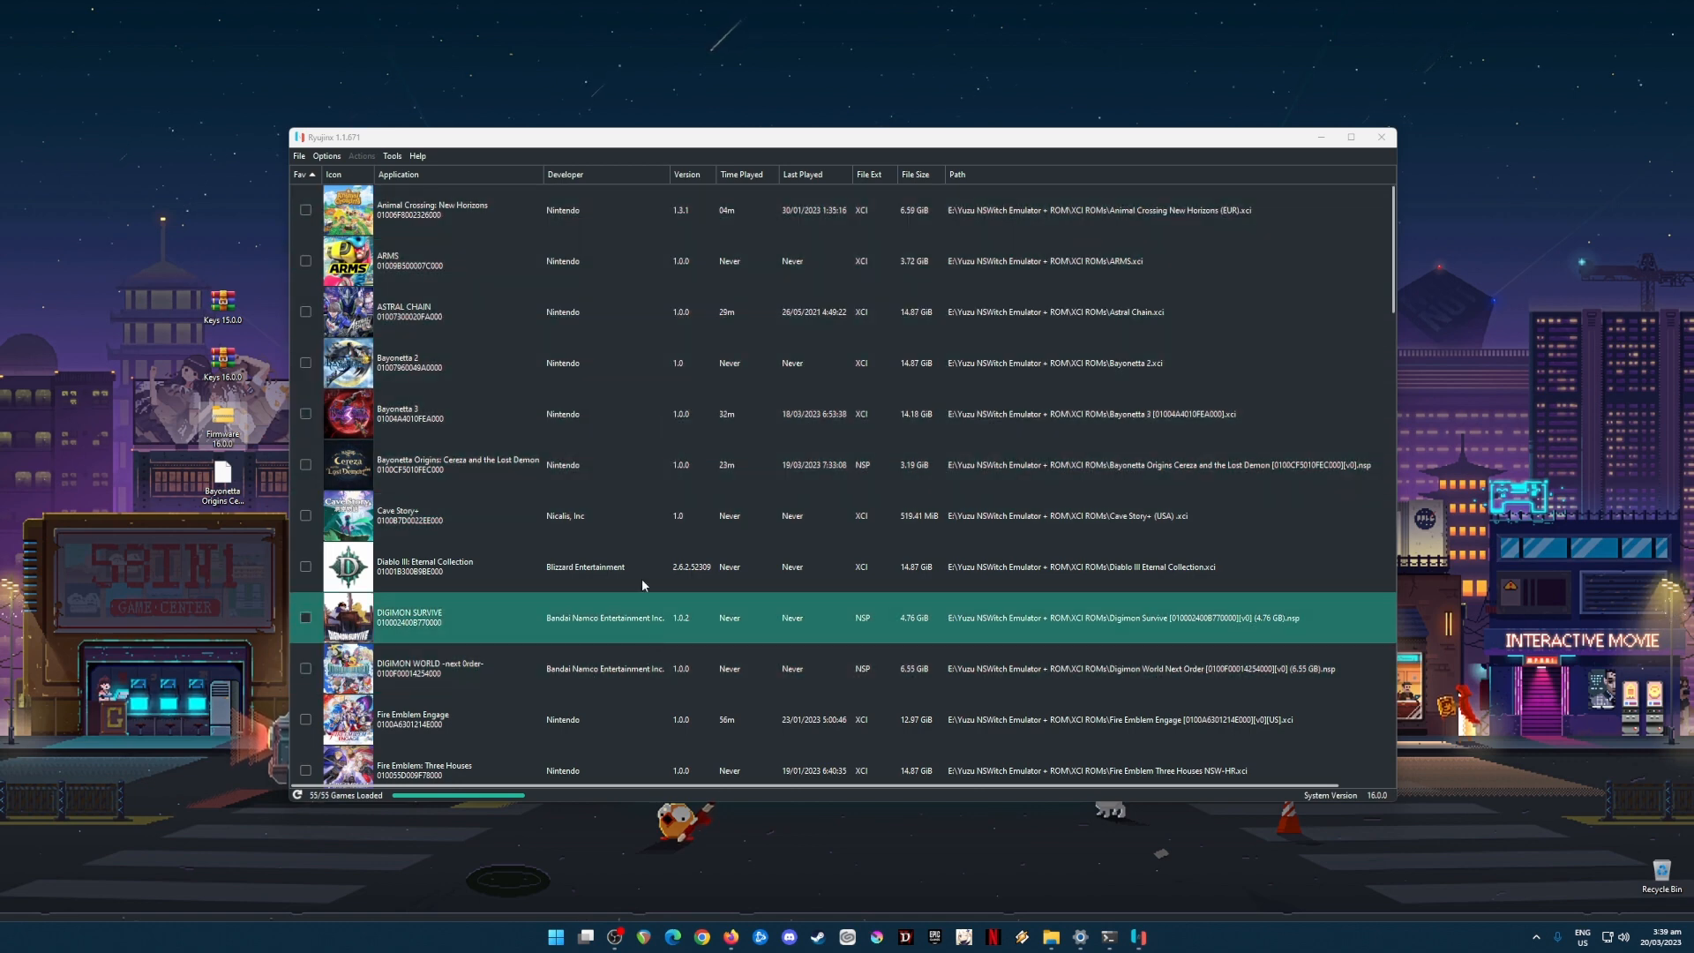
pyautogui.click(458, 466)
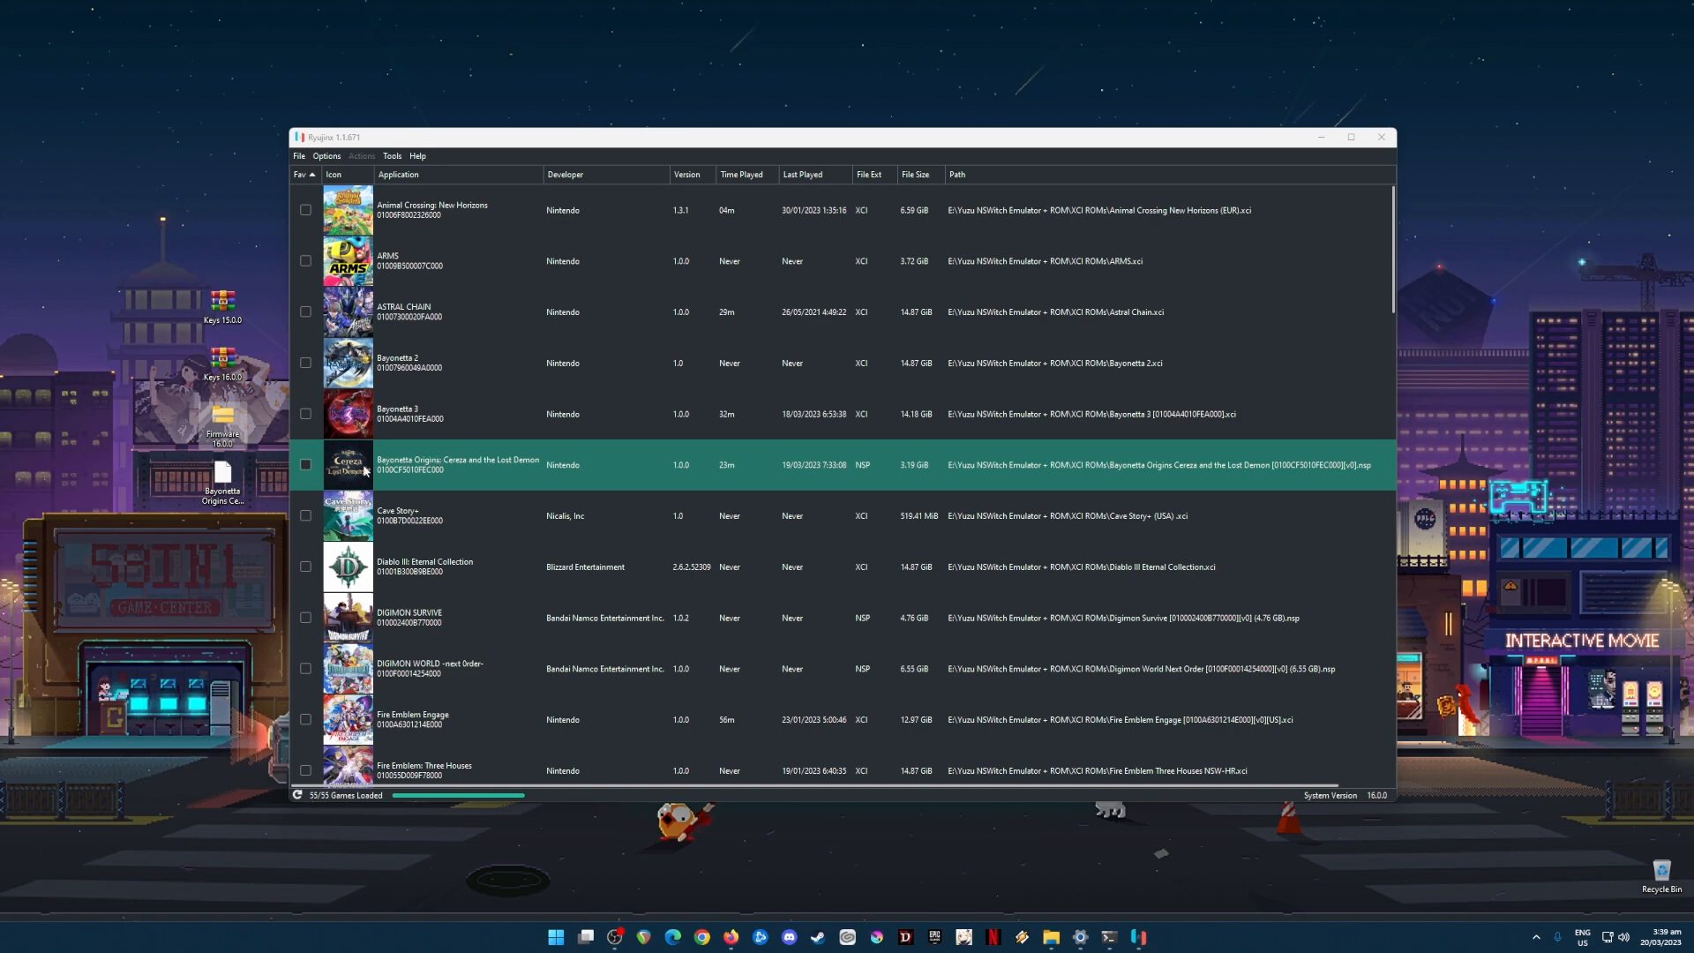
pyautogui.moveTo(527, 476)
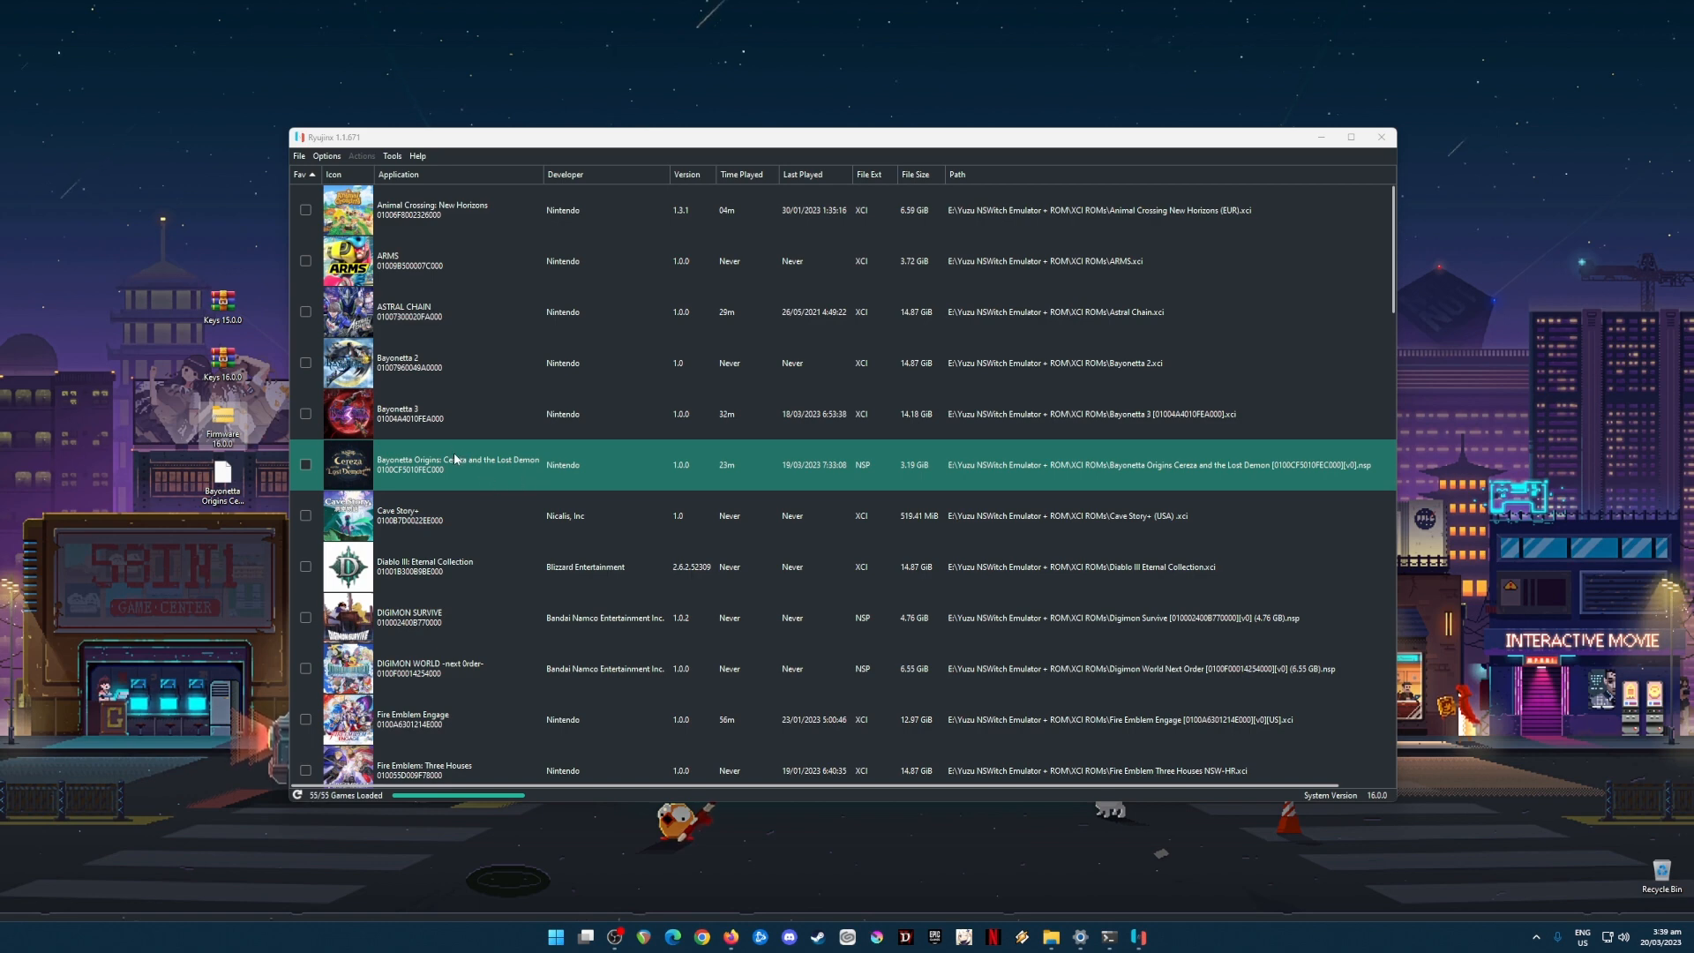
pyautogui.moveTo(476, 448)
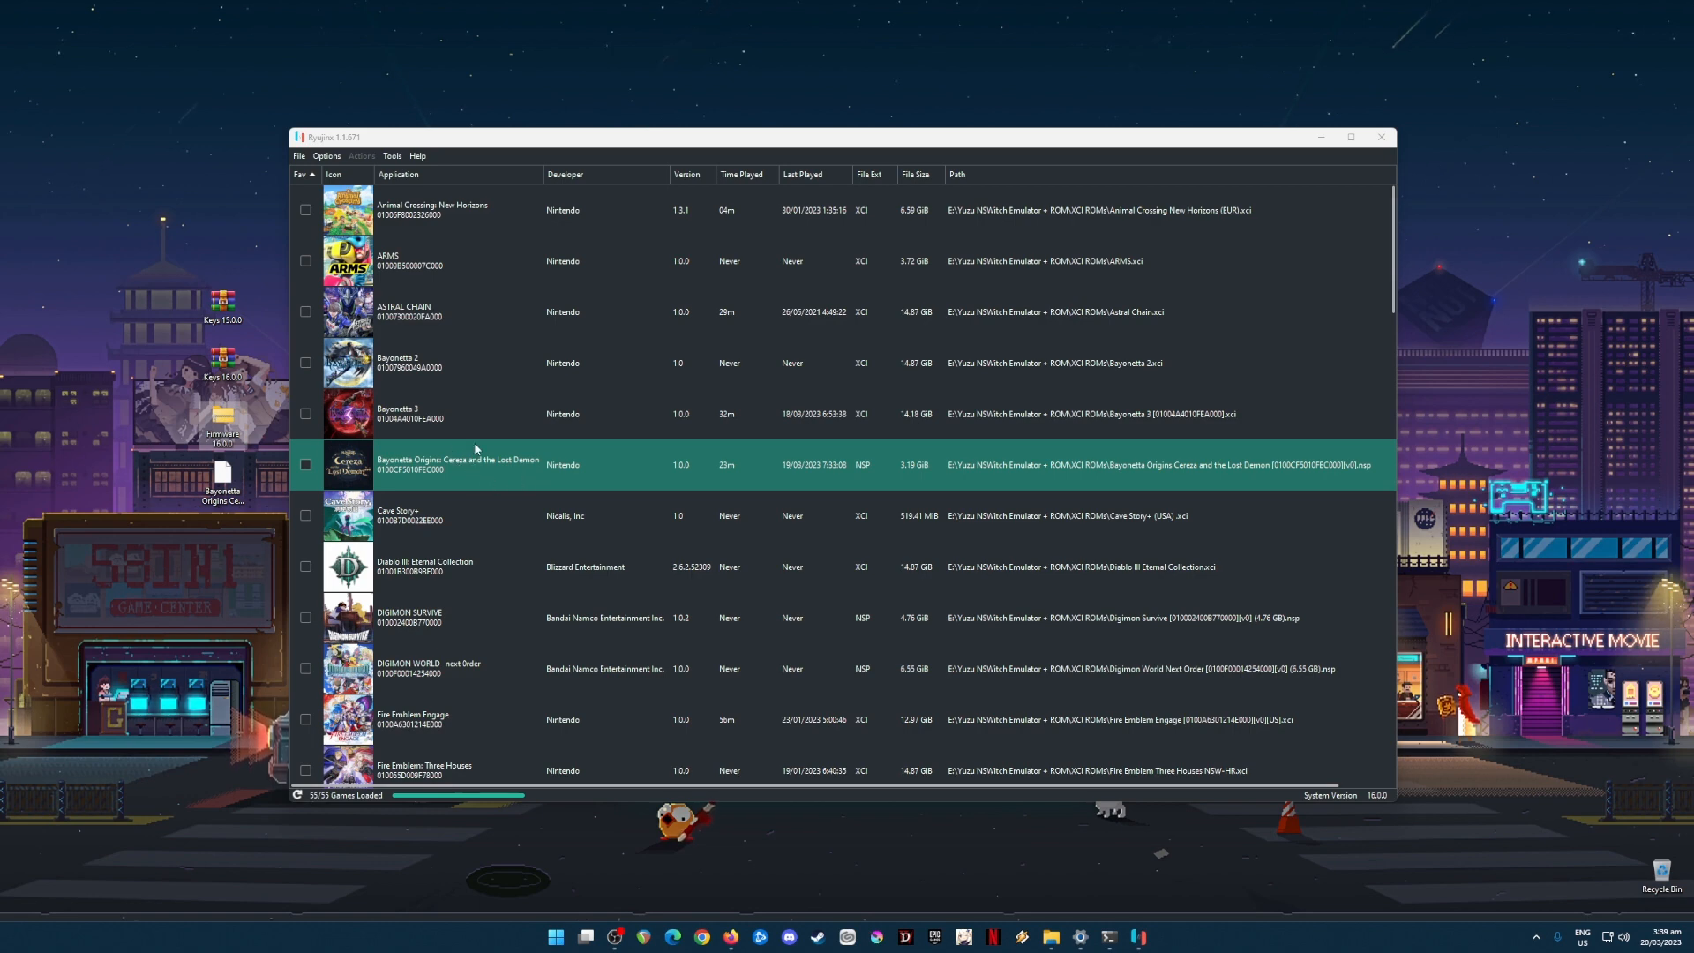
pyautogui.moveTo(536, 452)
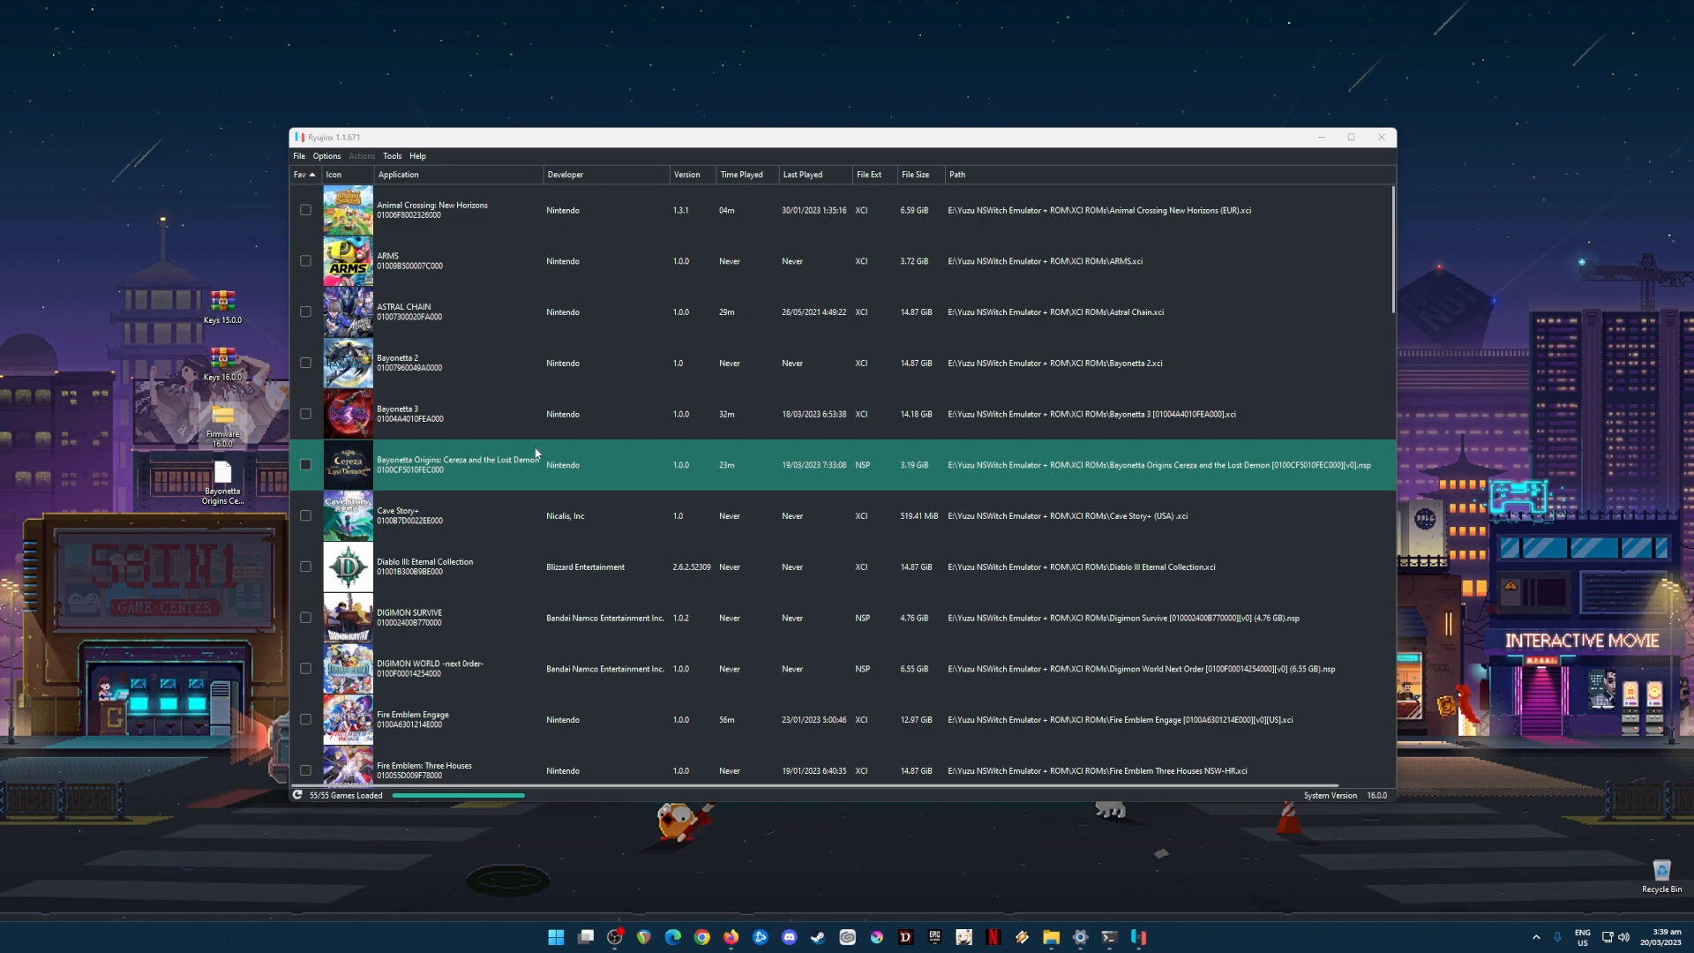
pyautogui.moveTo(610, 482)
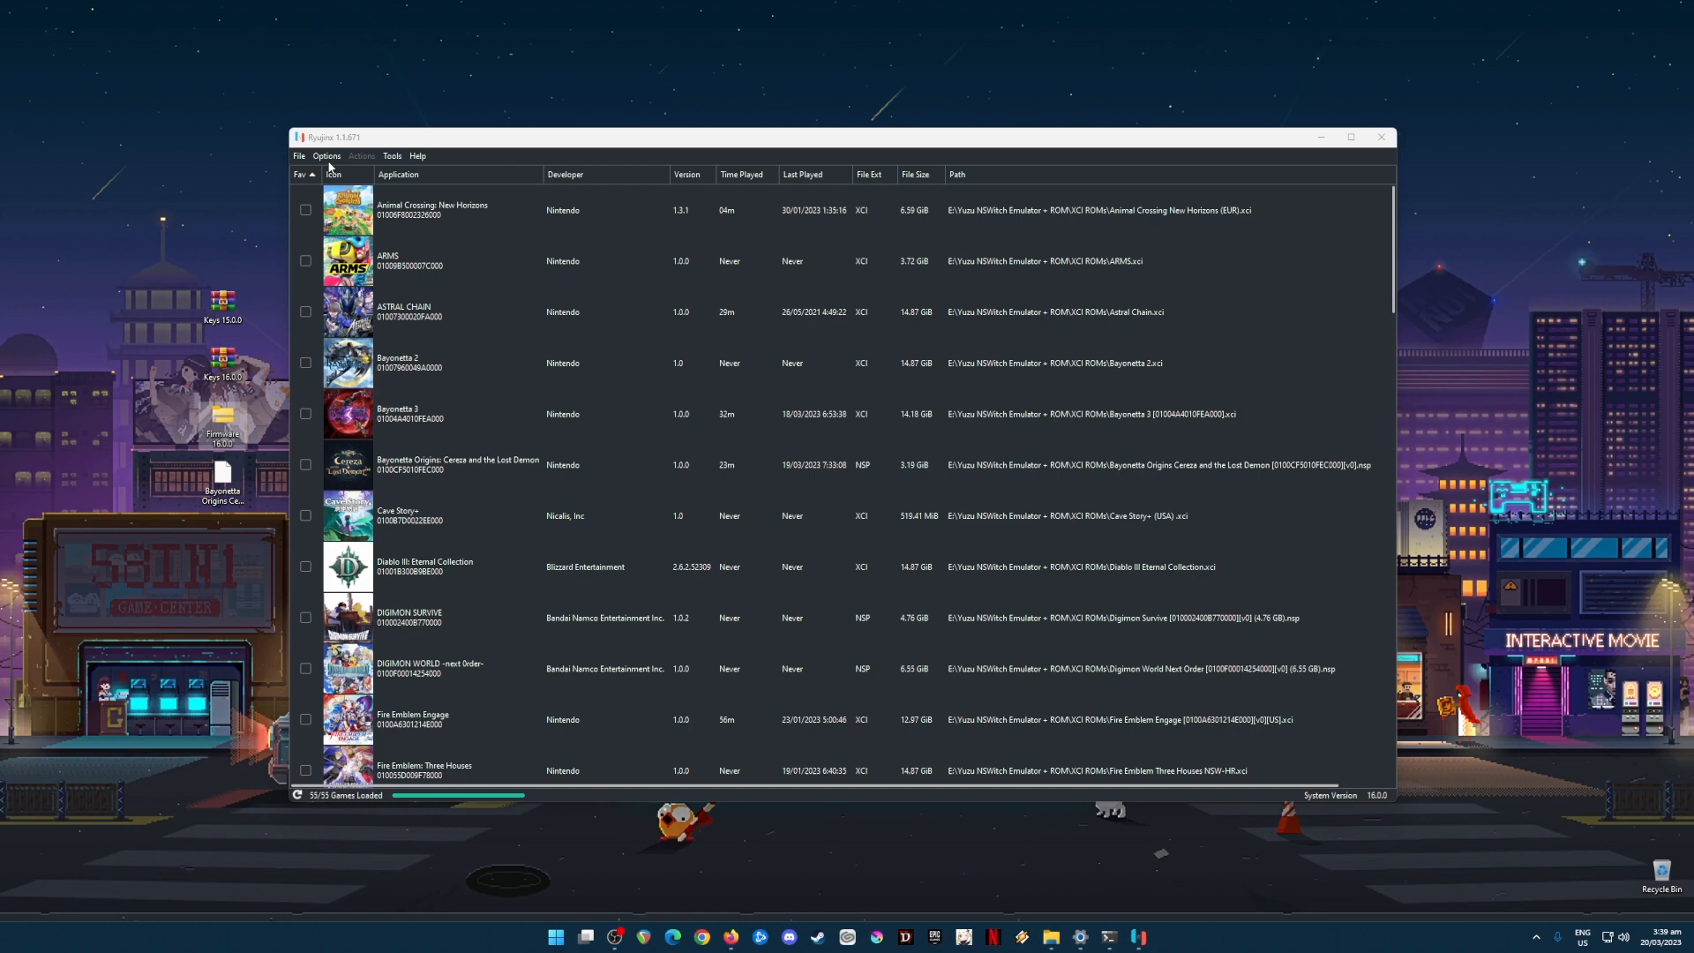
pyautogui.click(326, 156)
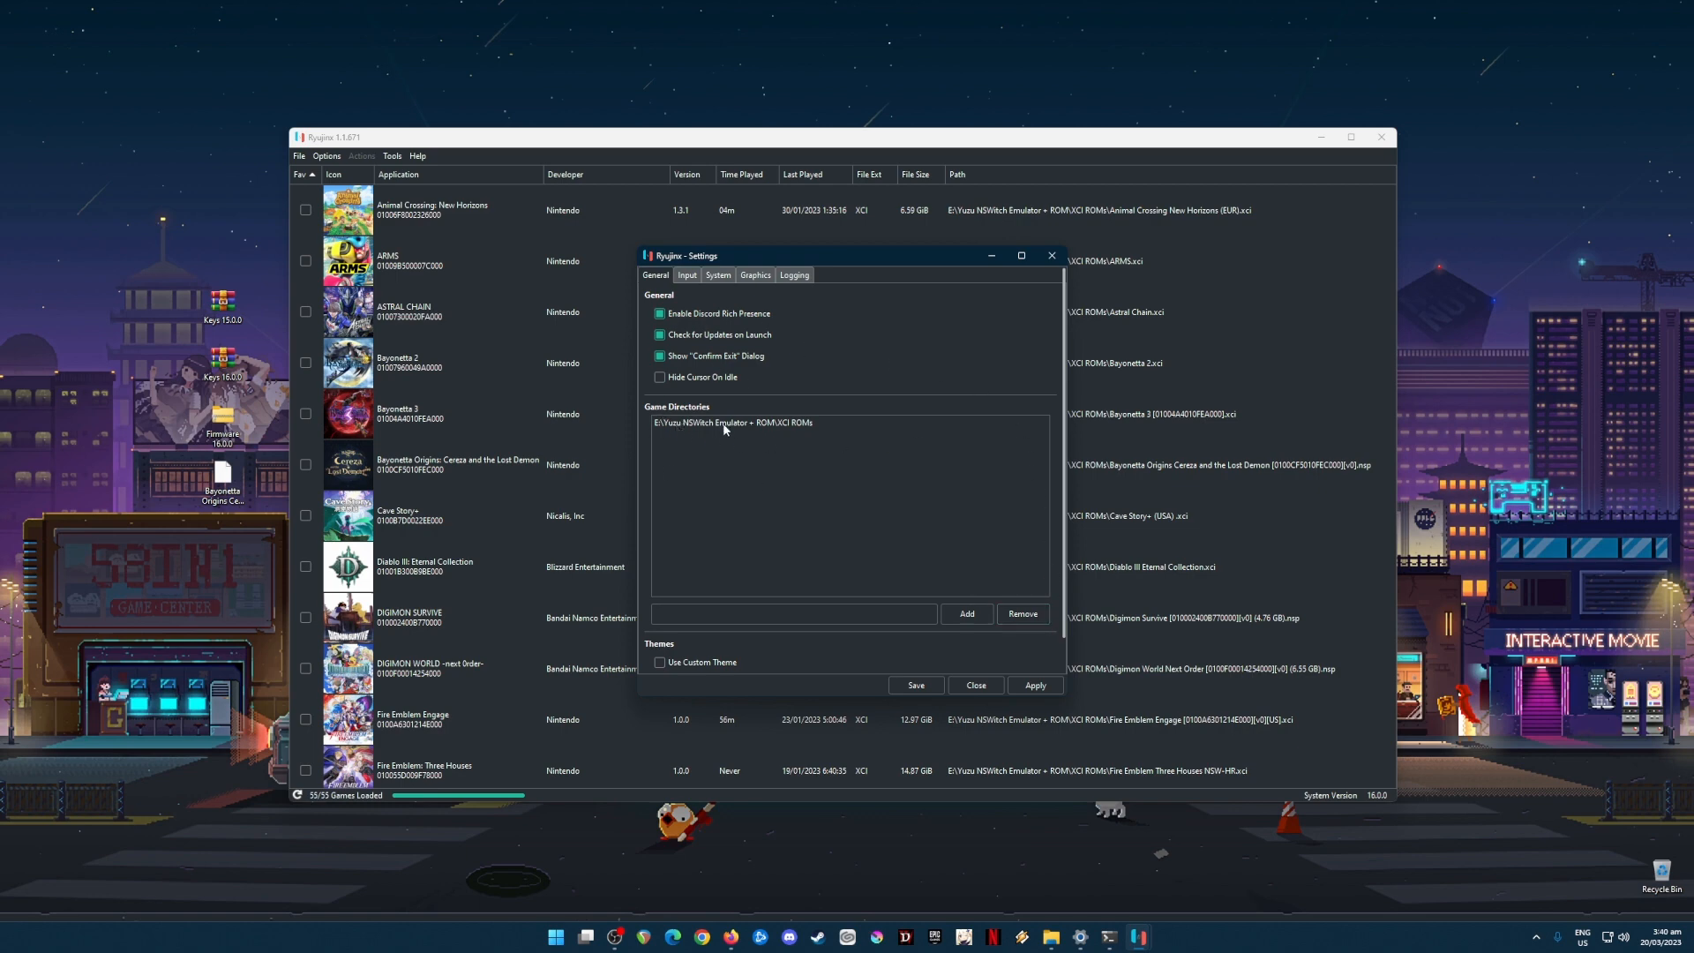
# Select the ROMs game directory entry in the General settings.
pyautogui.click(731, 422)
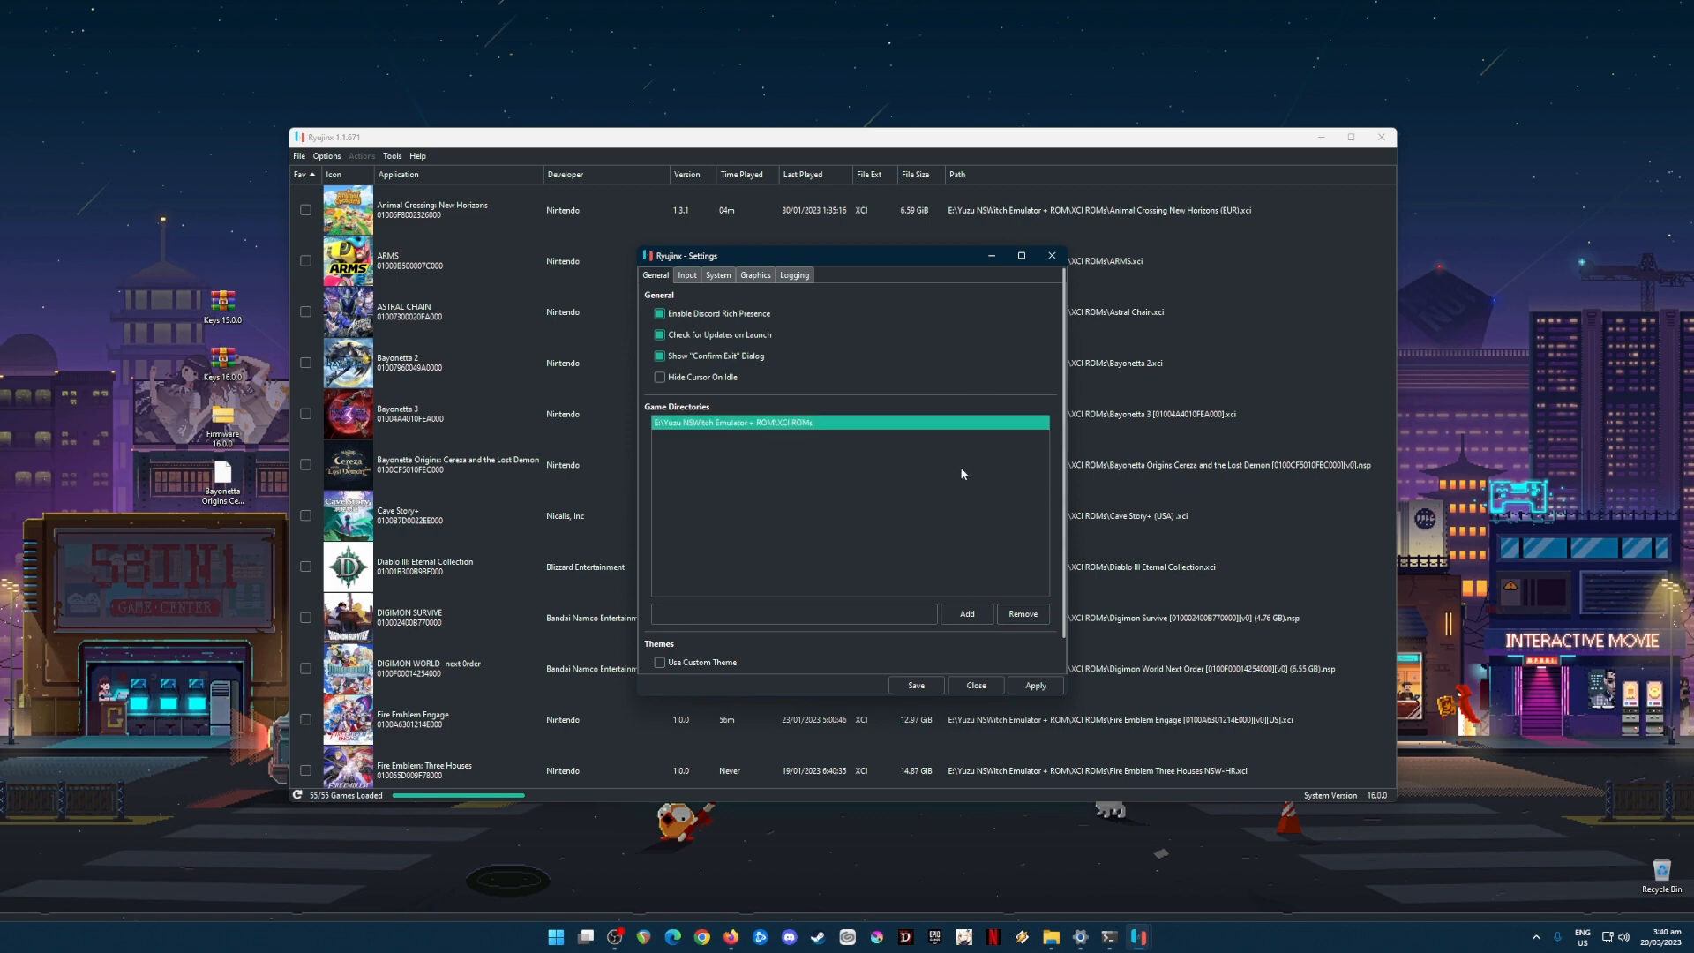
pyautogui.moveTo(923, 445)
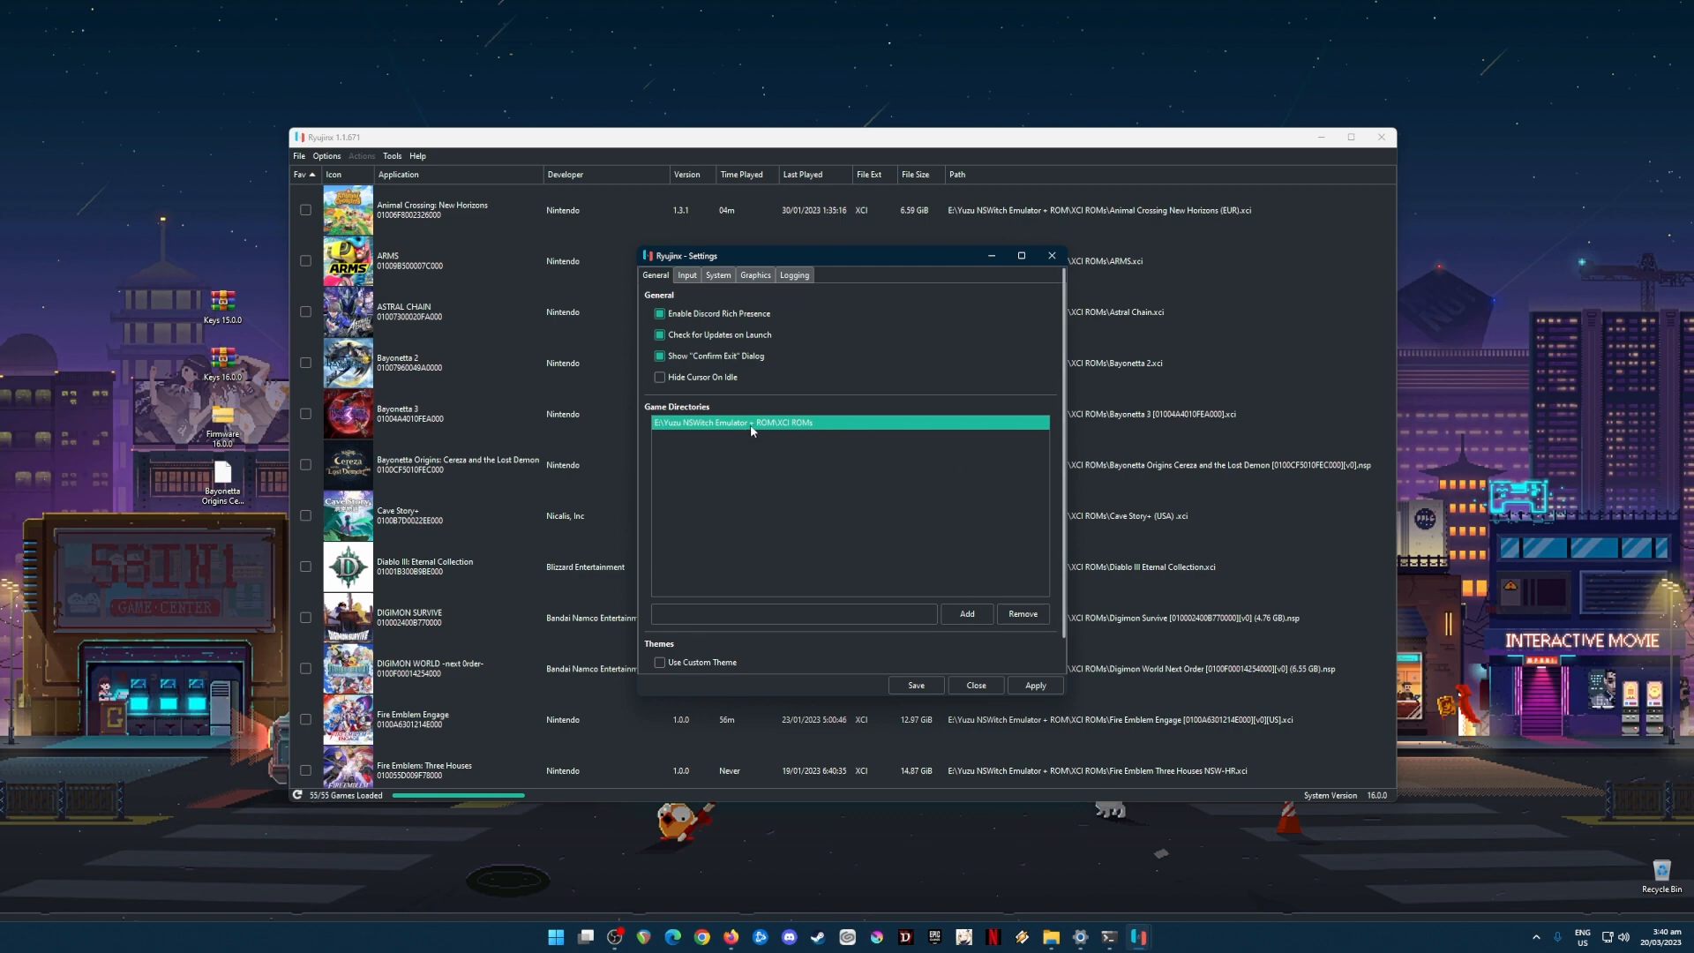
pyautogui.moveTo(819, 351)
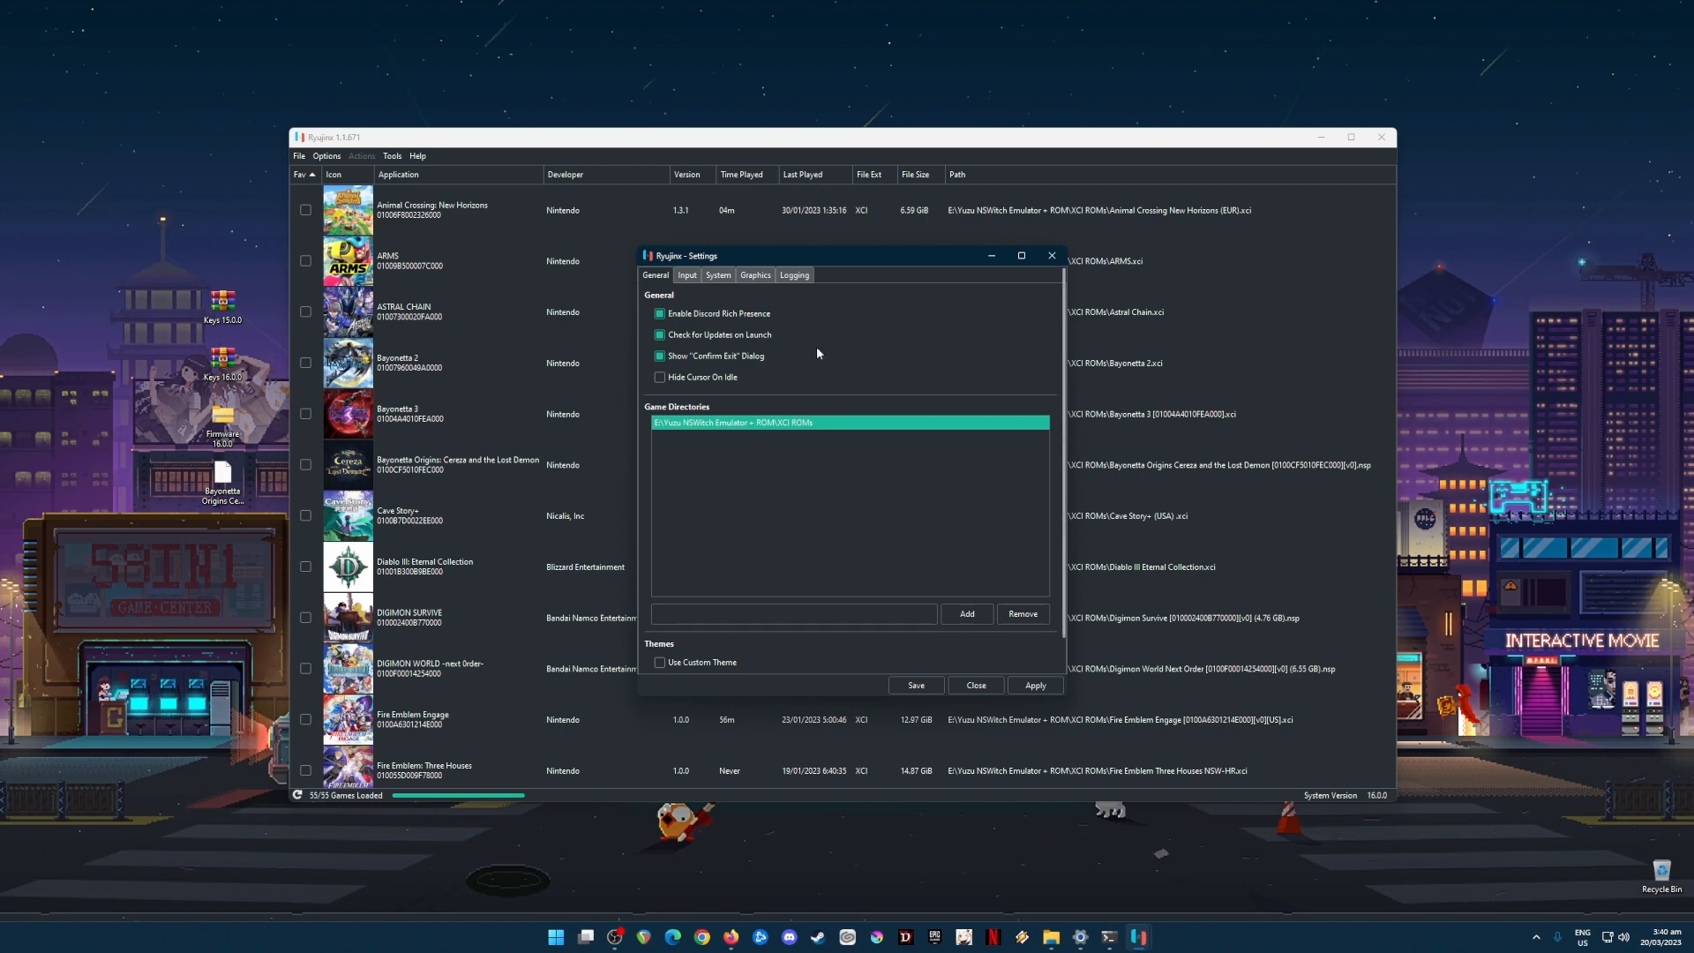
# Review the Player 1 Pro Controller mapping, then the System settings with USA region and American English.
pyautogui.click(717, 274)
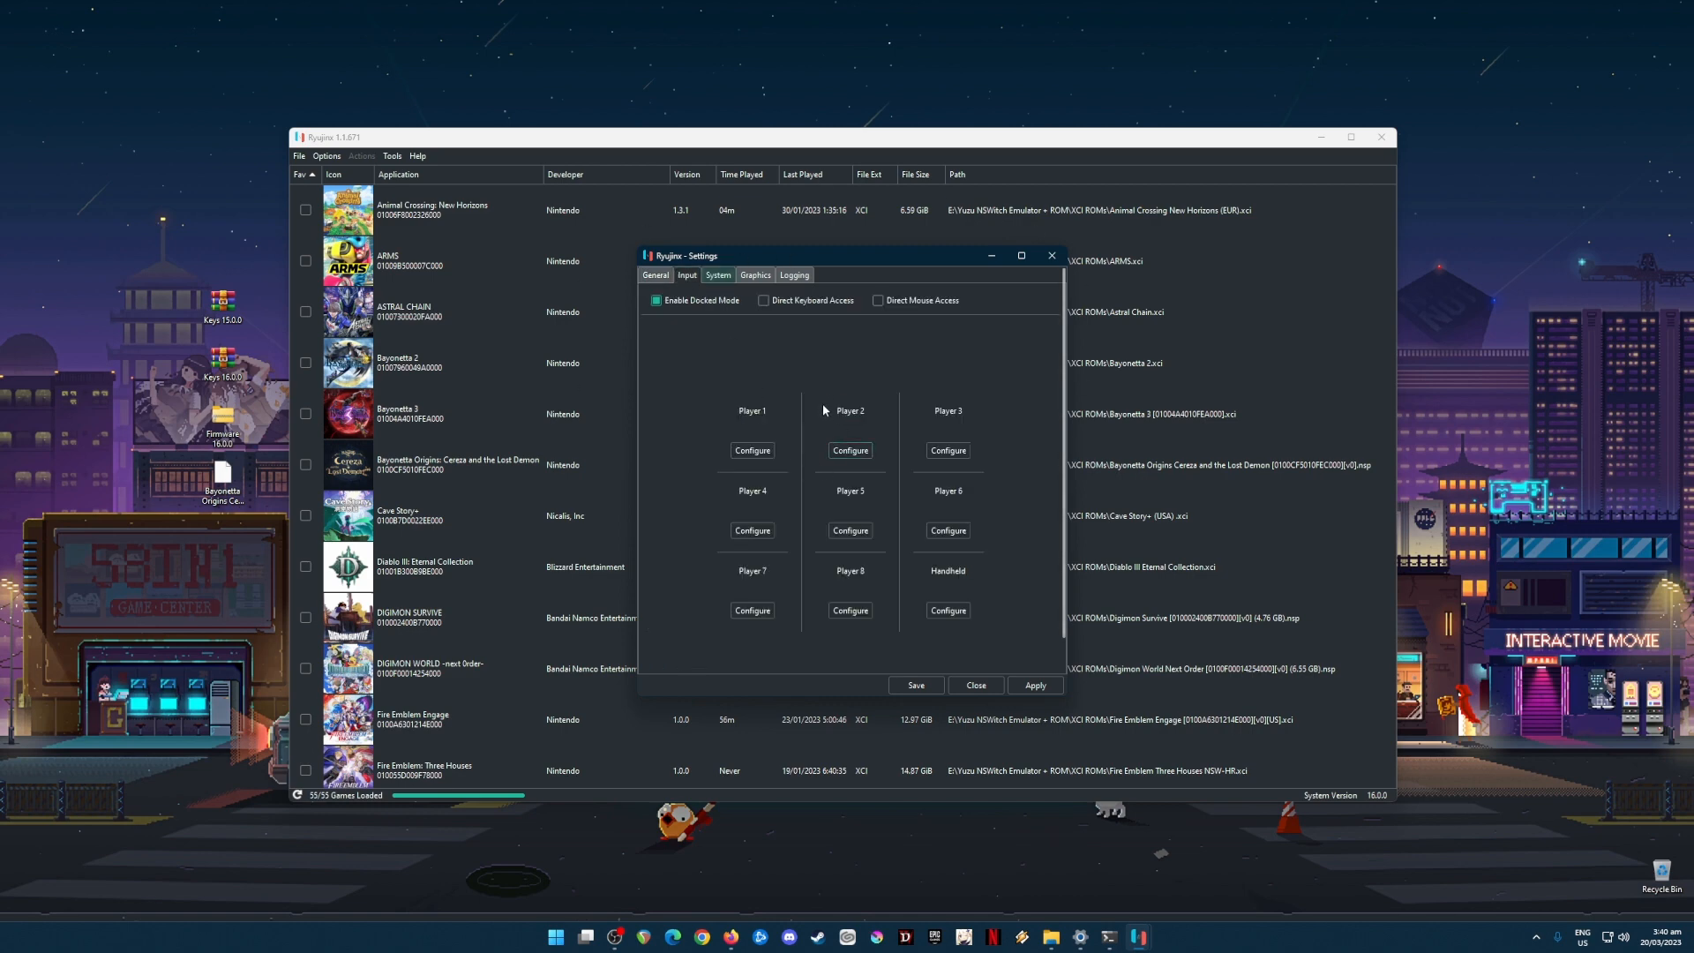
pyautogui.moveTo(791, 408)
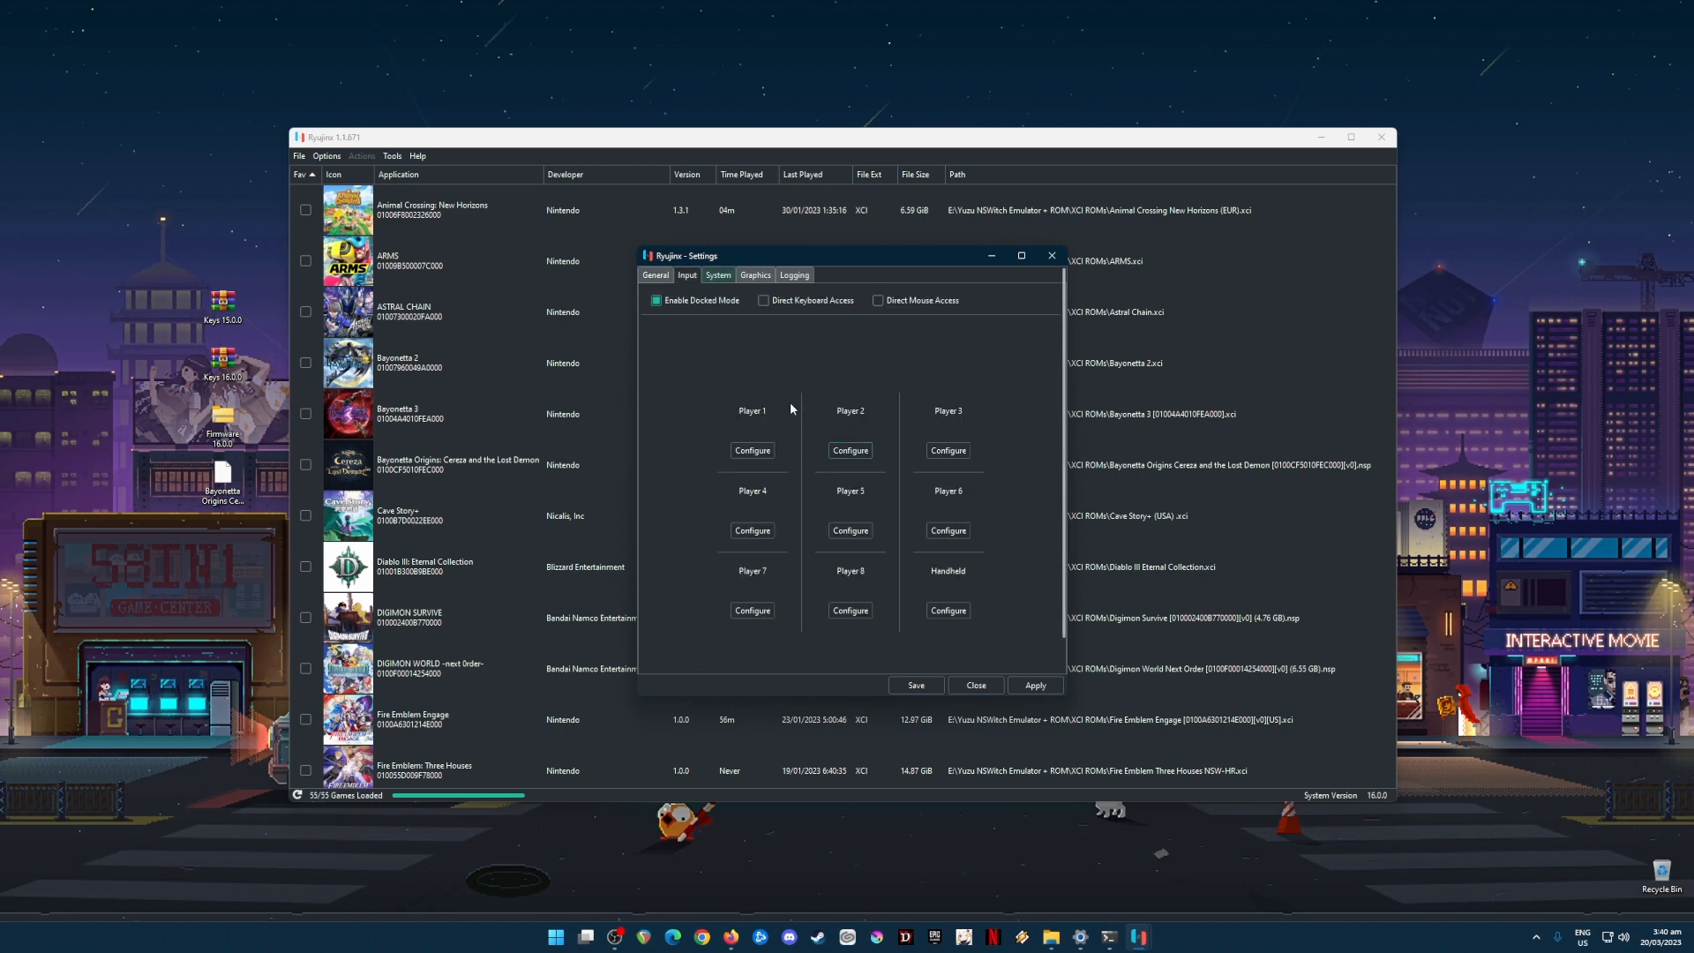
pyautogui.moveTo(716, 429)
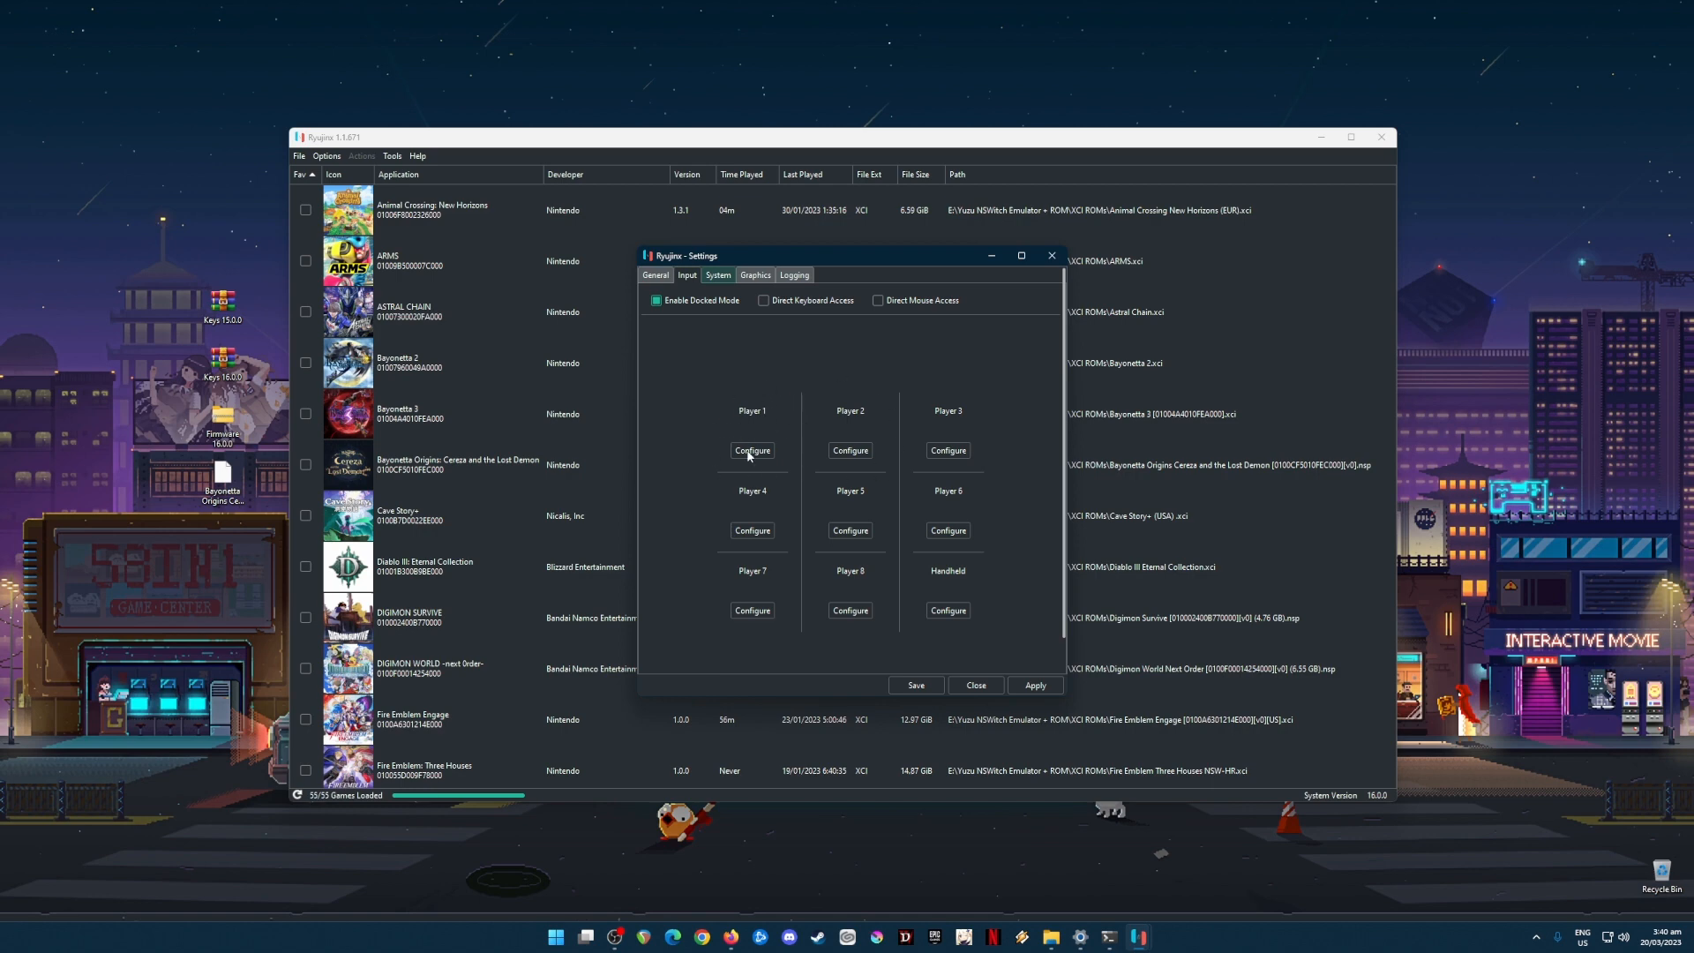
pyautogui.click(752, 450)
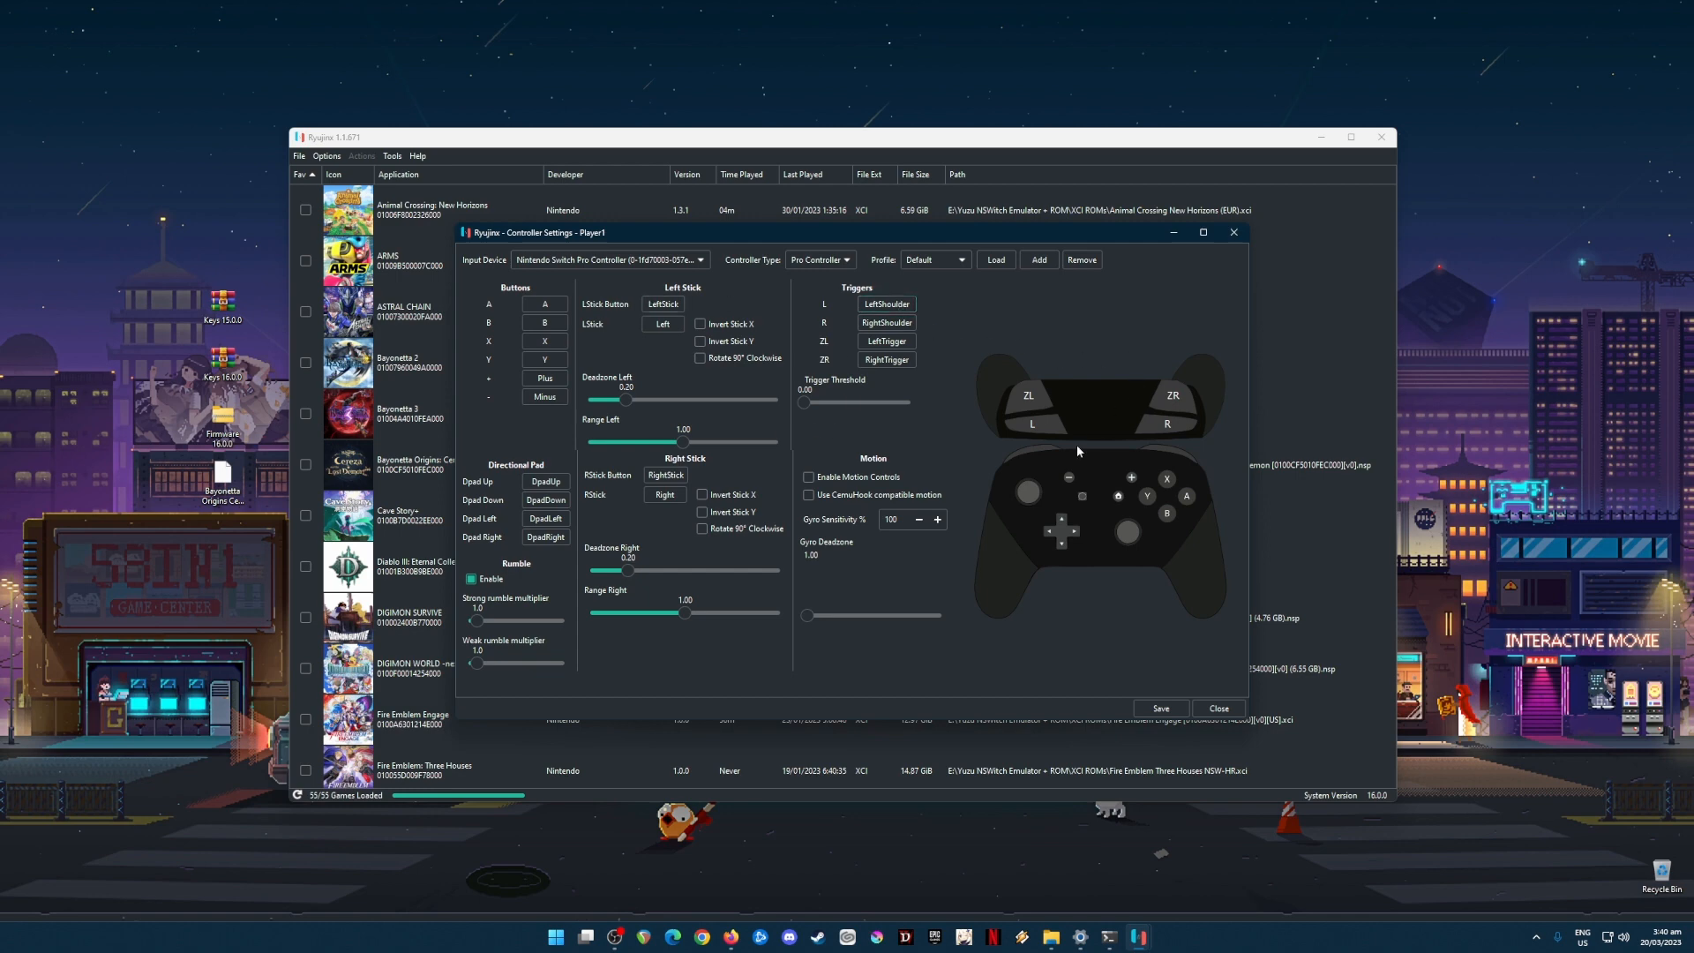
pyautogui.moveTo(1112, 420)
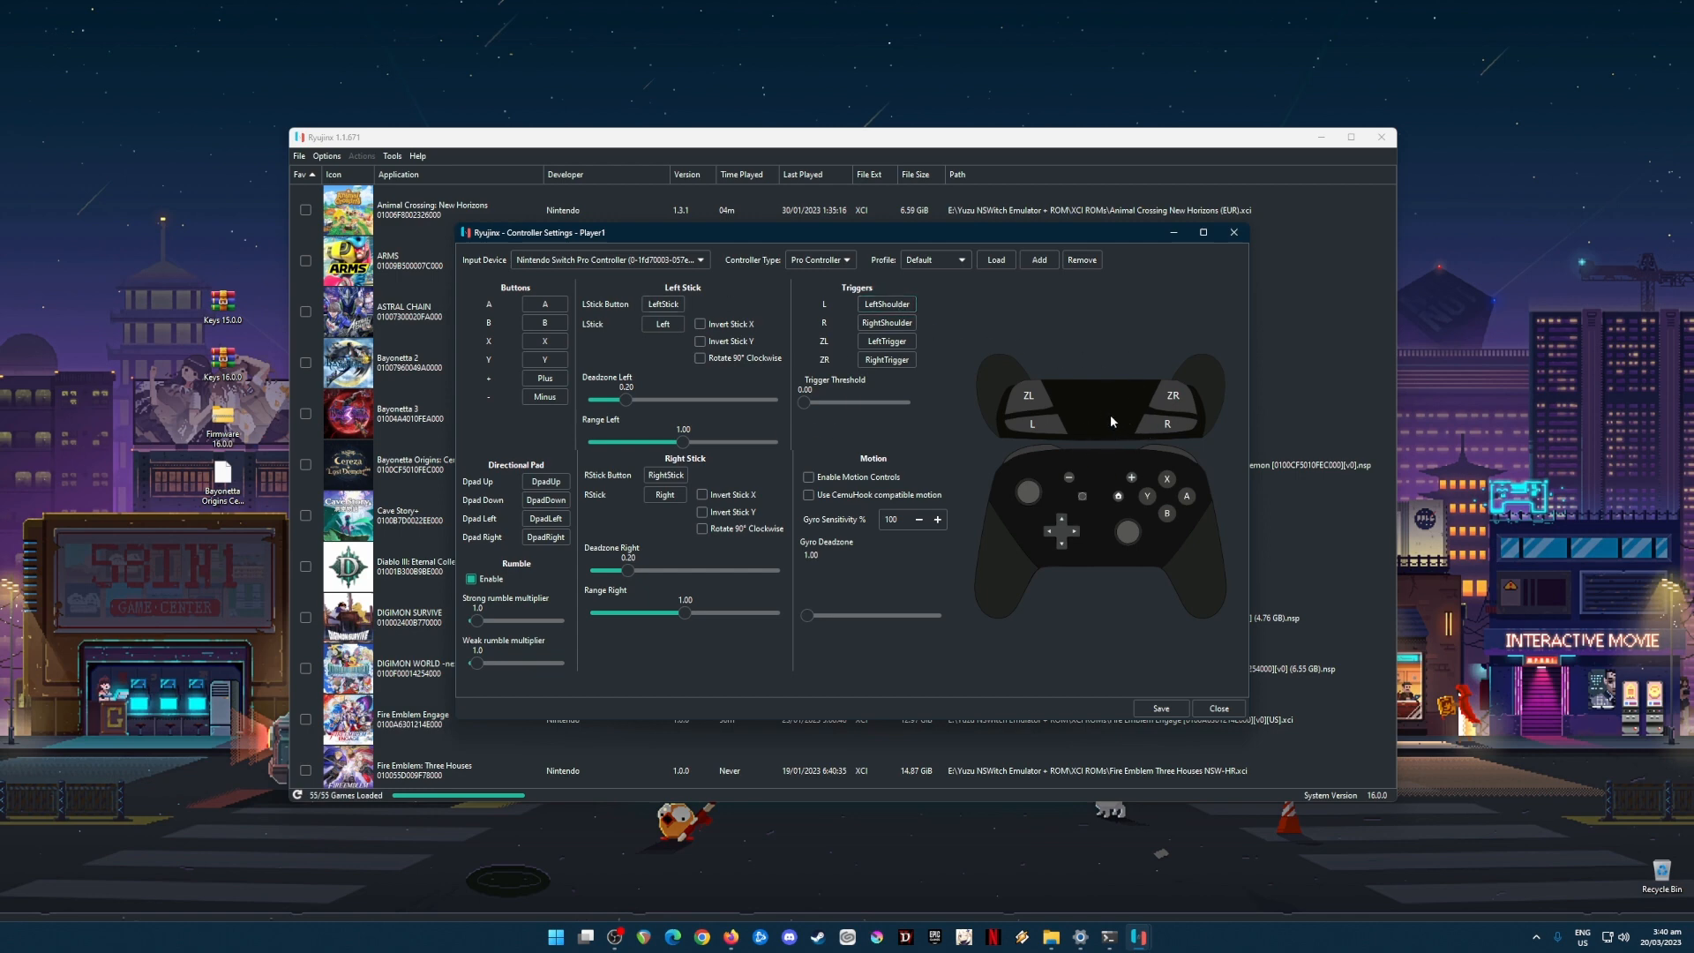
pyautogui.moveTo(1124, 421)
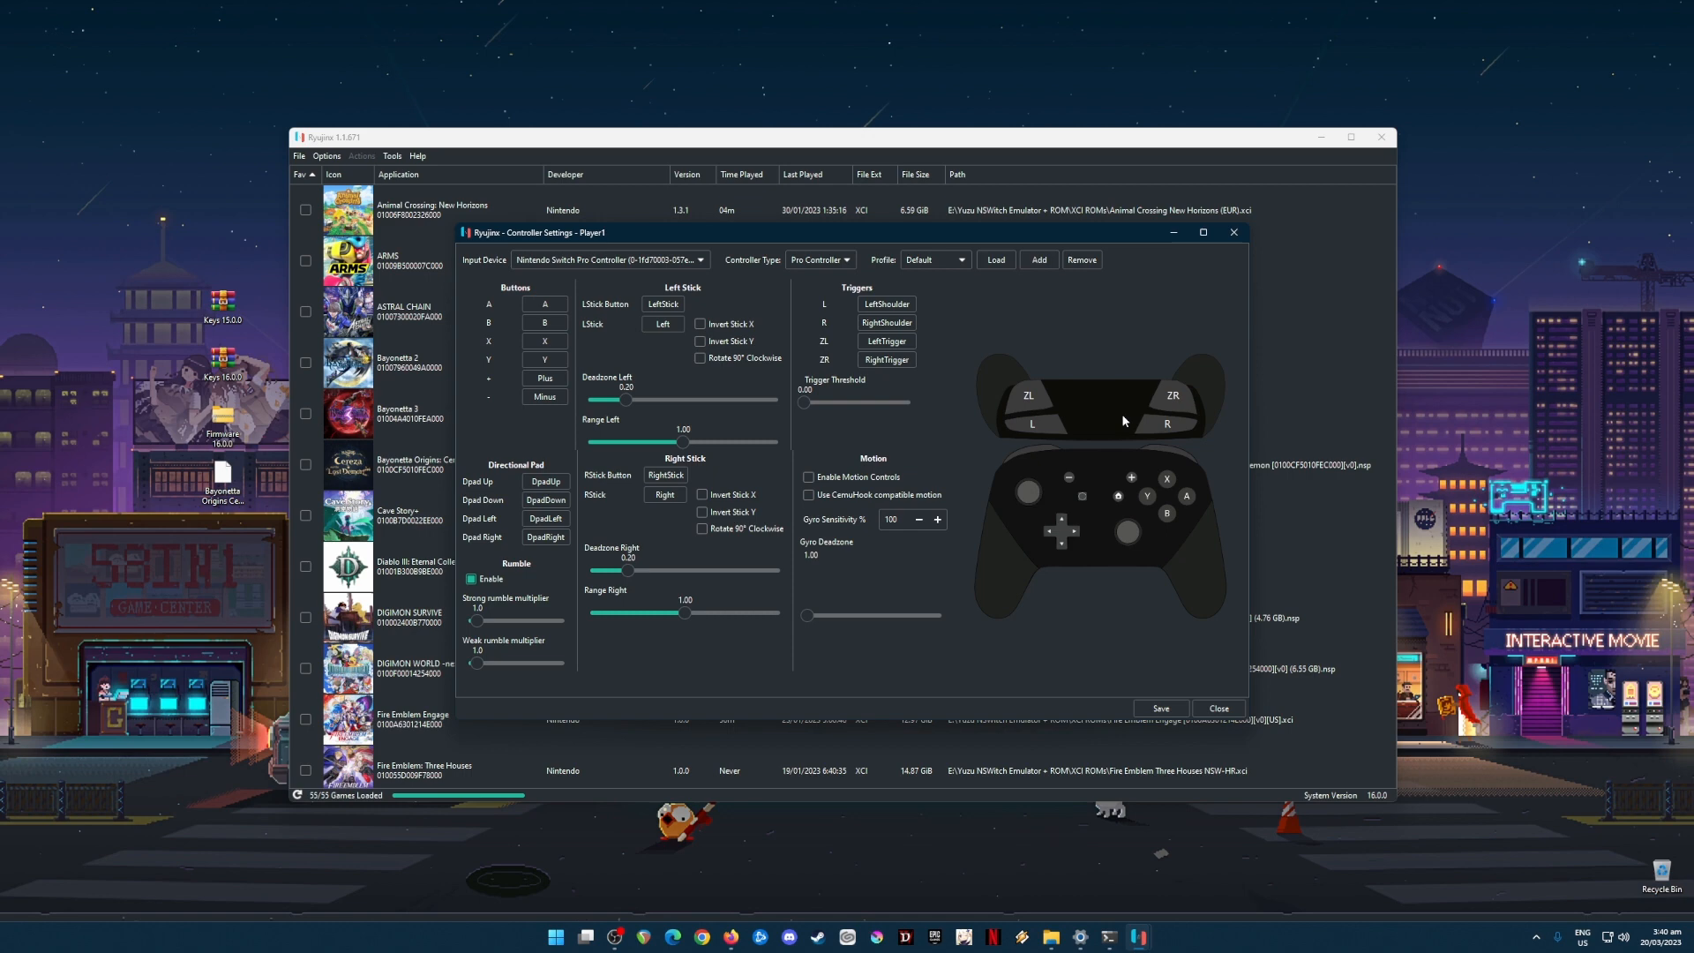
pyautogui.moveTo(1087, 364)
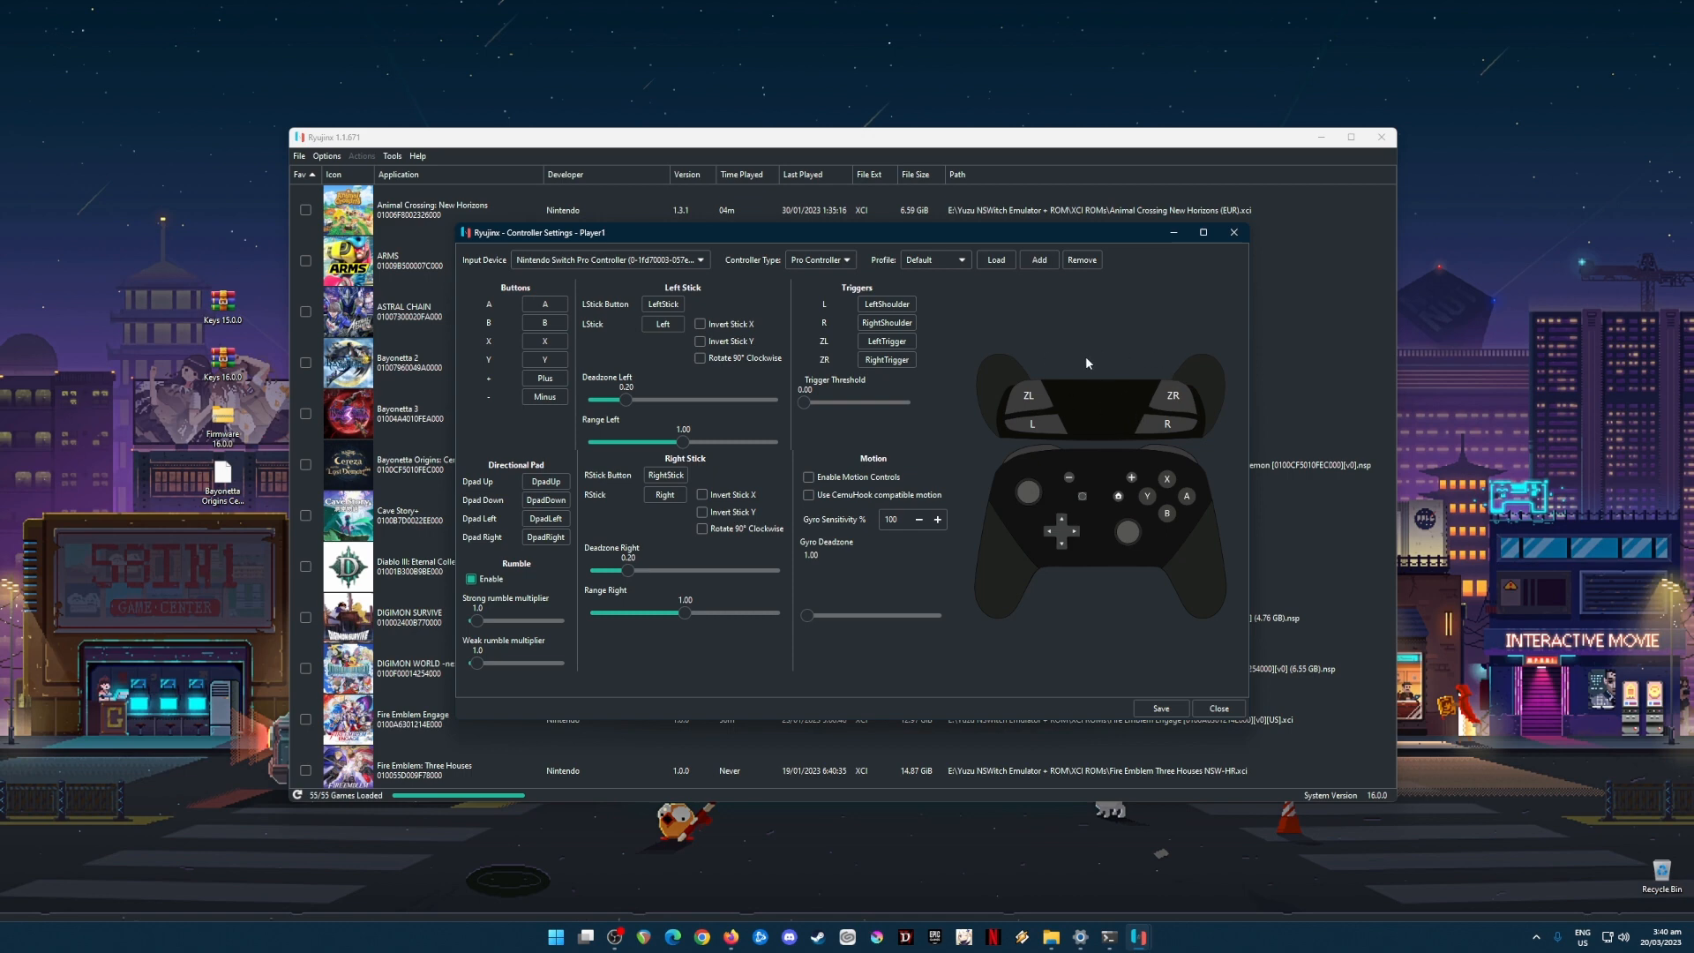
pyautogui.moveTo(713, 378)
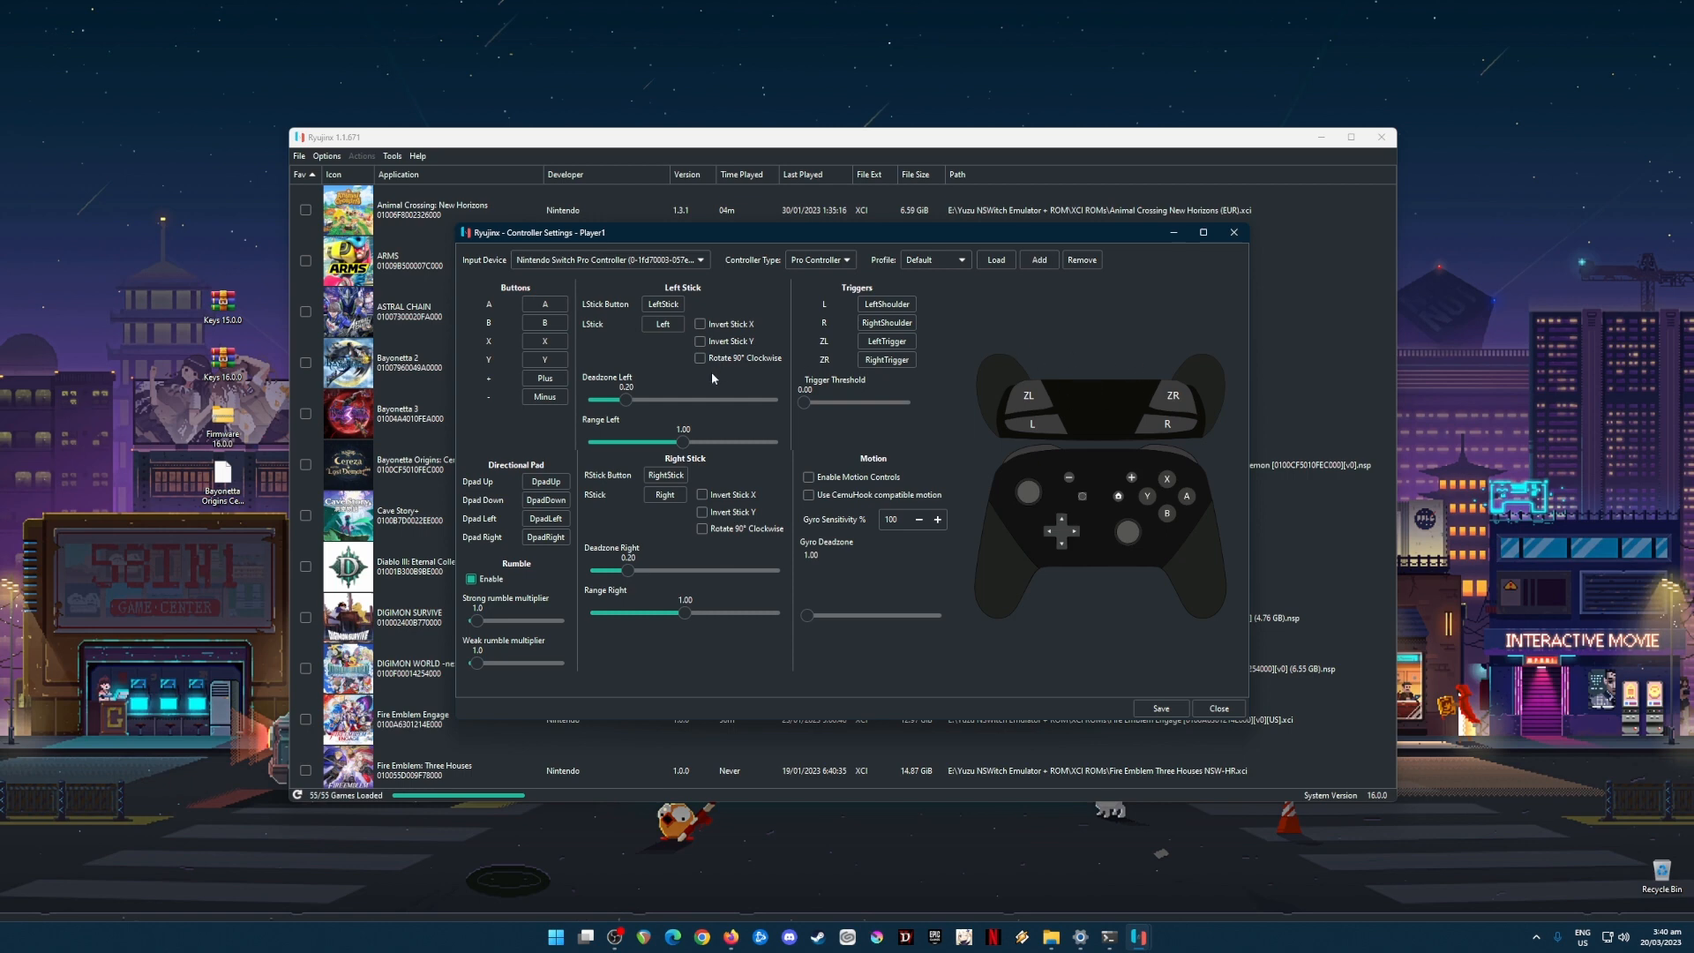
pyautogui.moveTo(671, 386)
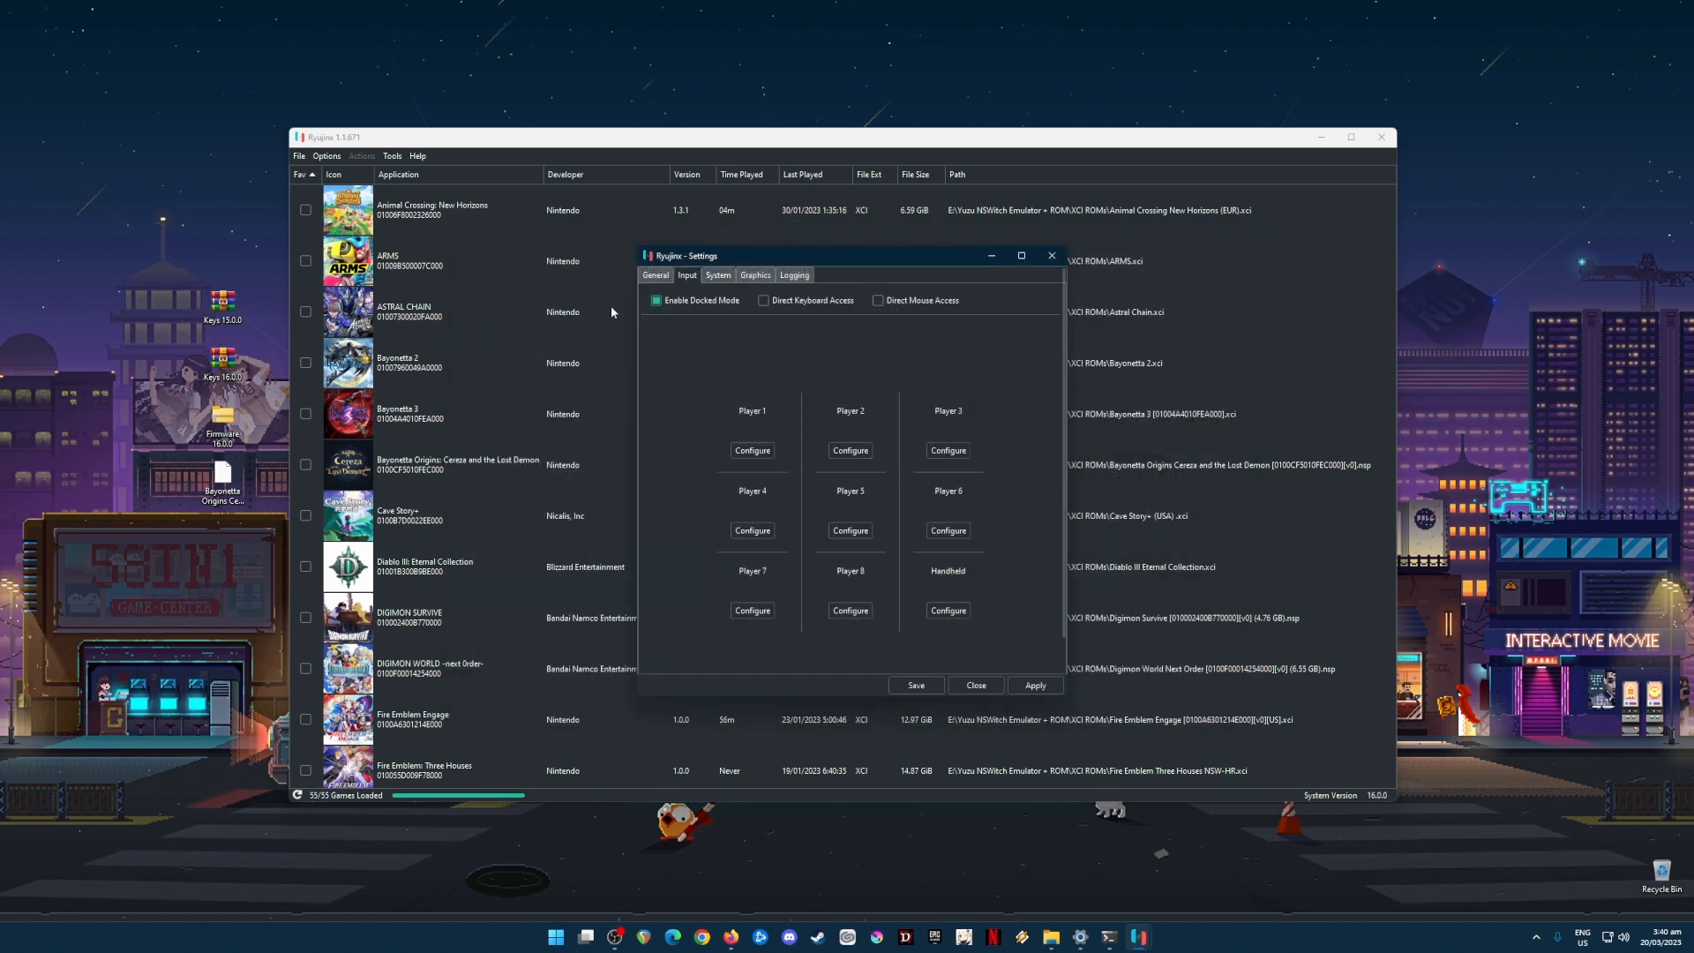
pyautogui.click(716, 273)
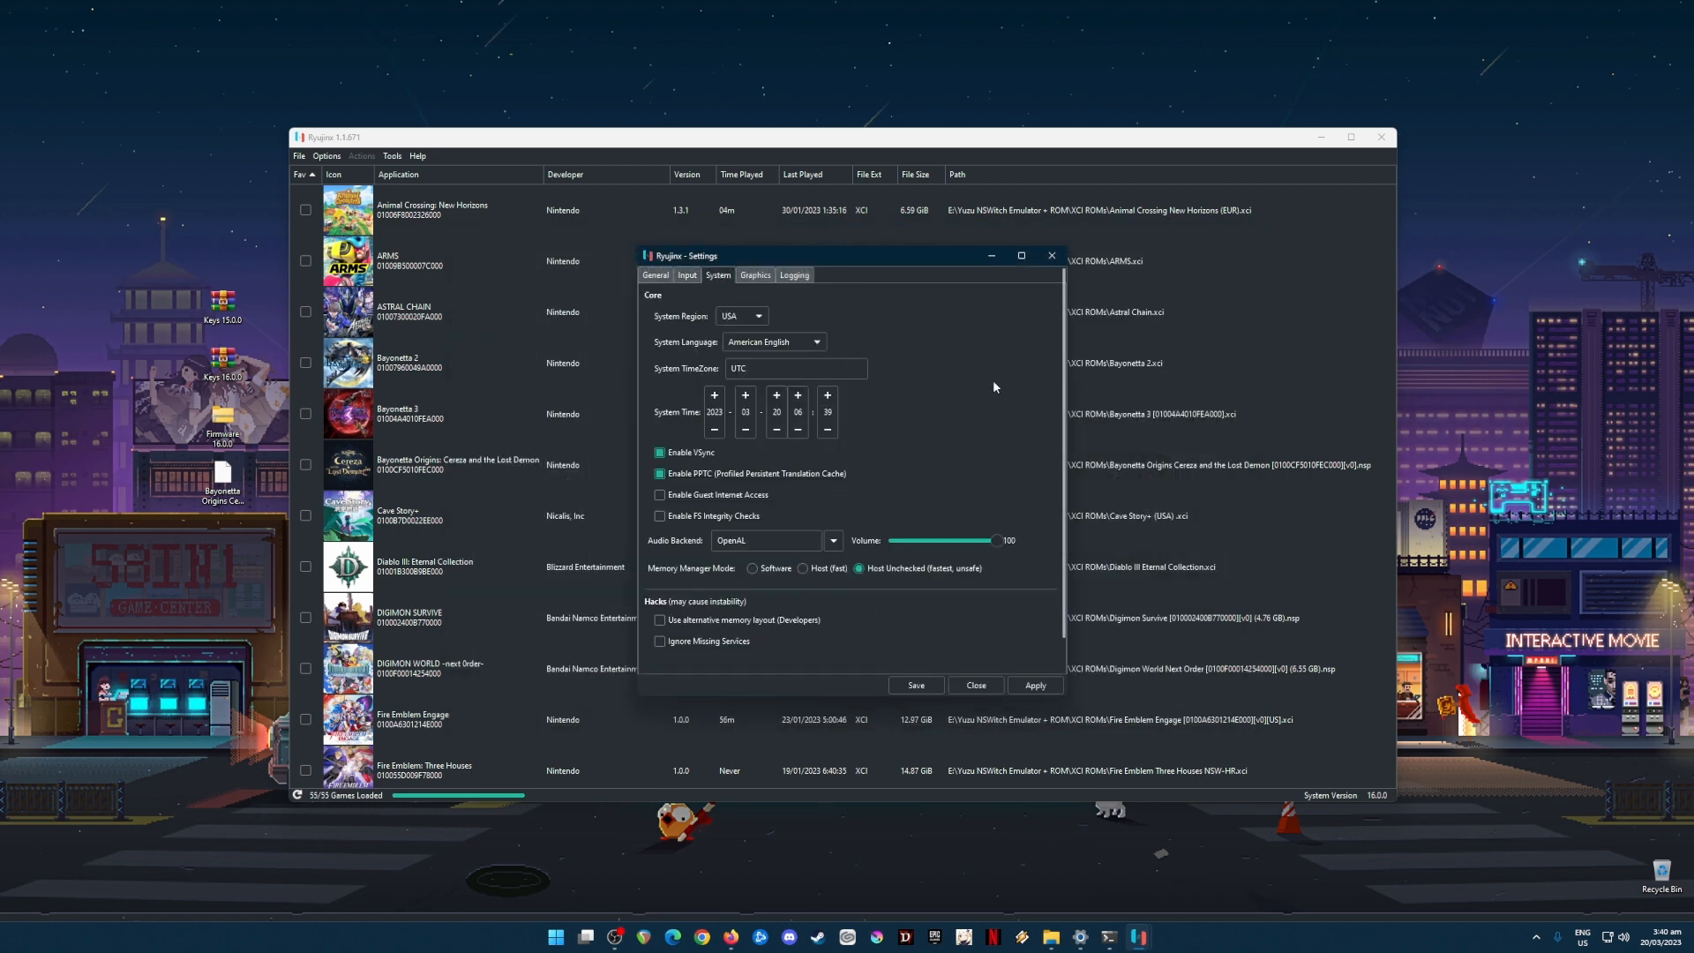
pyautogui.moveTo(1020, 575)
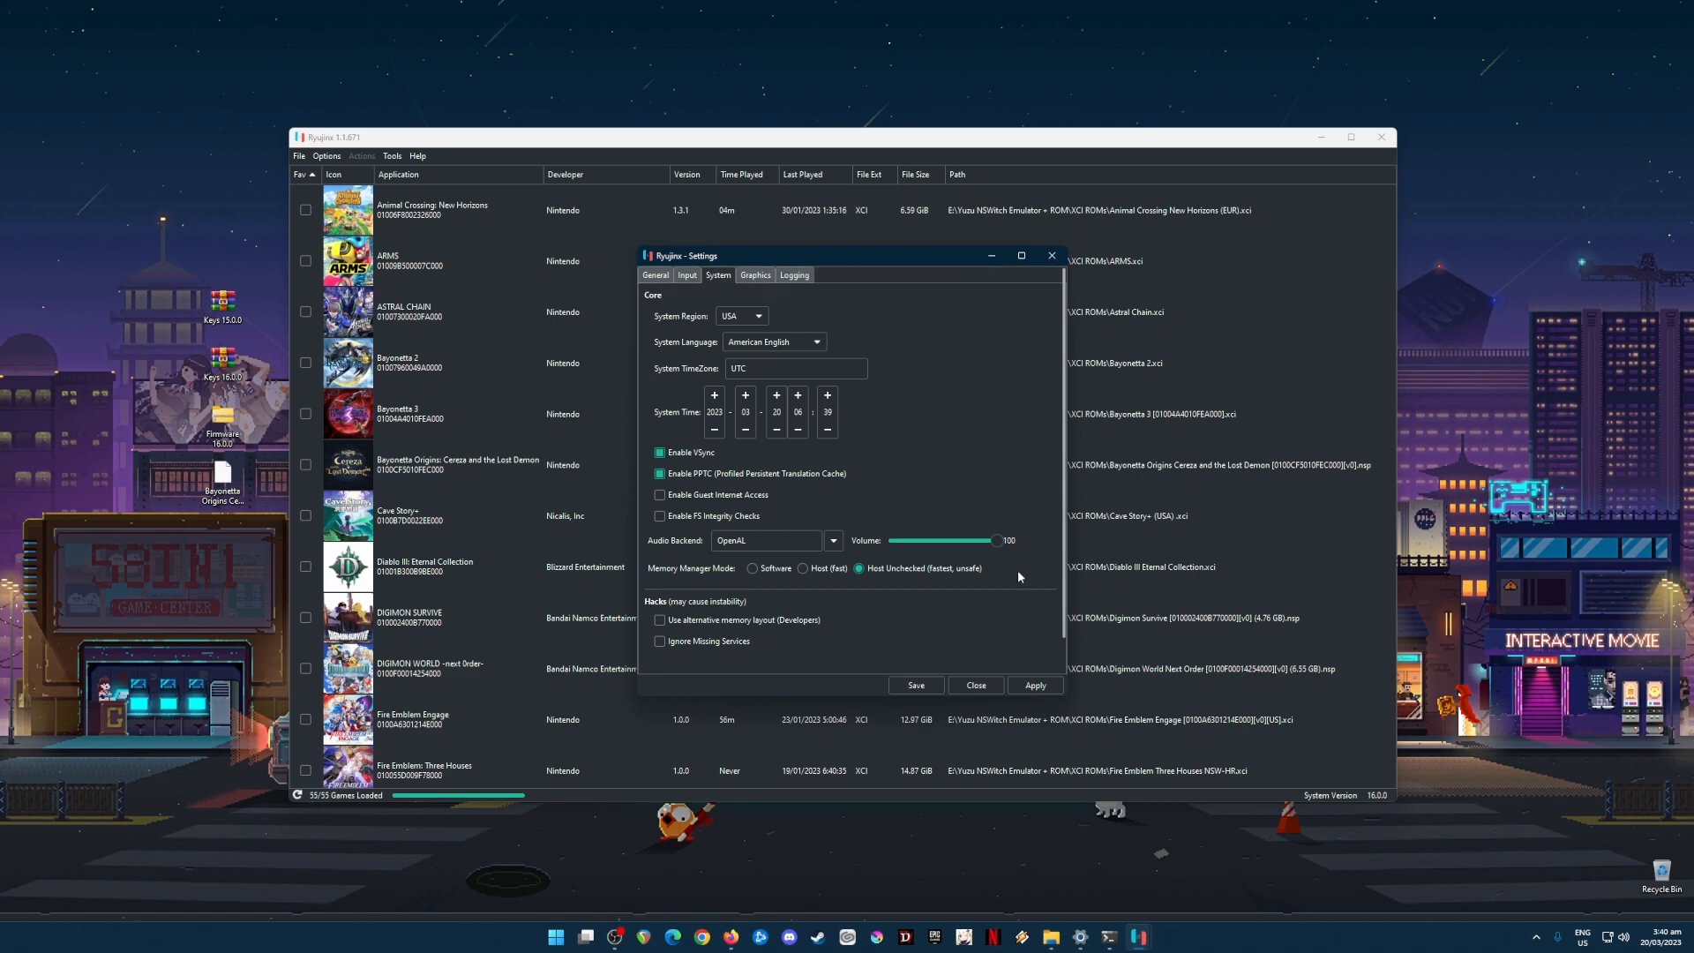
pyautogui.moveTo(1038, 633)
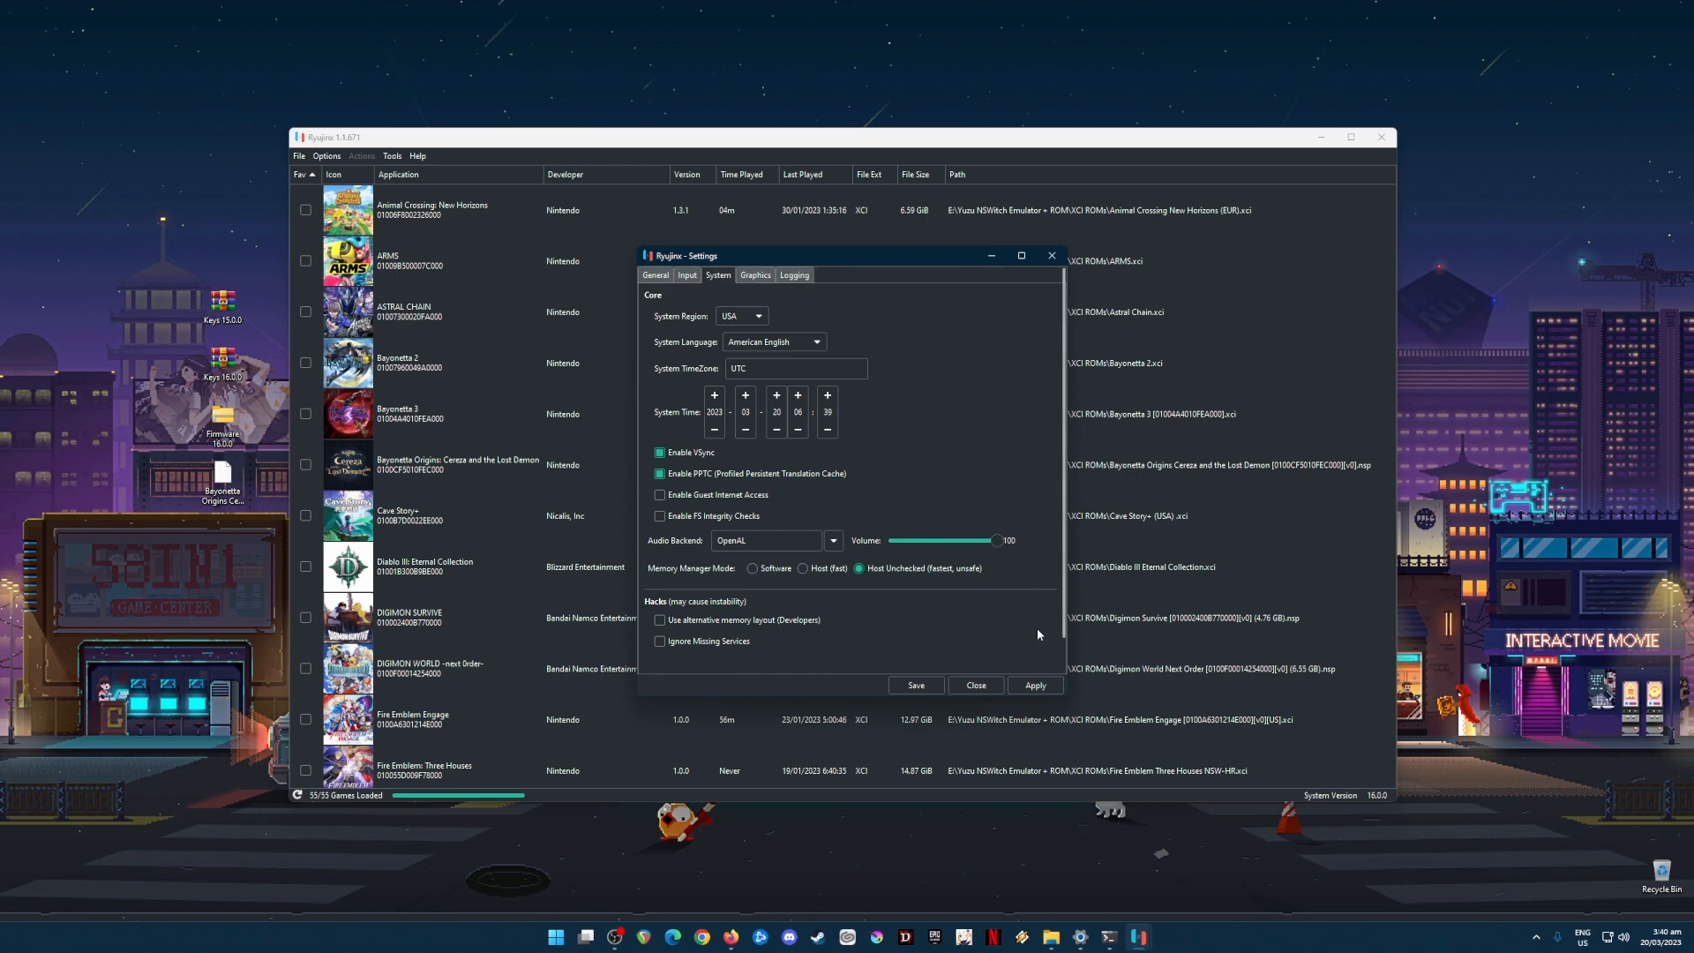
# Set the Graphics resolution scale to 2x (1440p/2160p) with Vulkan on the RTX 2070 Super.
pyautogui.click(755, 273)
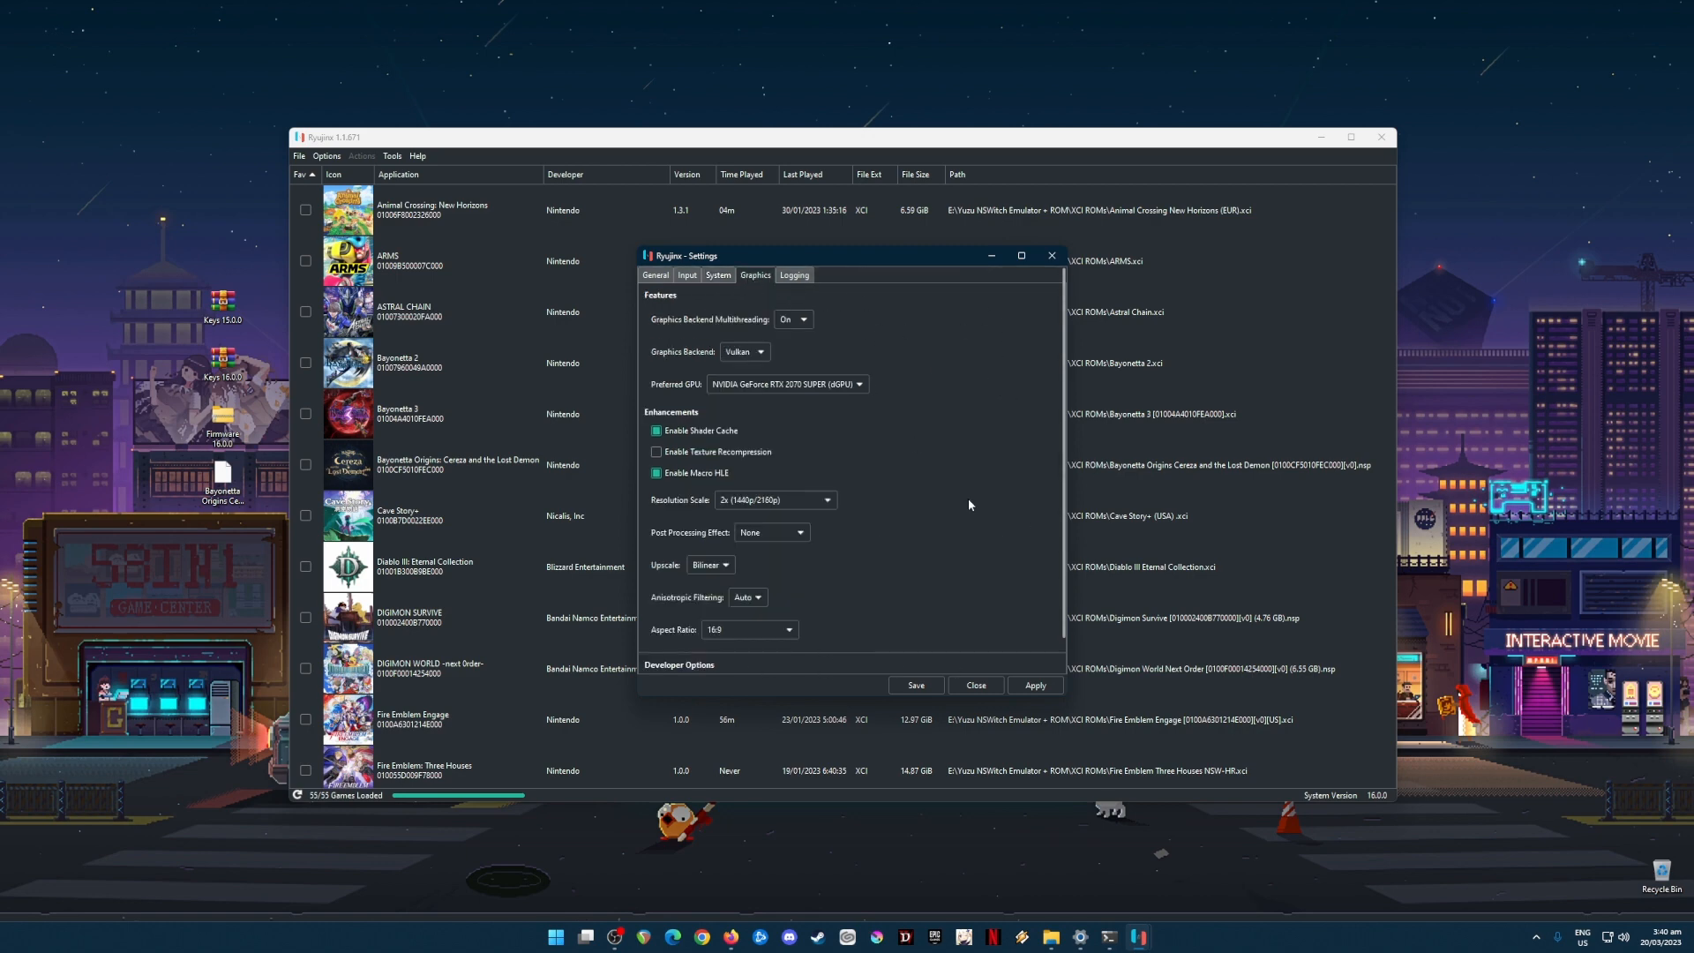
pyautogui.moveTo(984, 406)
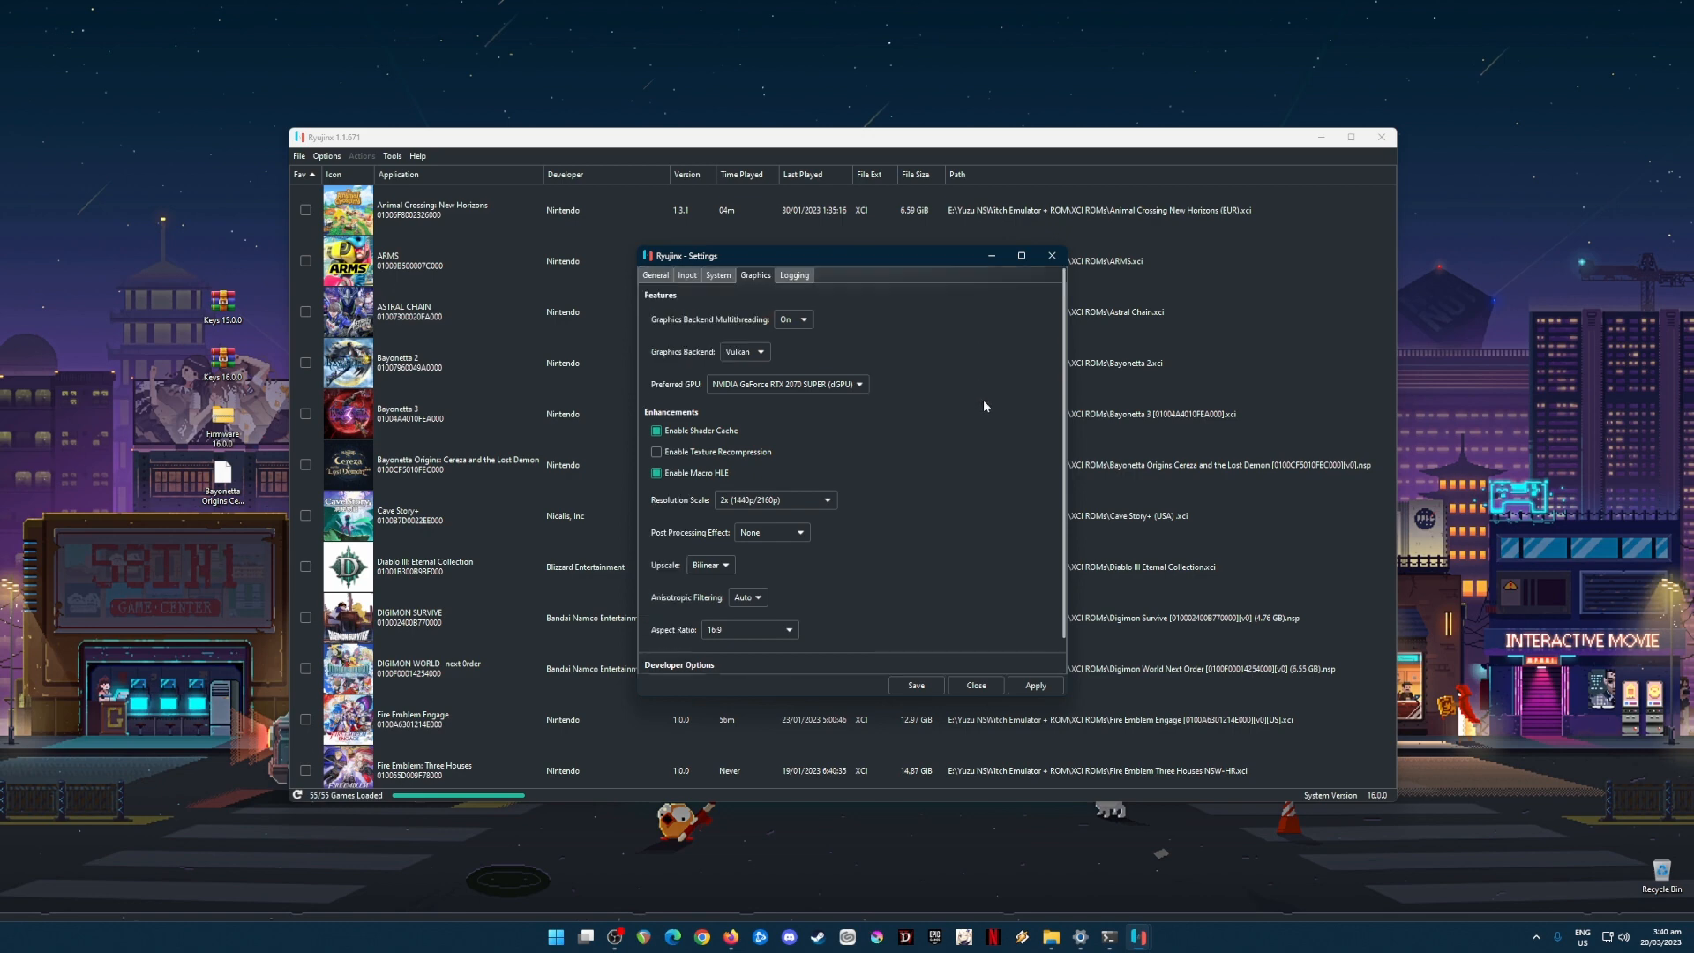
pyautogui.moveTo(775, 332)
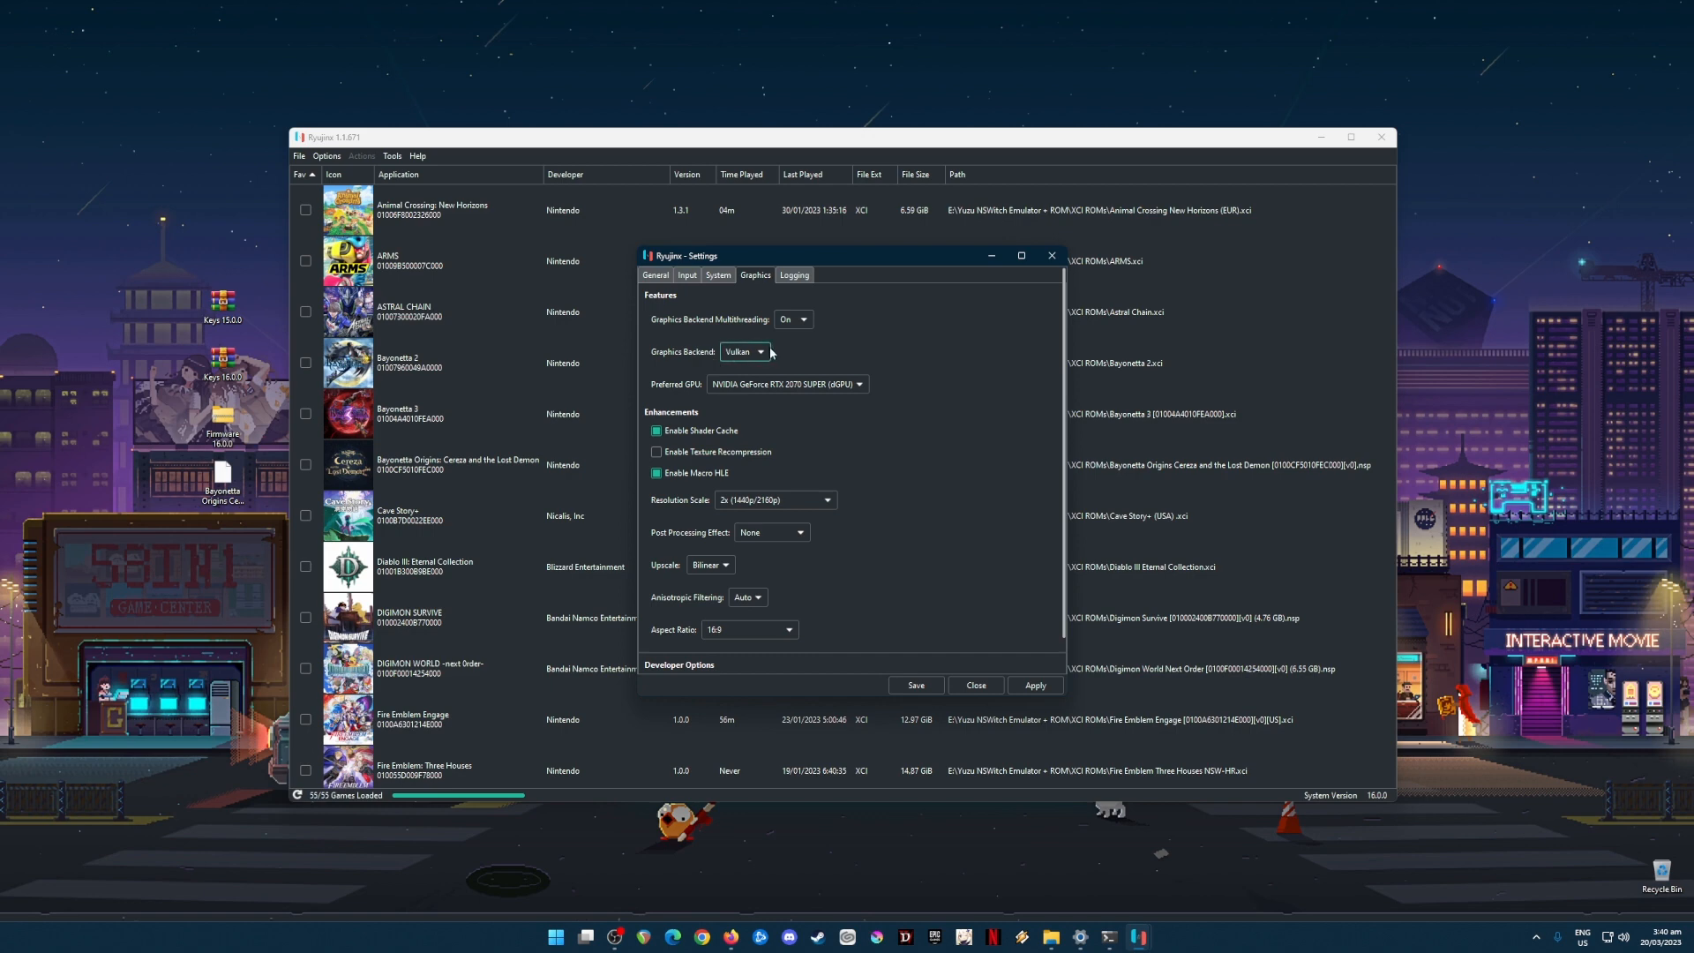
pyautogui.moveTo(953, 415)
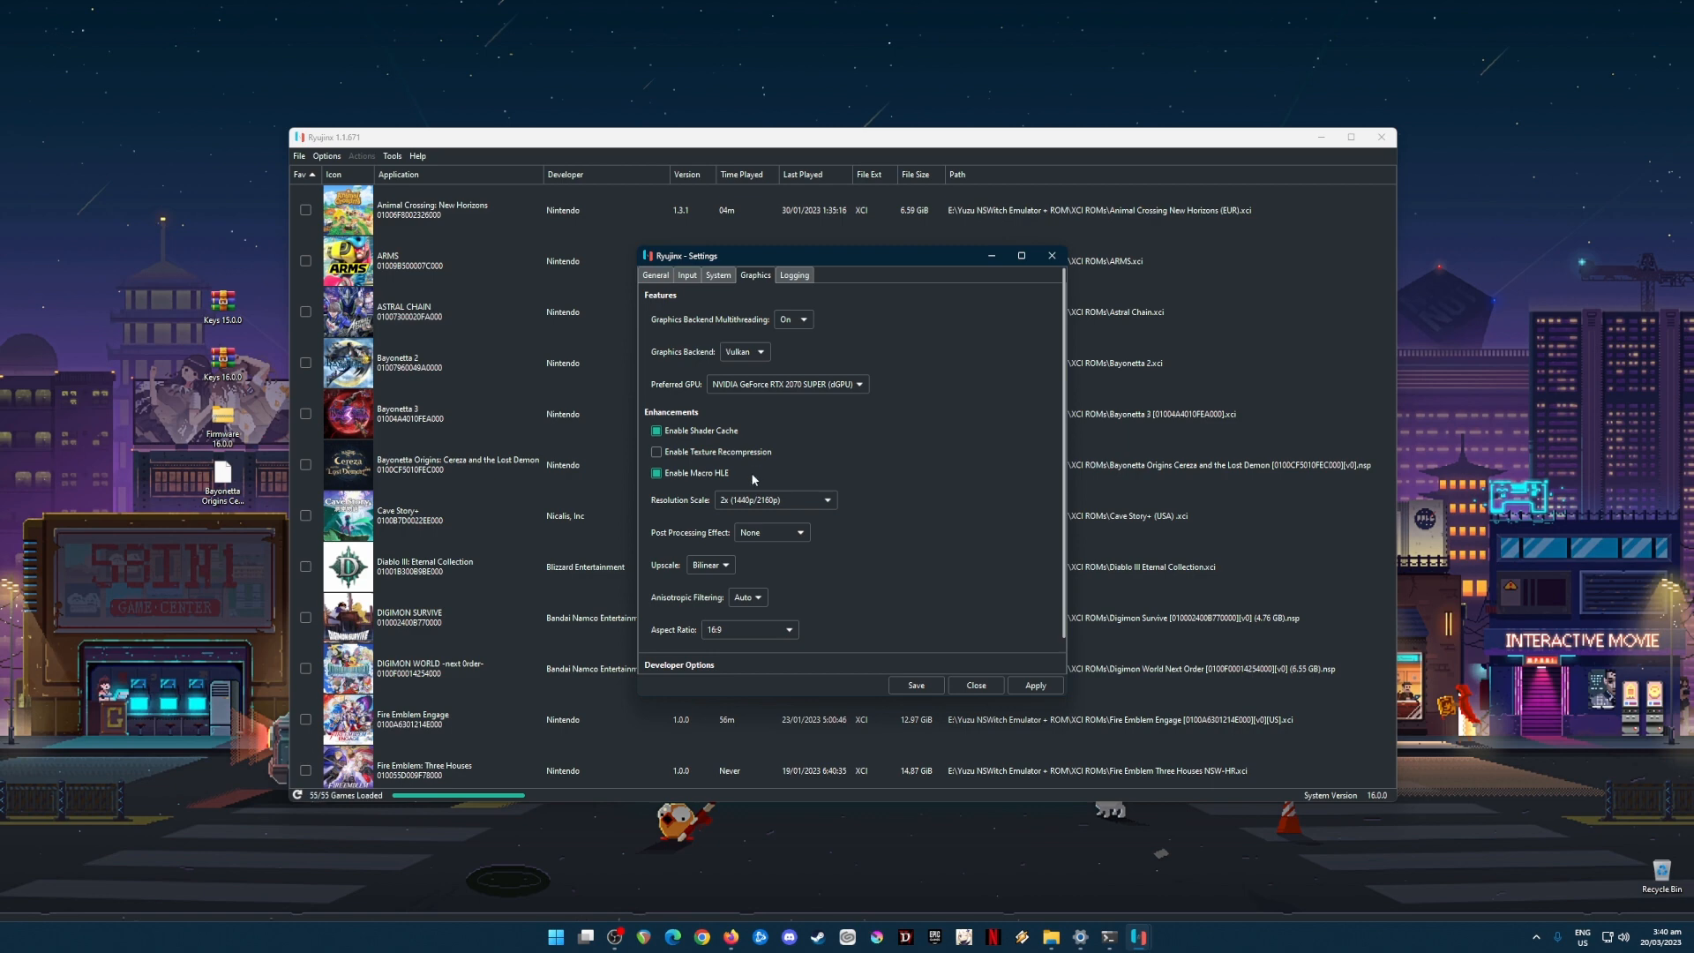
pyautogui.moveTo(743, 462)
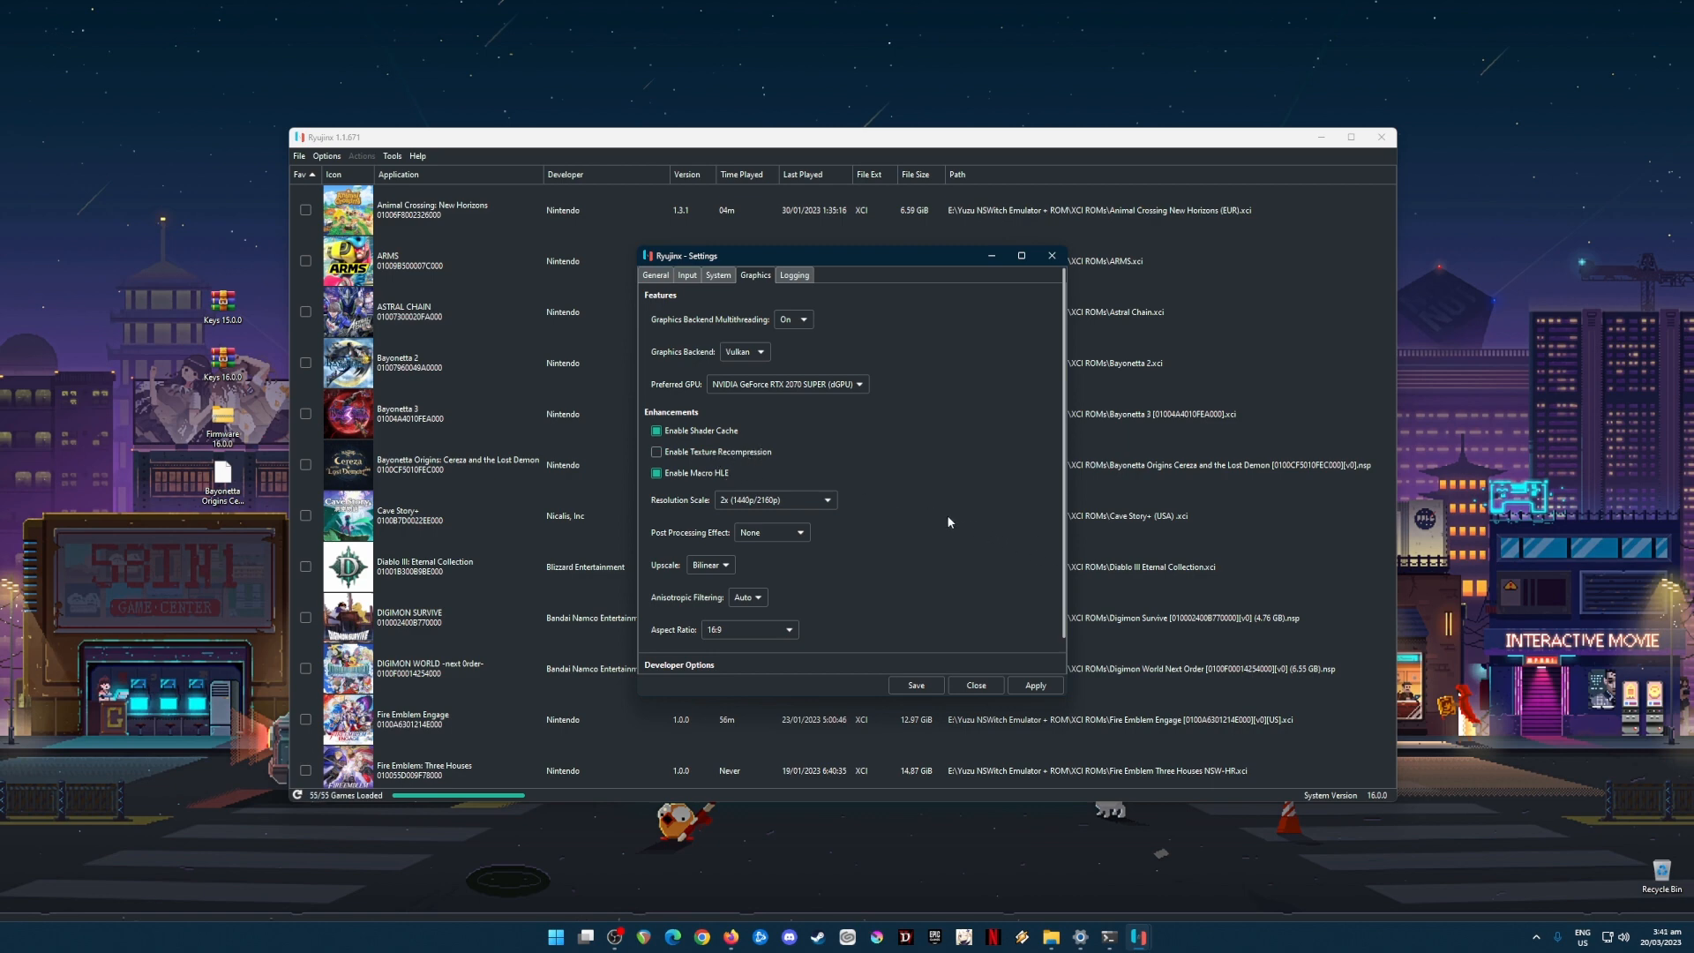
pyautogui.moveTo(939, 526)
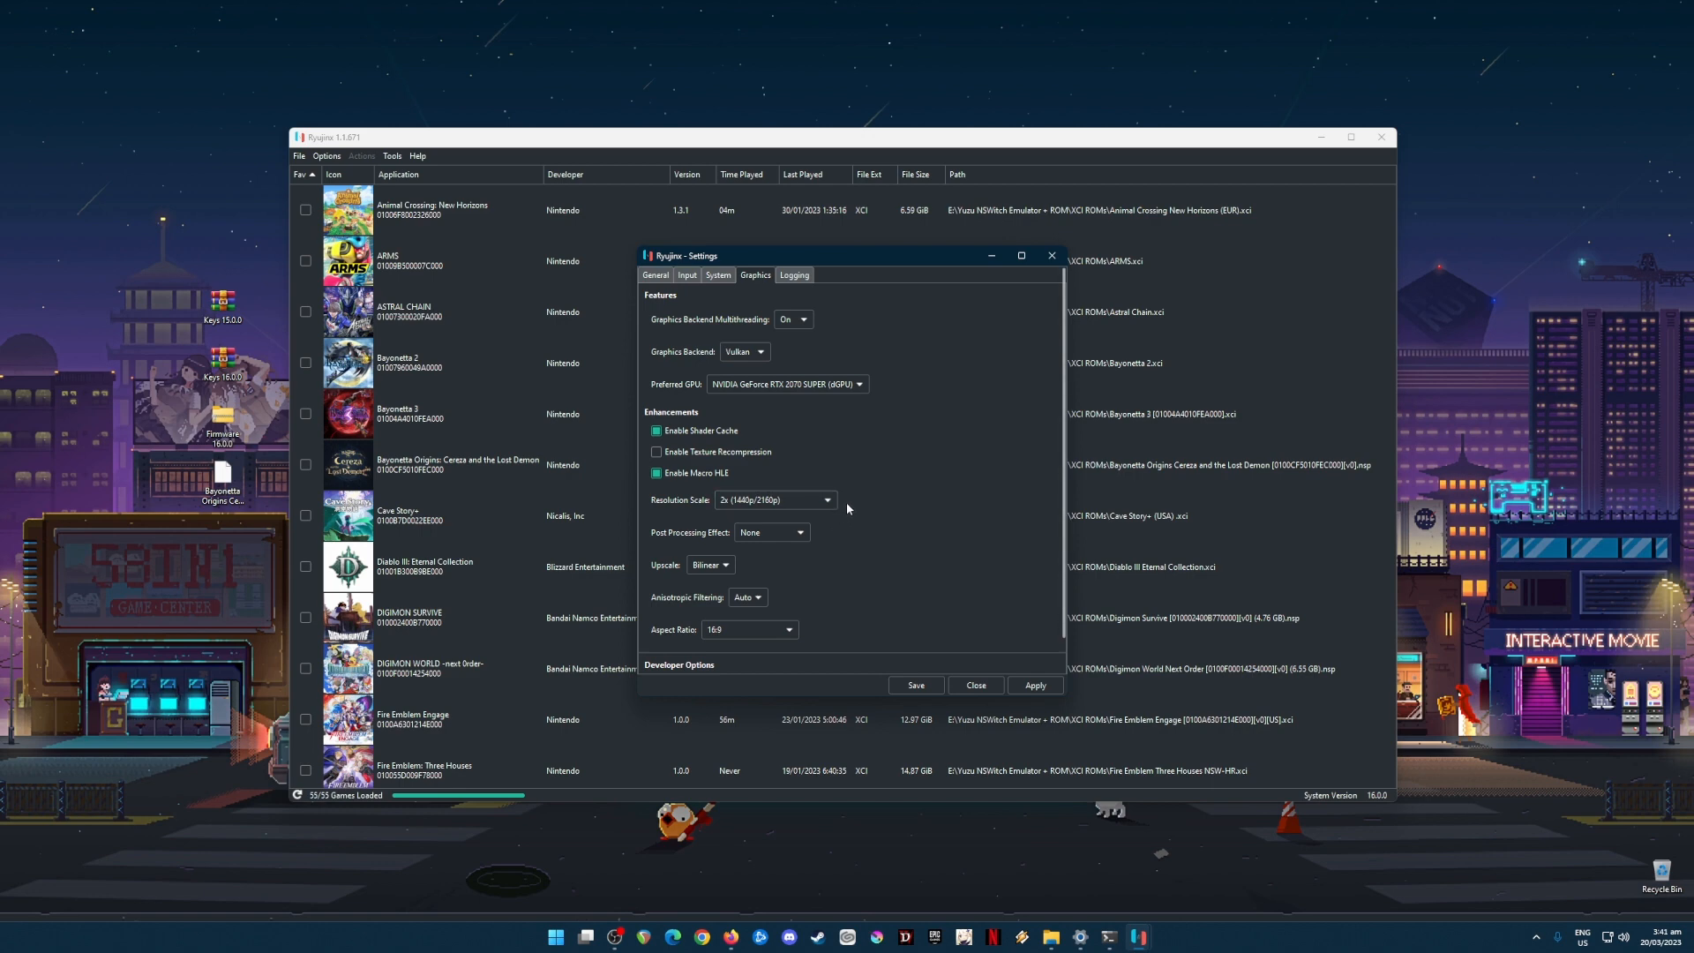
pyautogui.moveTo(831, 512)
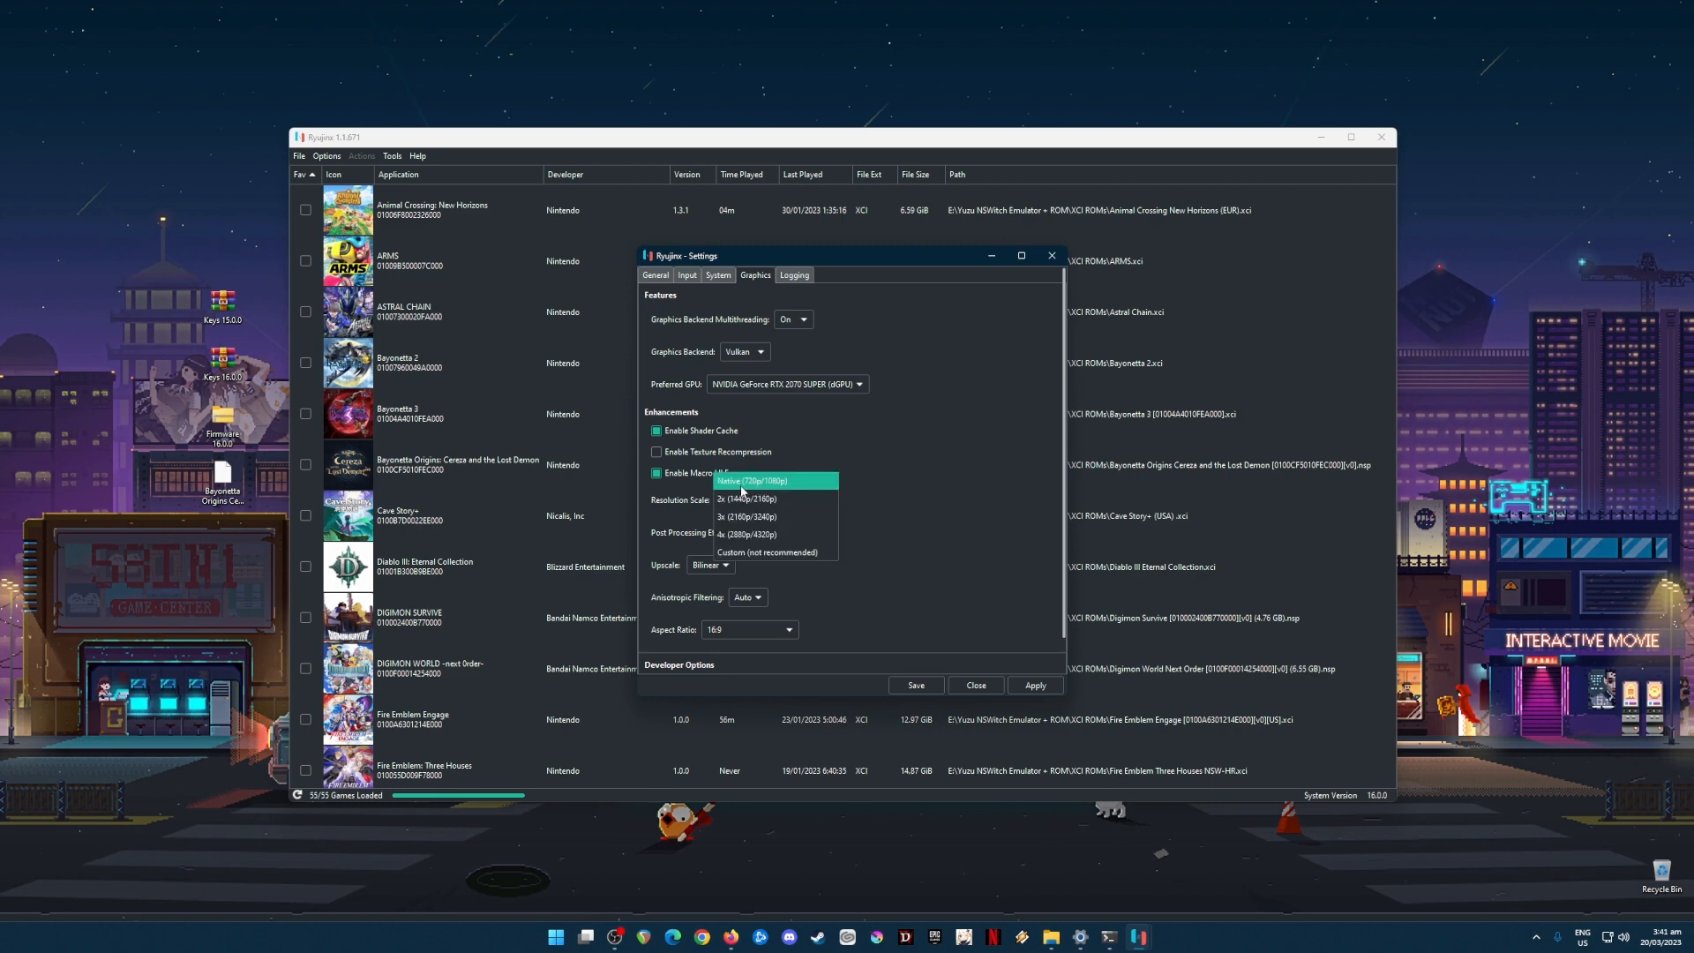
pyautogui.moveTo(743, 498)
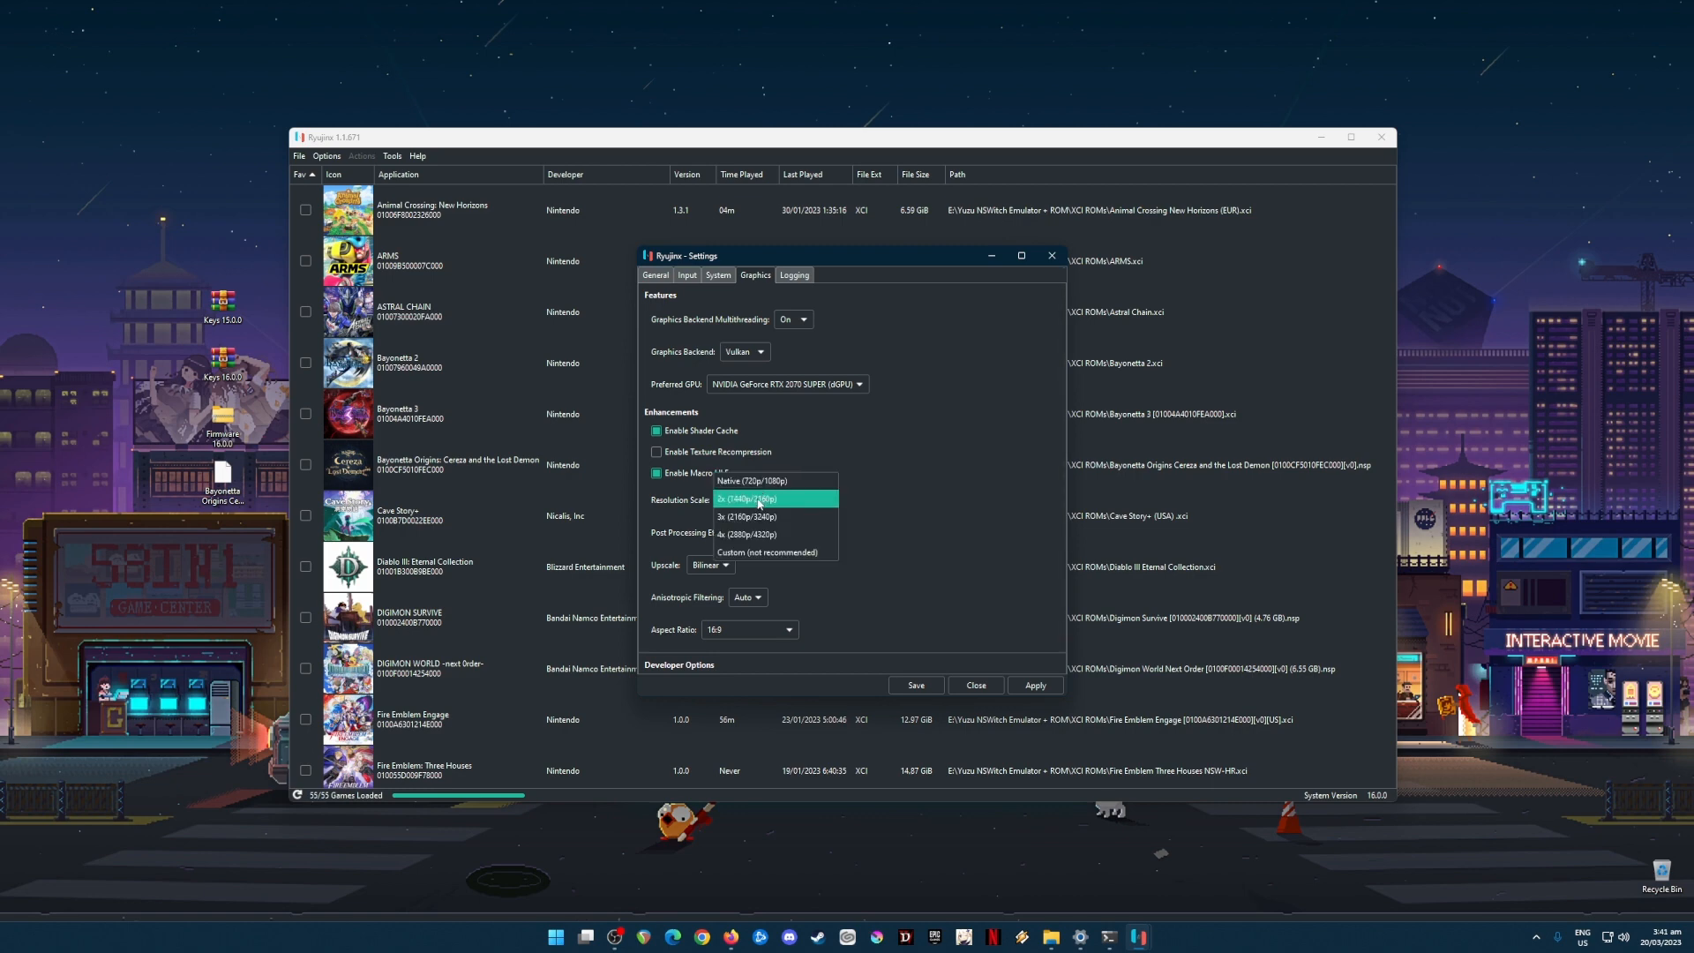
pyautogui.click(762, 498)
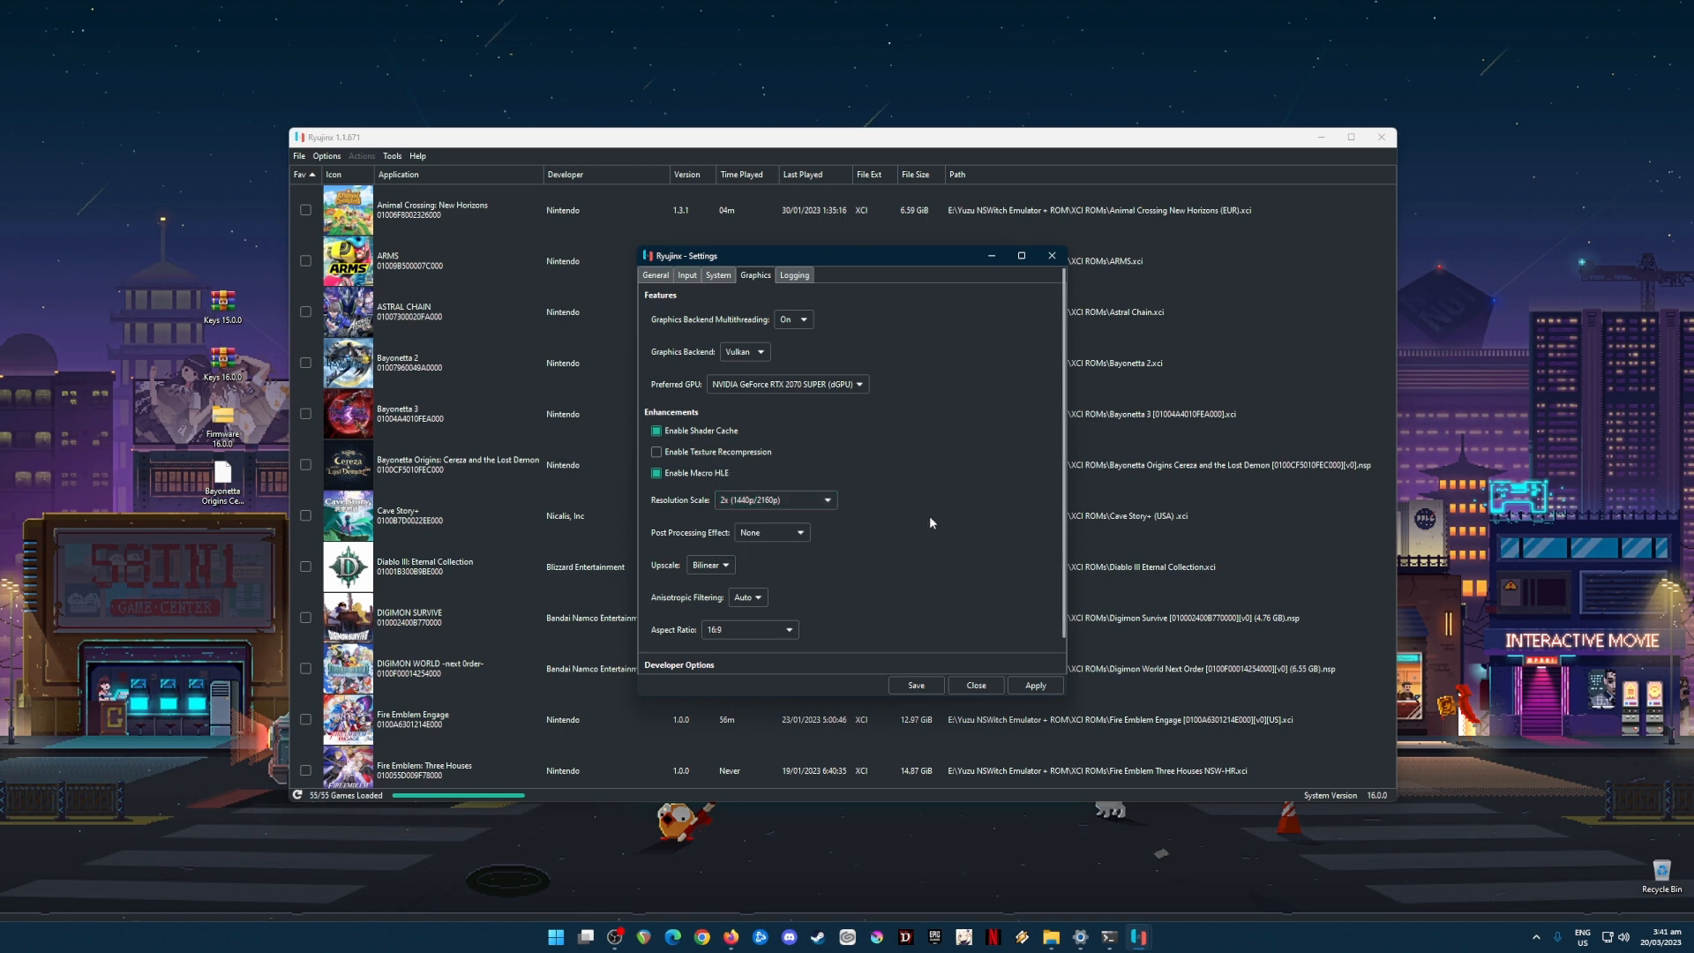
pyautogui.moveTo(748, 699)
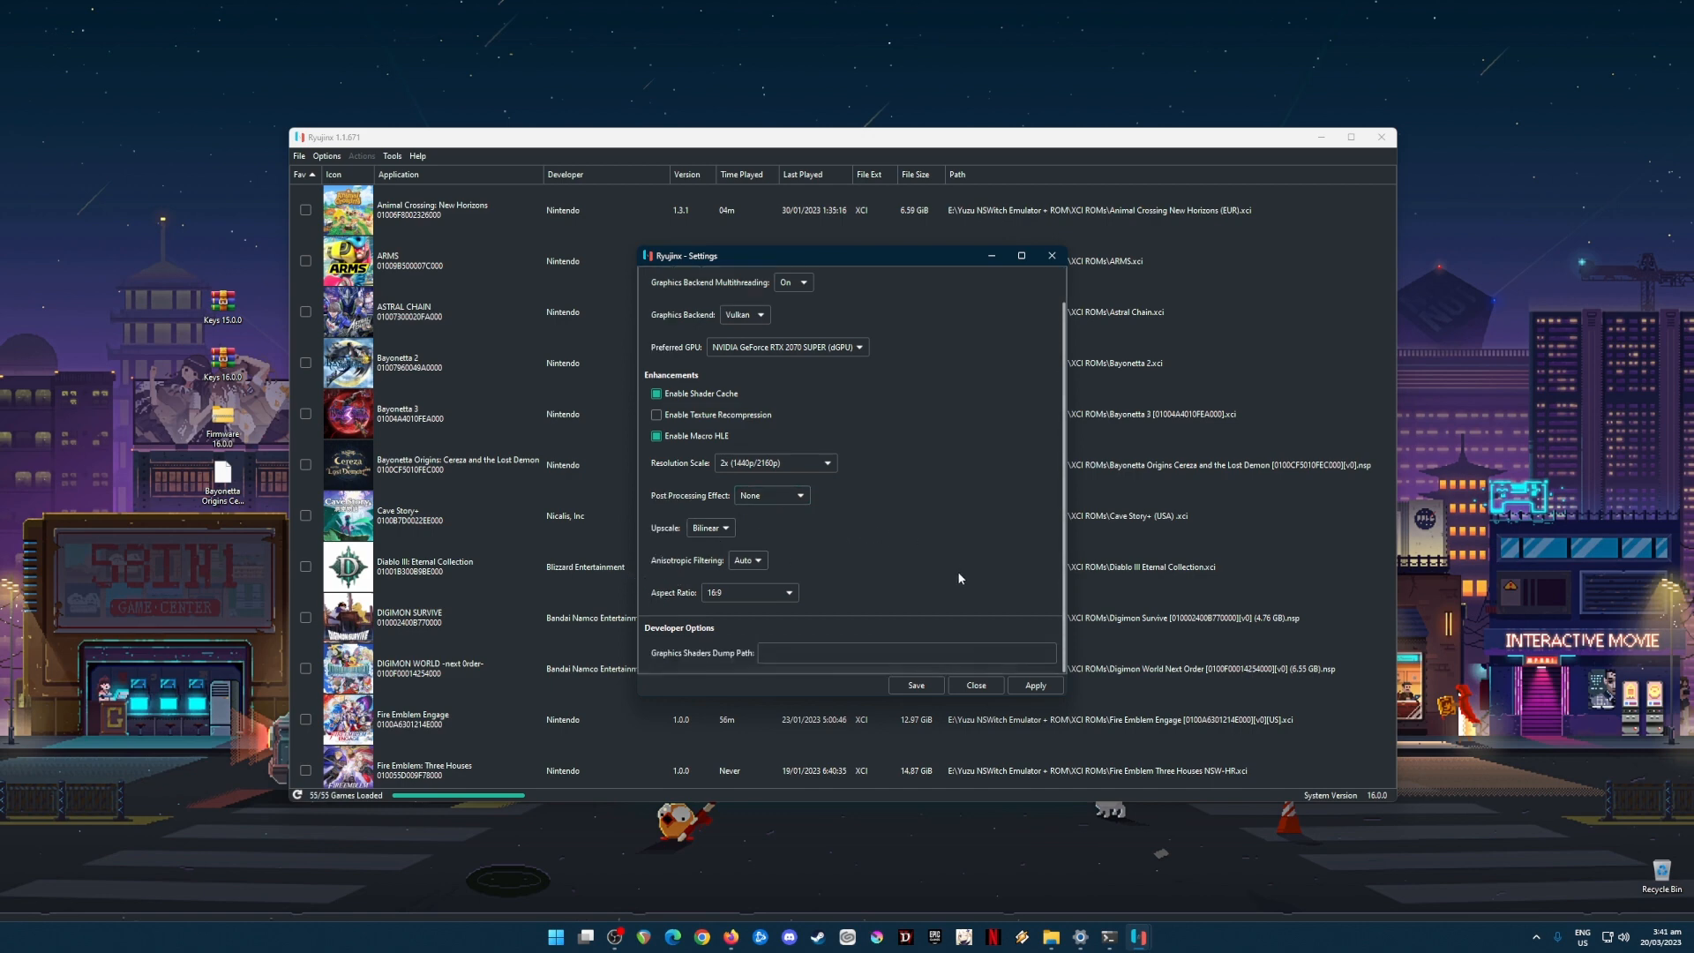
pyautogui.moveTo(942, 589)
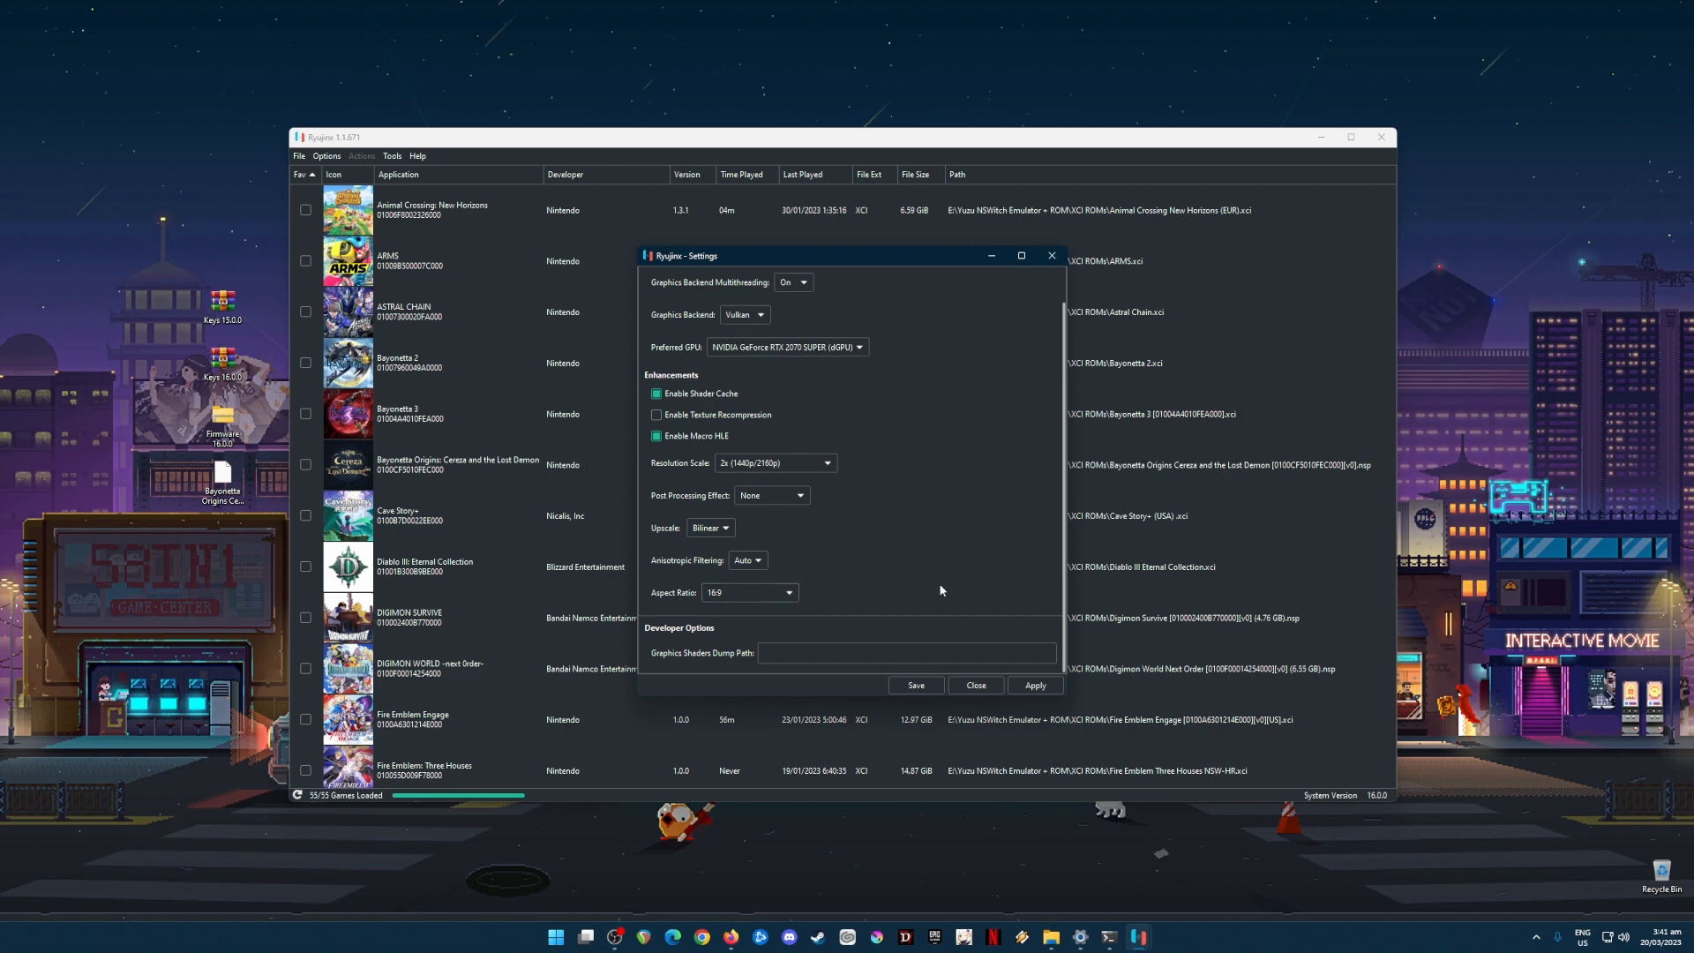
pyautogui.moveTo(1044, 674)
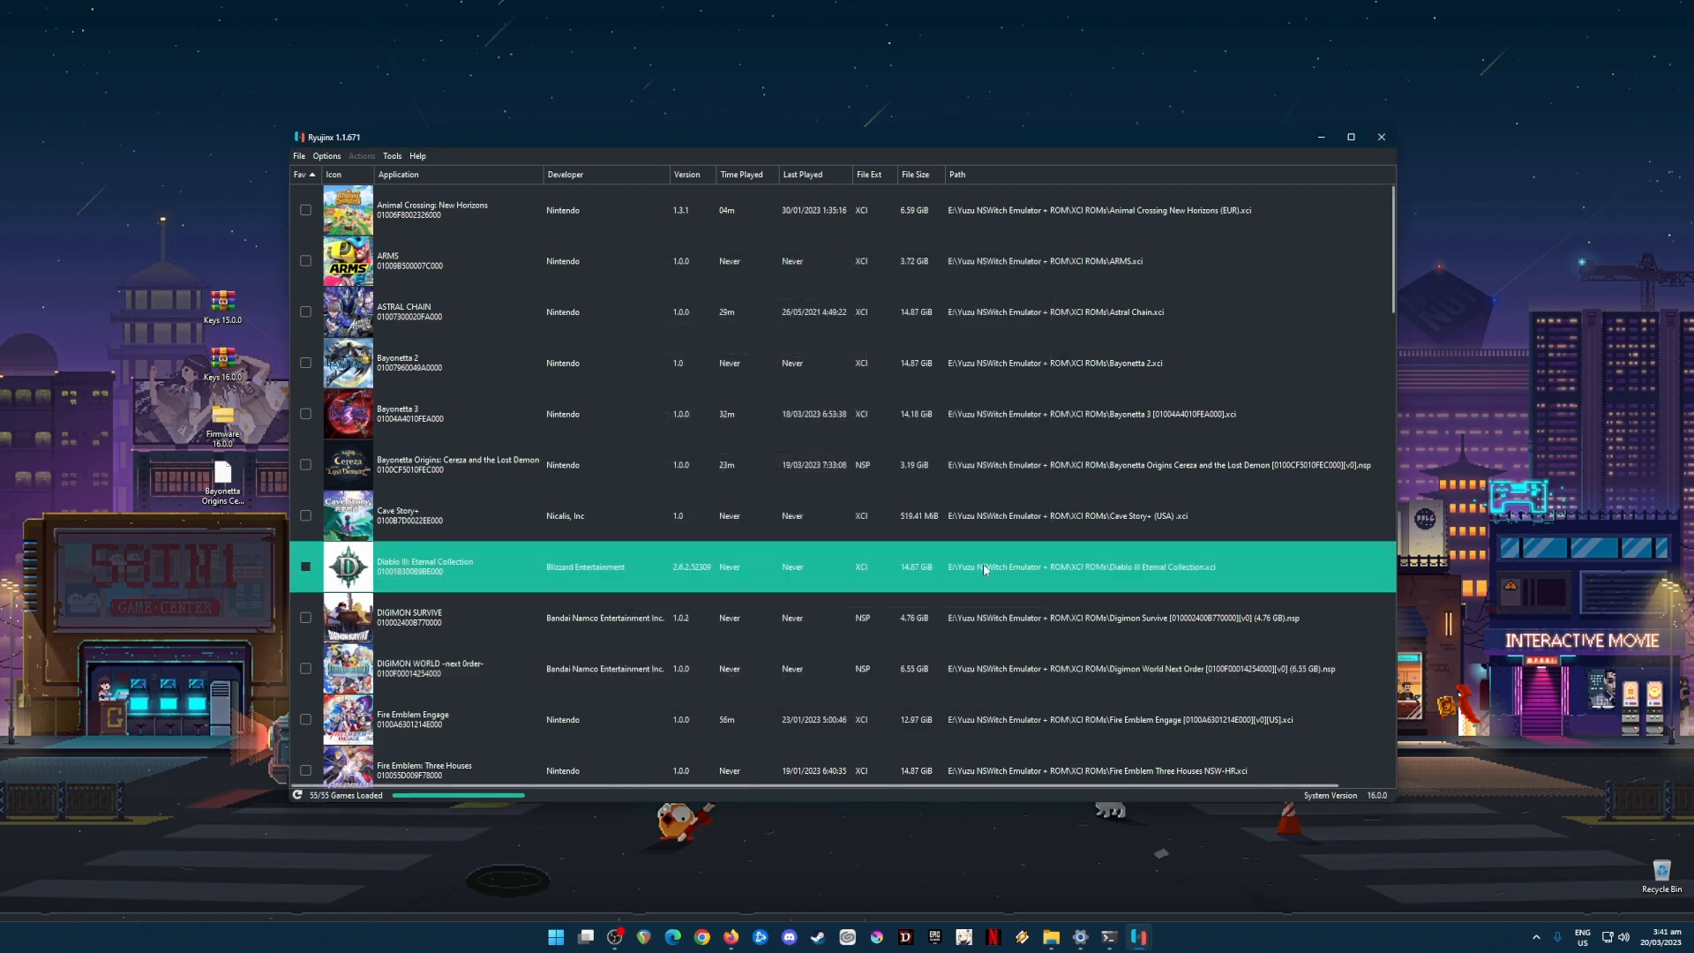
pyautogui.moveTo(946, 586)
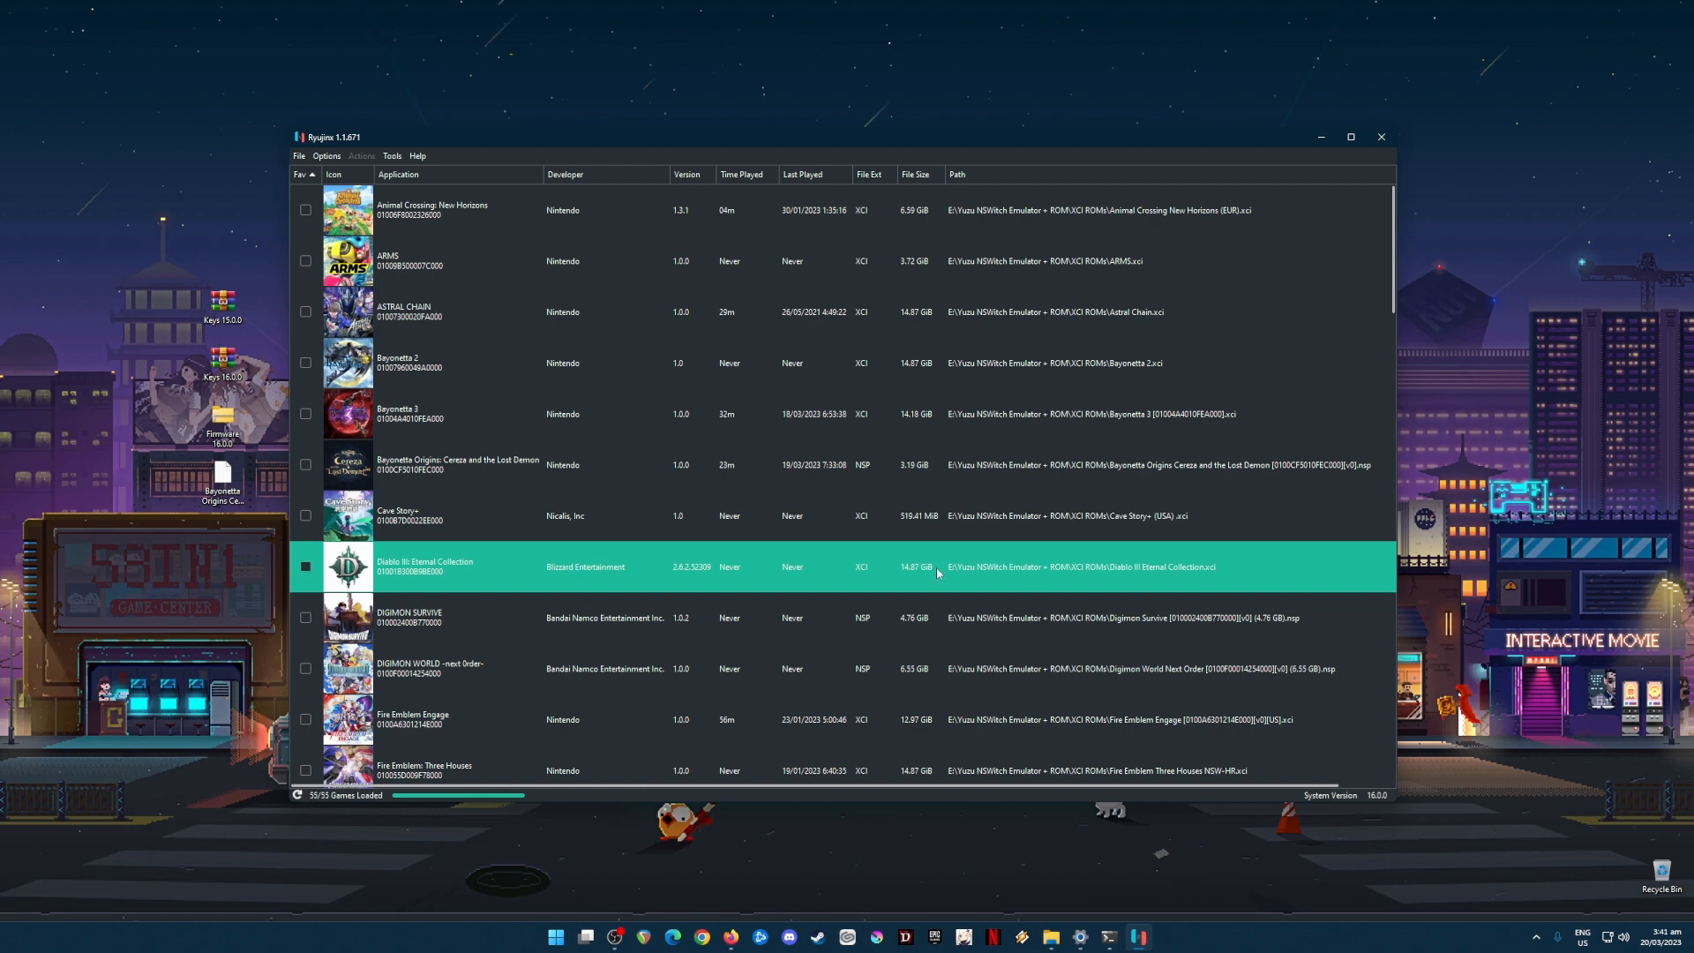
pyautogui.moveTo(916, 552)
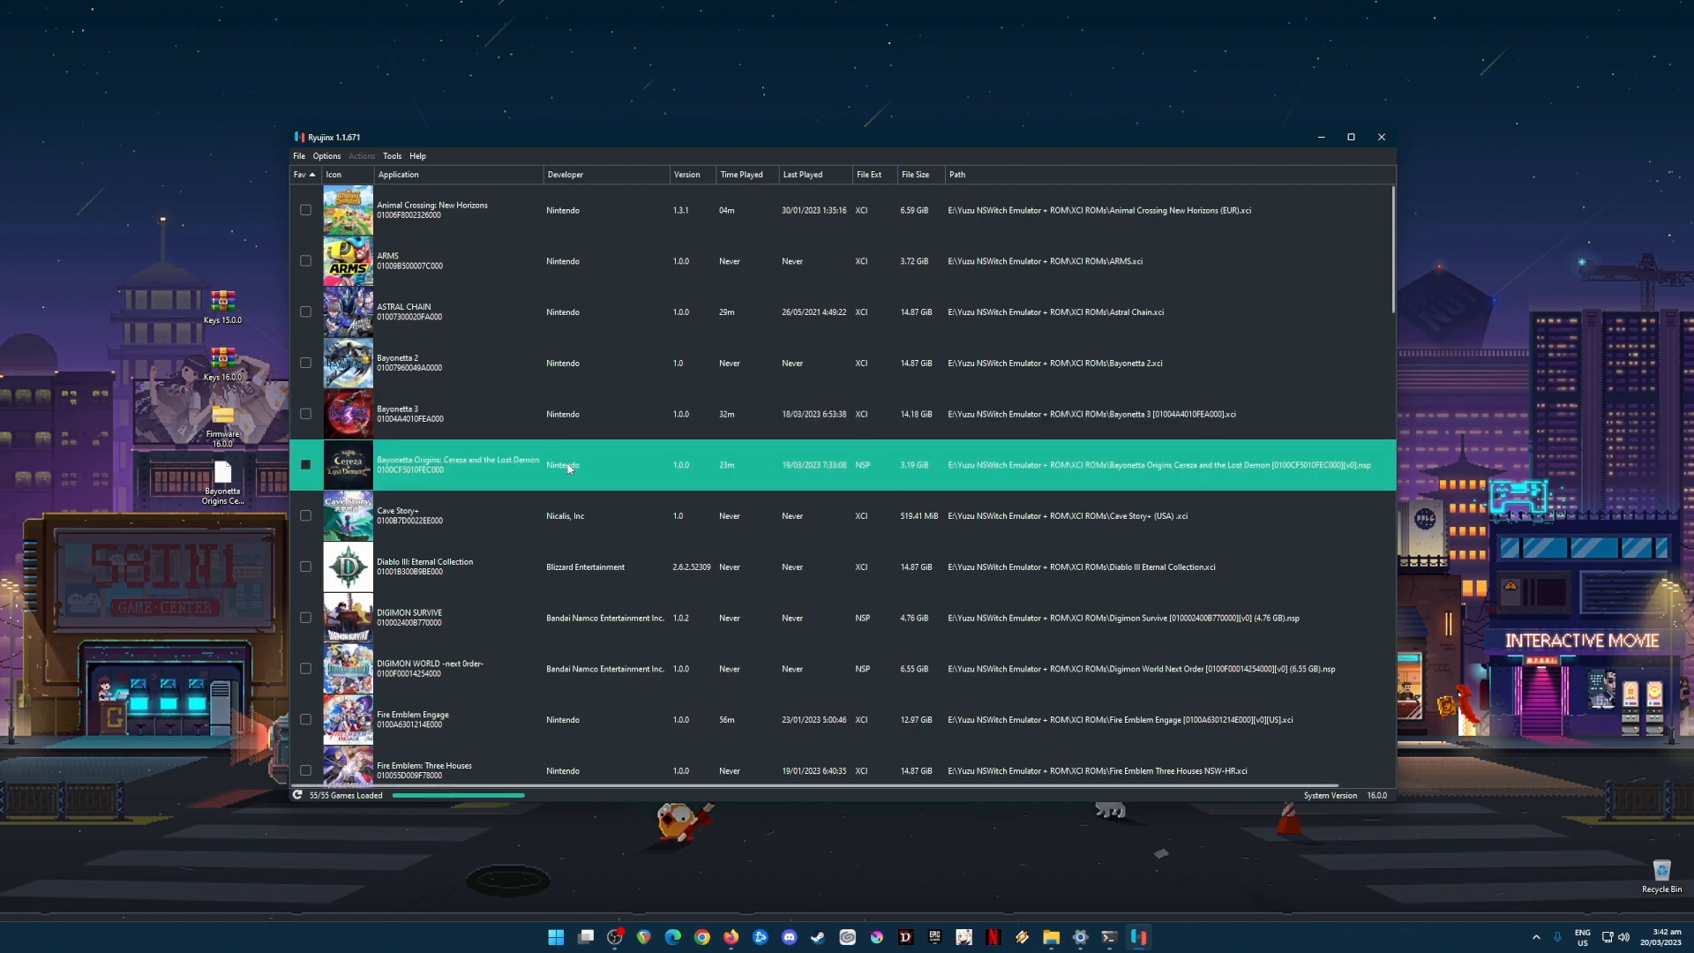
# Launch Bayonetta Origins: Cereza and the Lost Demon from the game list.
pyautogui.doubleClick(457, 464)
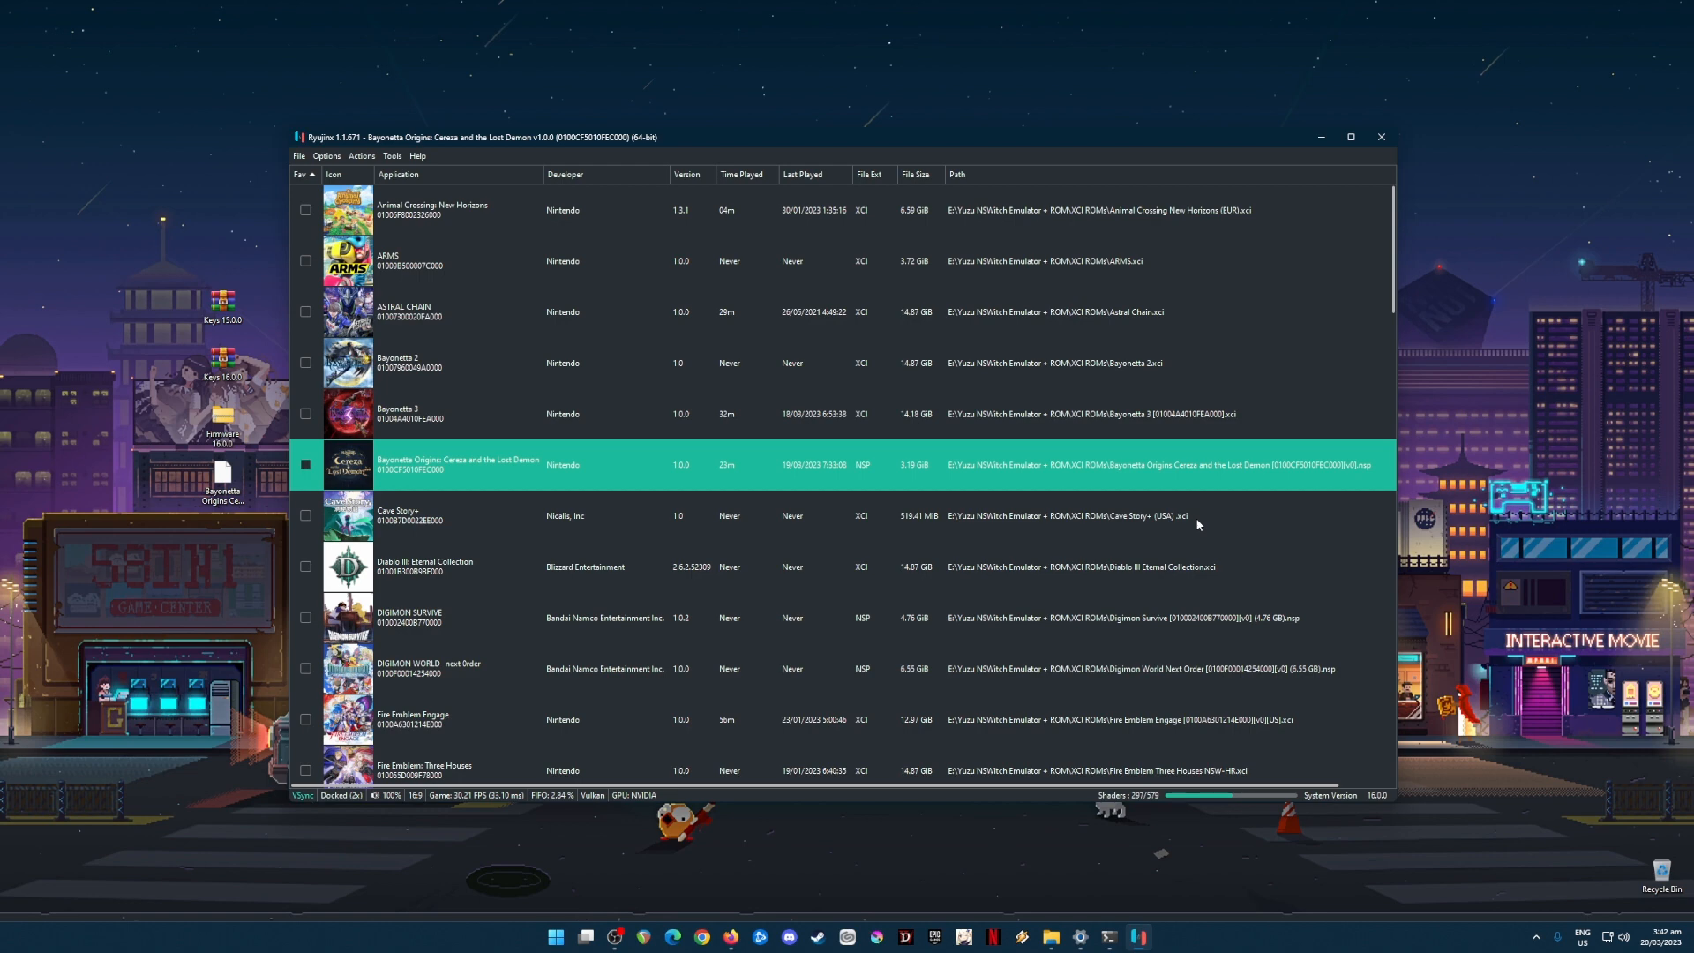
pyautogui.doubleClick(442, 465)
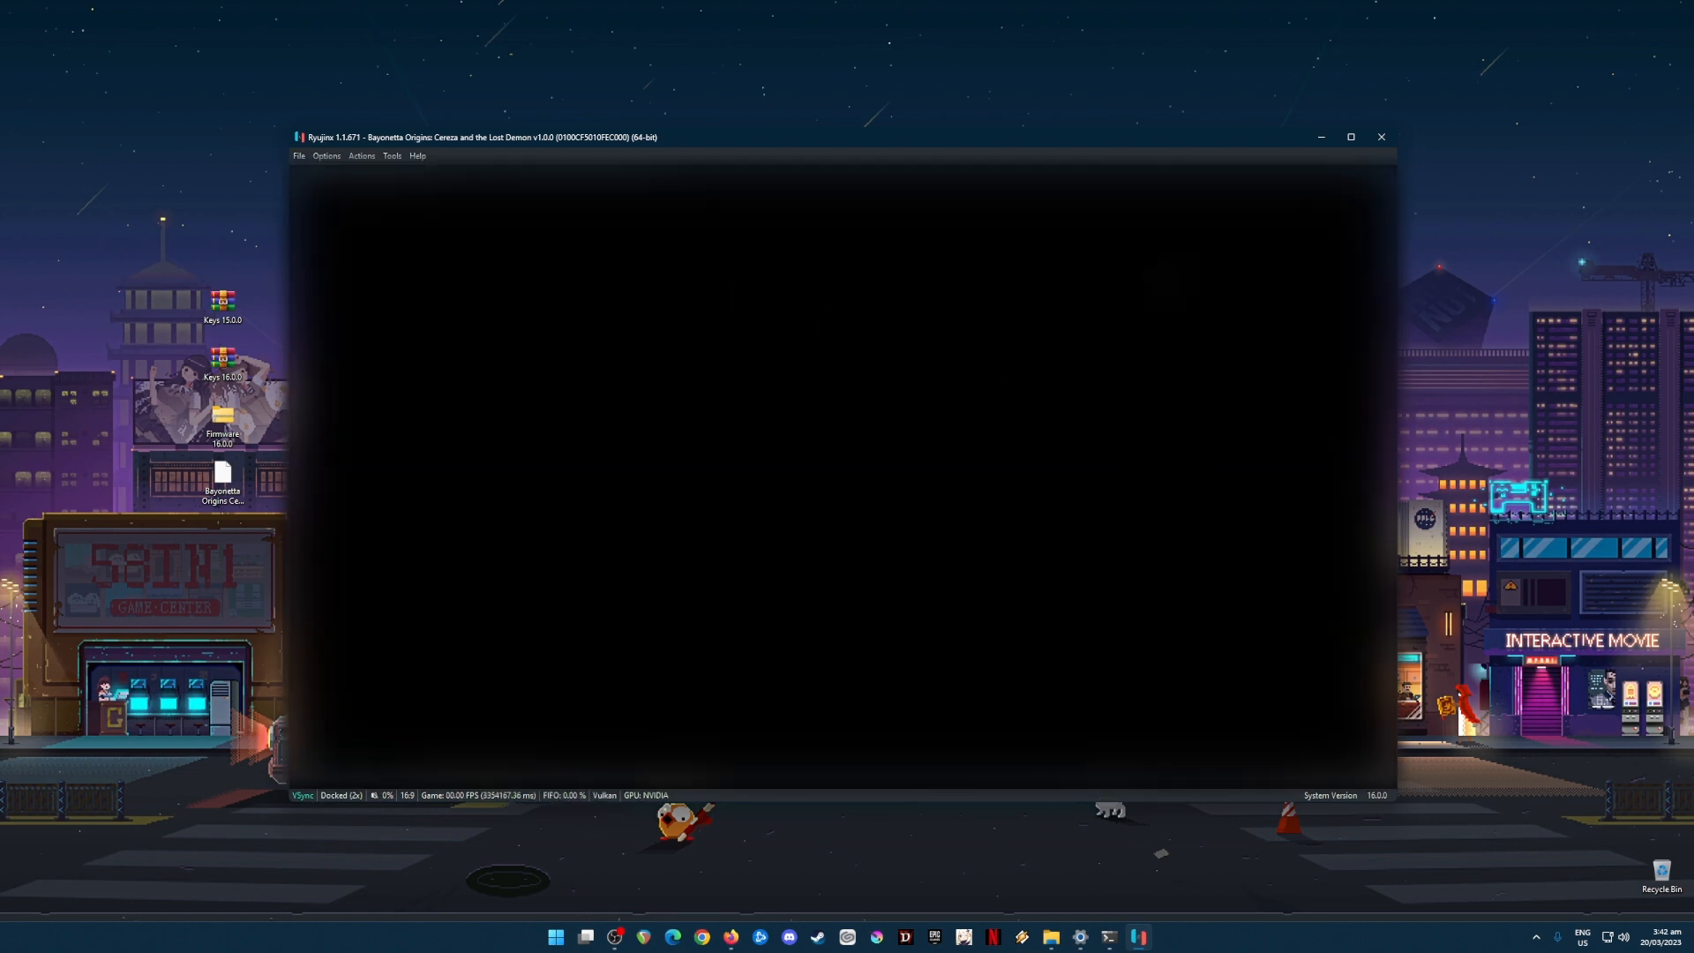